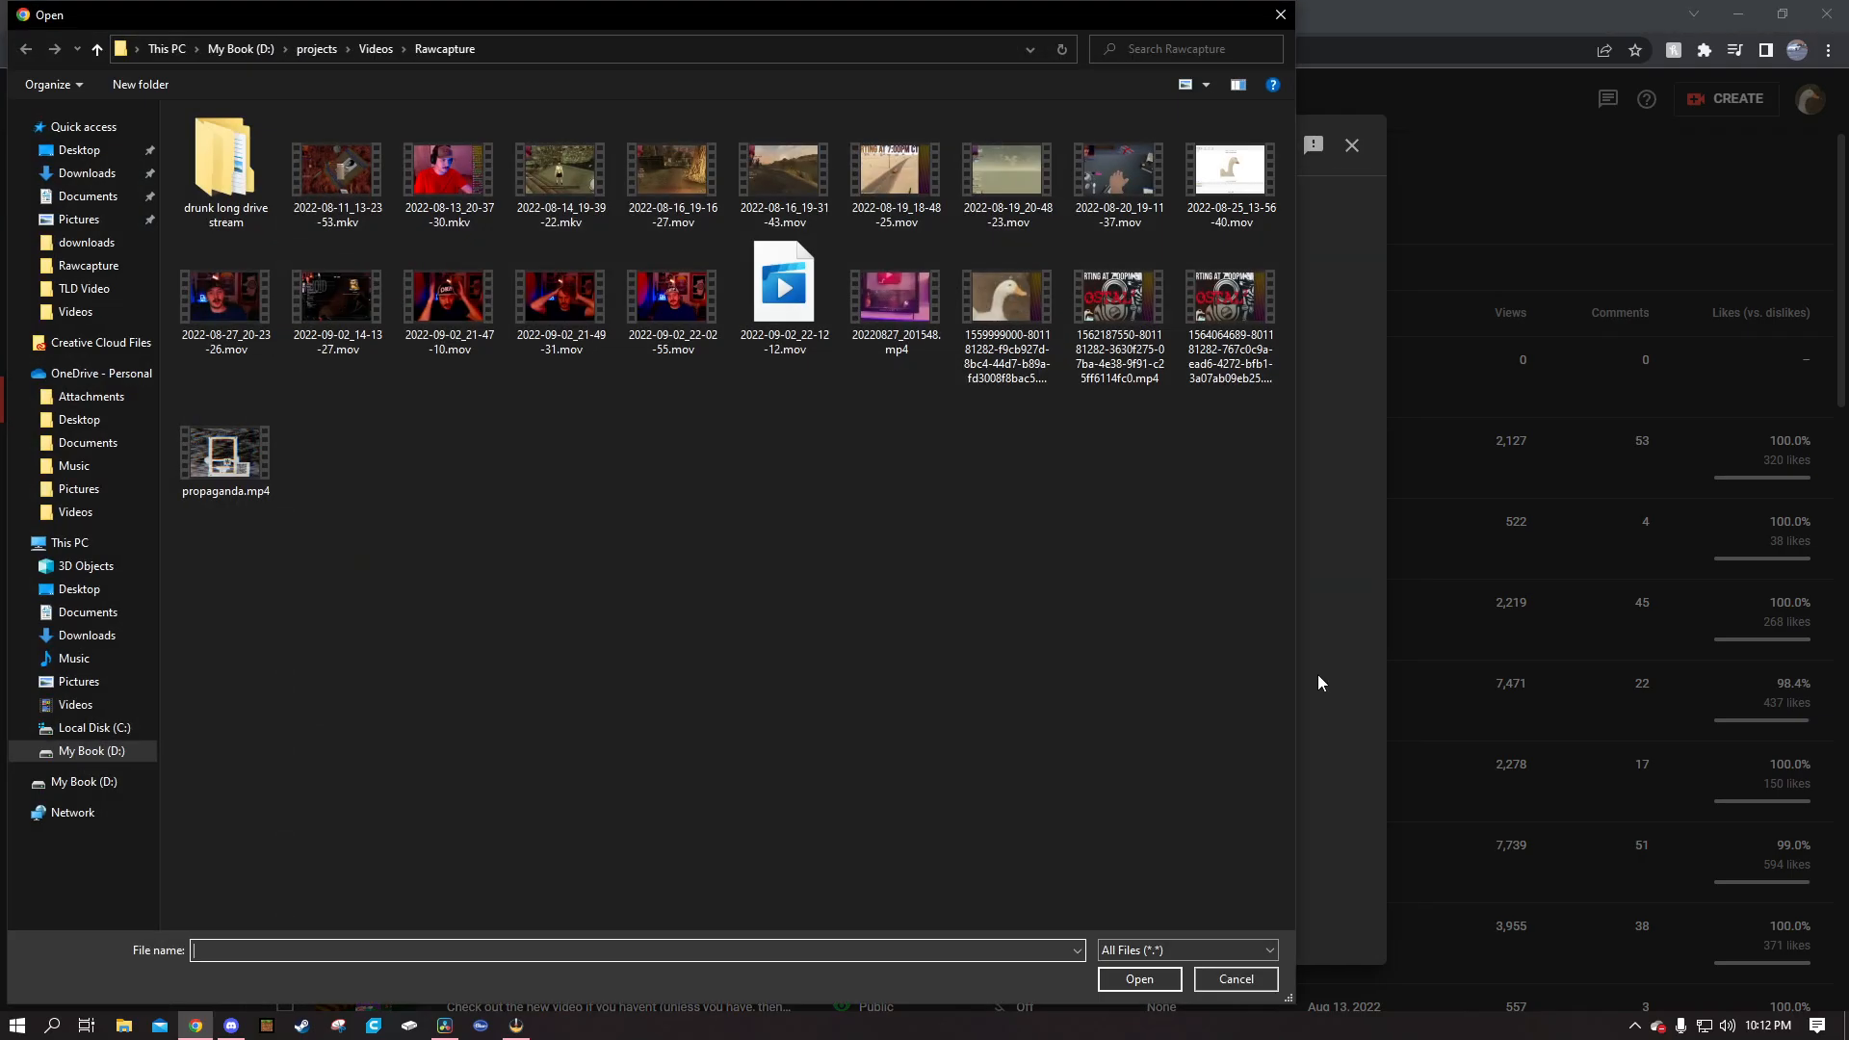
left_click(1235, 979)
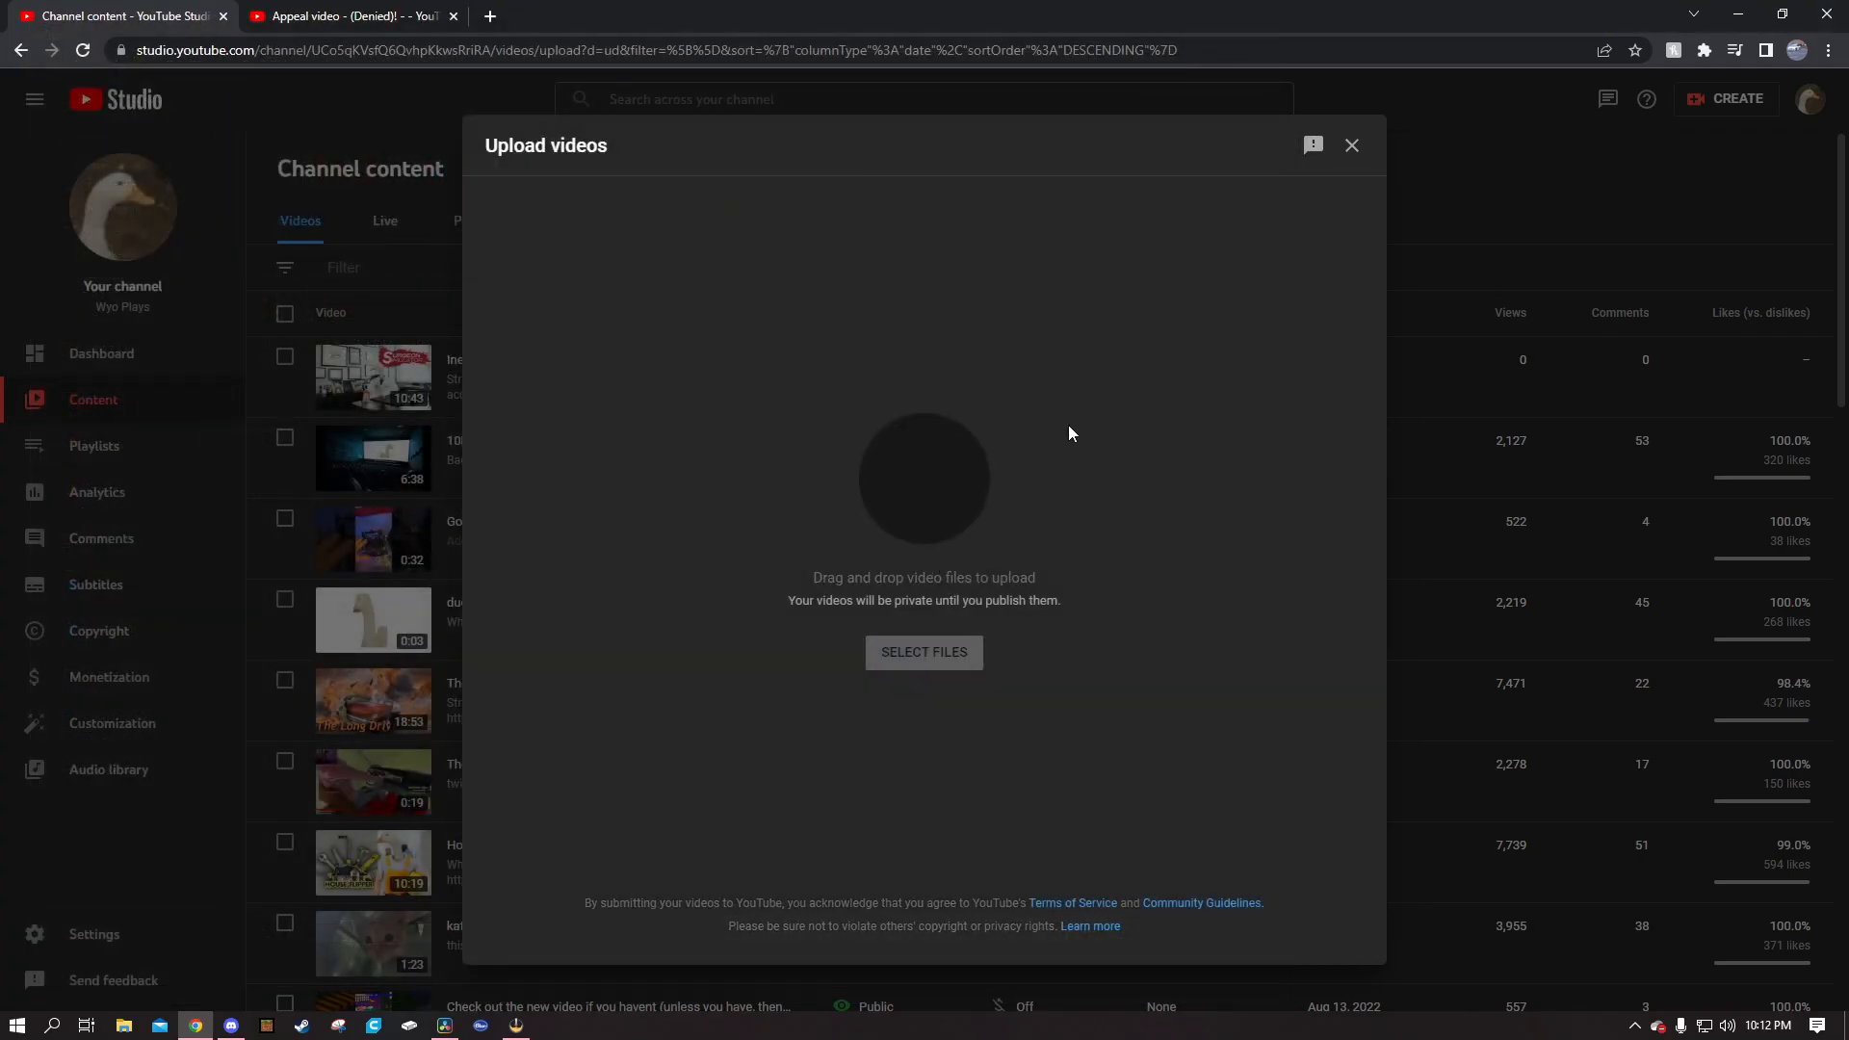
left_click(924, 652)
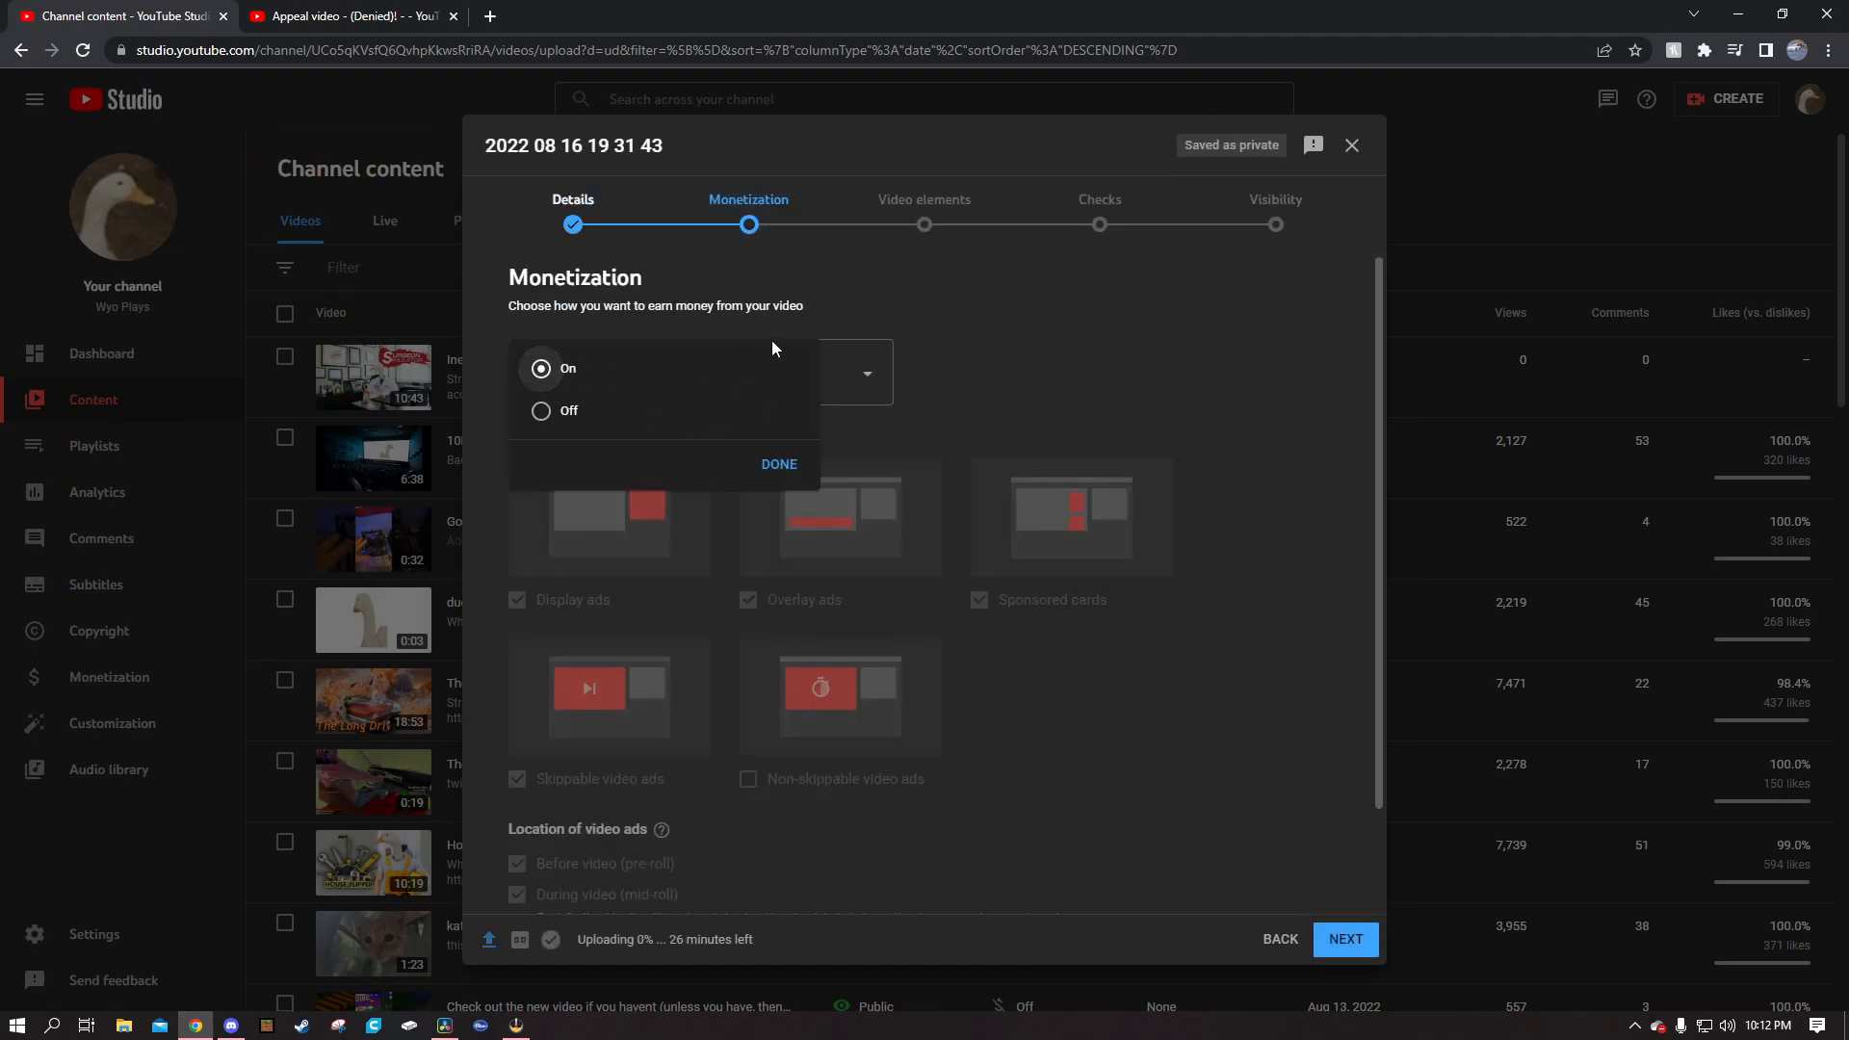
left_click(778, 463)
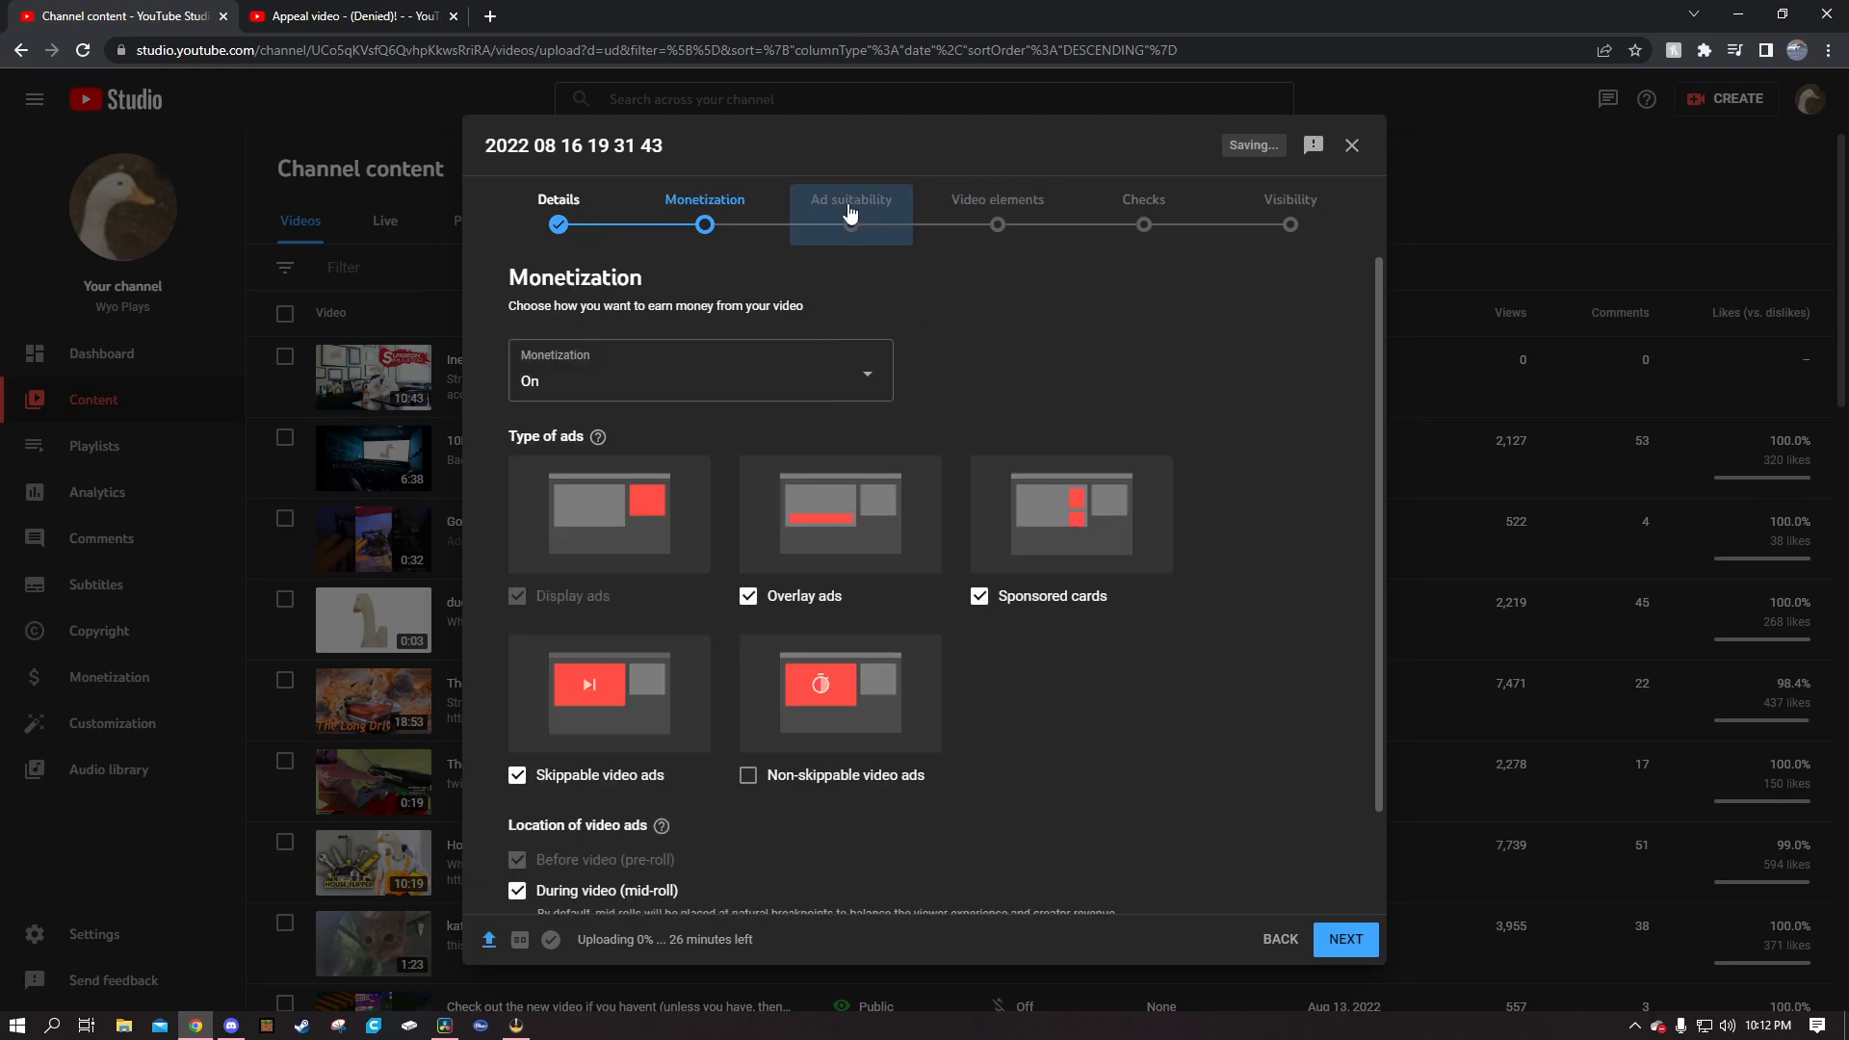
left_click(850, 199)
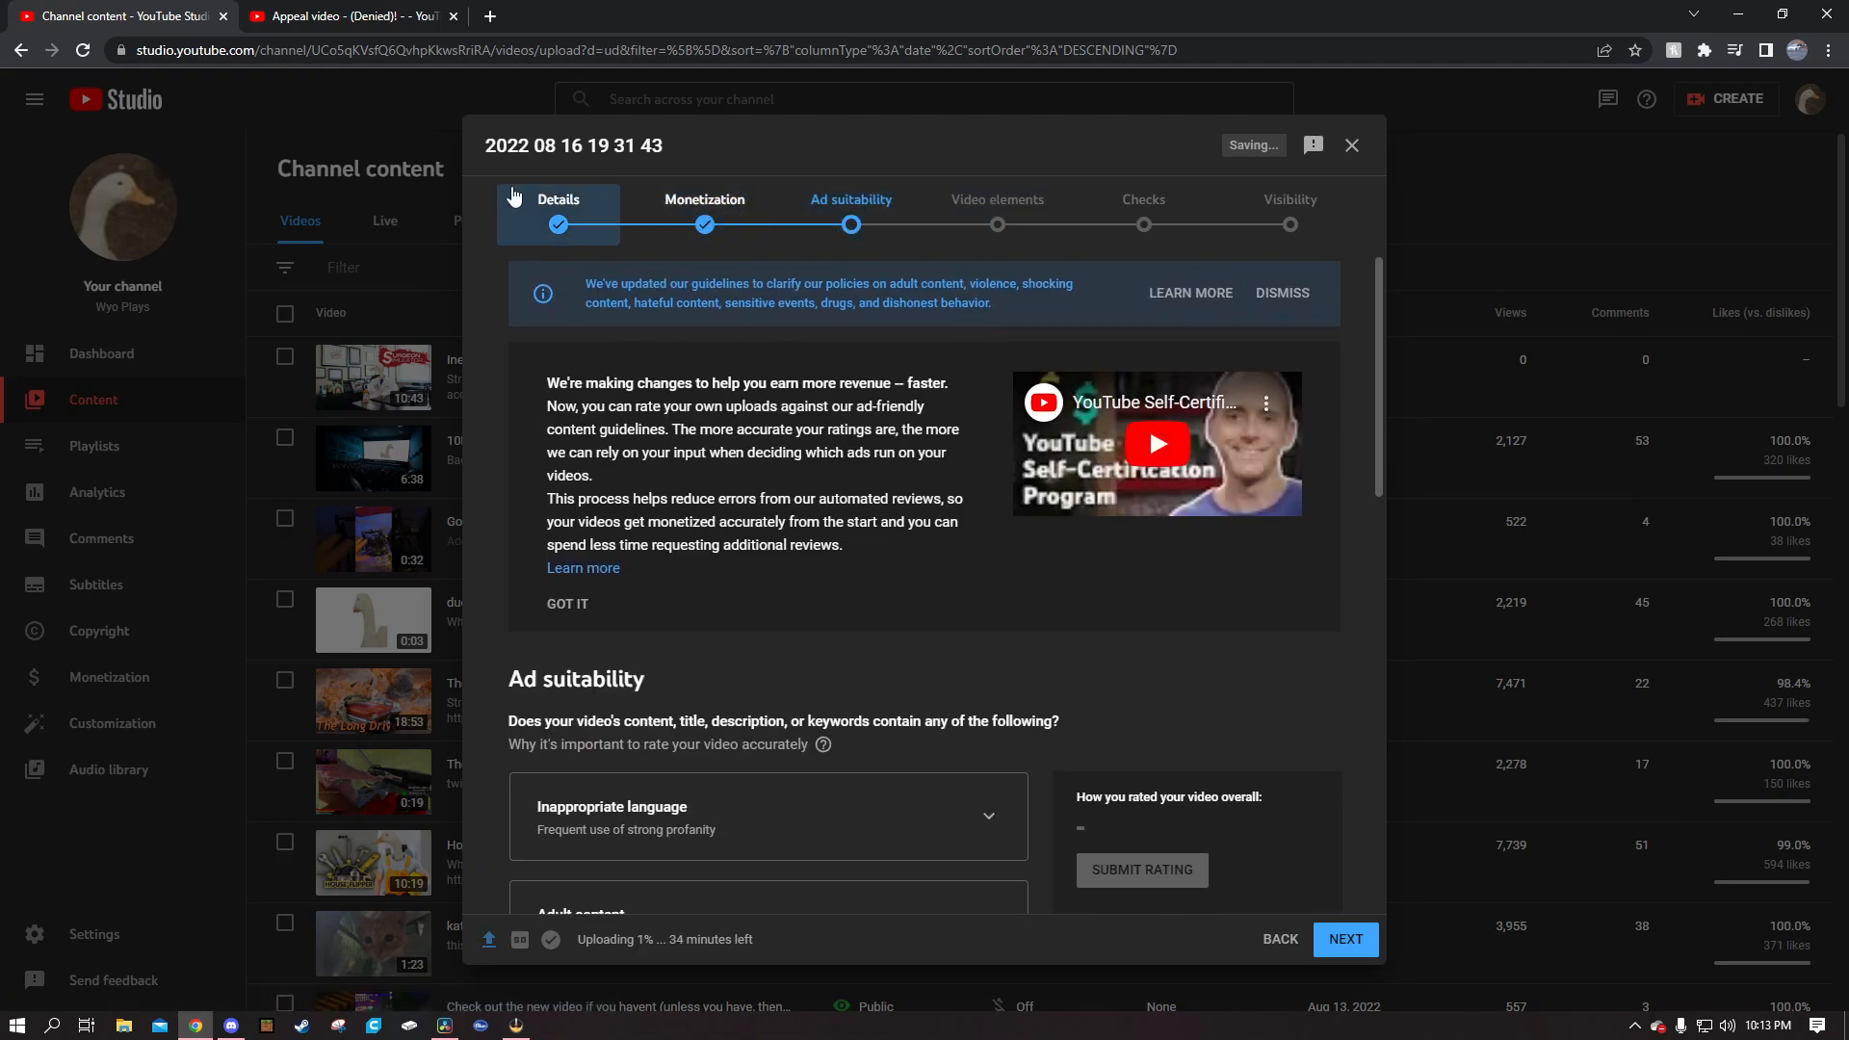
mouse_move(689, 676)
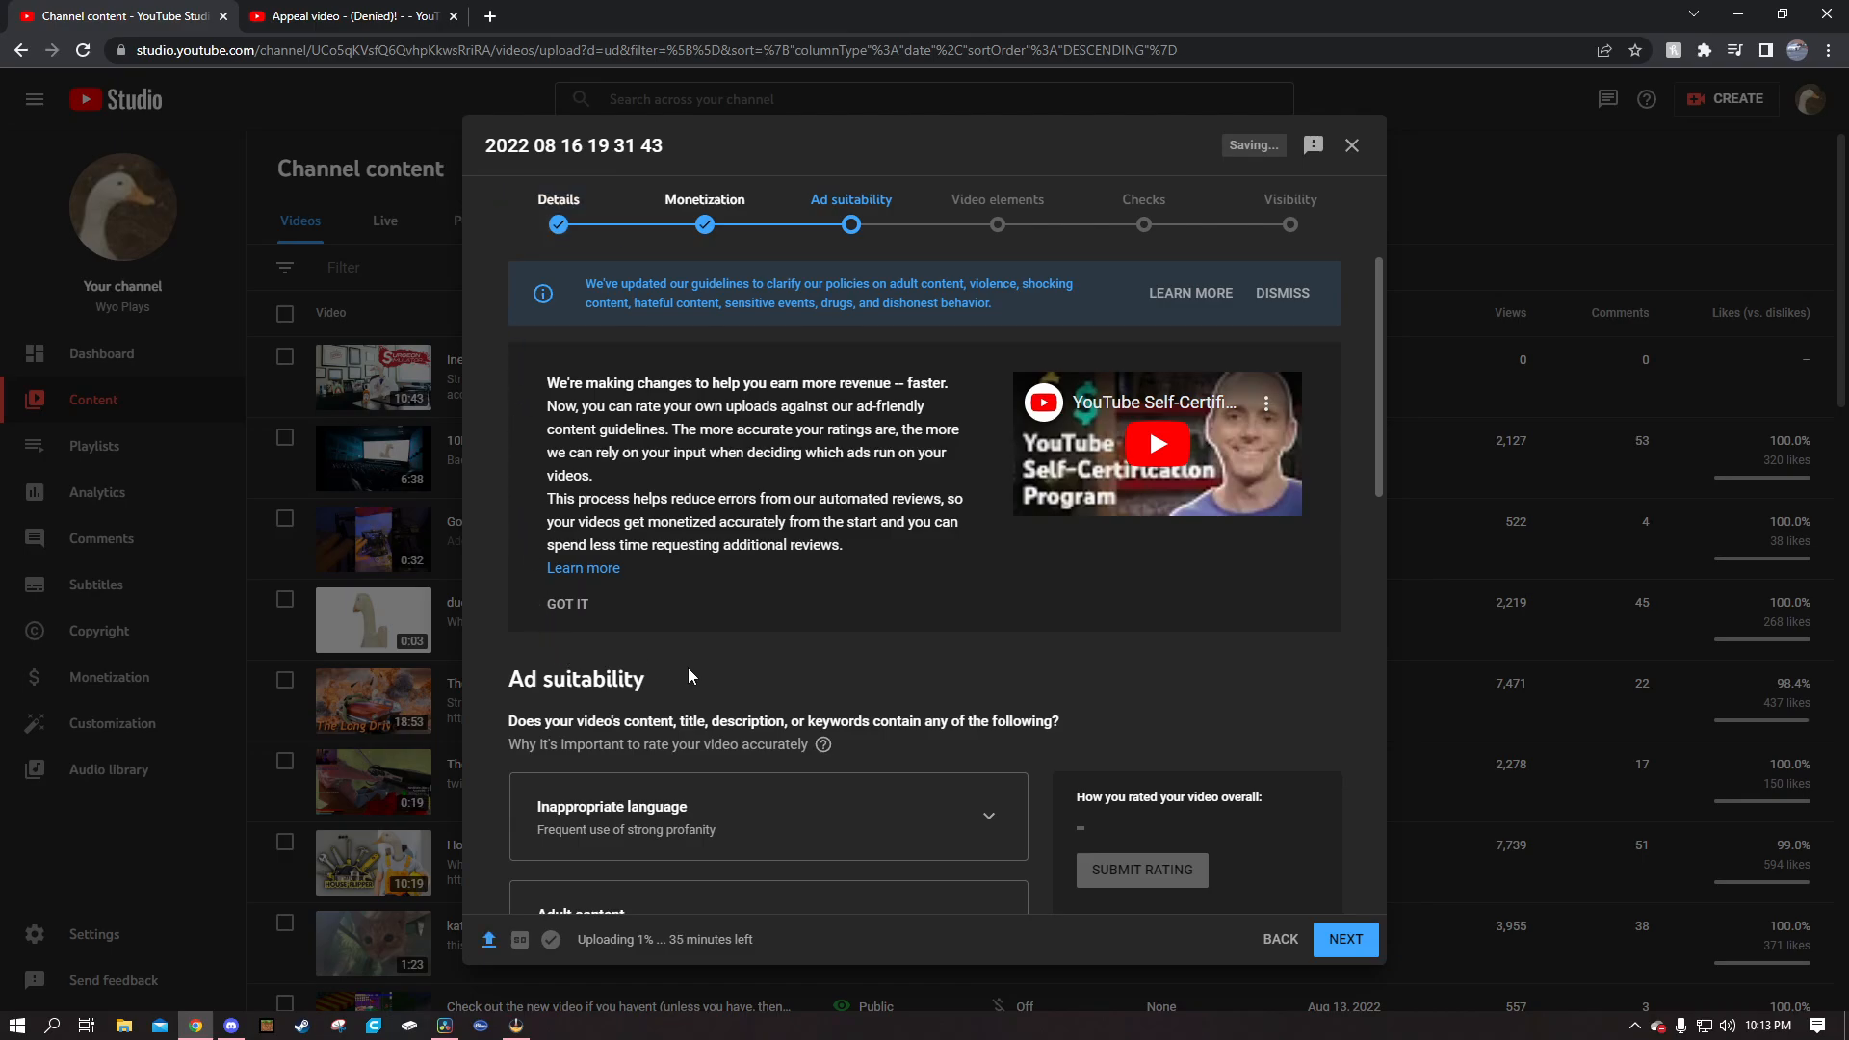
left_click_drag(587, 283, 878, 304)
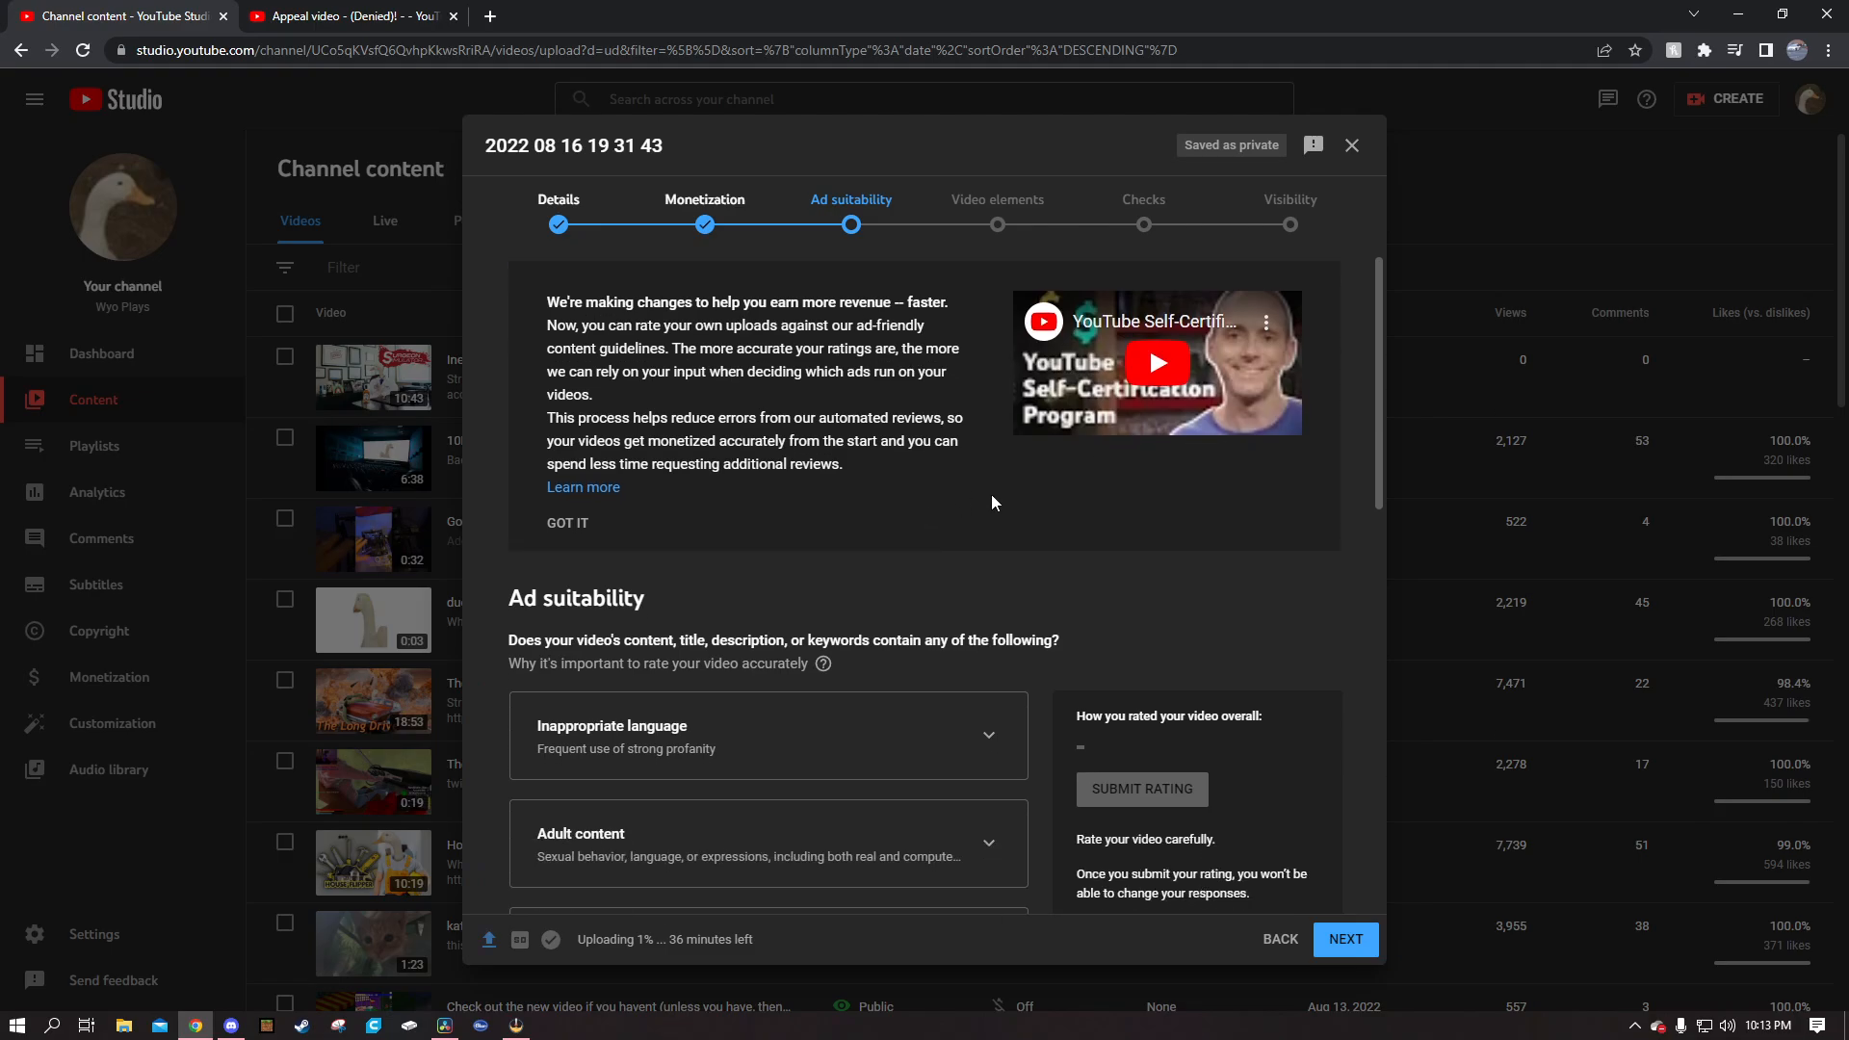
scroll("down", 3)
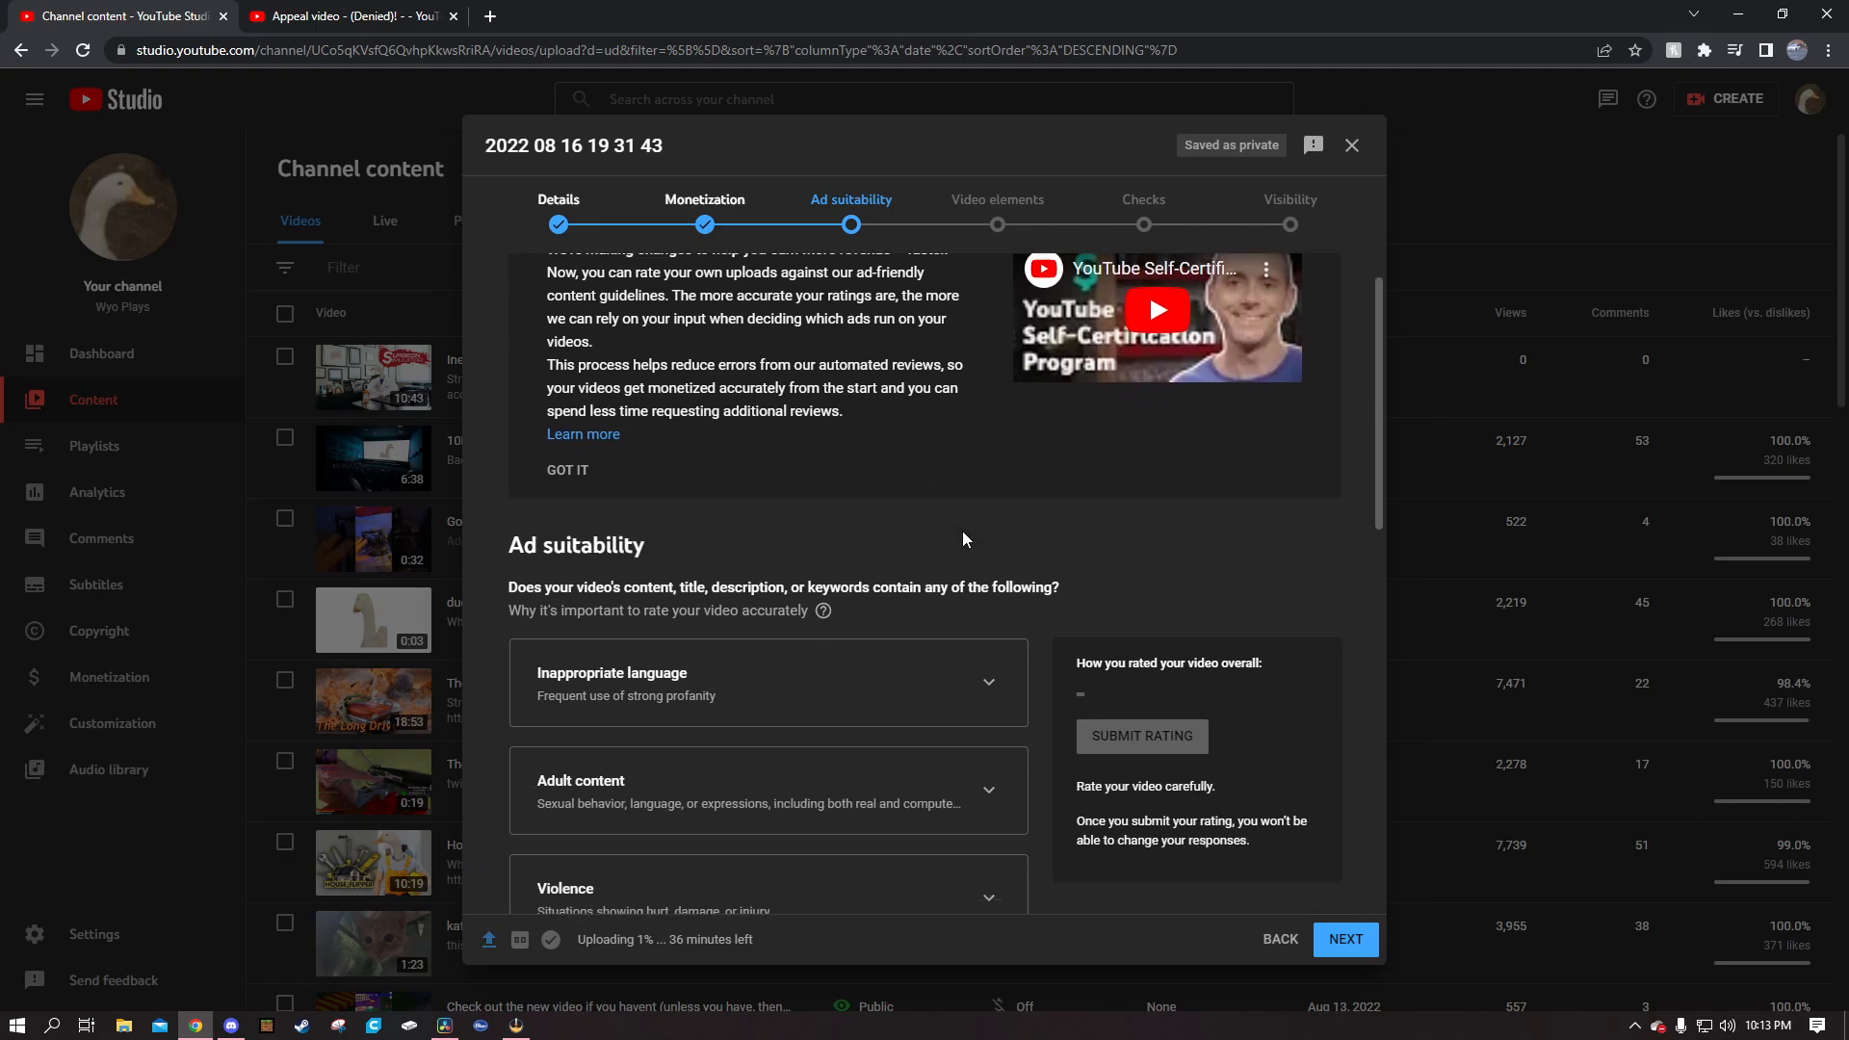
scroll("down", 3)
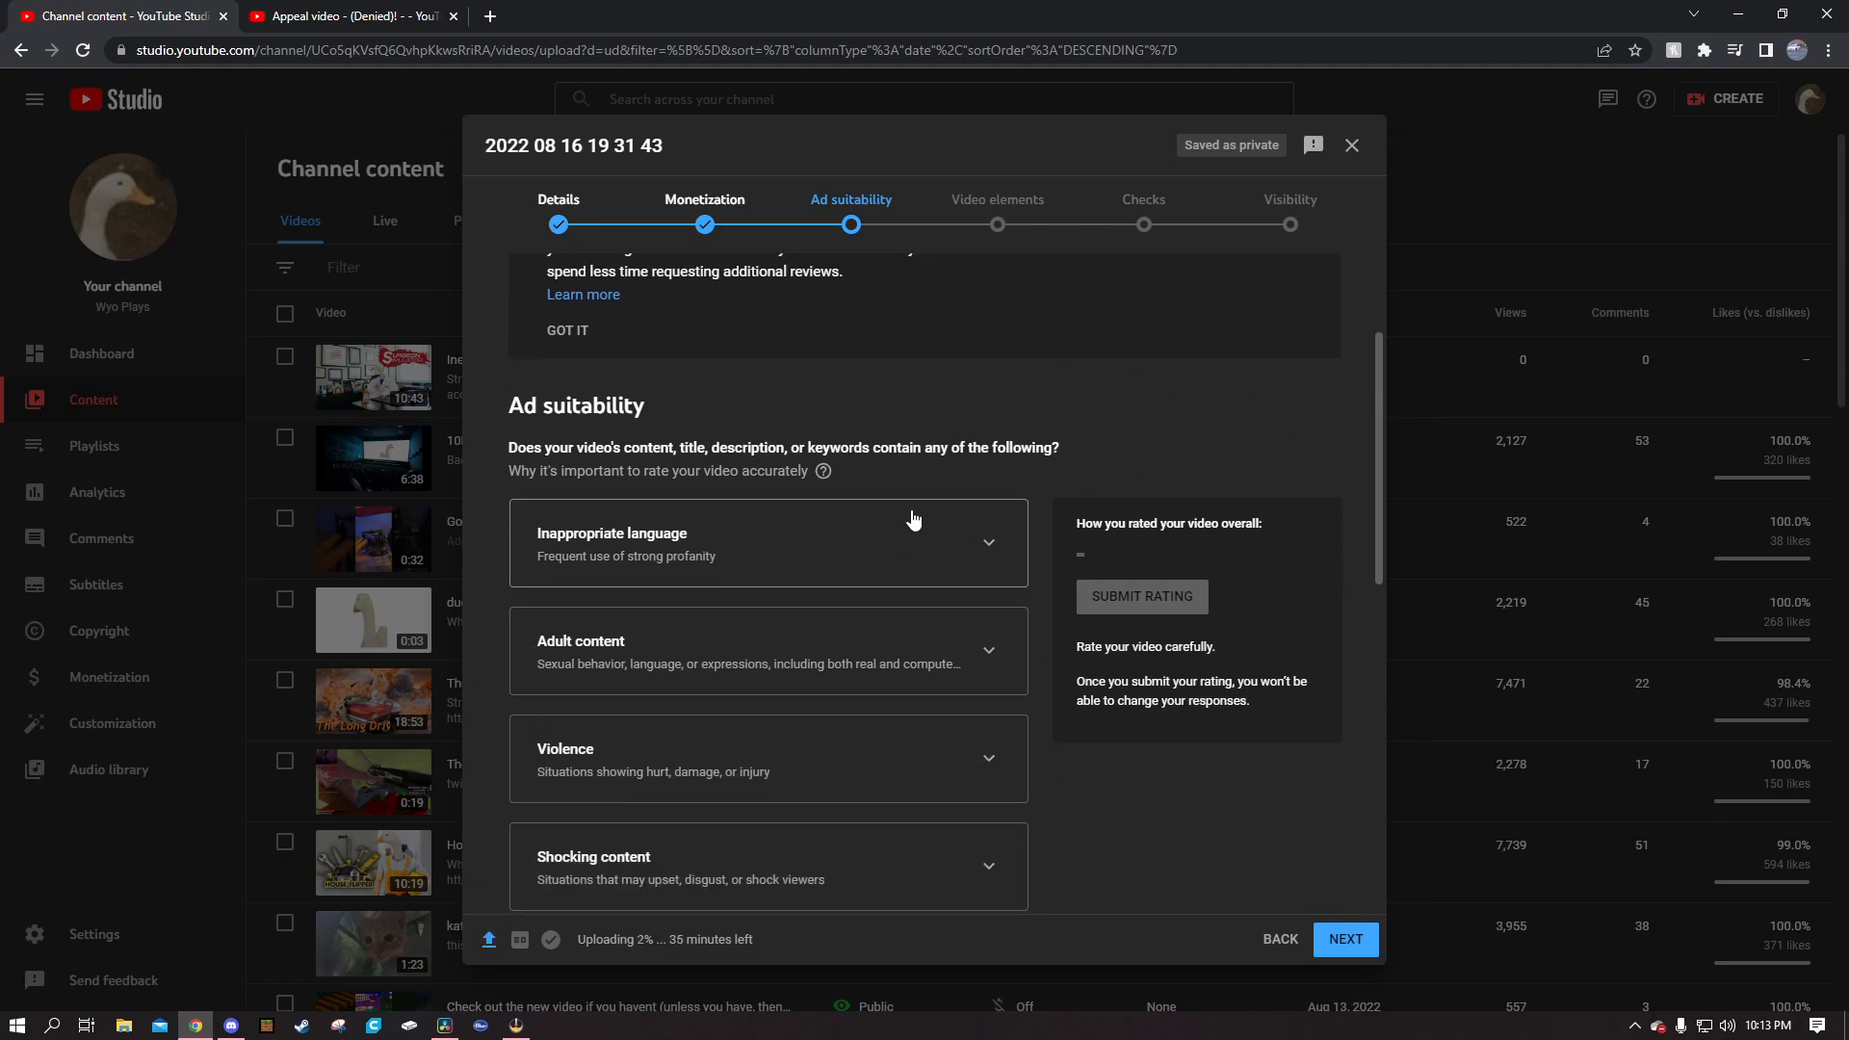
scroll("down", 3)
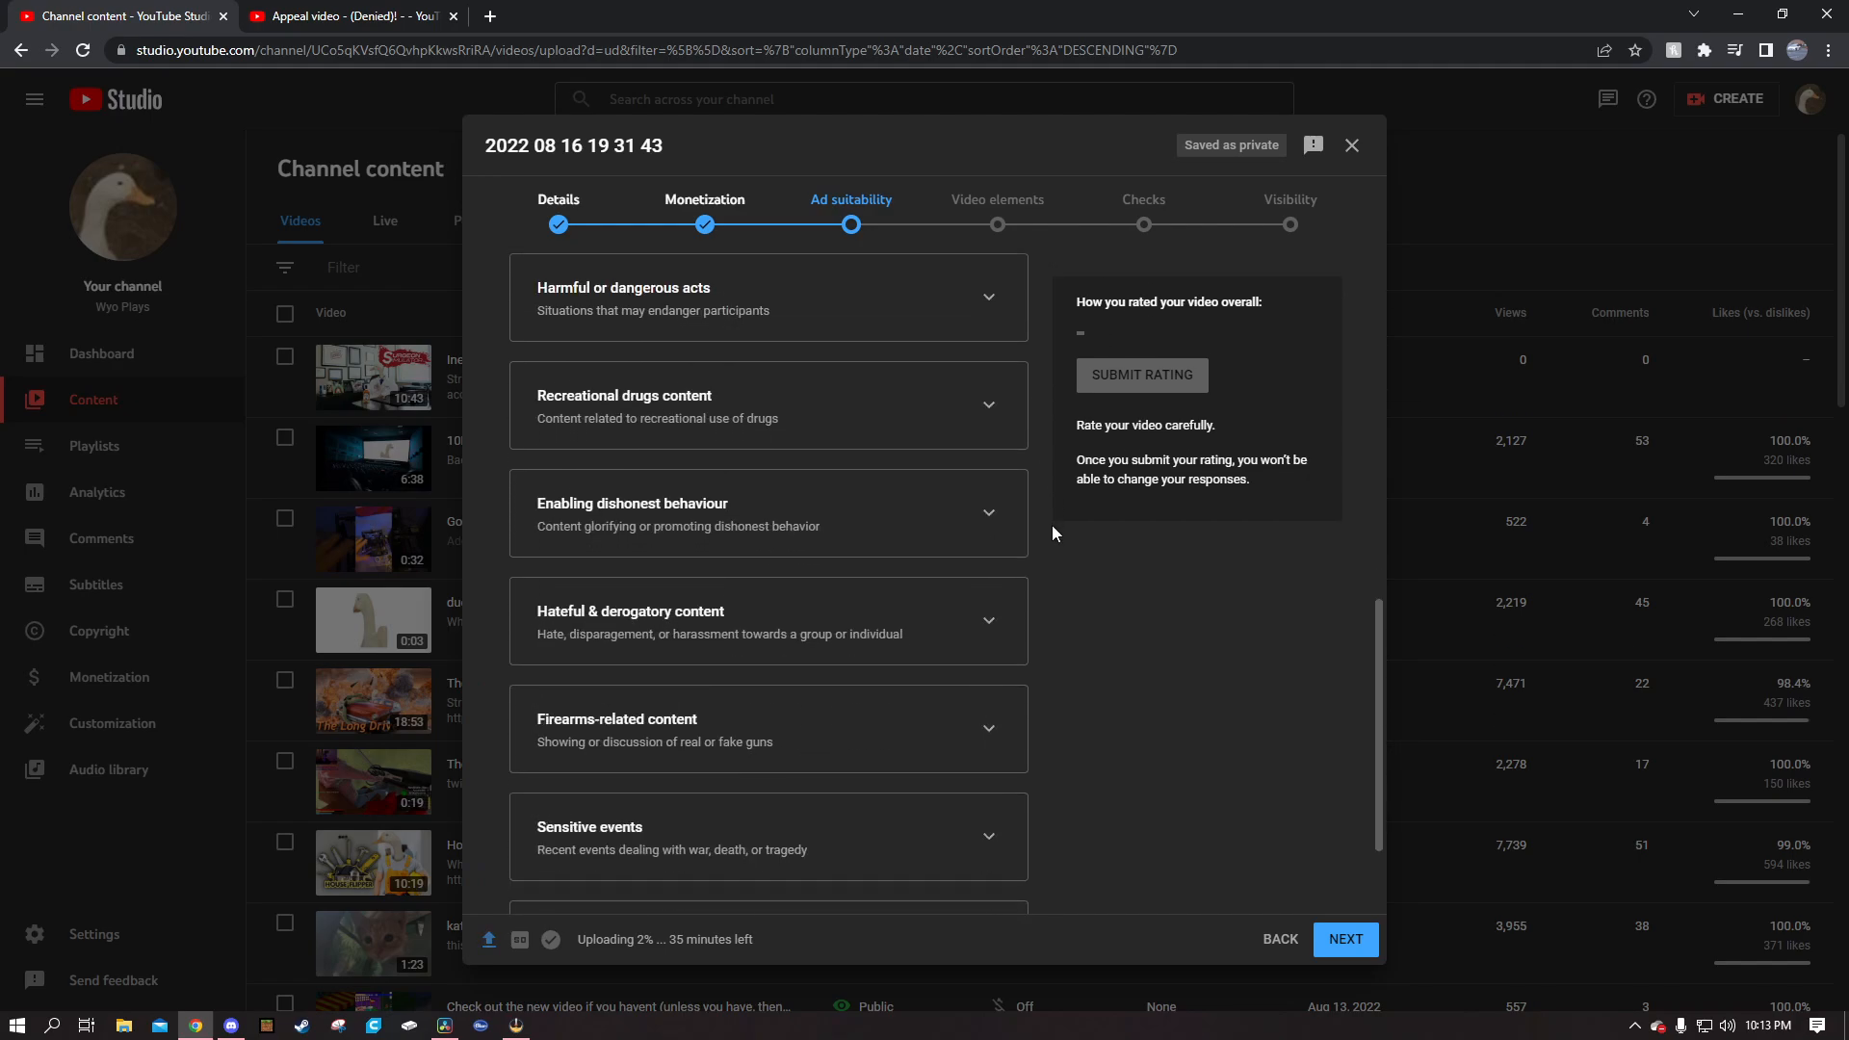
scroll("up", 3)
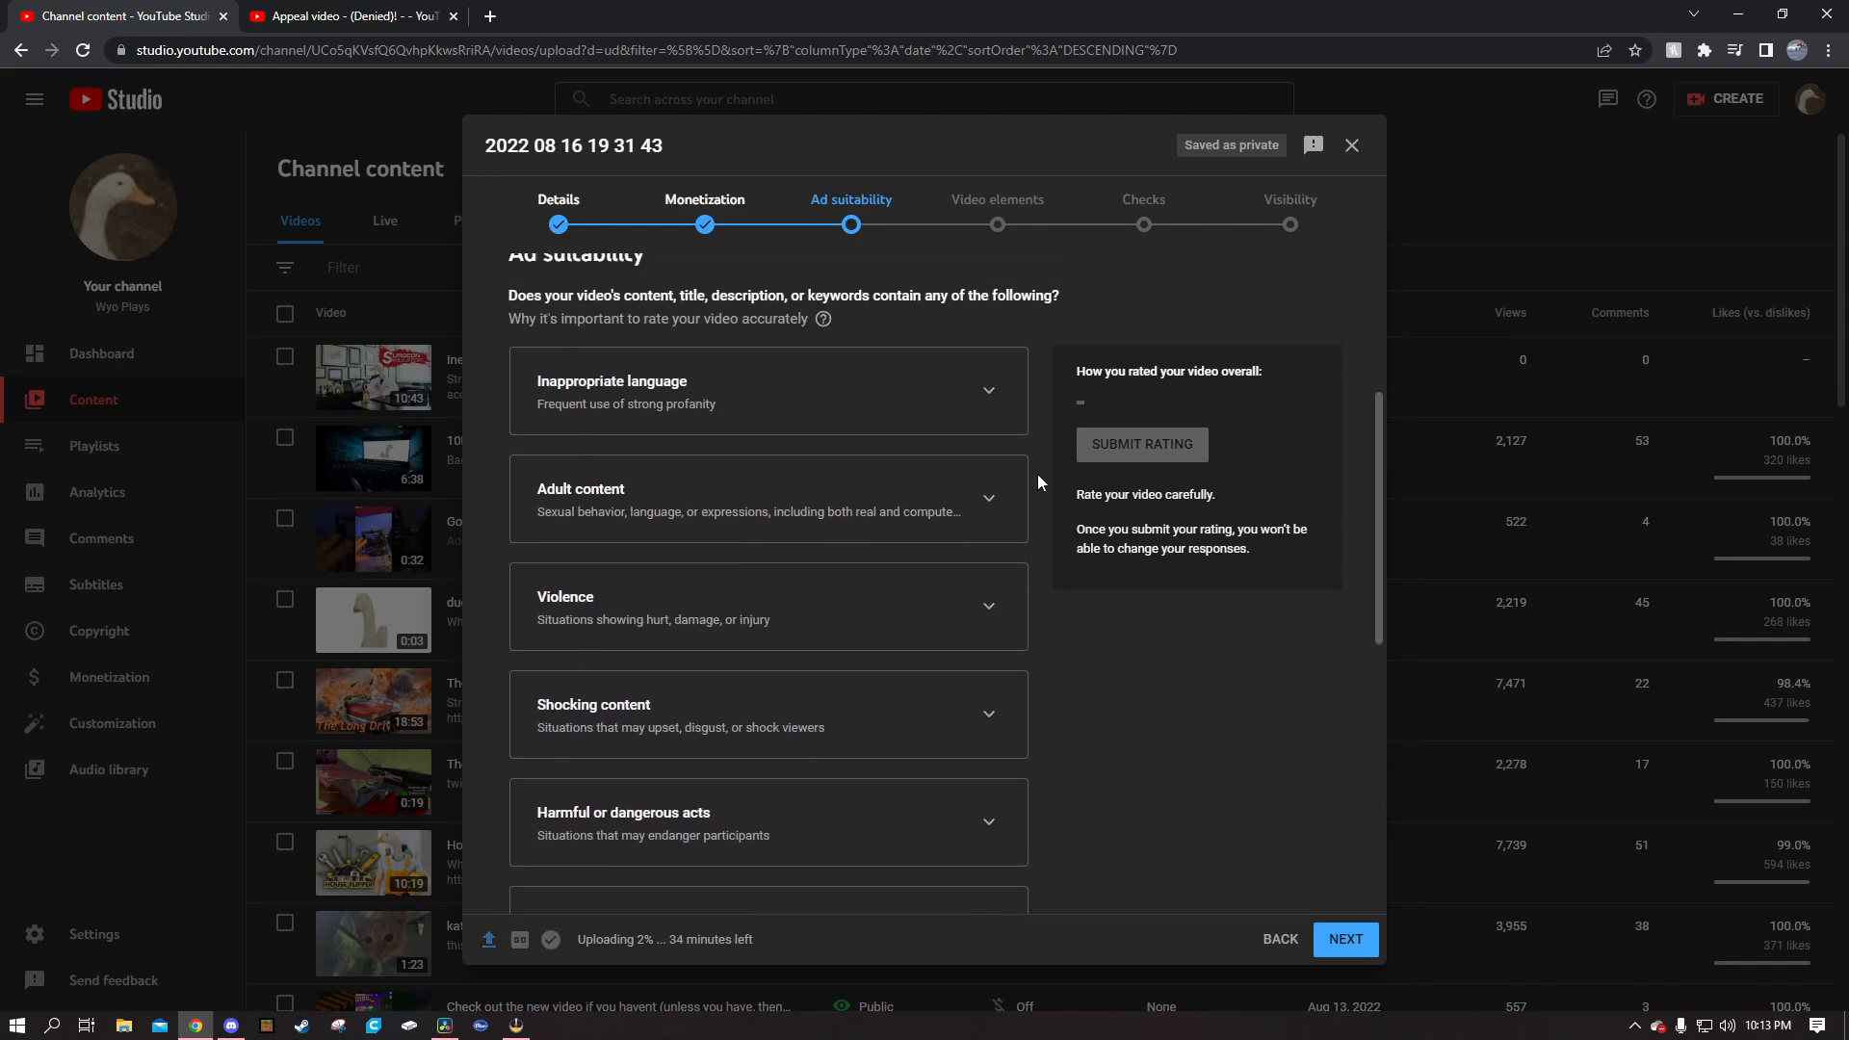
mouse_move(940, 403)
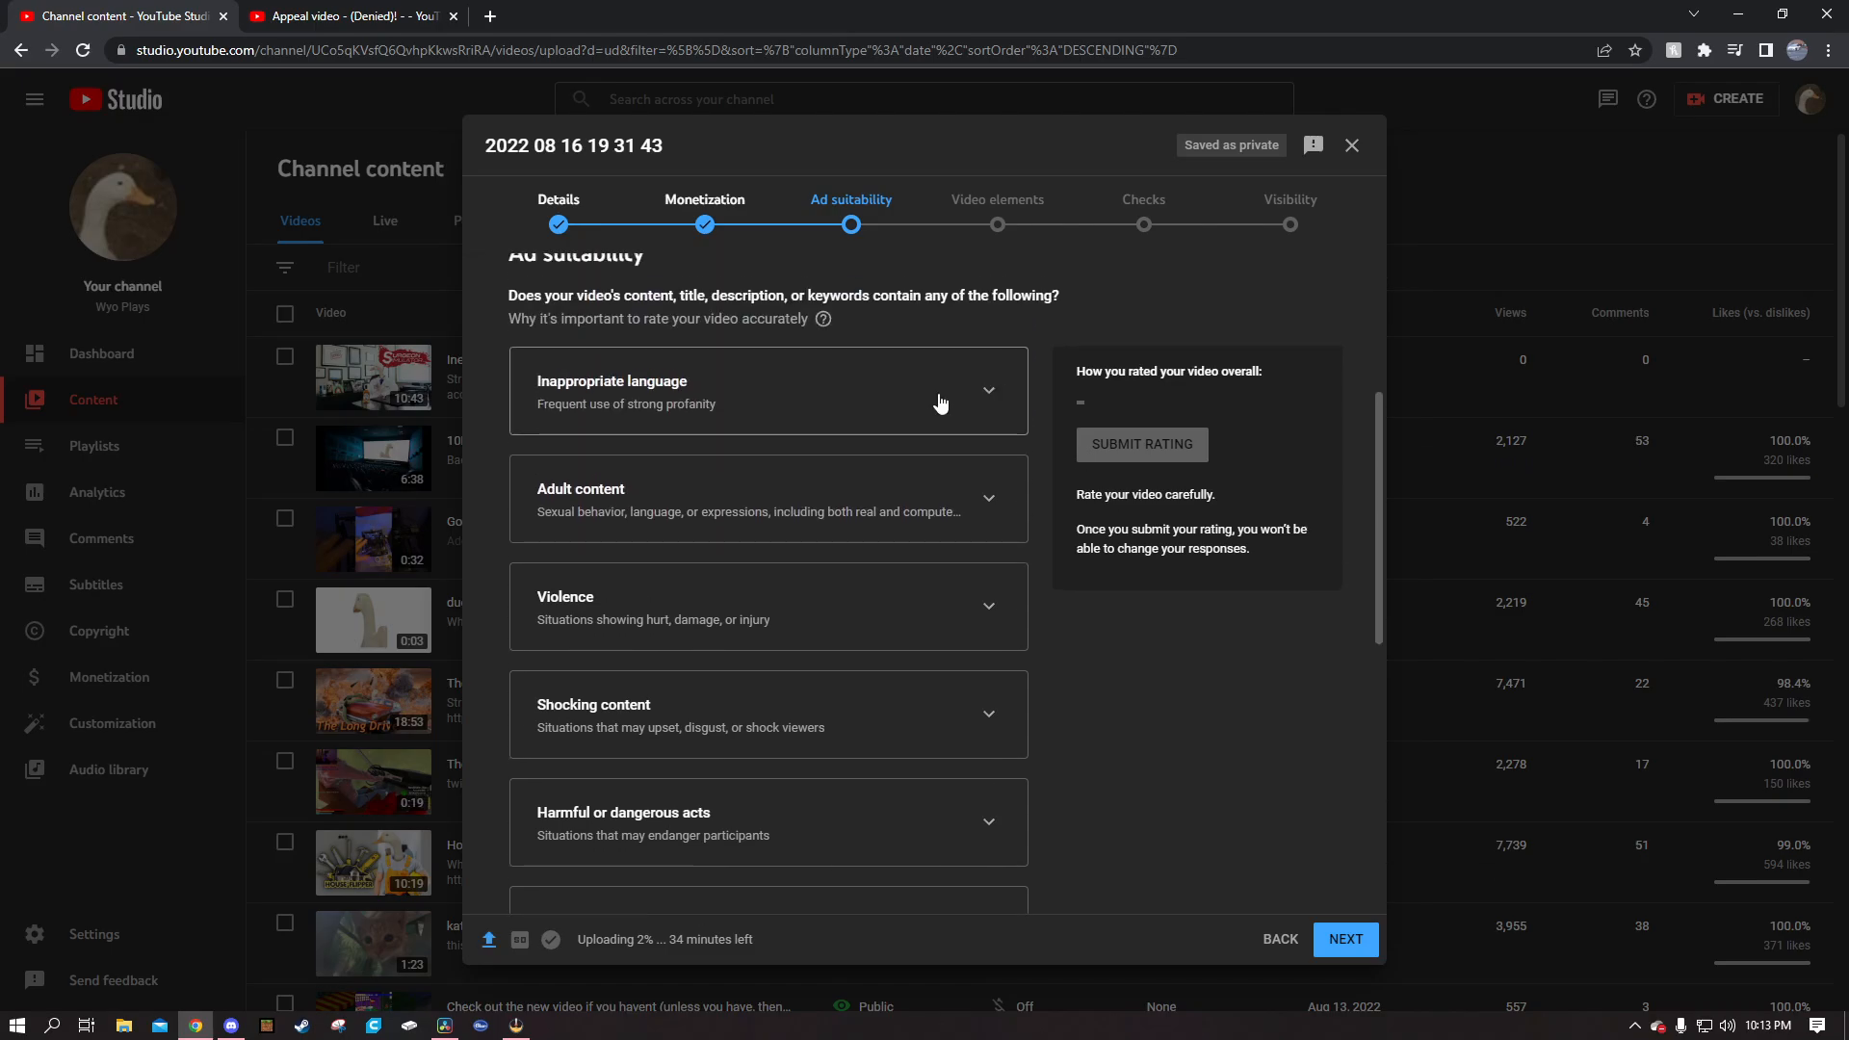
- Rate Inappropriate language as light profanity and scroll to the next categories
left_click(940, 390)
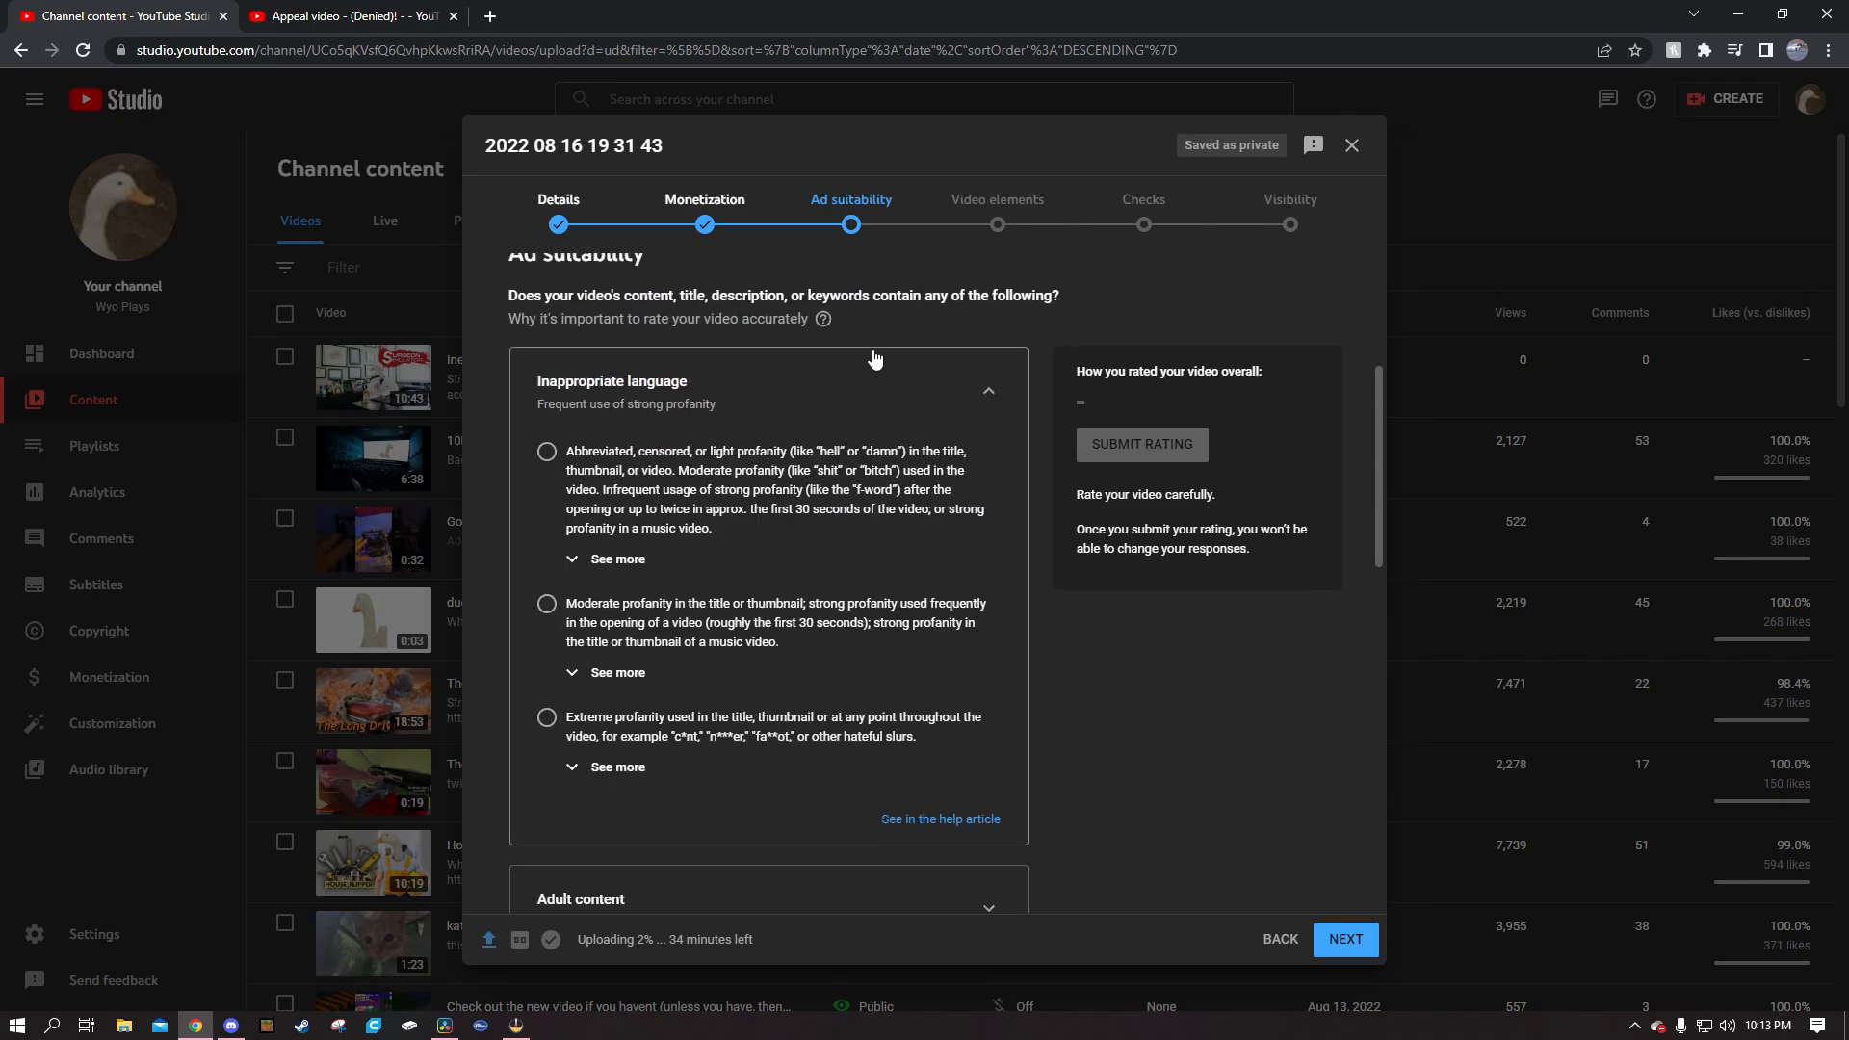
mouse_move(695, 515)
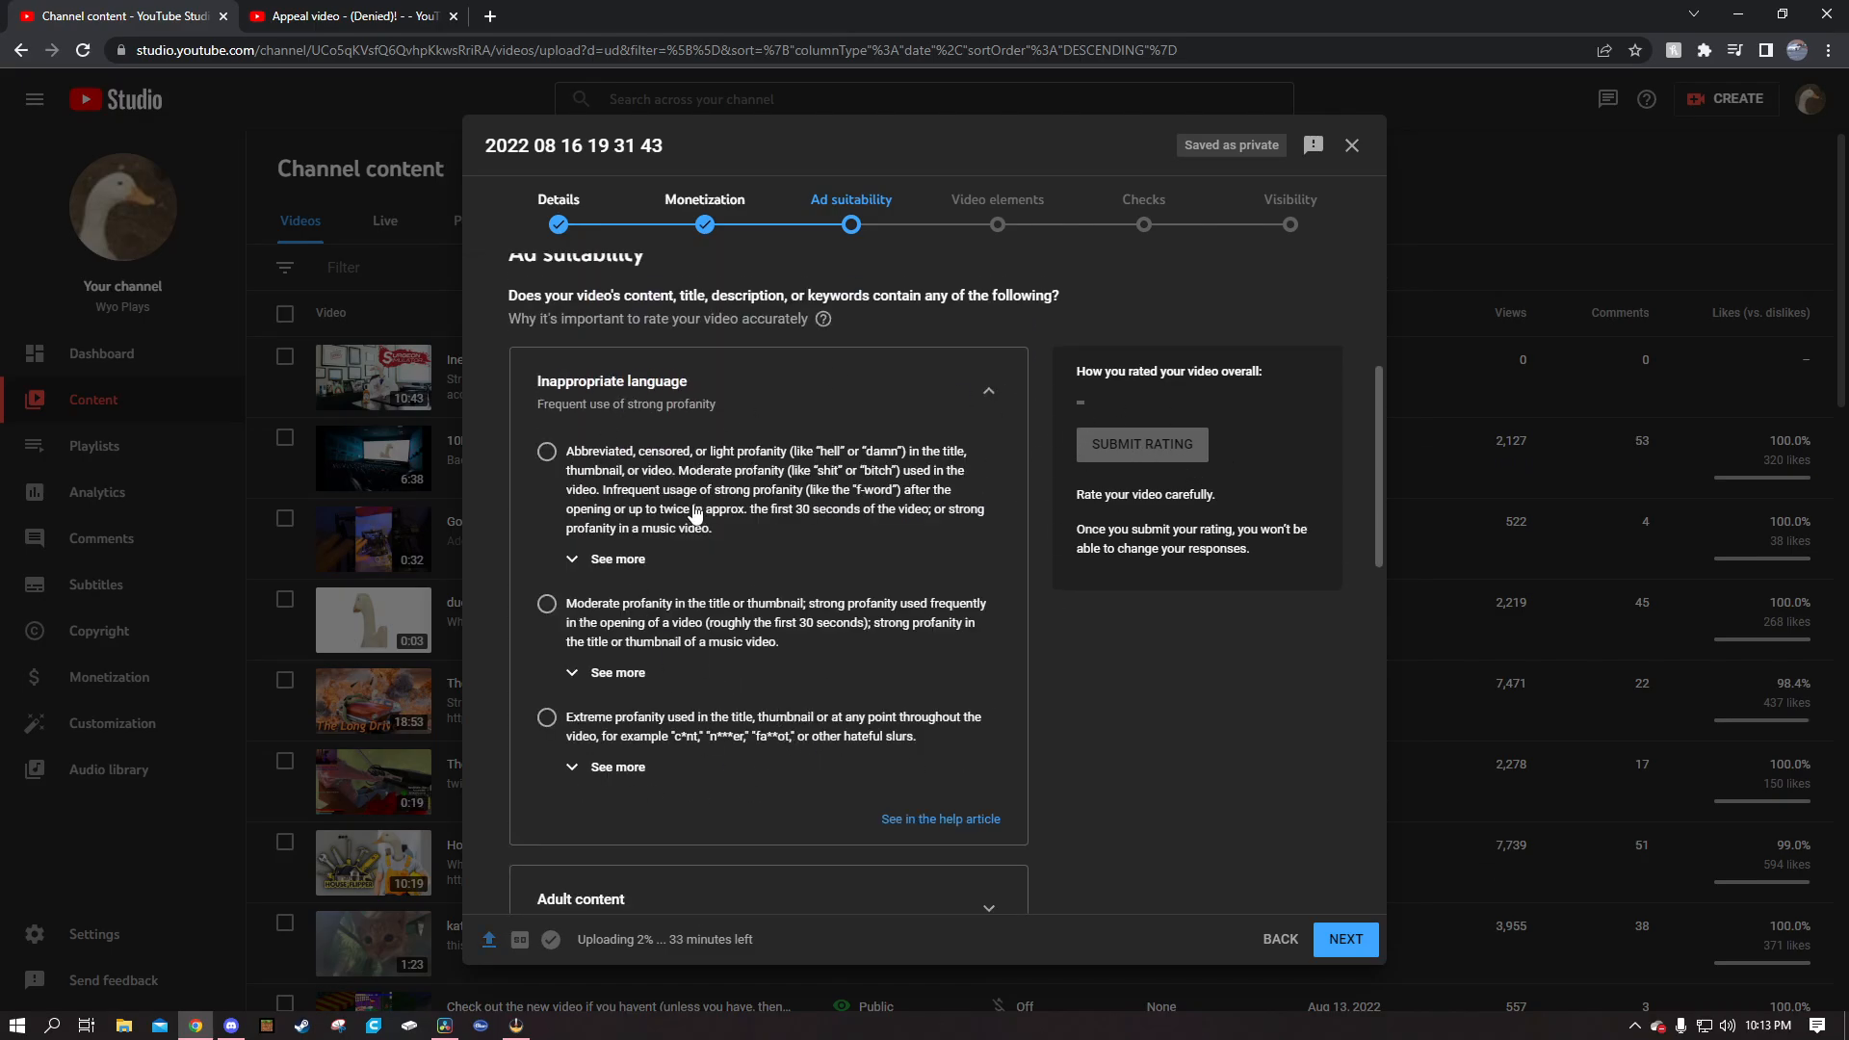
left_click(546, 452)
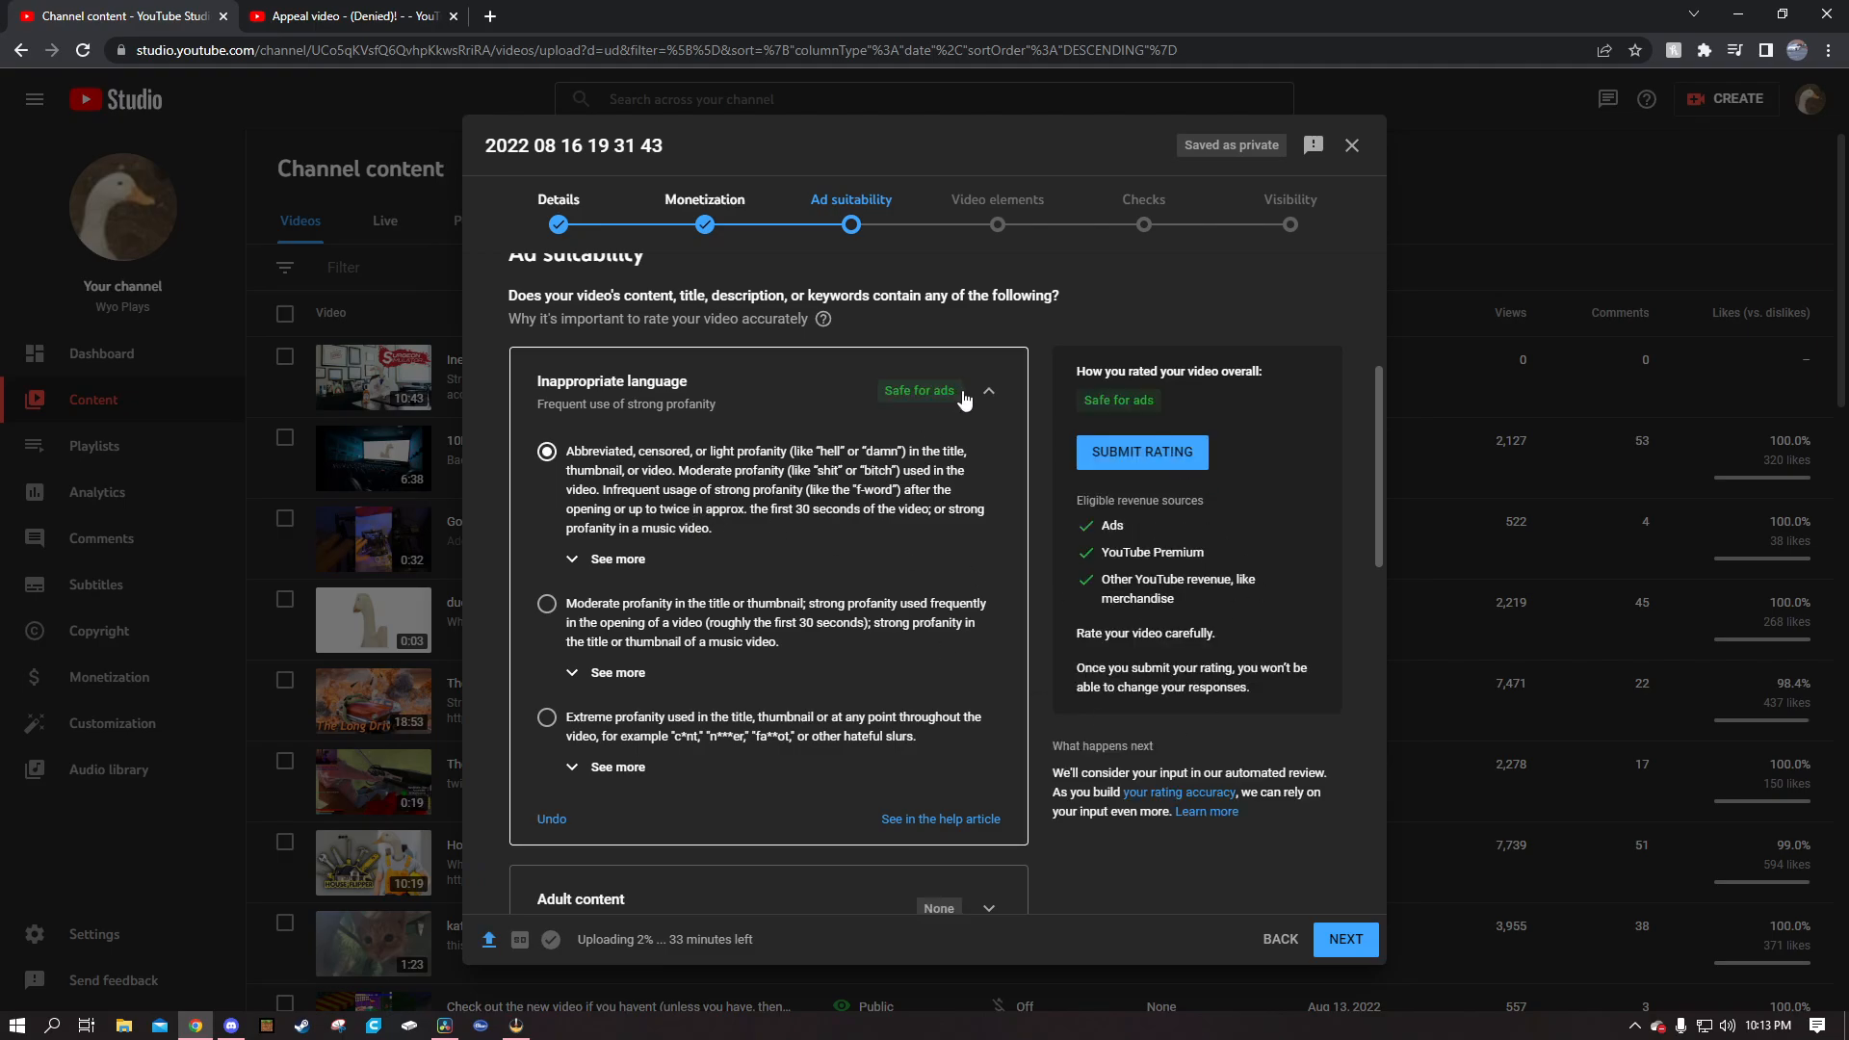
mouse_move(1039, 442)
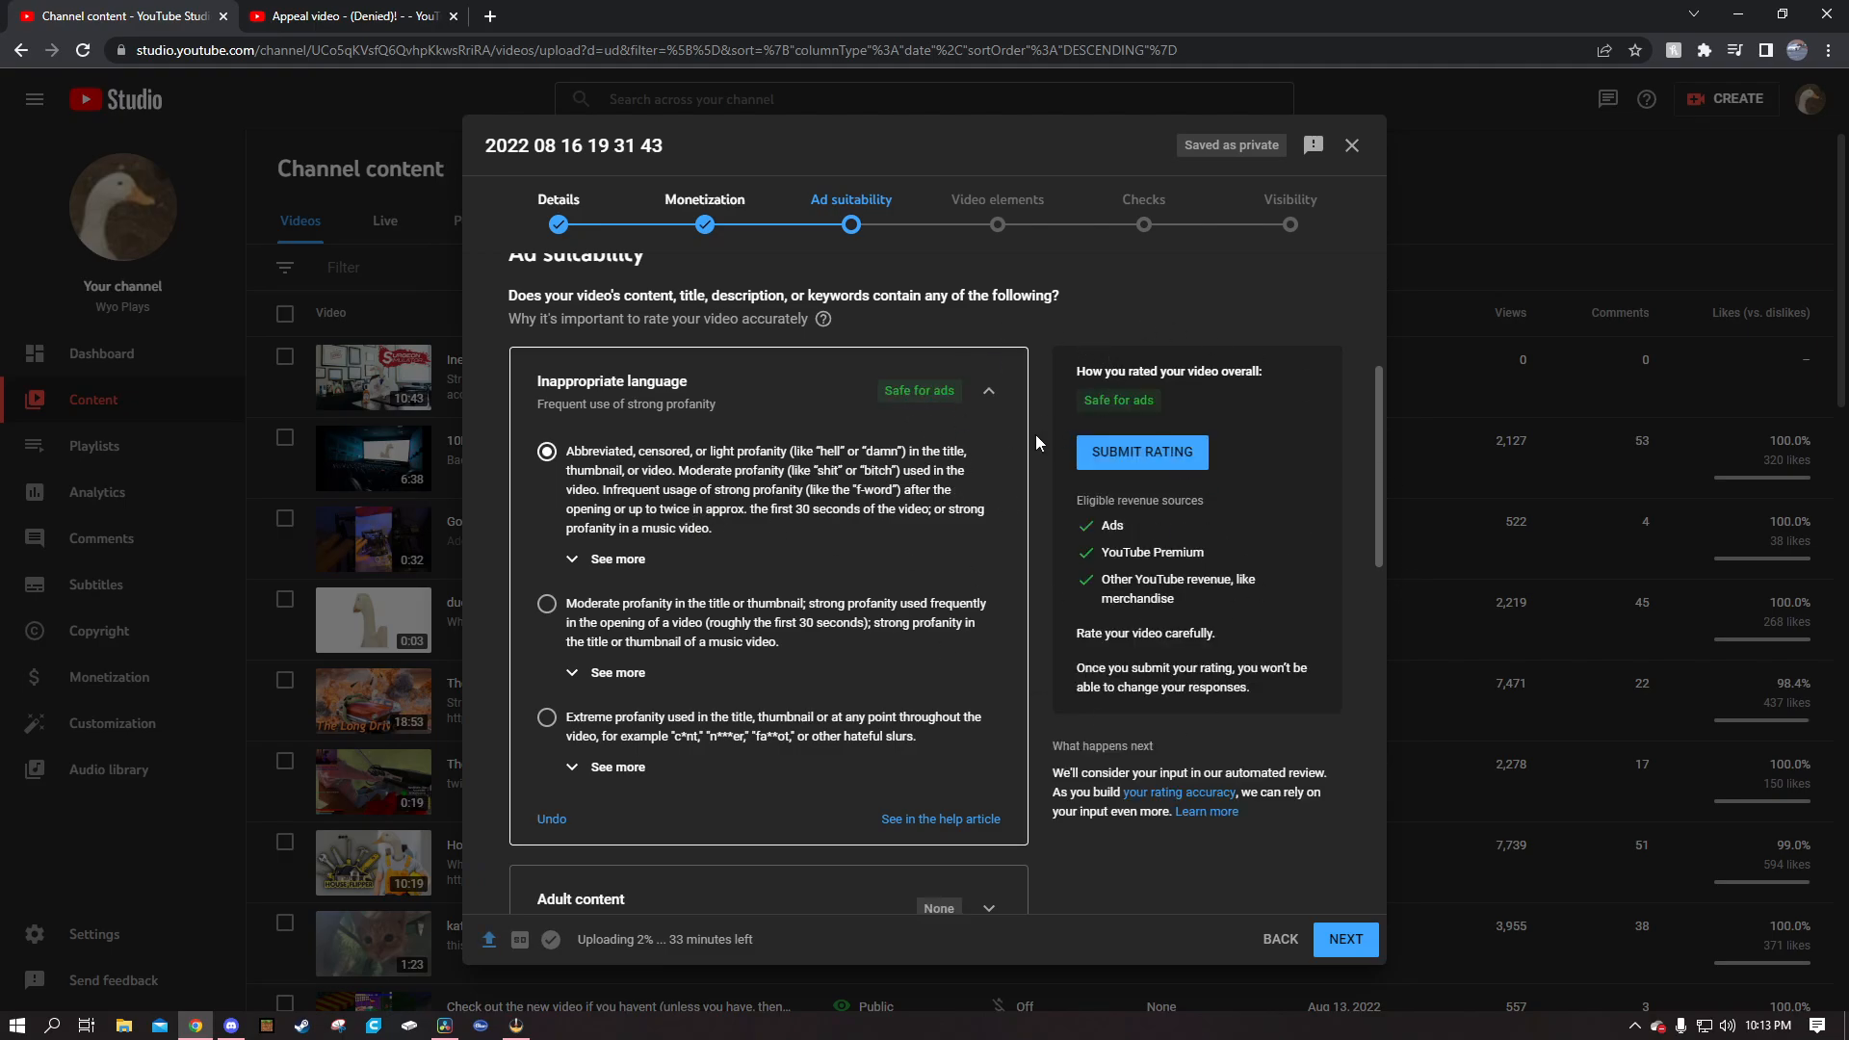
mouse_move(870, 388)
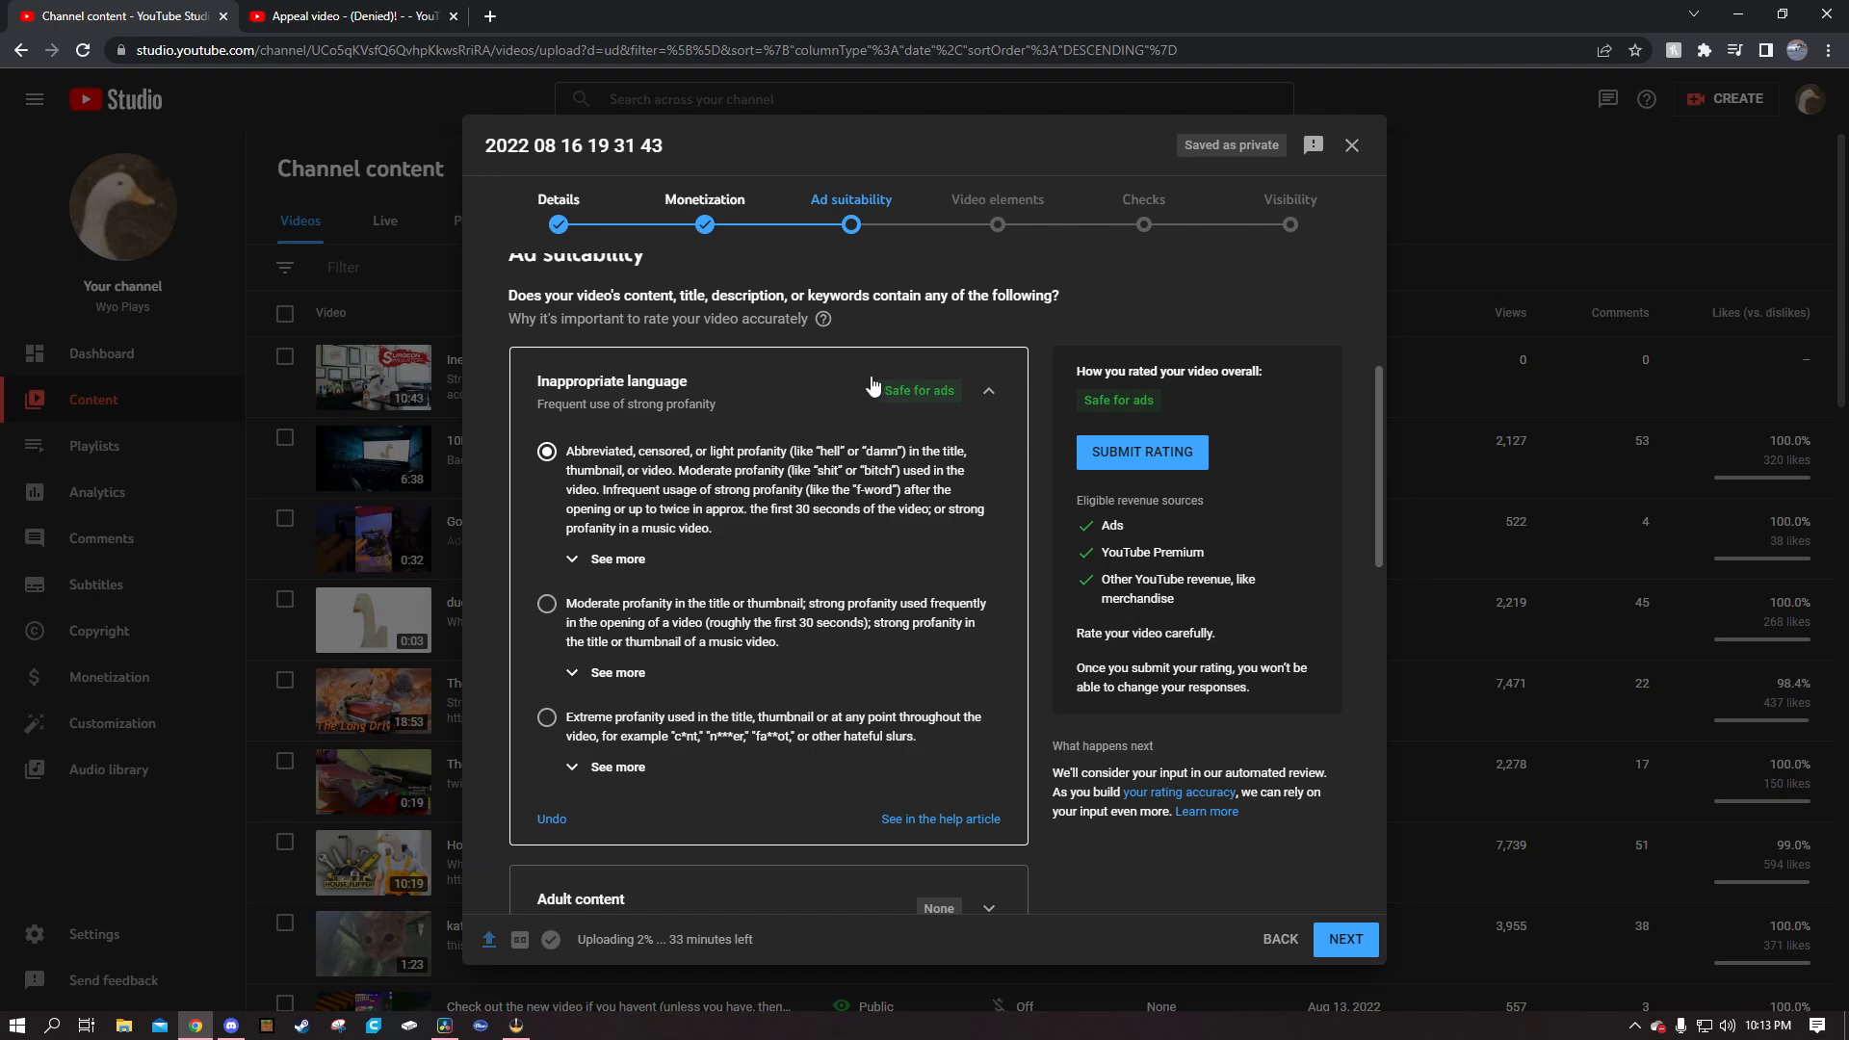
scroll("down", 3)
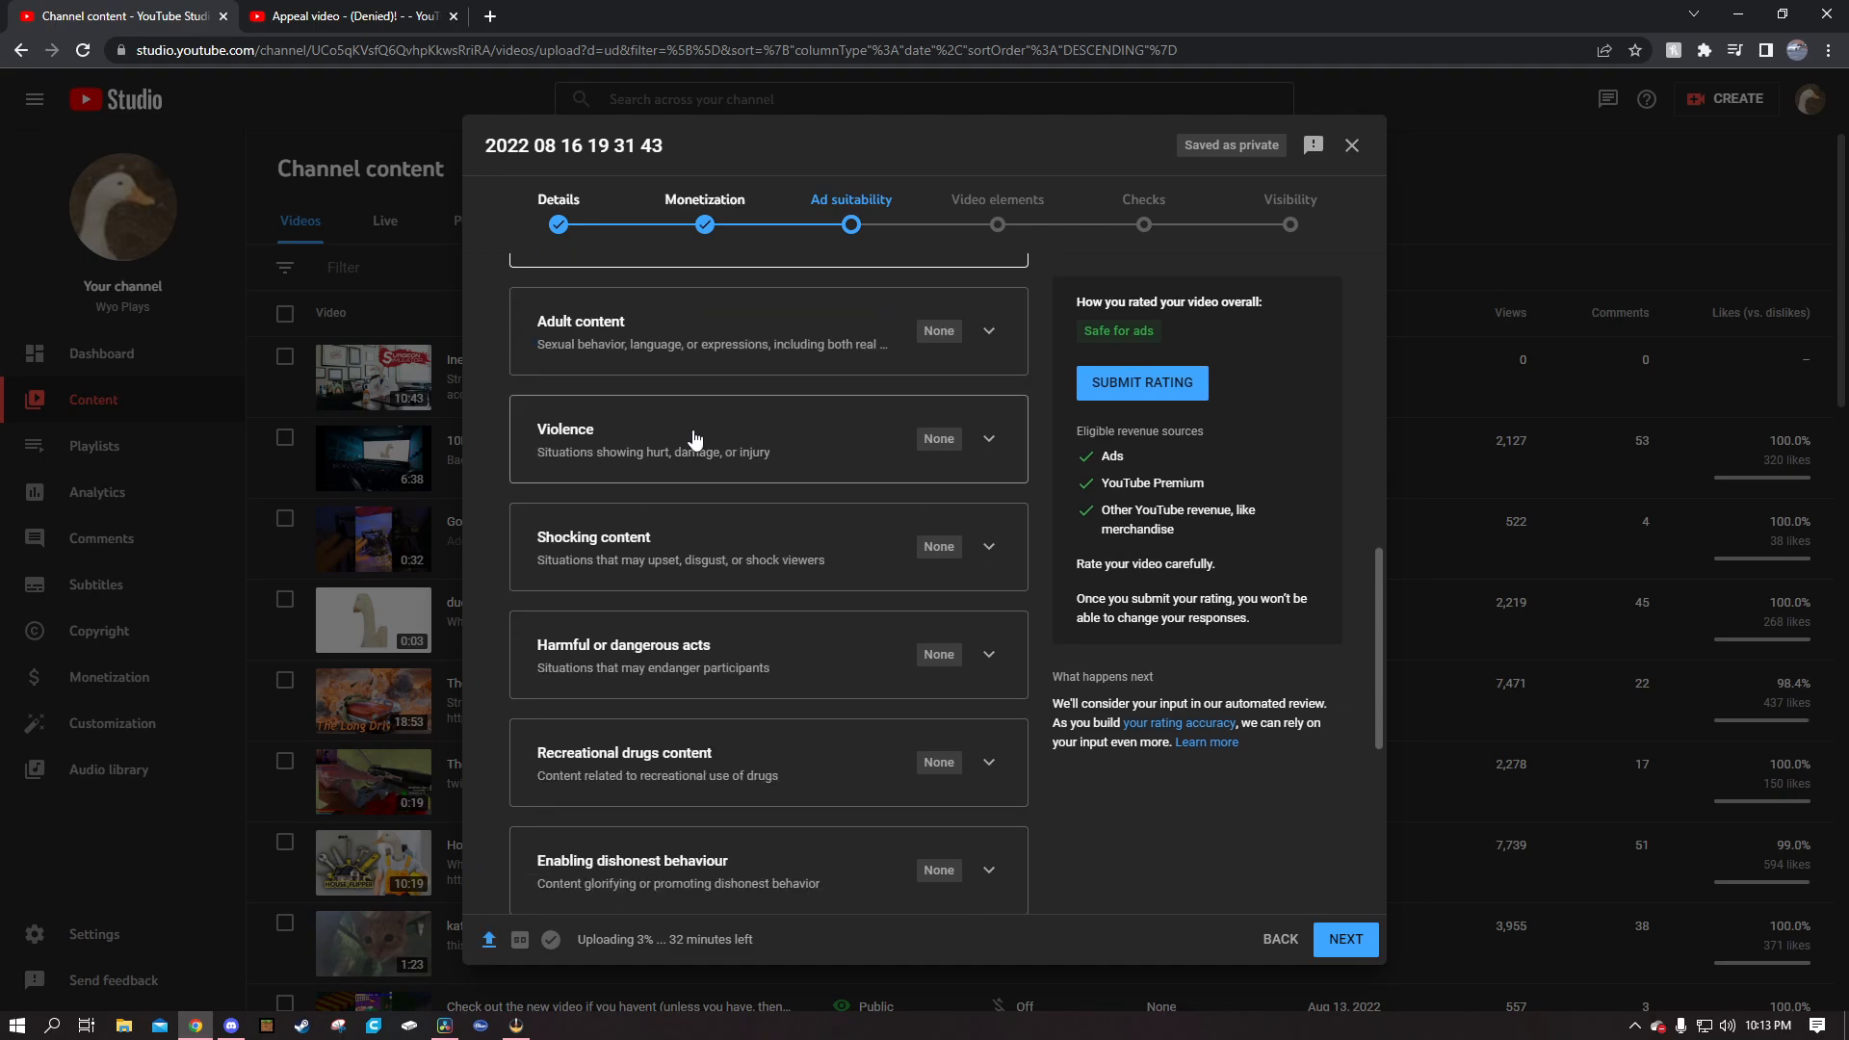
scroll("down", 3)
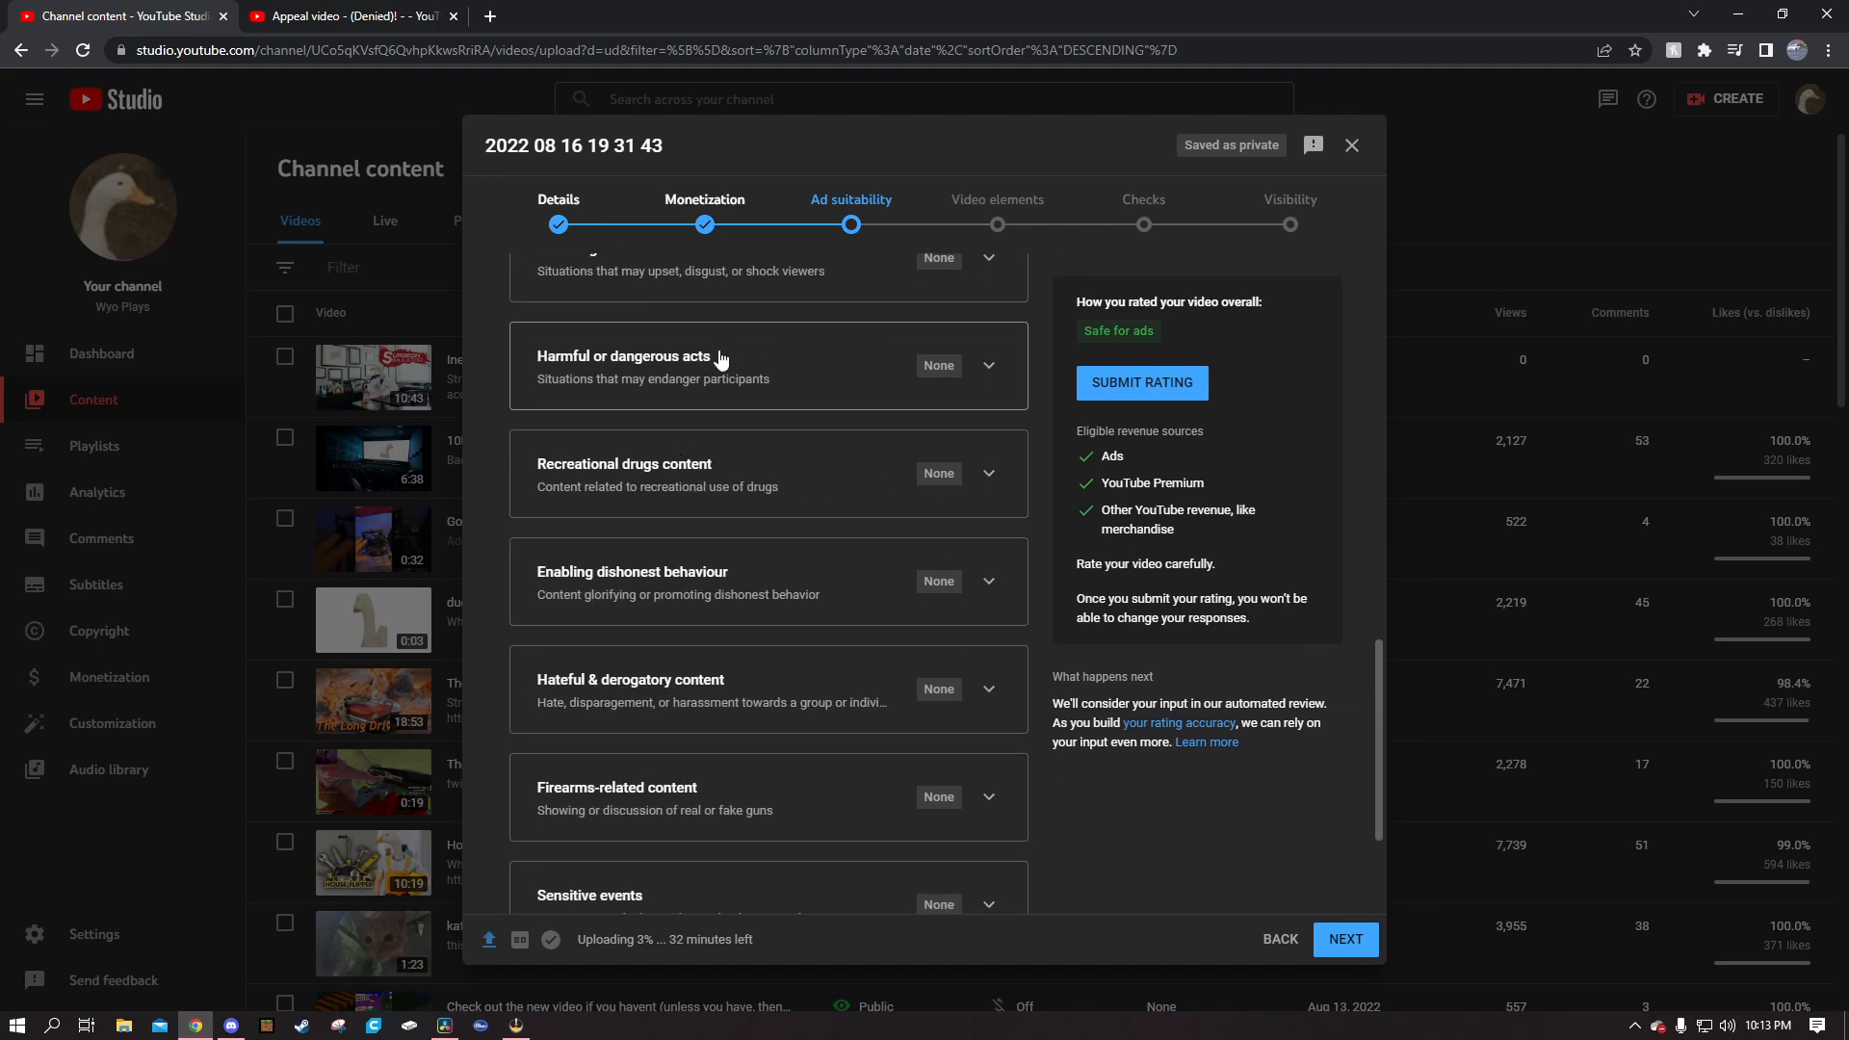
- Check Hateful content, collapse the rated Harmful acts category, and clear the Firearms rating
left_click(768, 366)
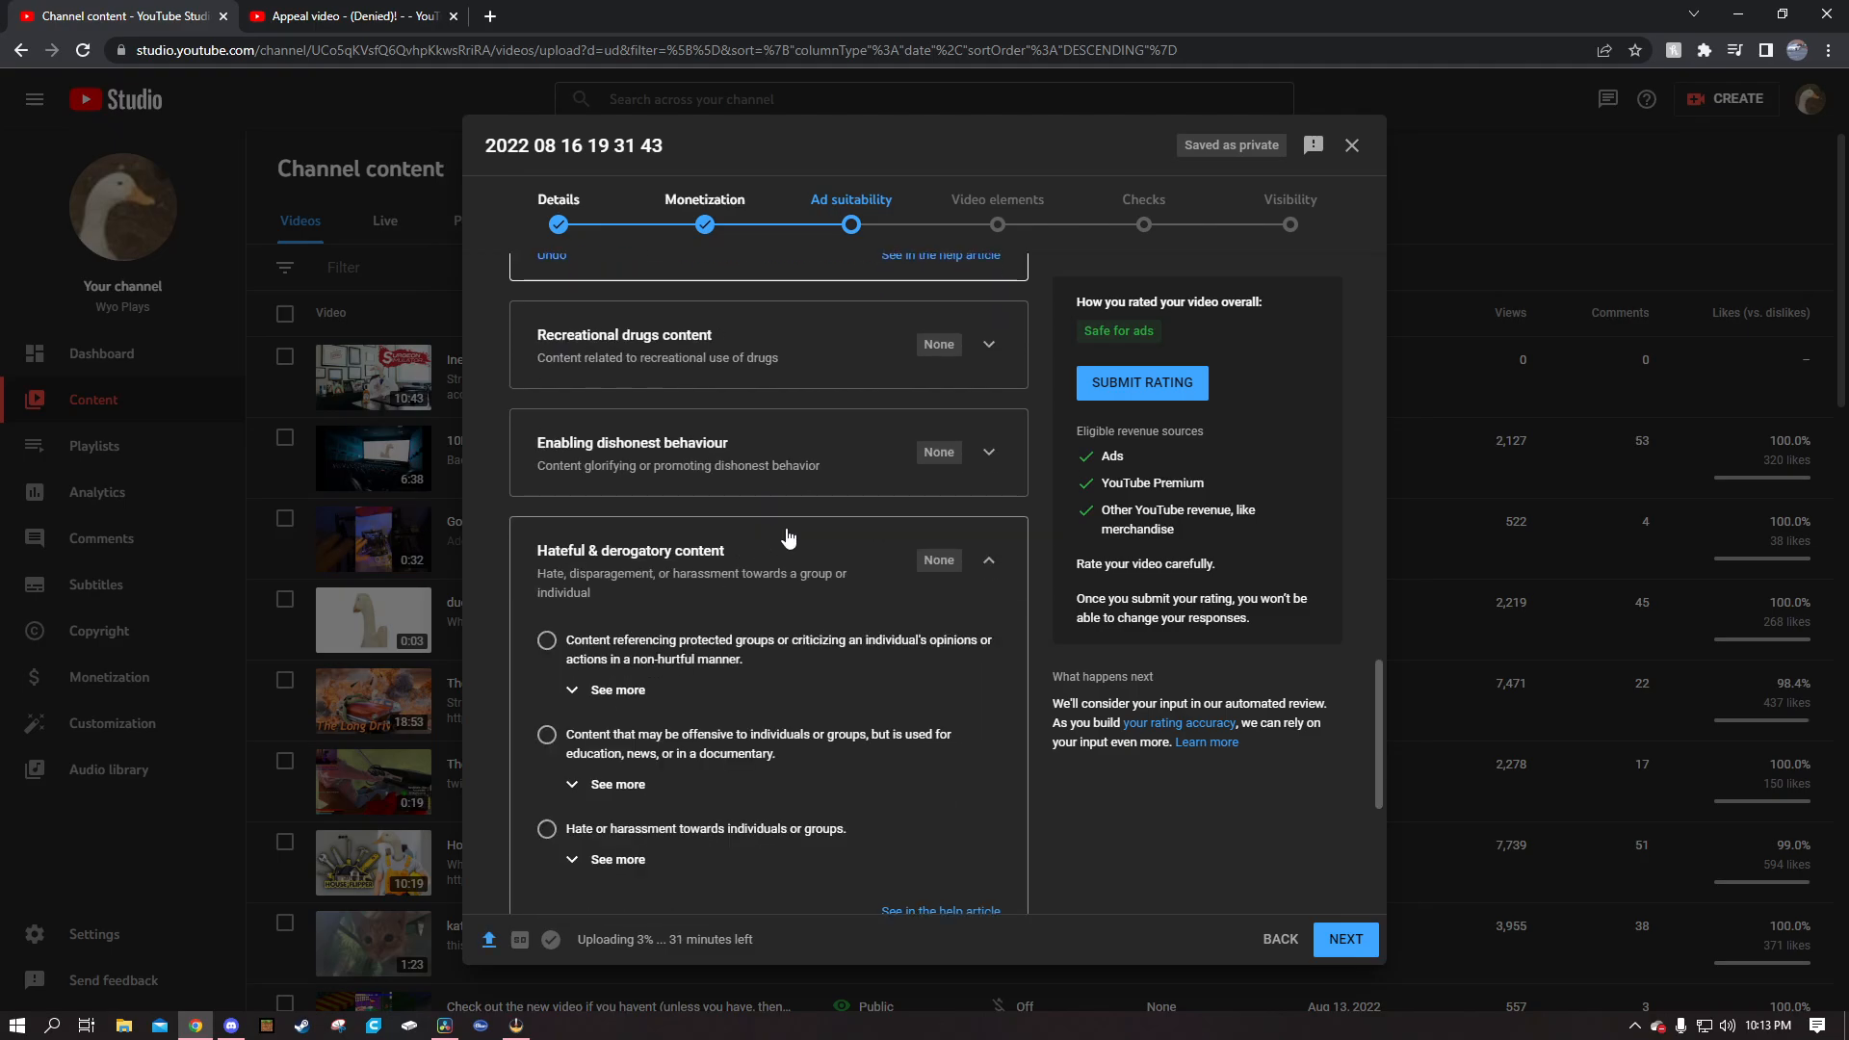
scroll("down", 3)
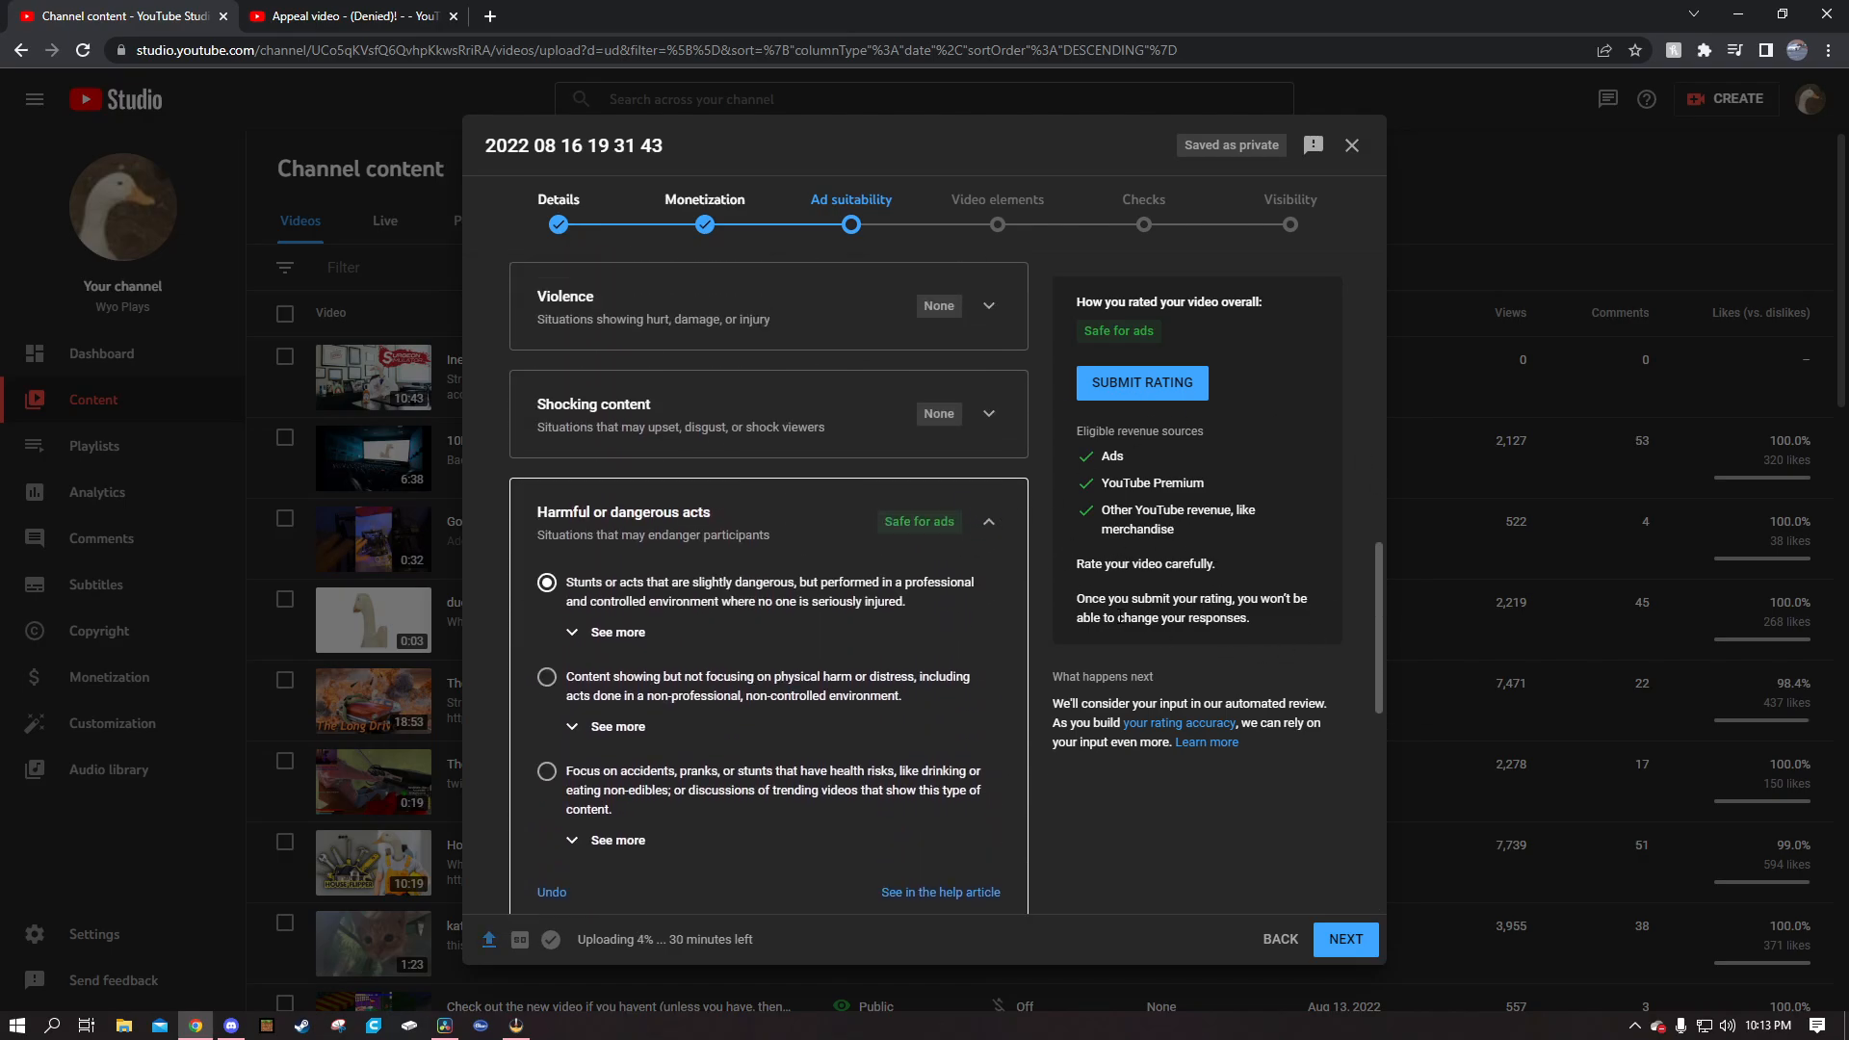
left_click(988, 521)
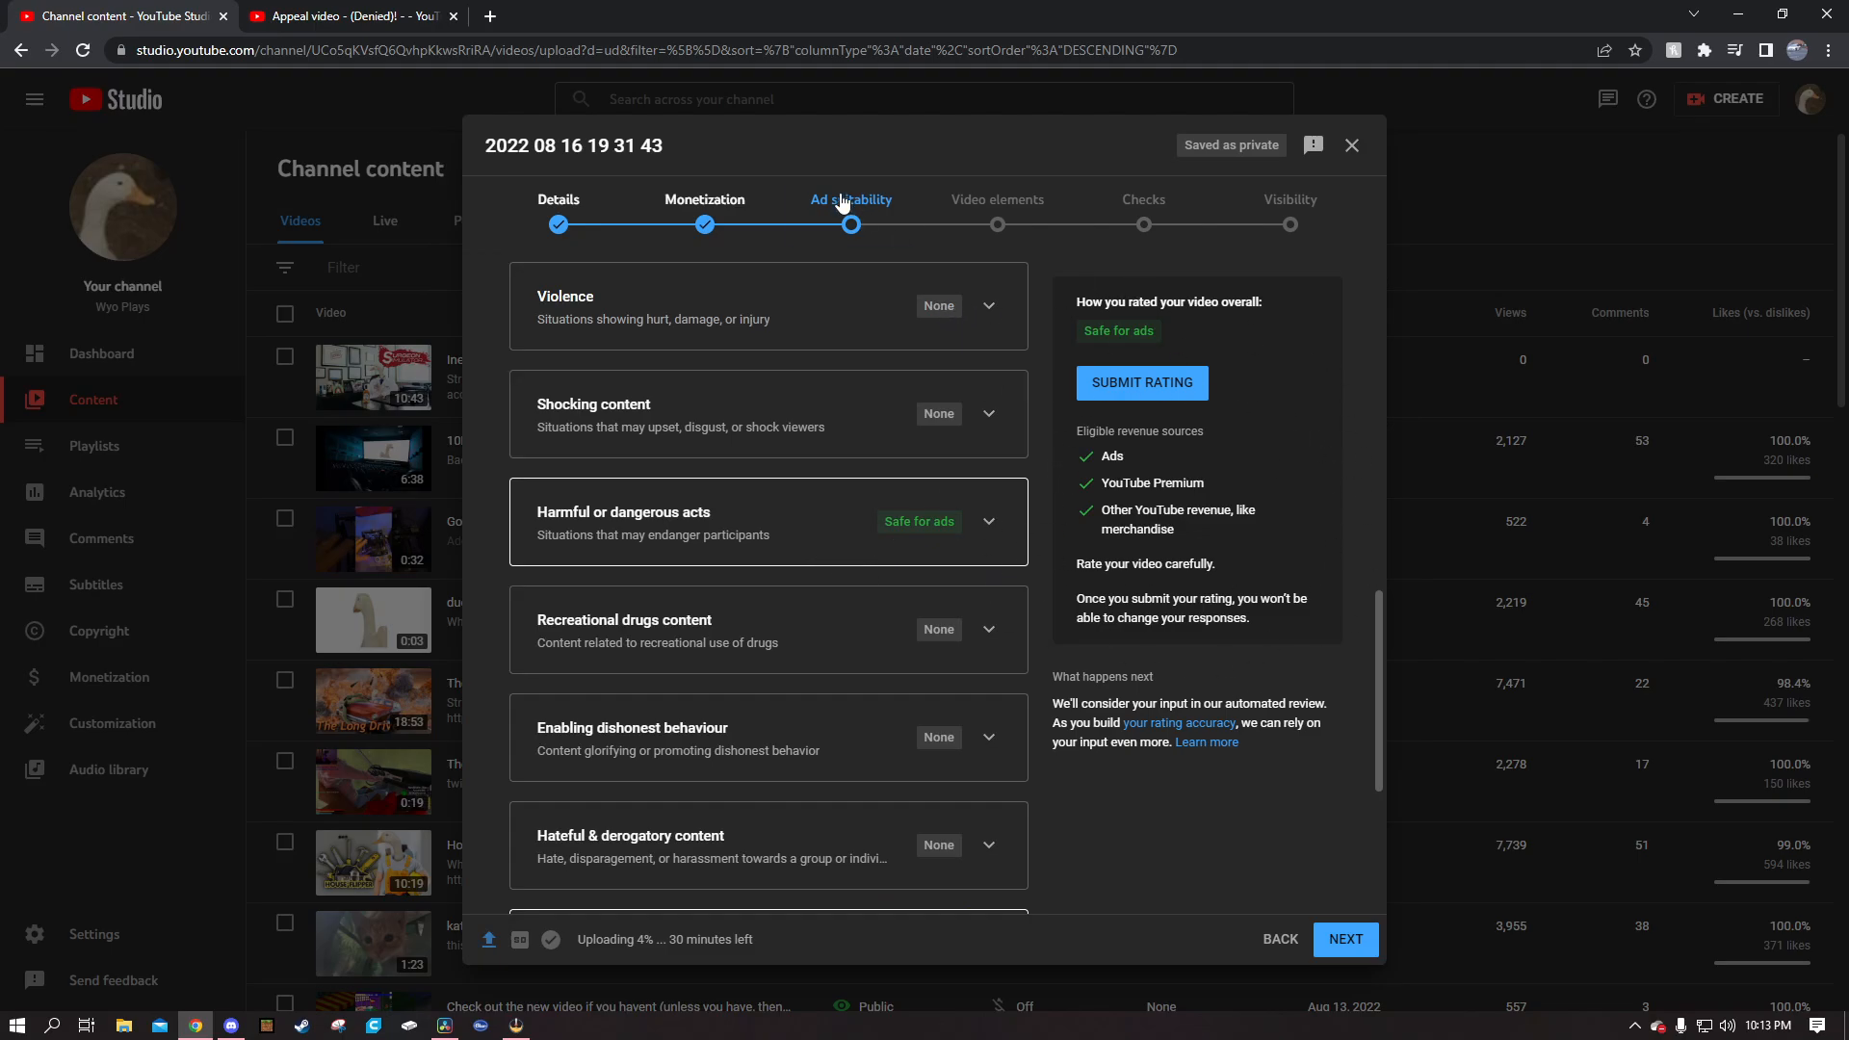
mouse_move(943, 551)
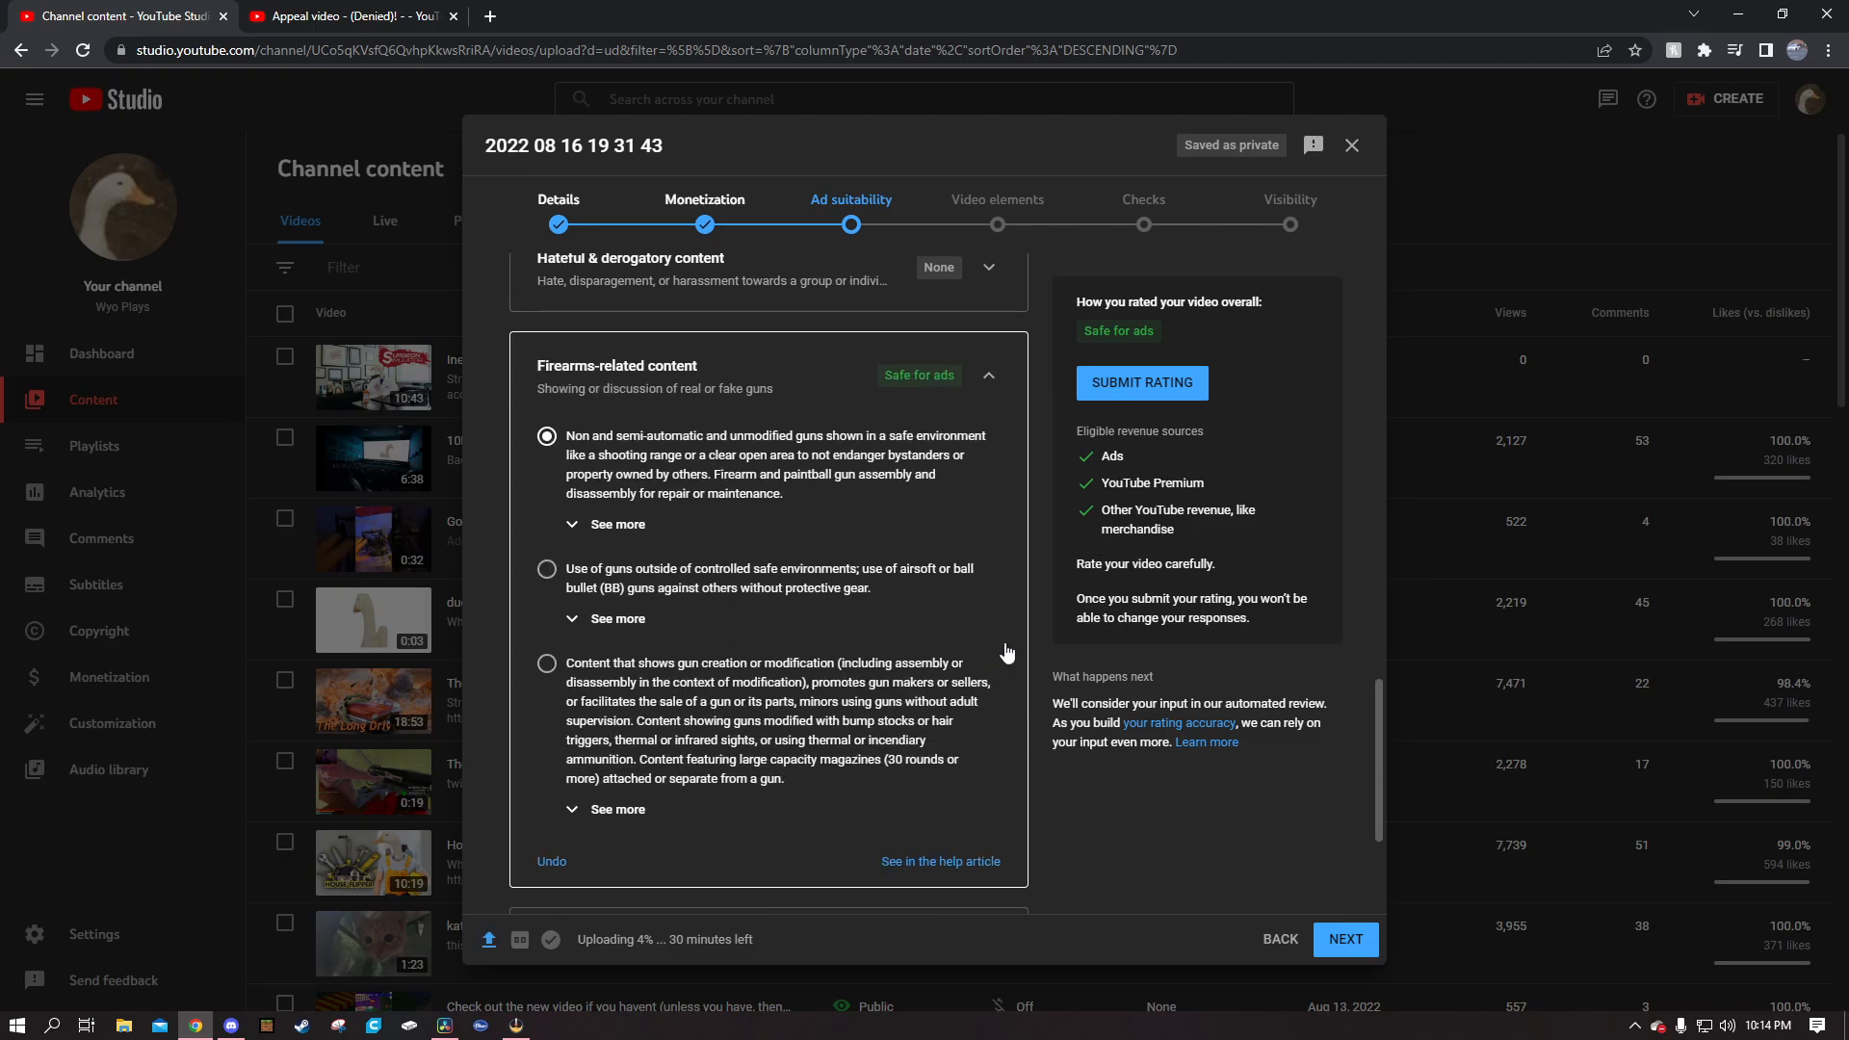
mouse_move(743, 542)
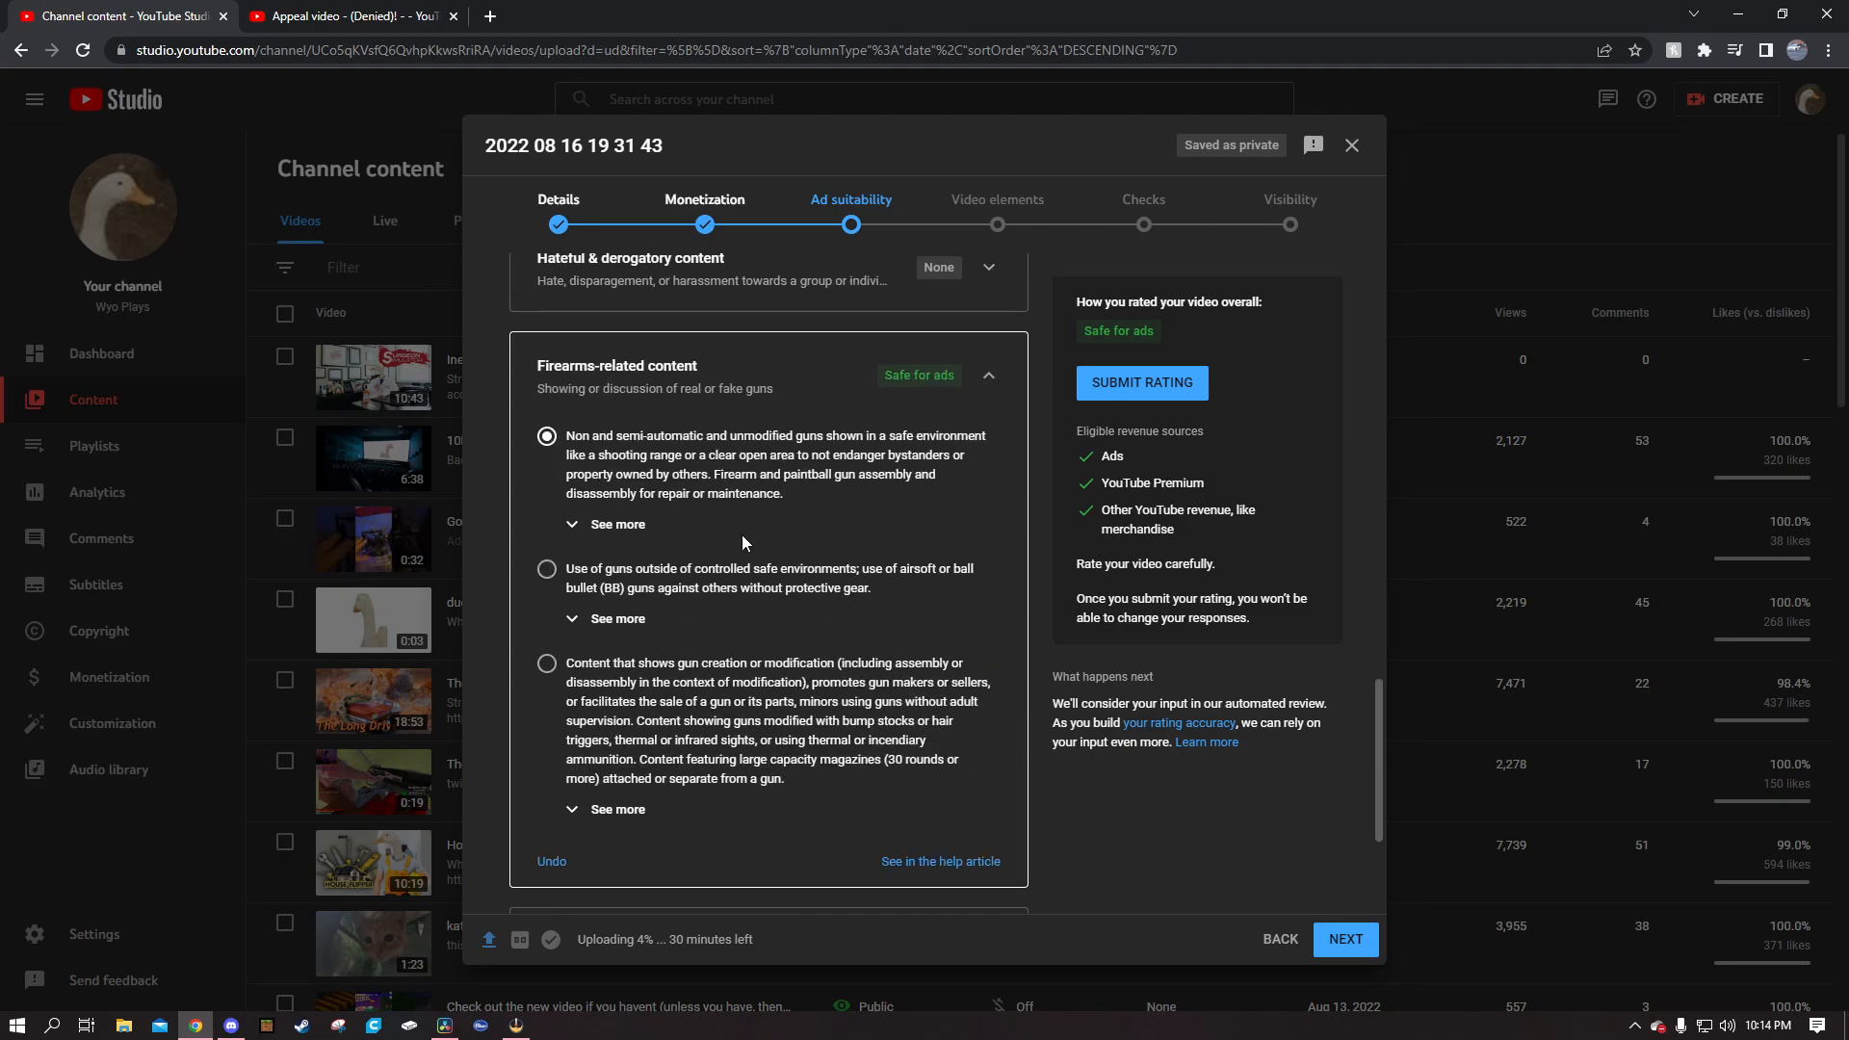
left_click(546, 662)
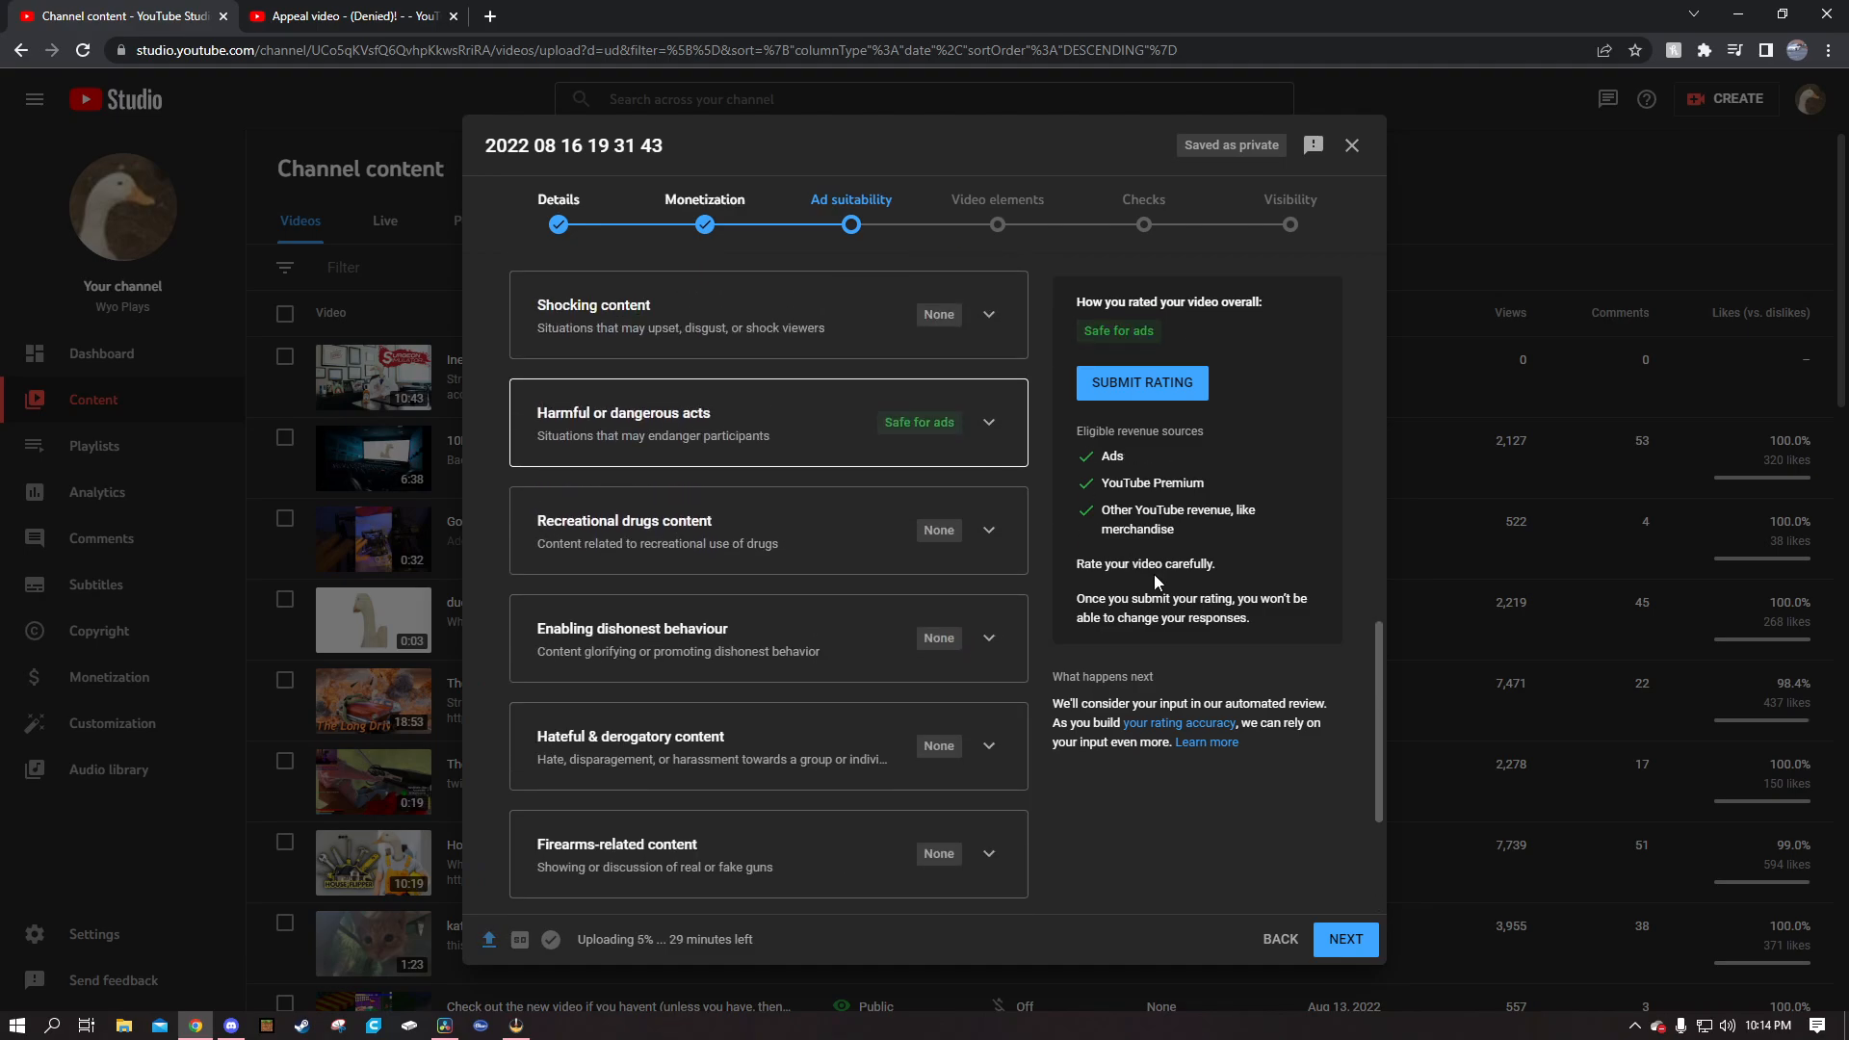
- Settle Inappropriate language on mild profanity after trying moderate, then review remaining categories
left_click(989, 422)
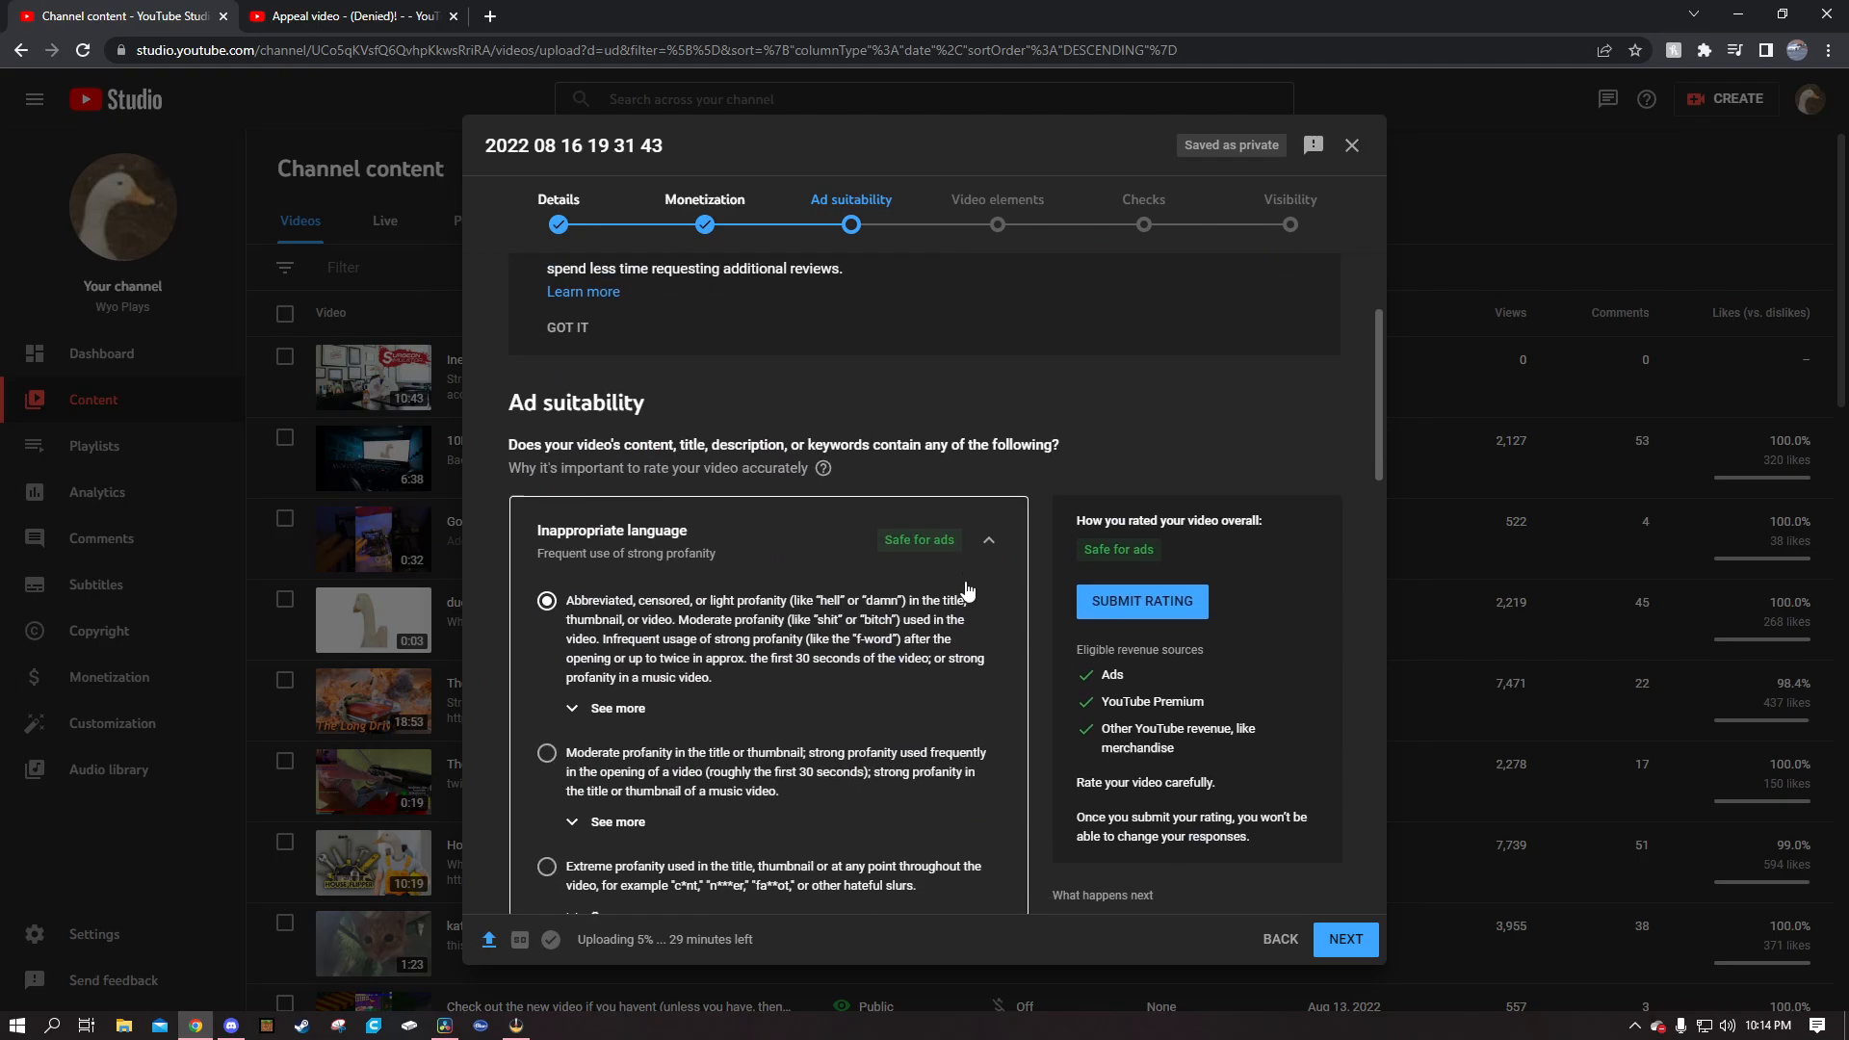
left_click(566, 326)
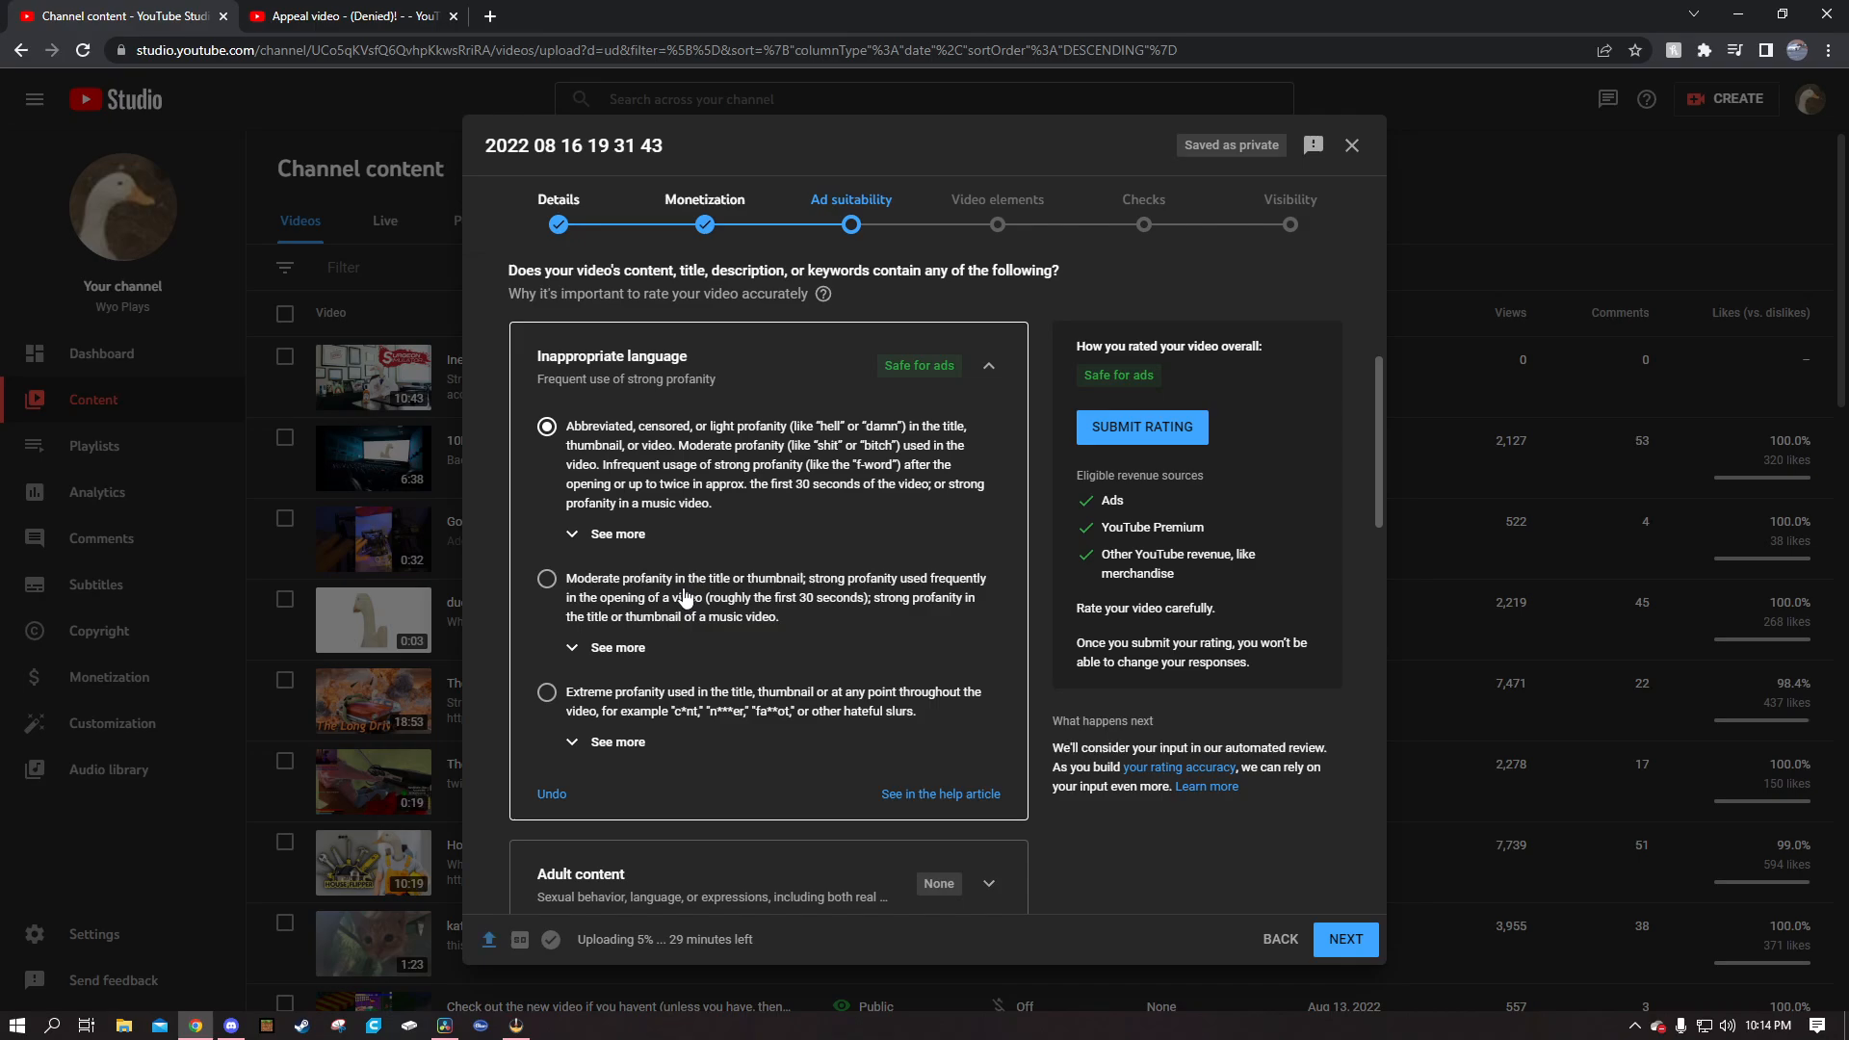
left_click(546, 578)
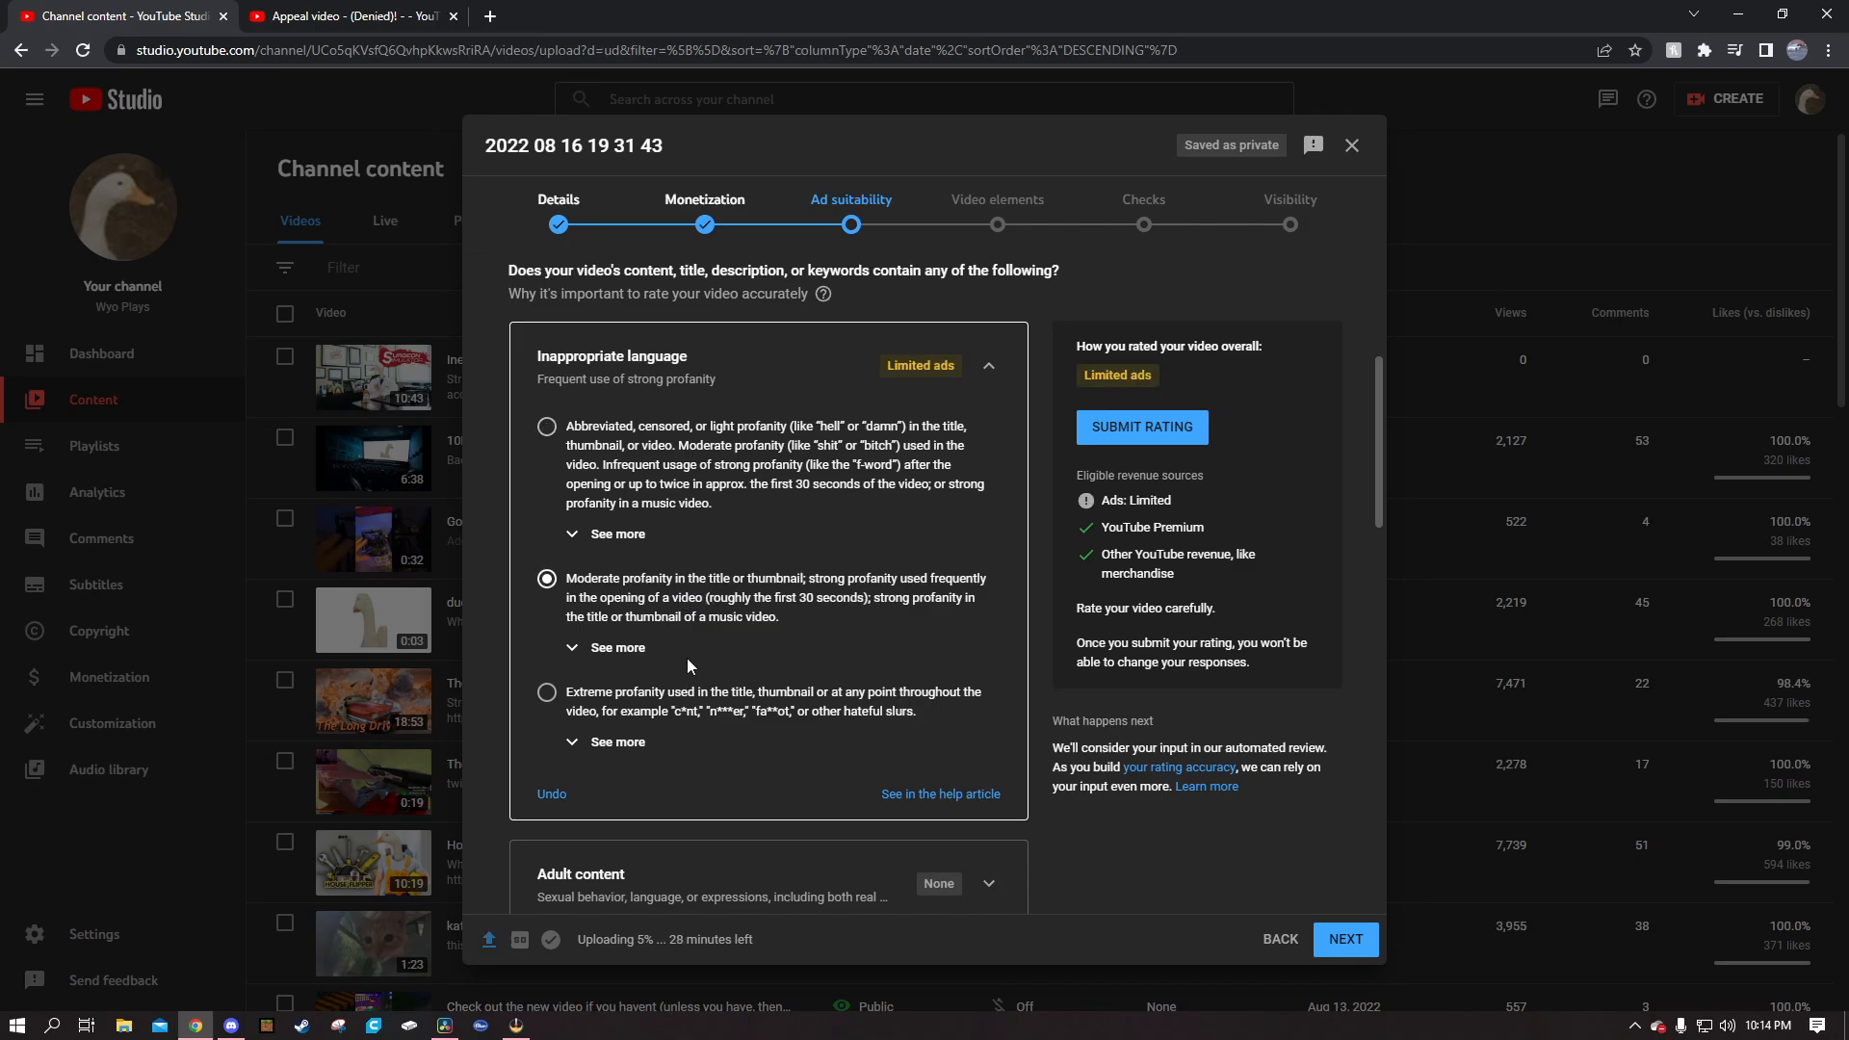
mouse_move(1160, 382)
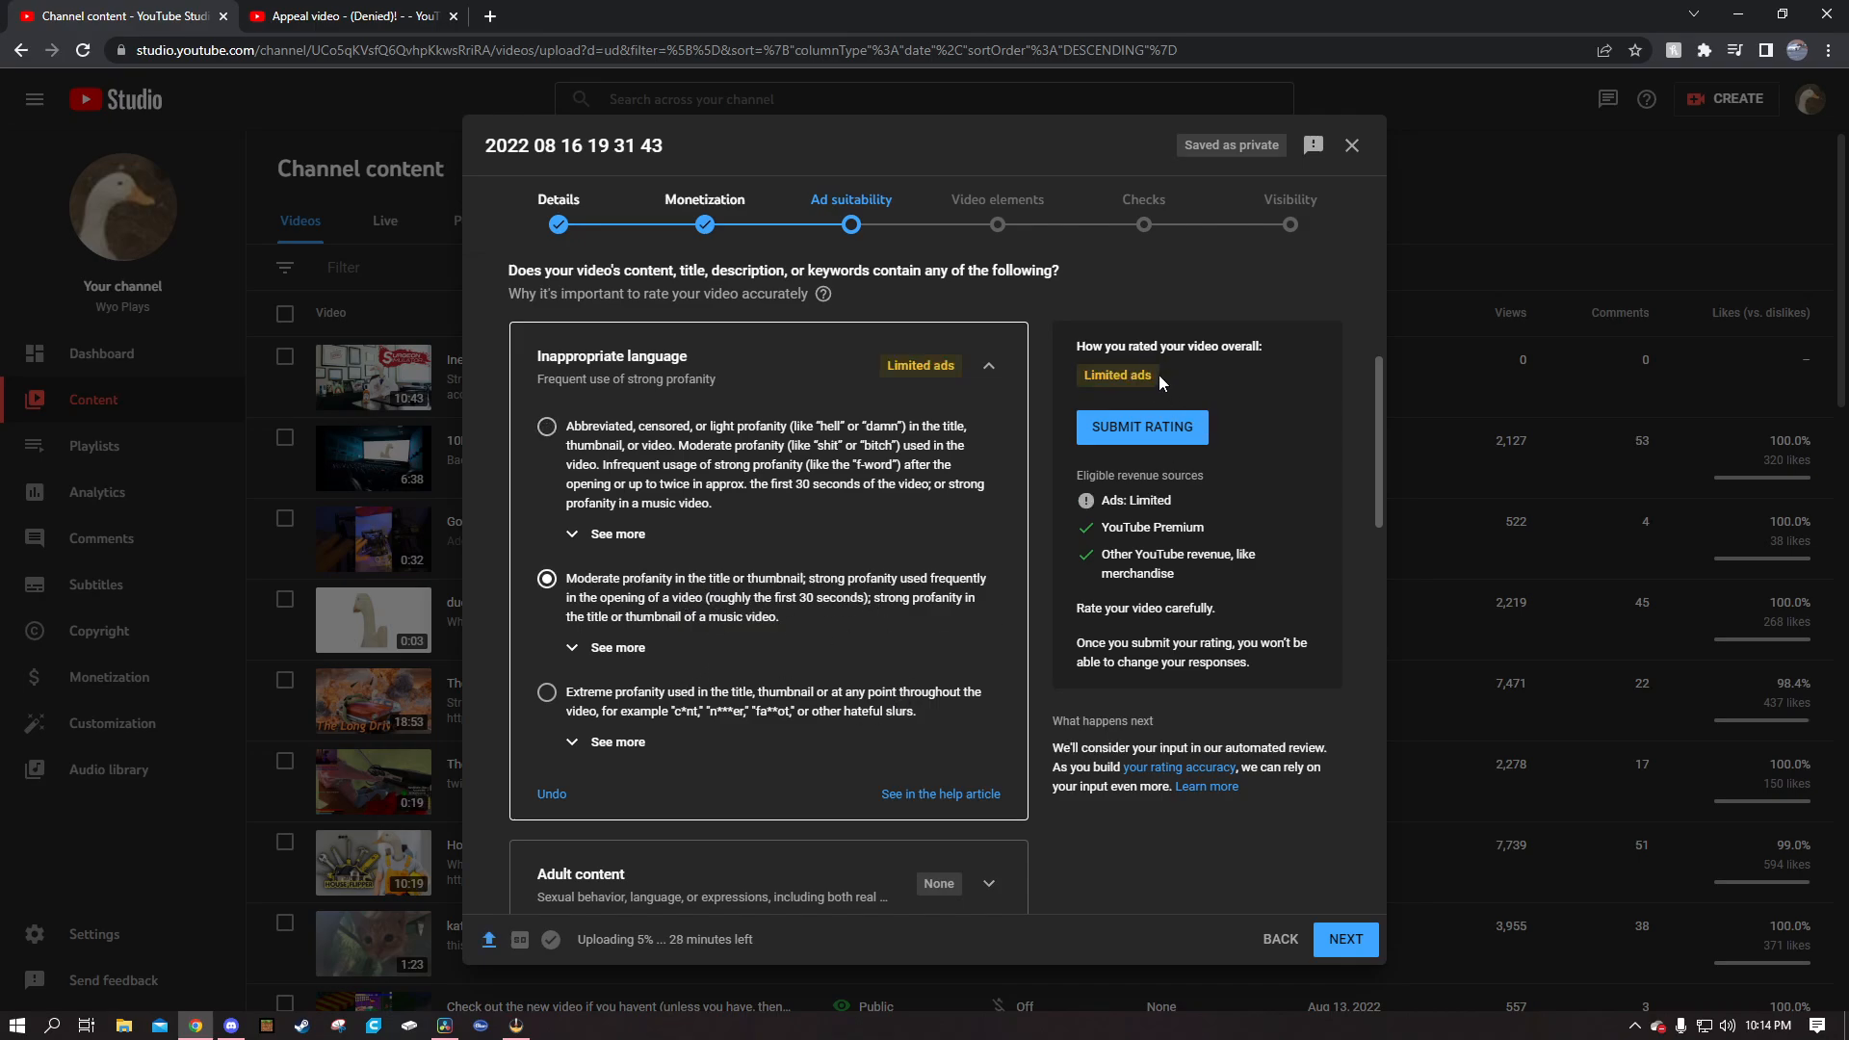
left_click(546, 426)
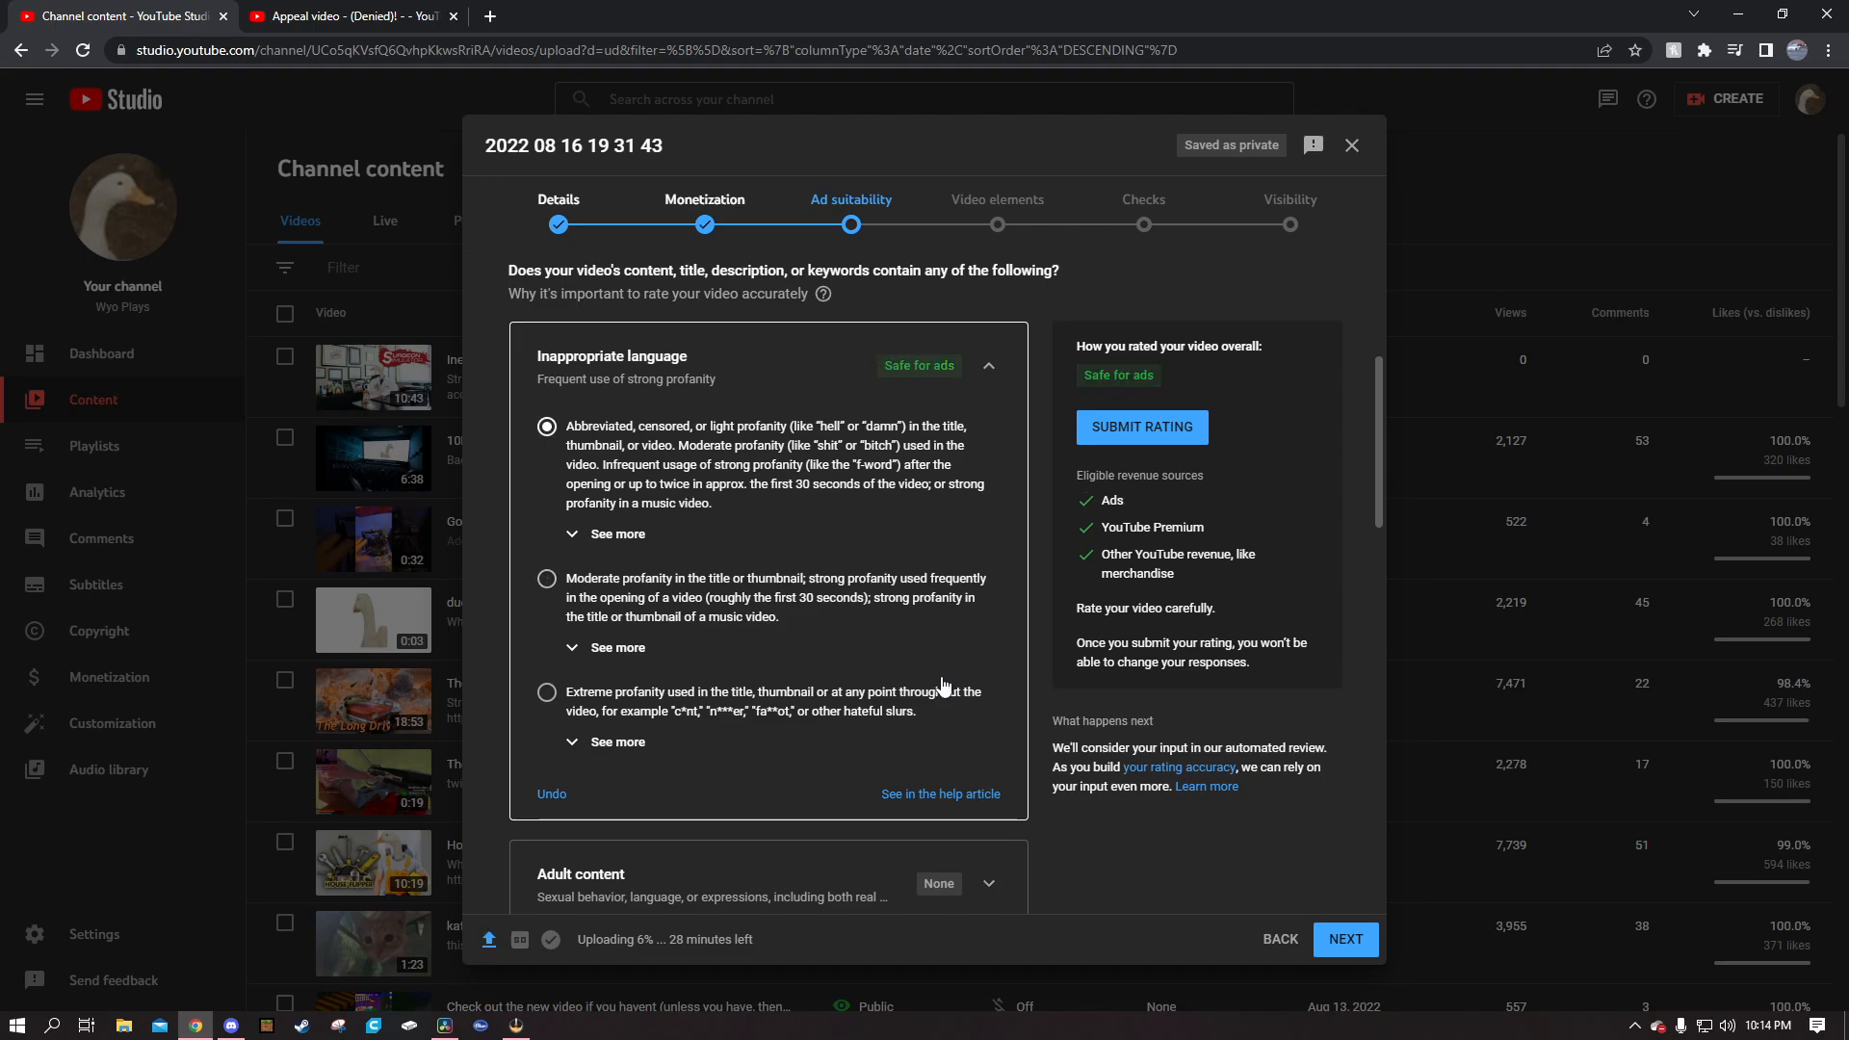
mouse_move(1041, 392)
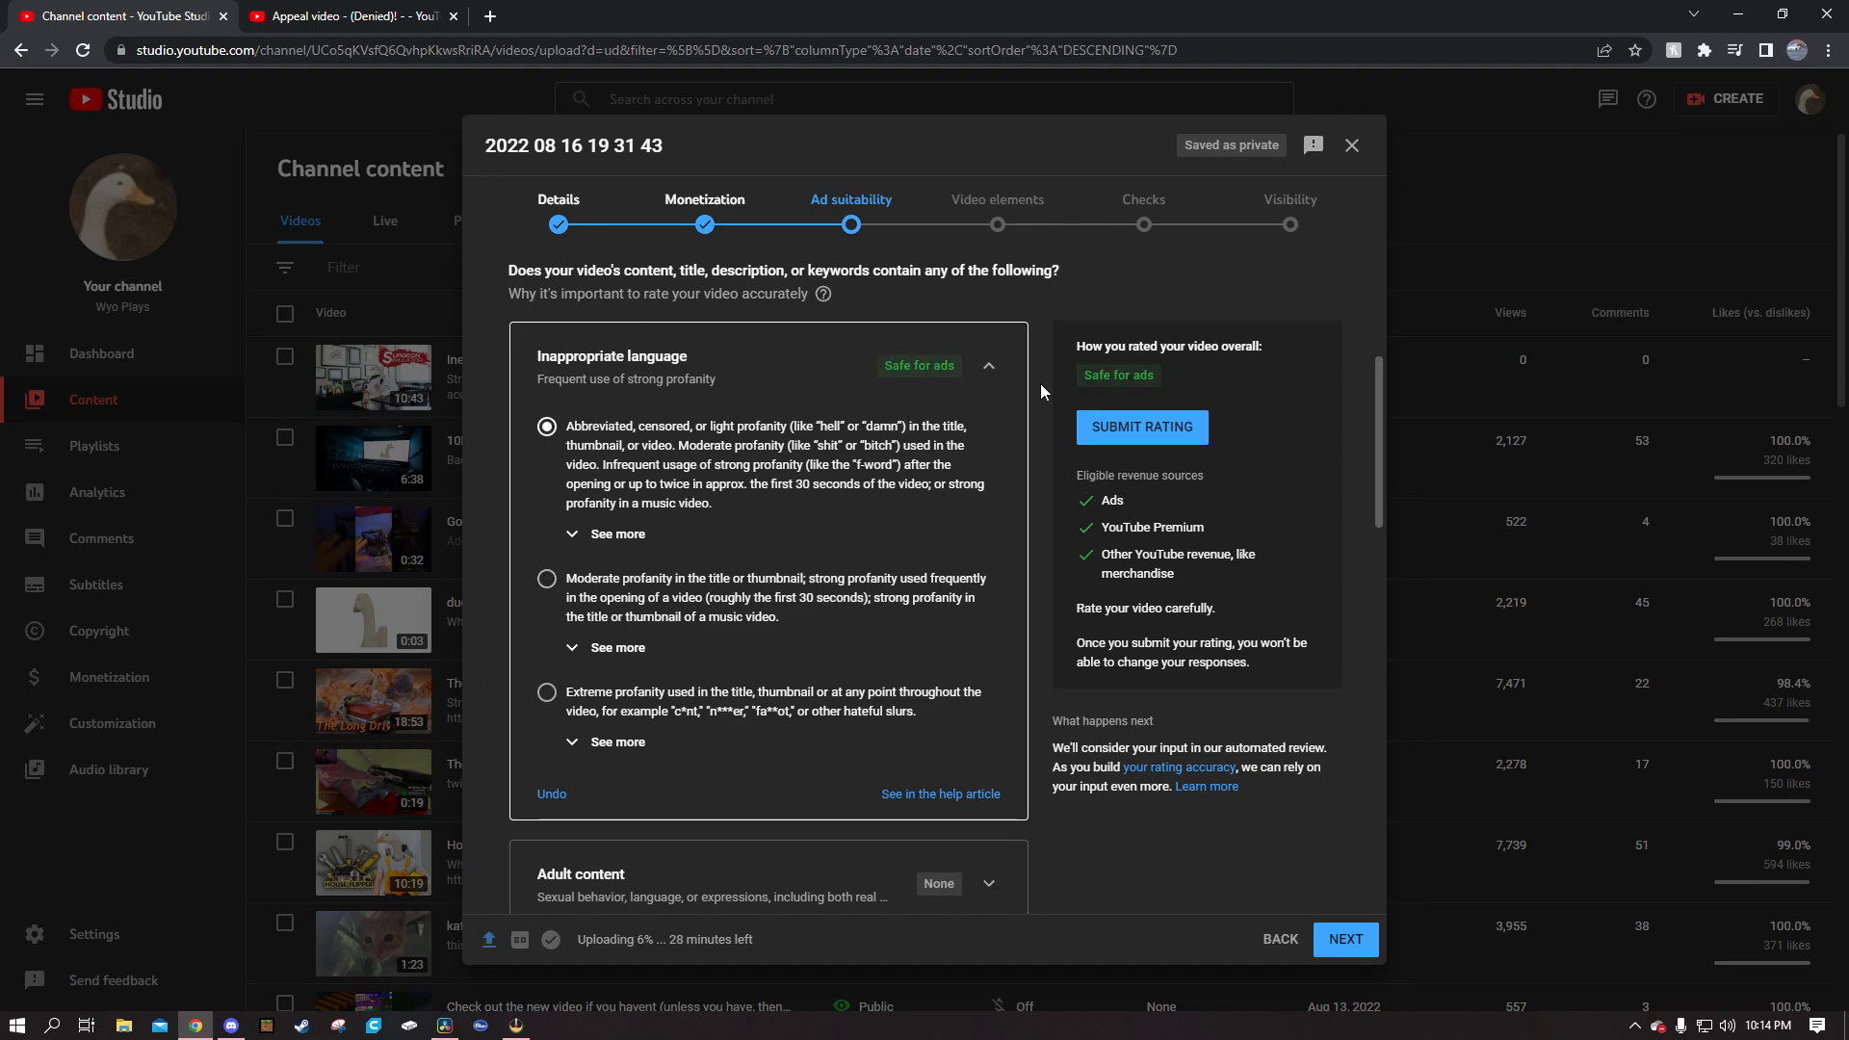
left_click(546, 579)
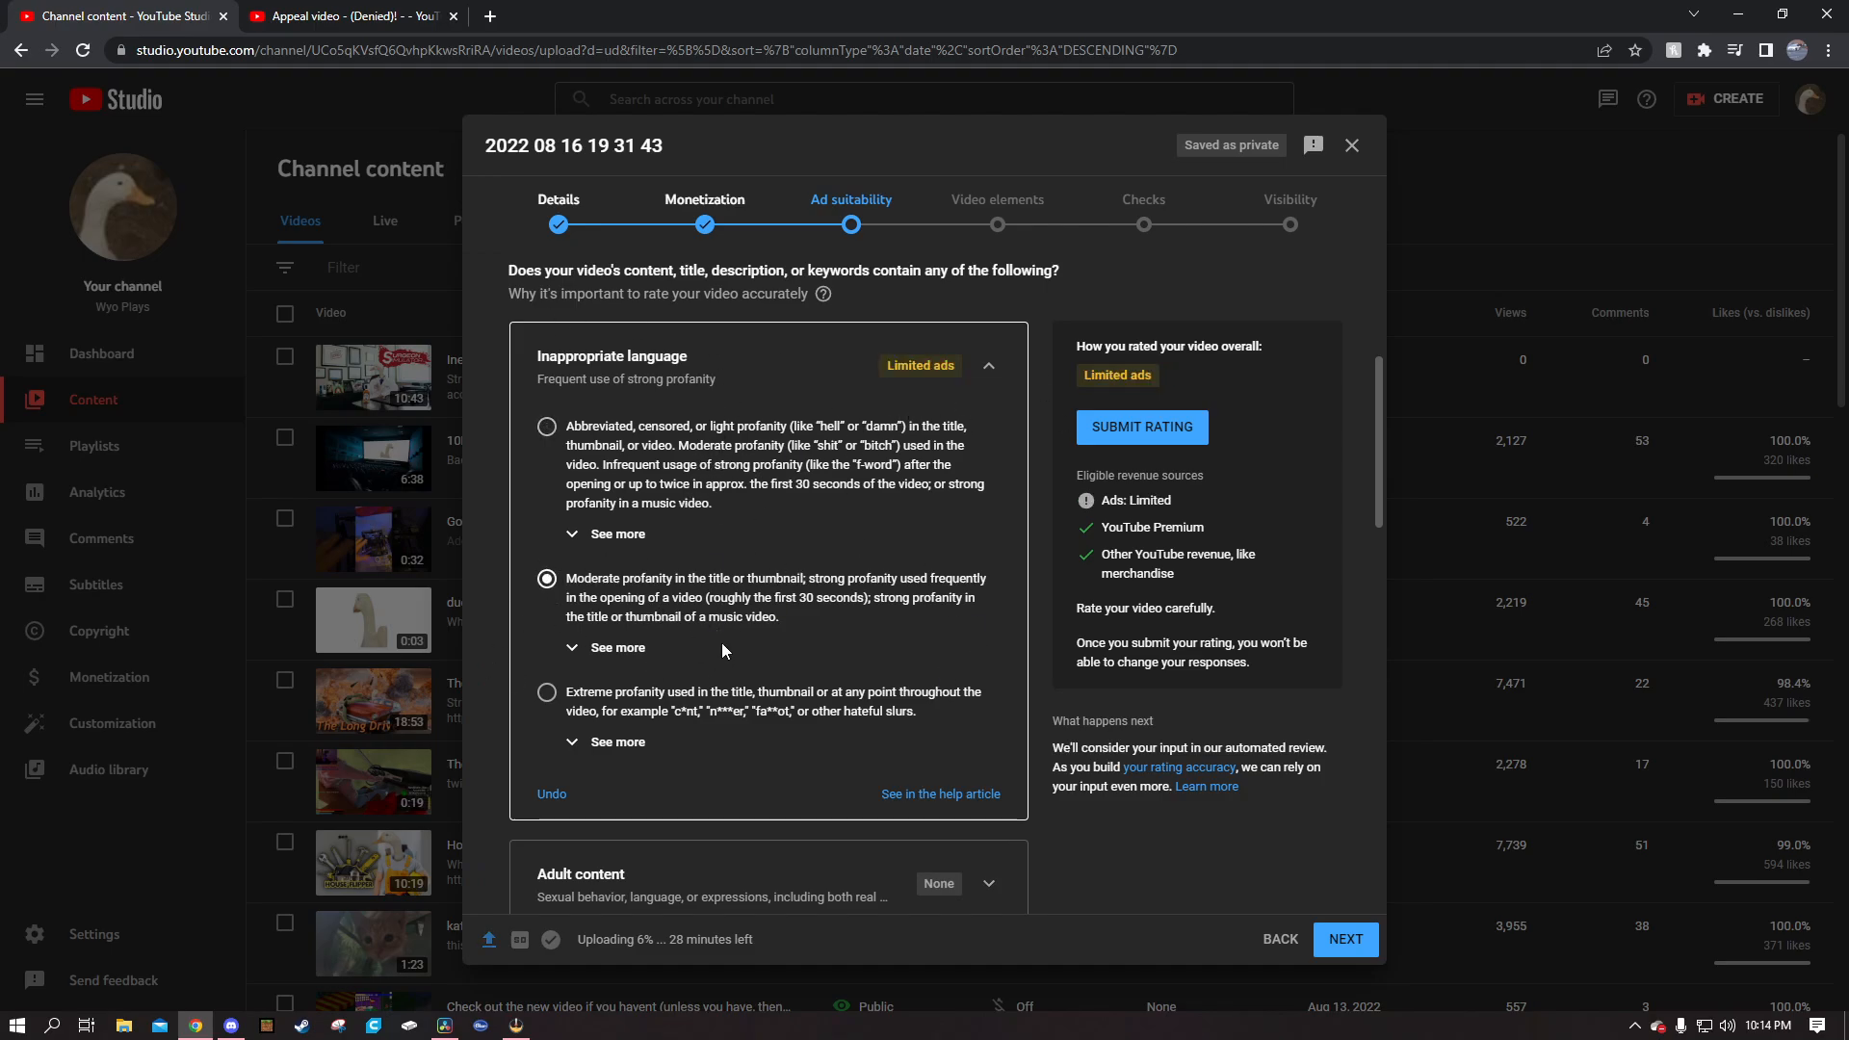
mouse_move(696, 460)
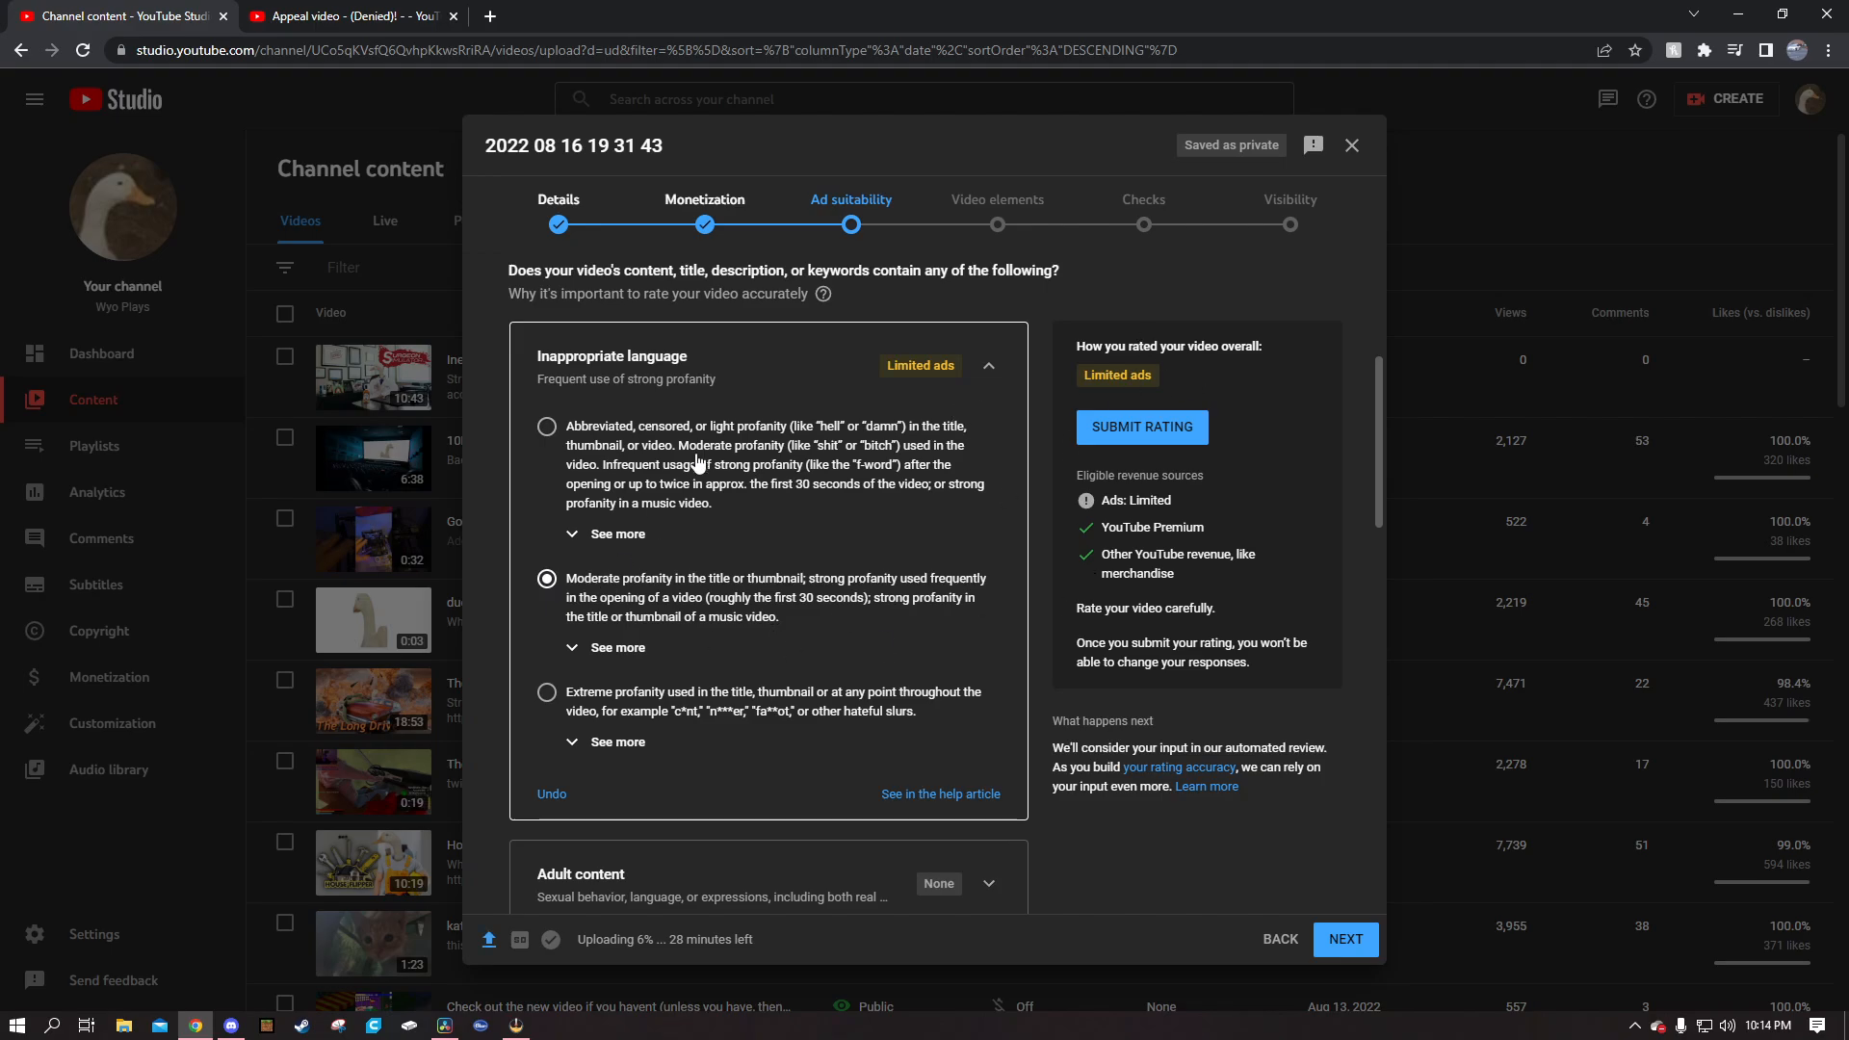
mouse_move(809, 621)
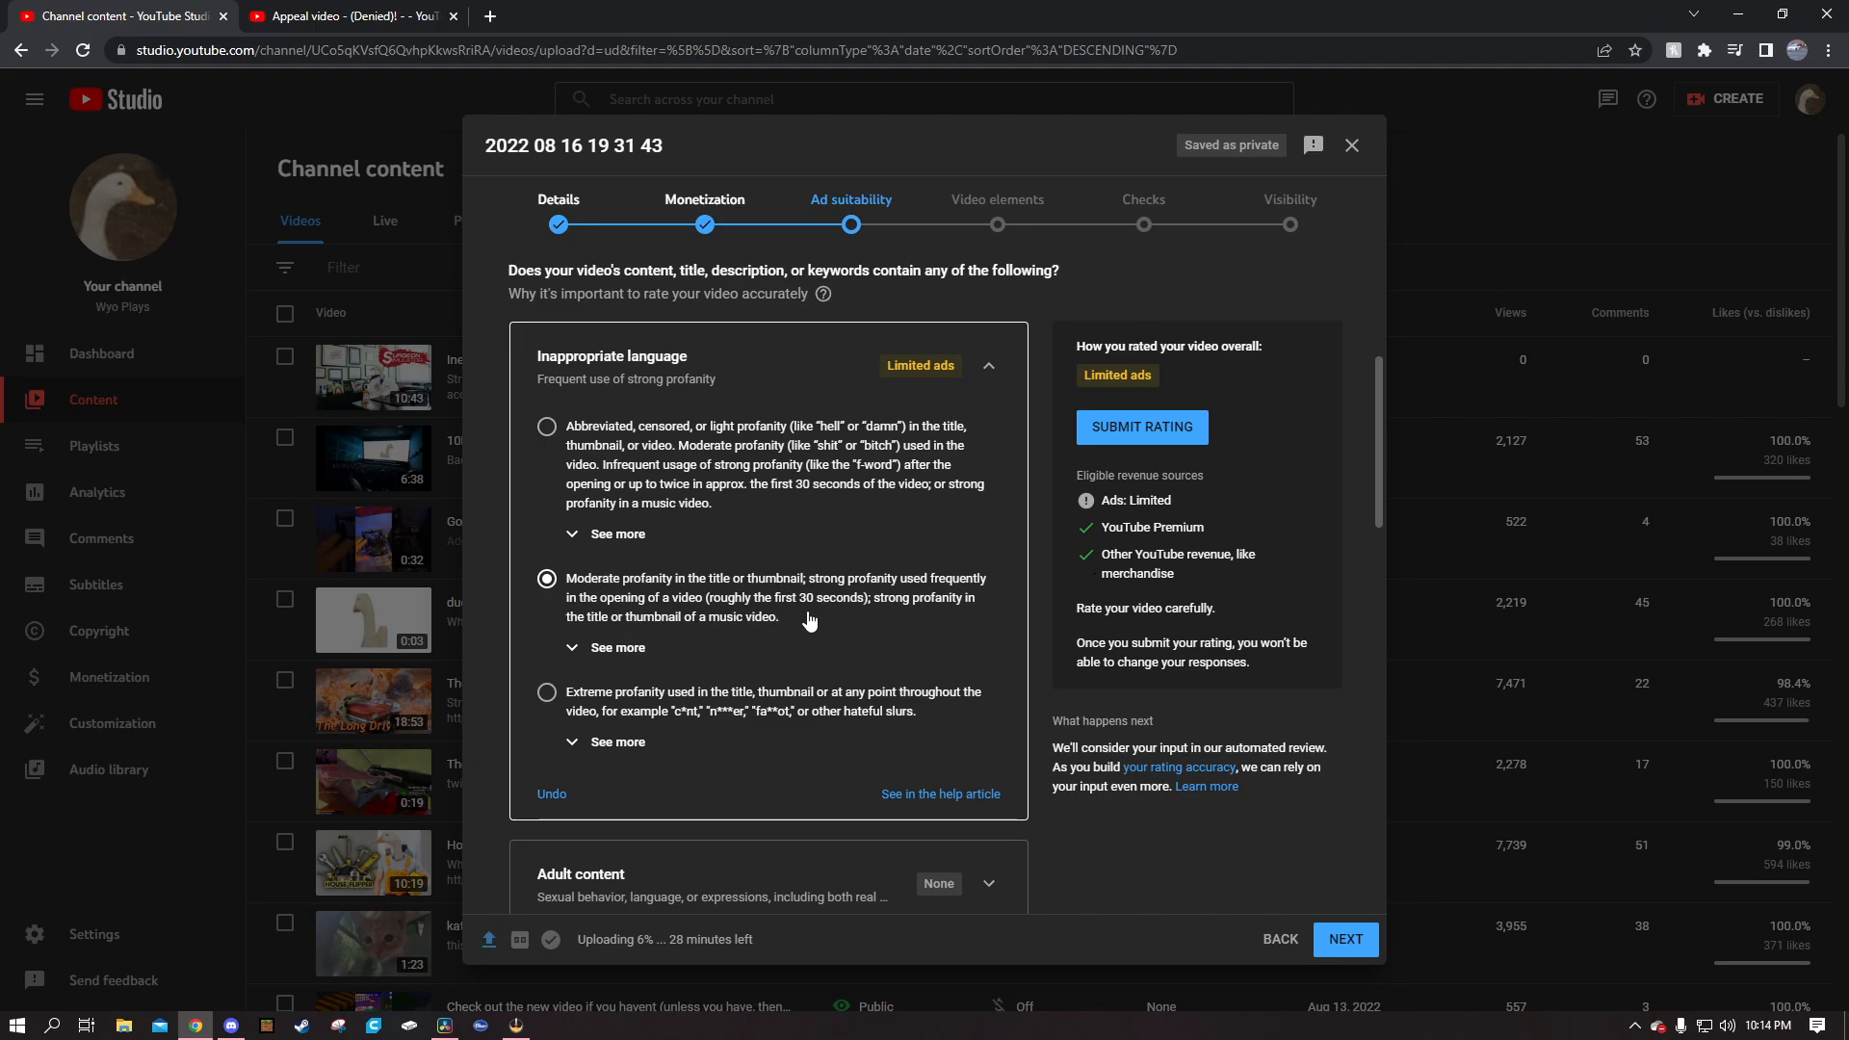
left_click(546, 426)
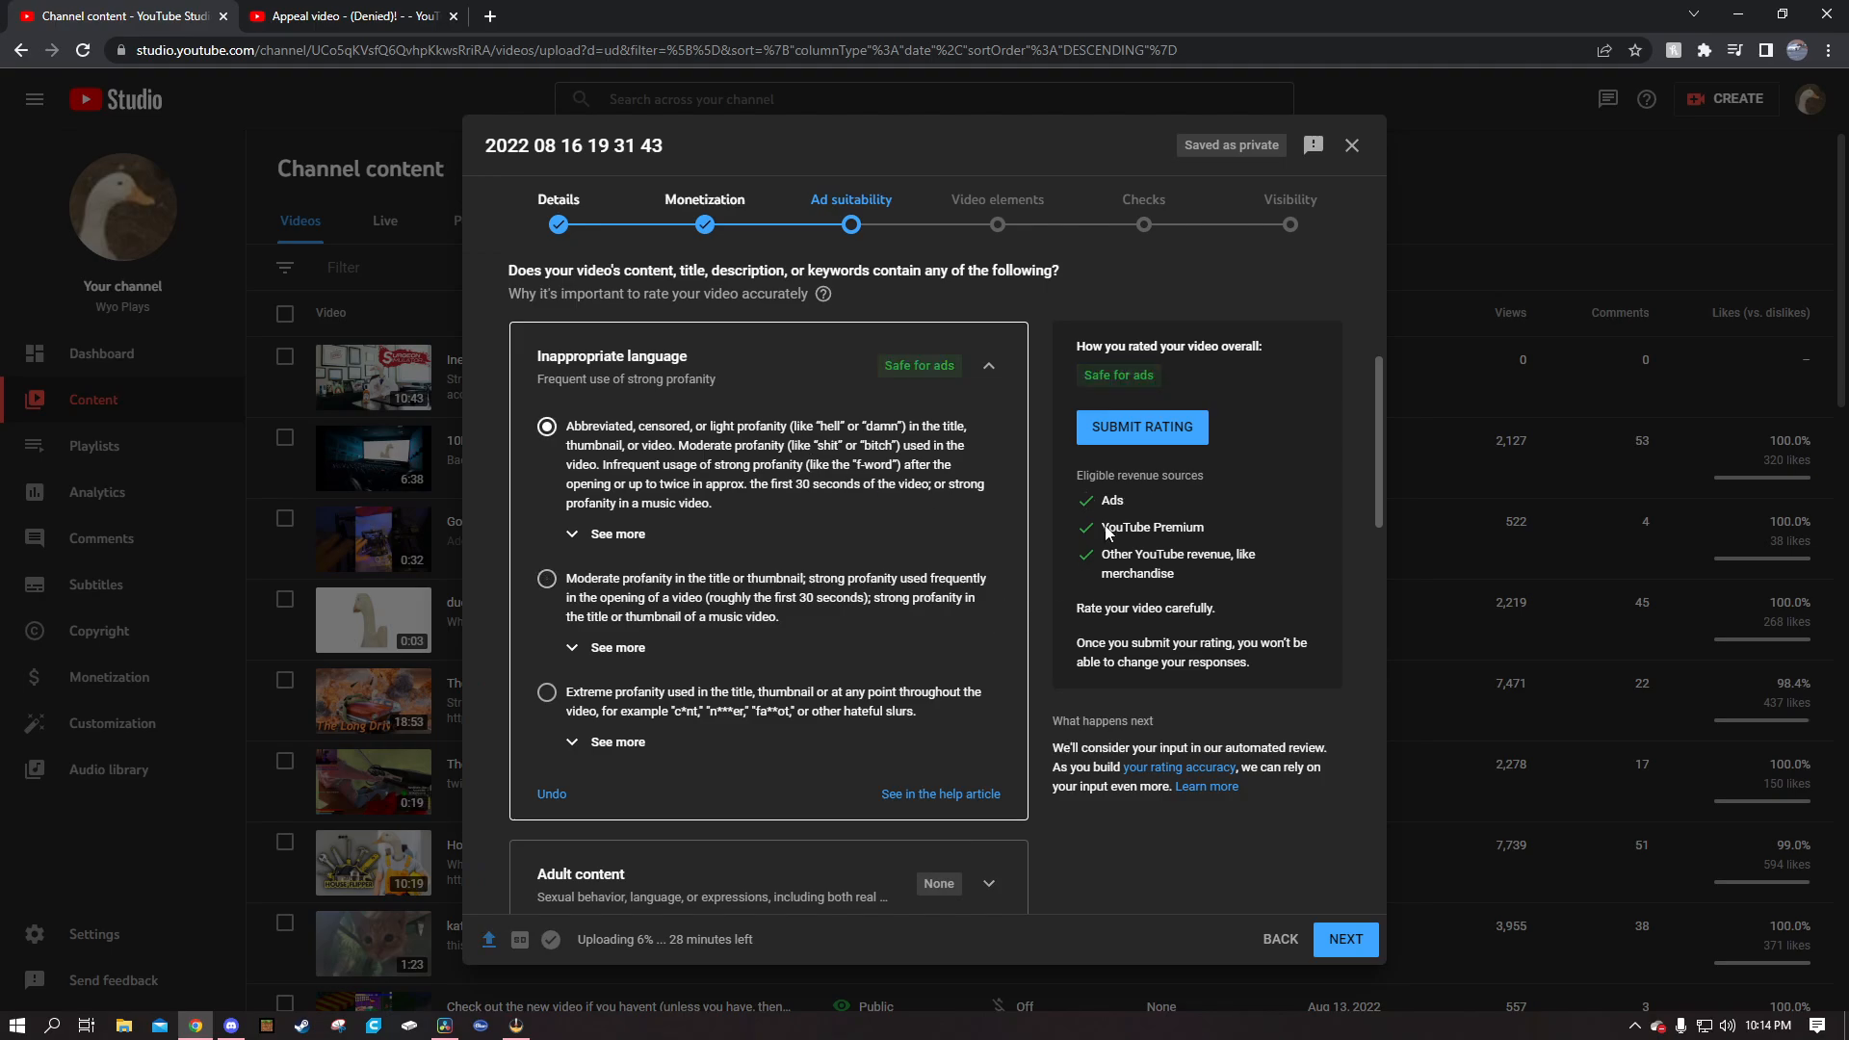
left_click(988, 365)
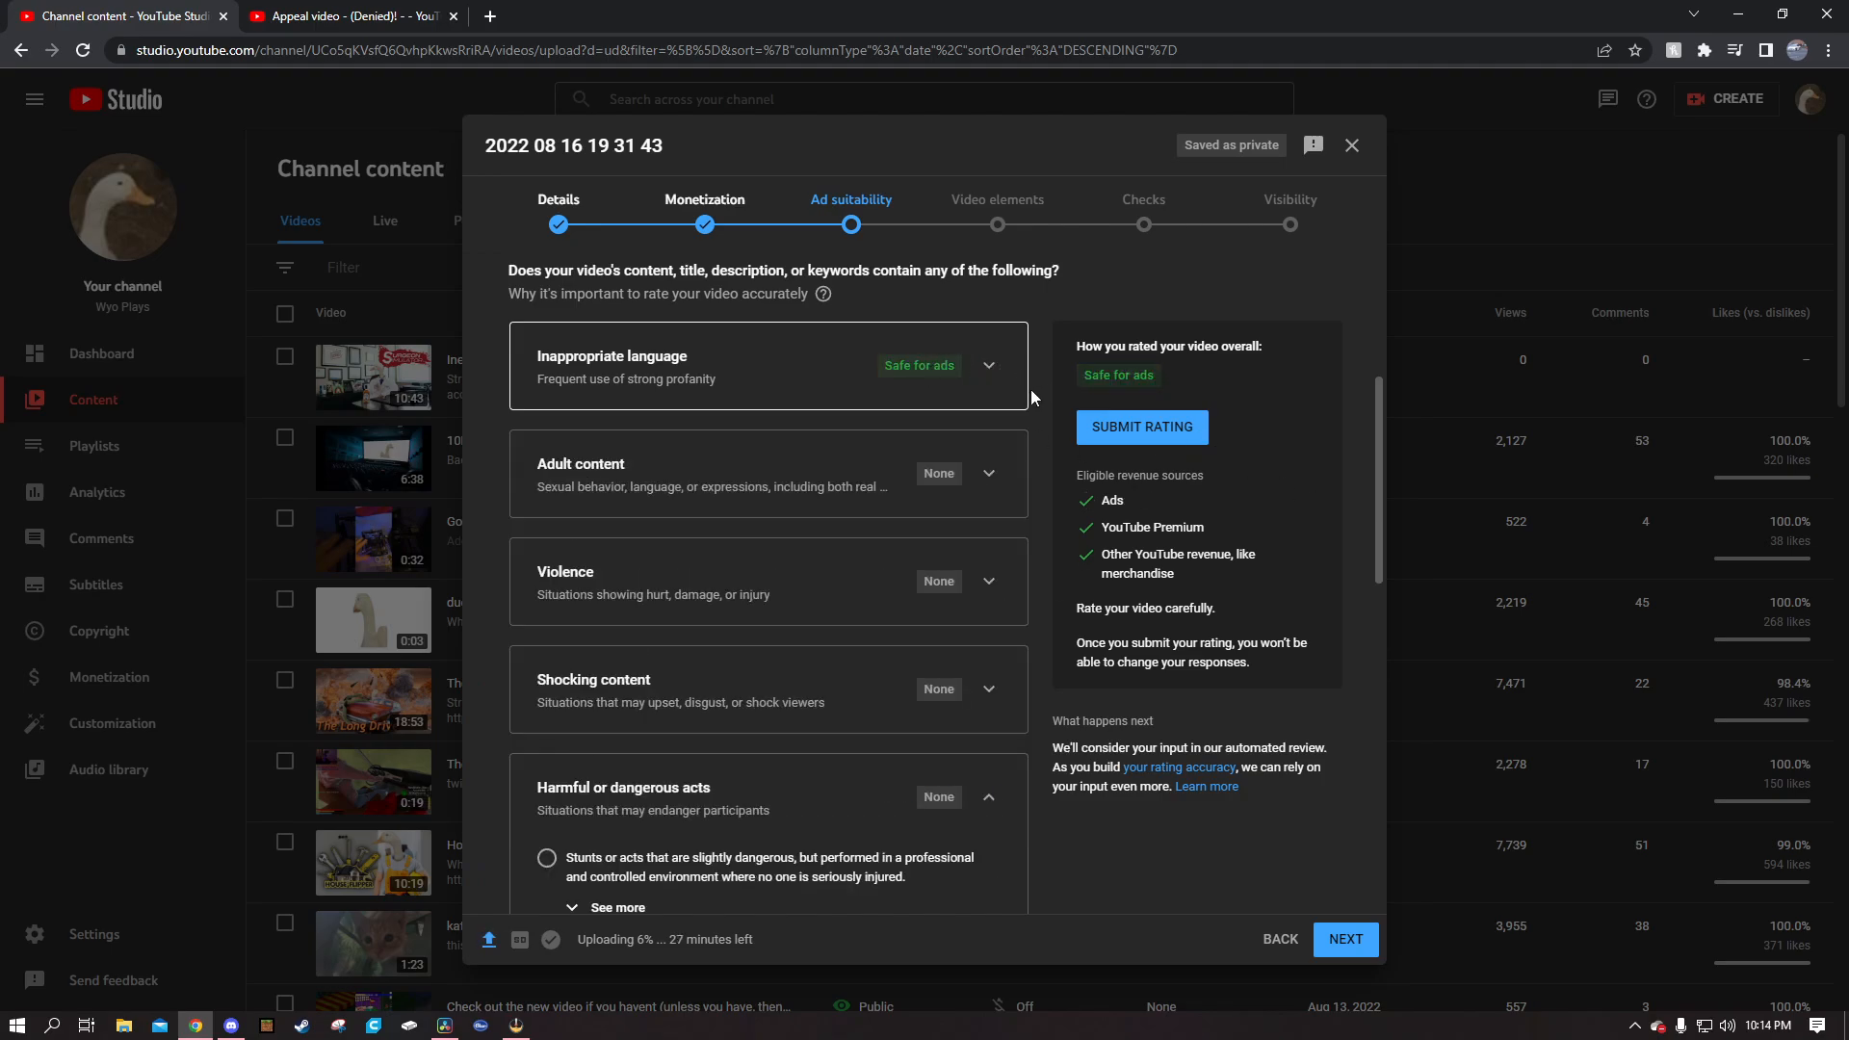
scroll("down", 3)
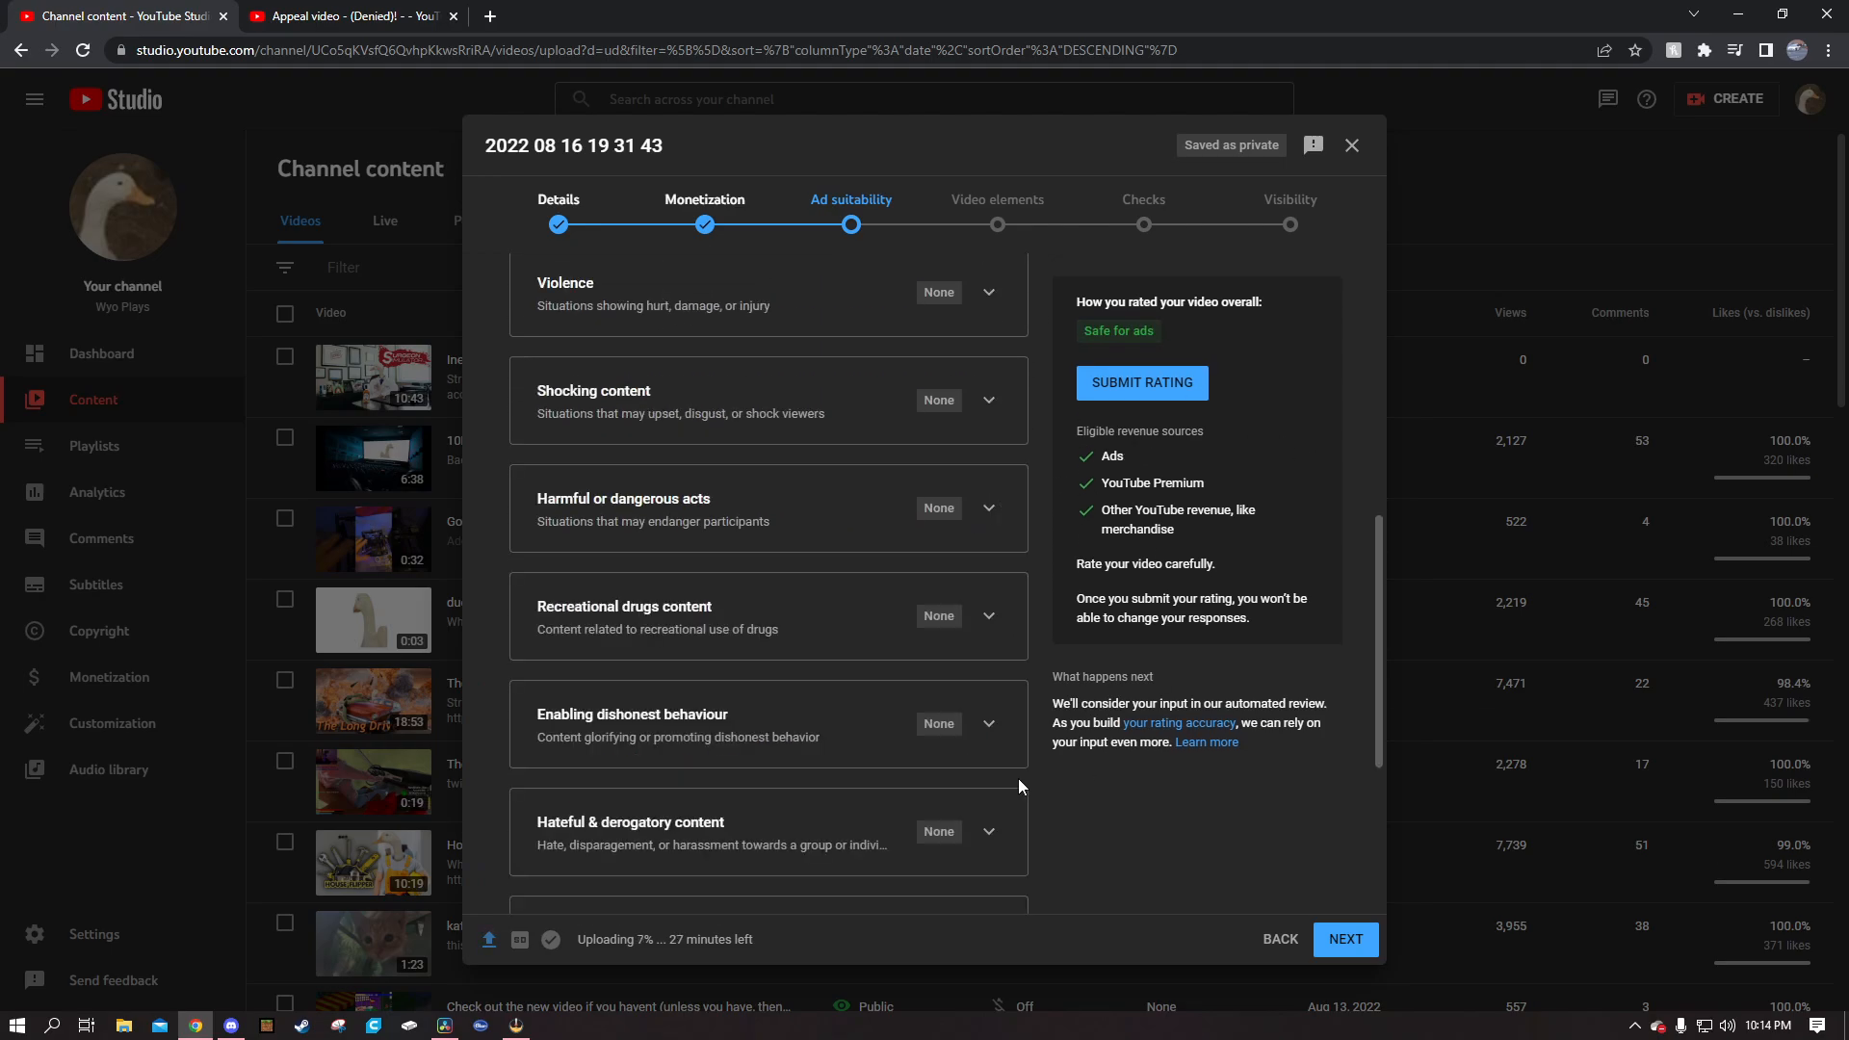
scroll("down", 3)
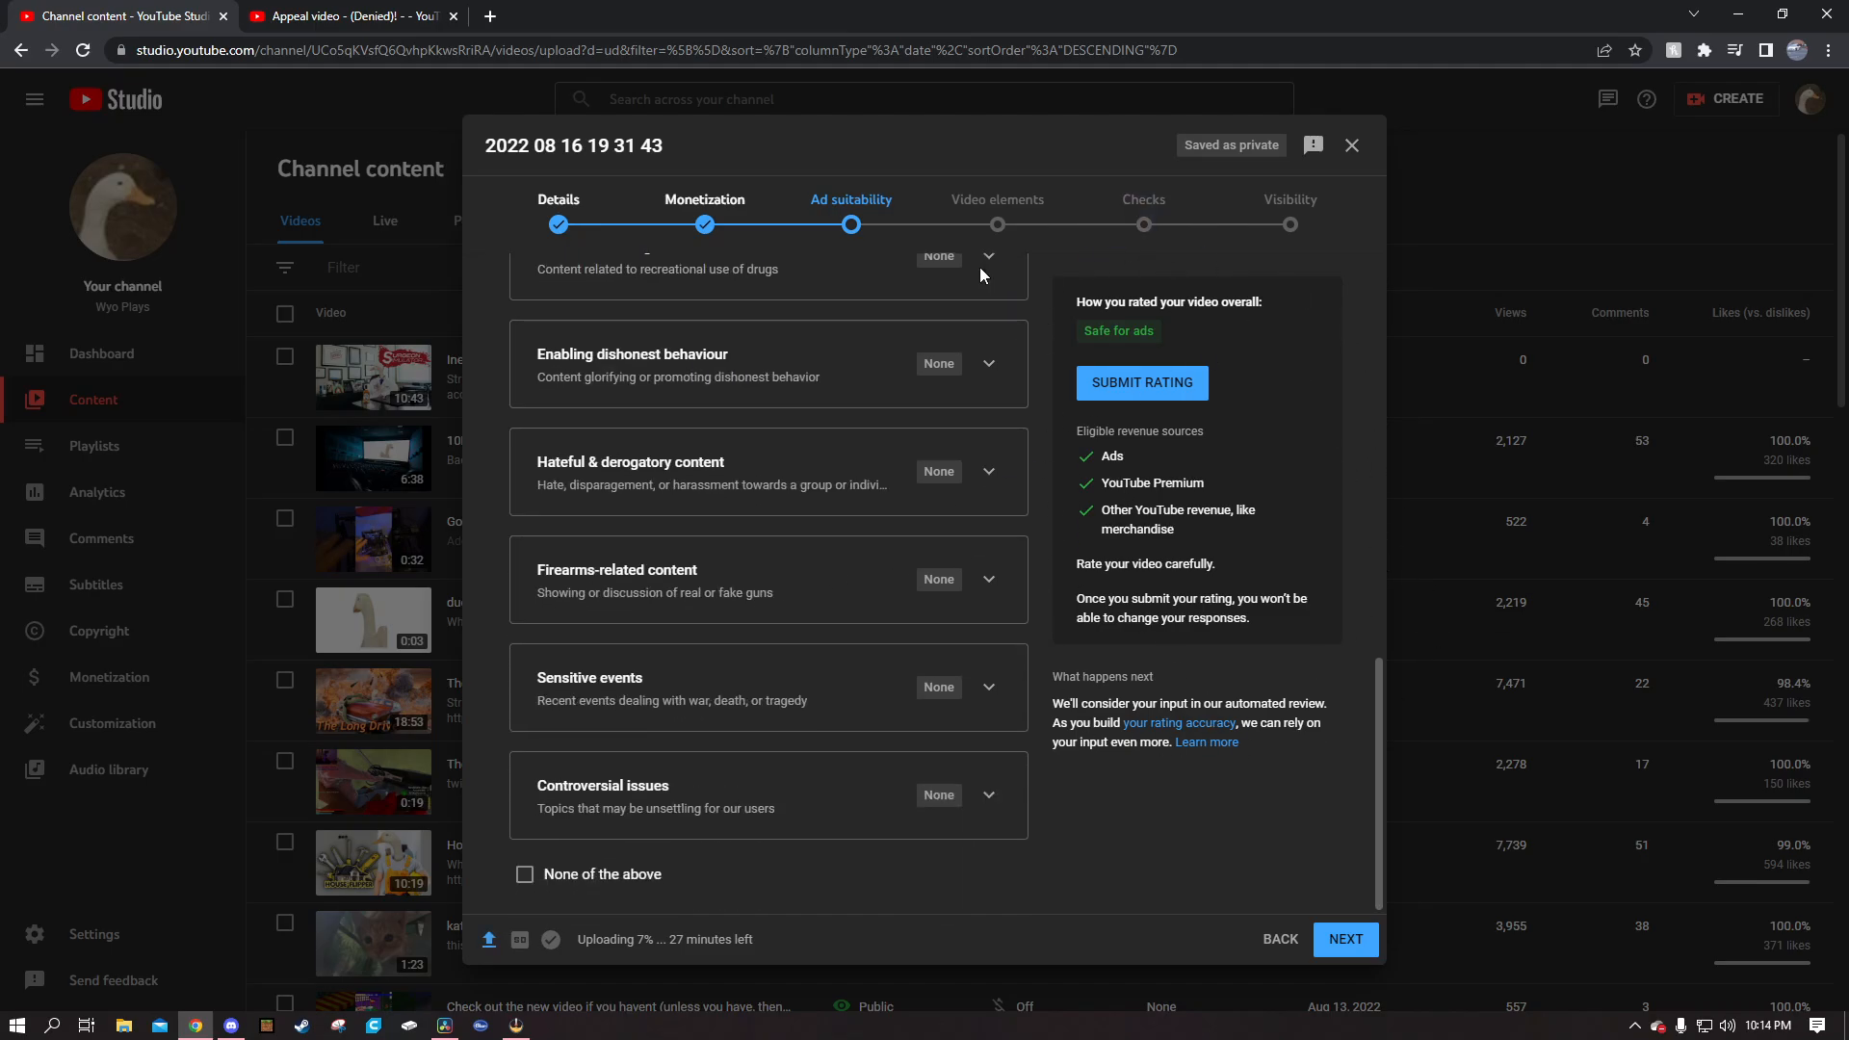
mouse_move(918, 731)
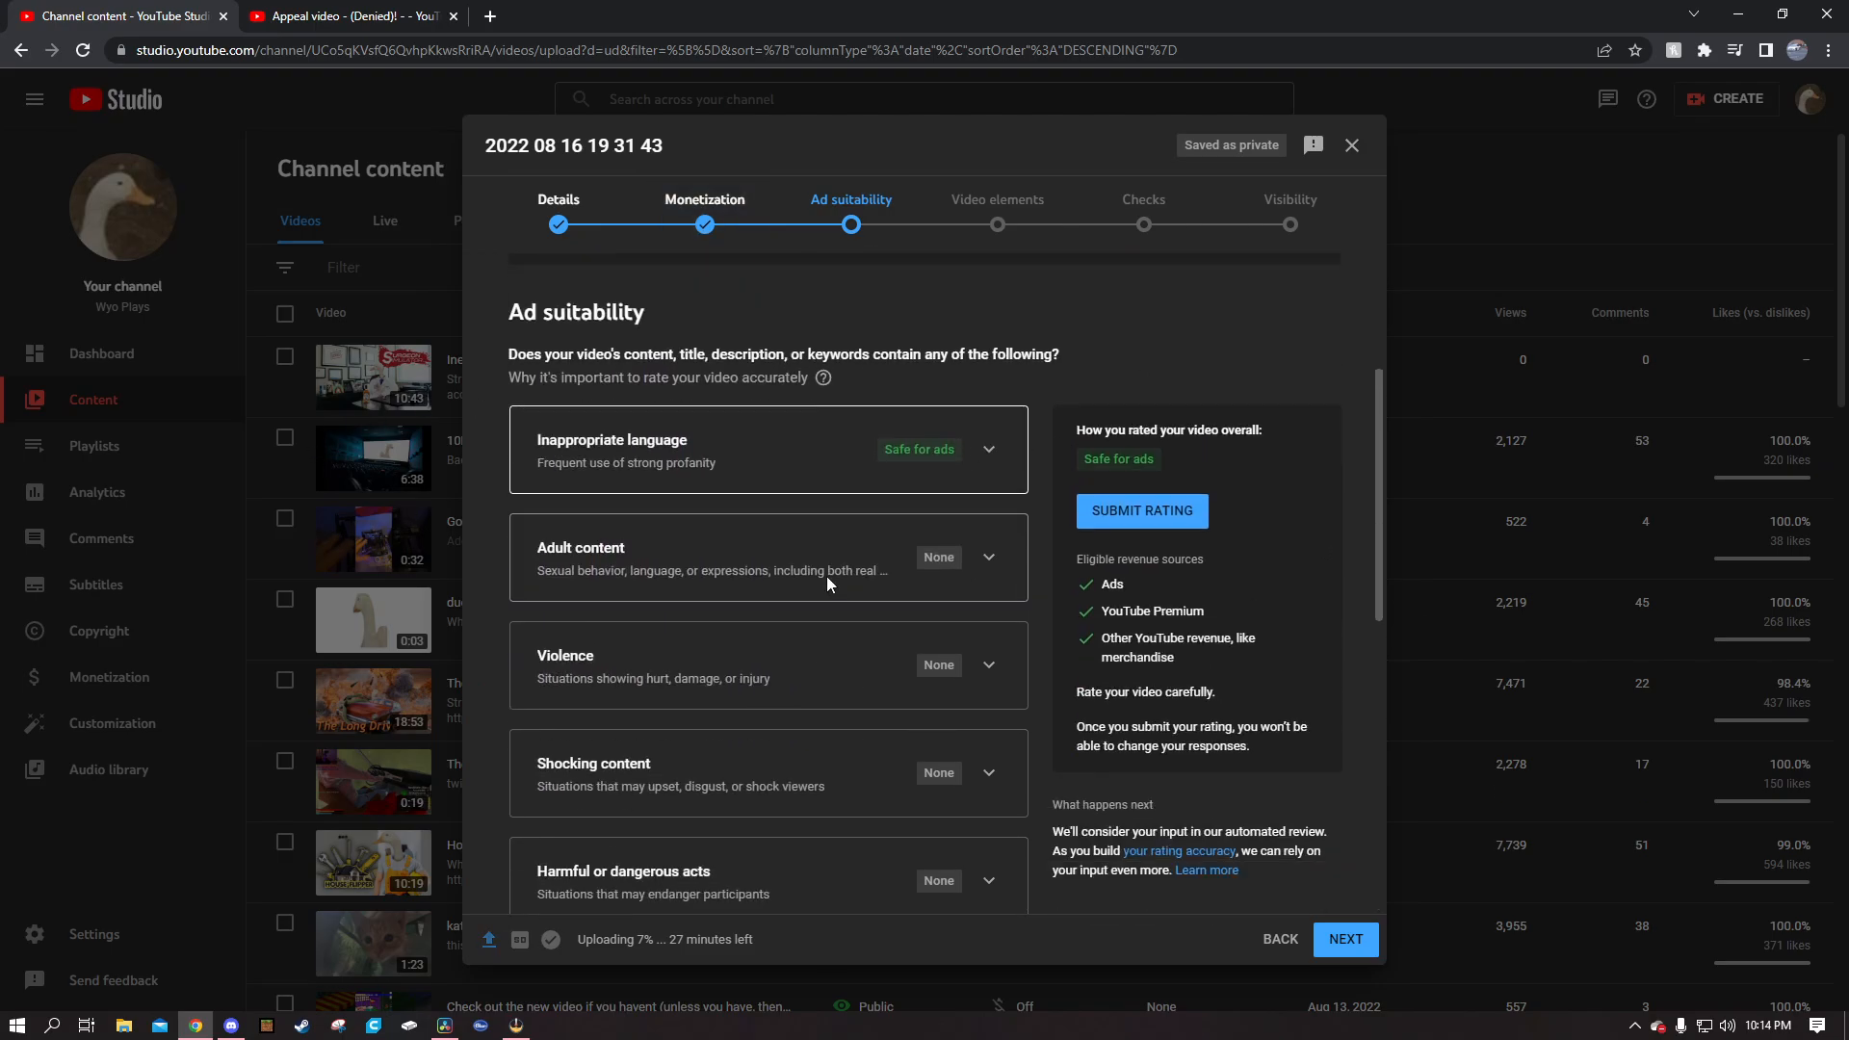
- Submit the Safe for ads rating and advance through Video elements to Checks
scroll("down", 3)
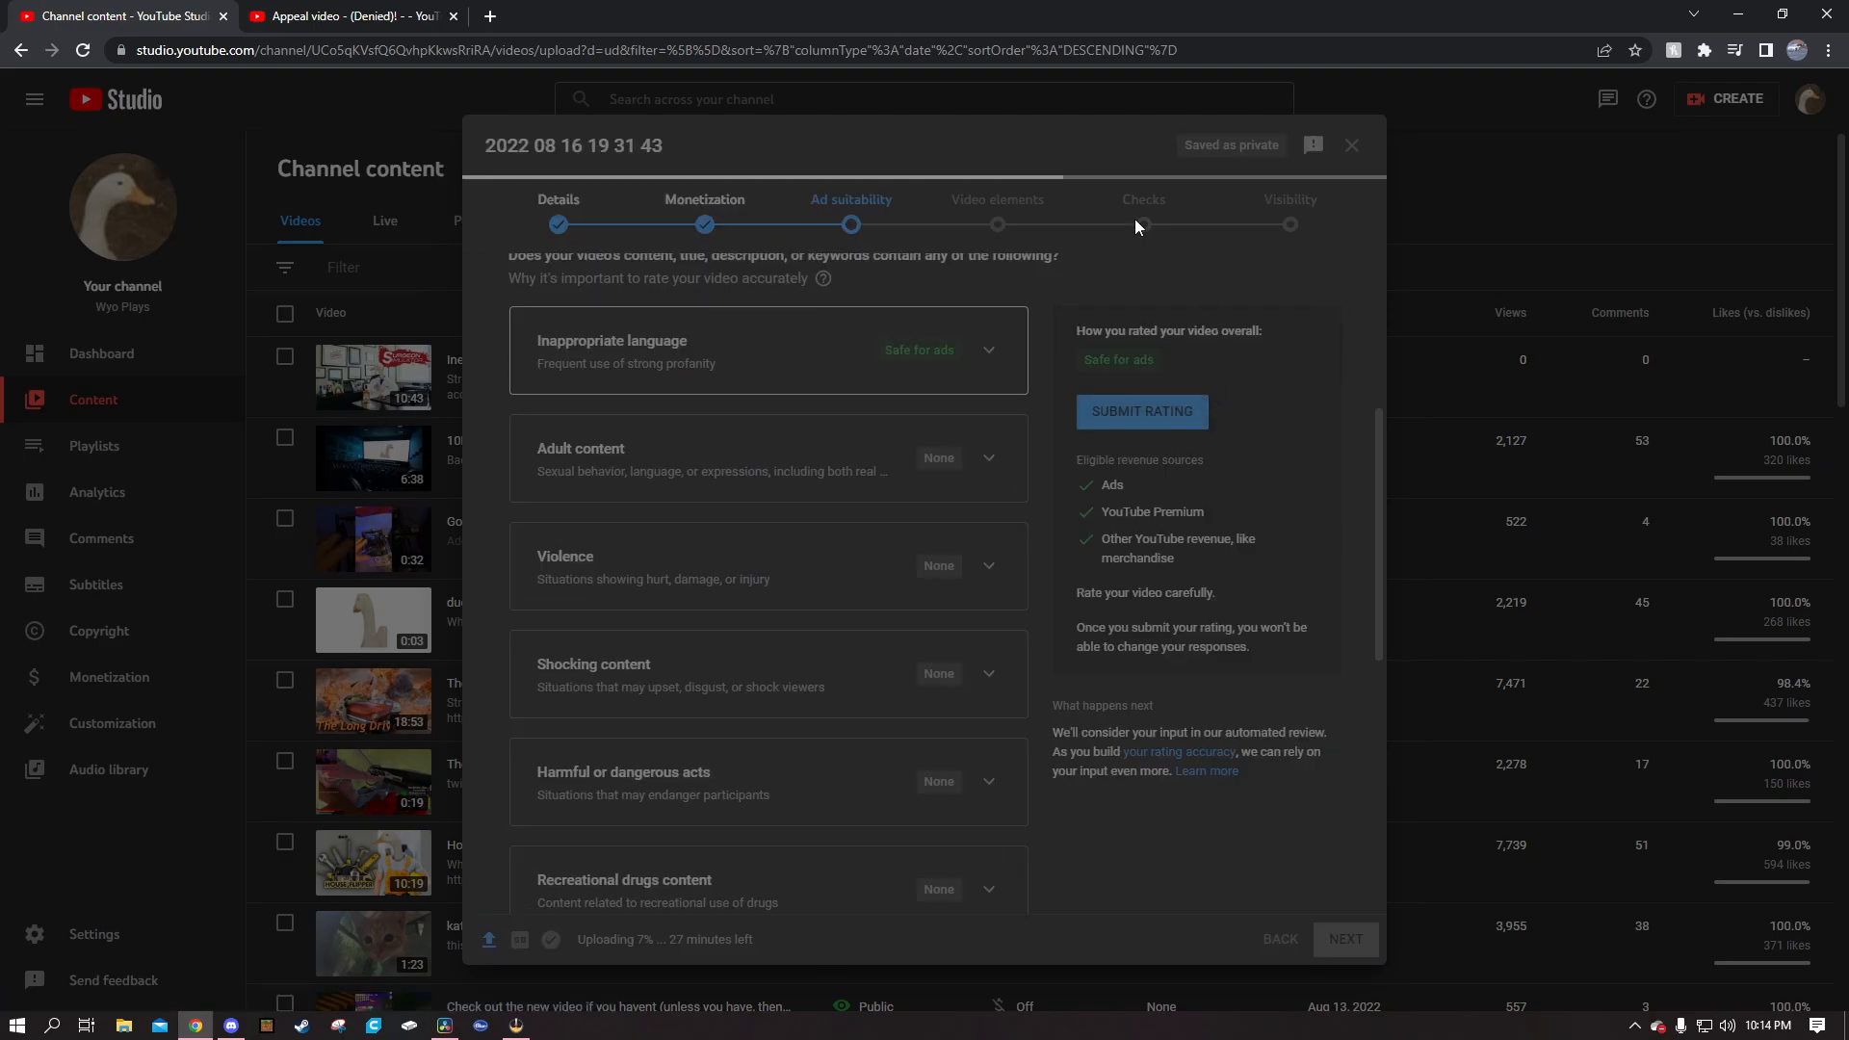
left_click(1140, 411)
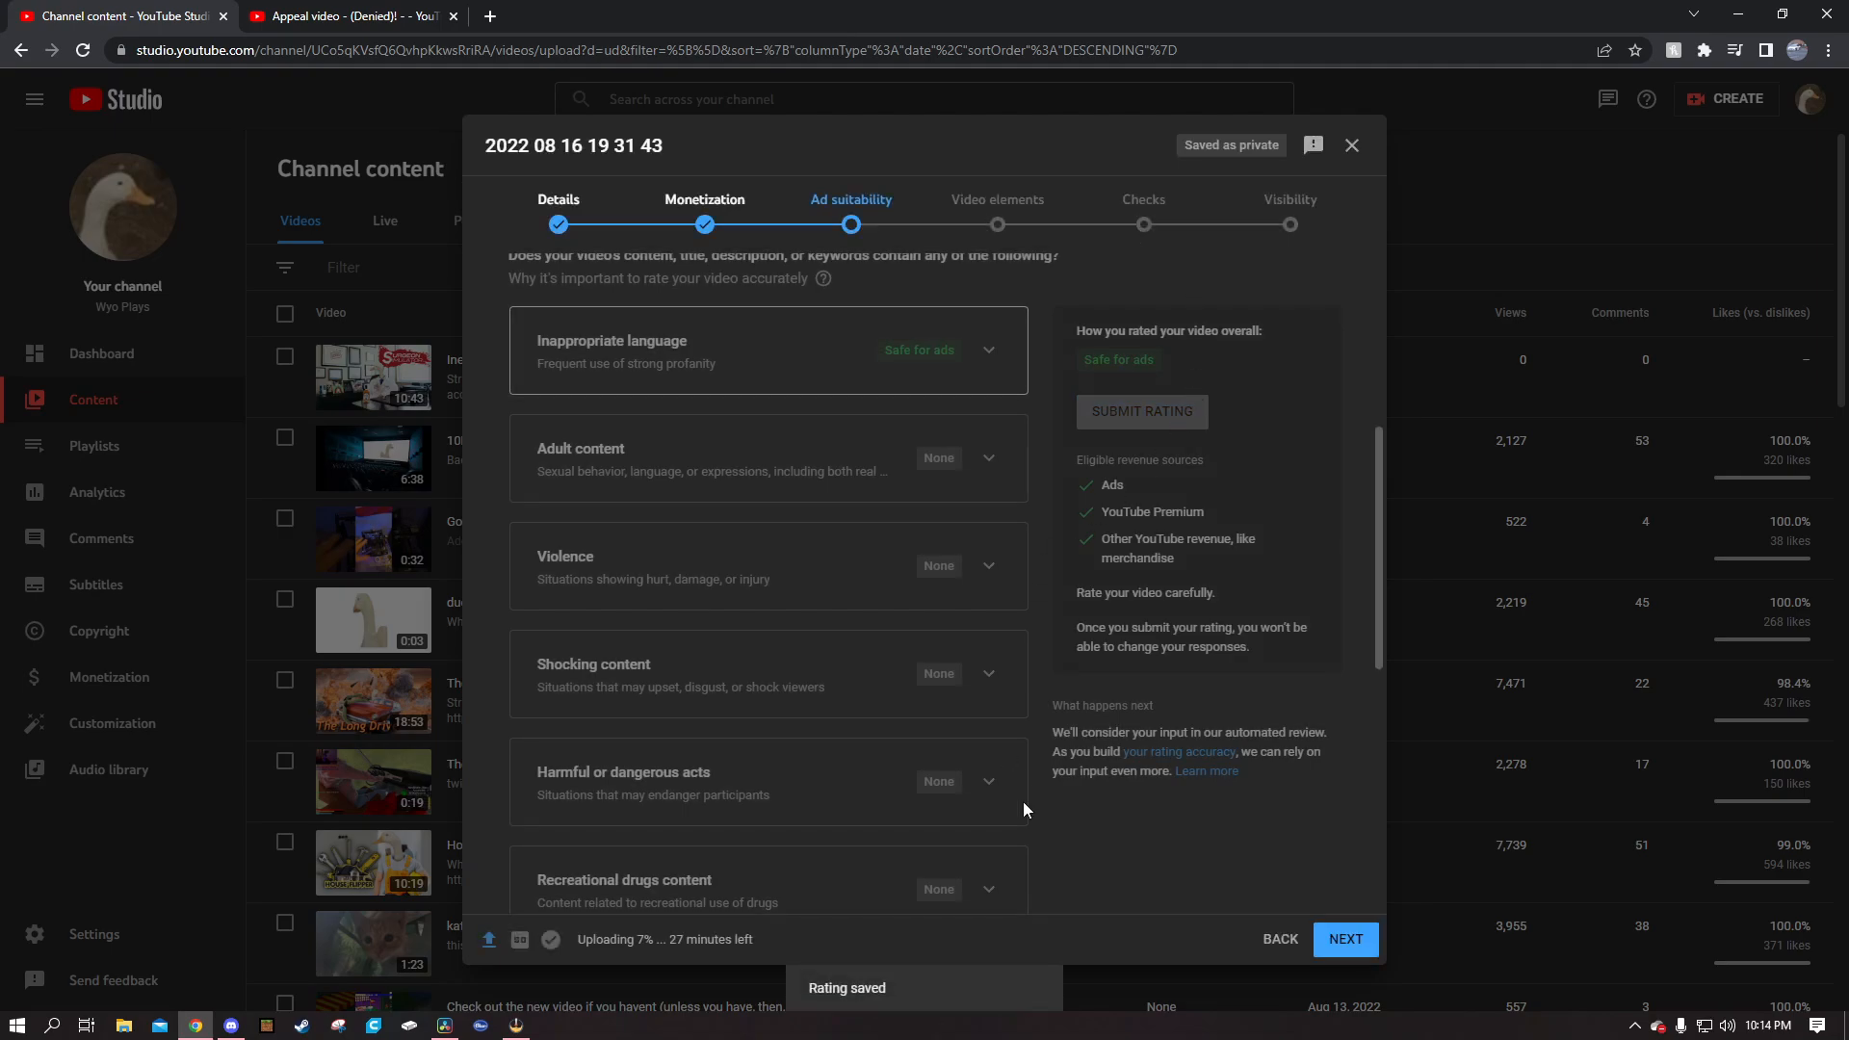
left_click(1344, 939)
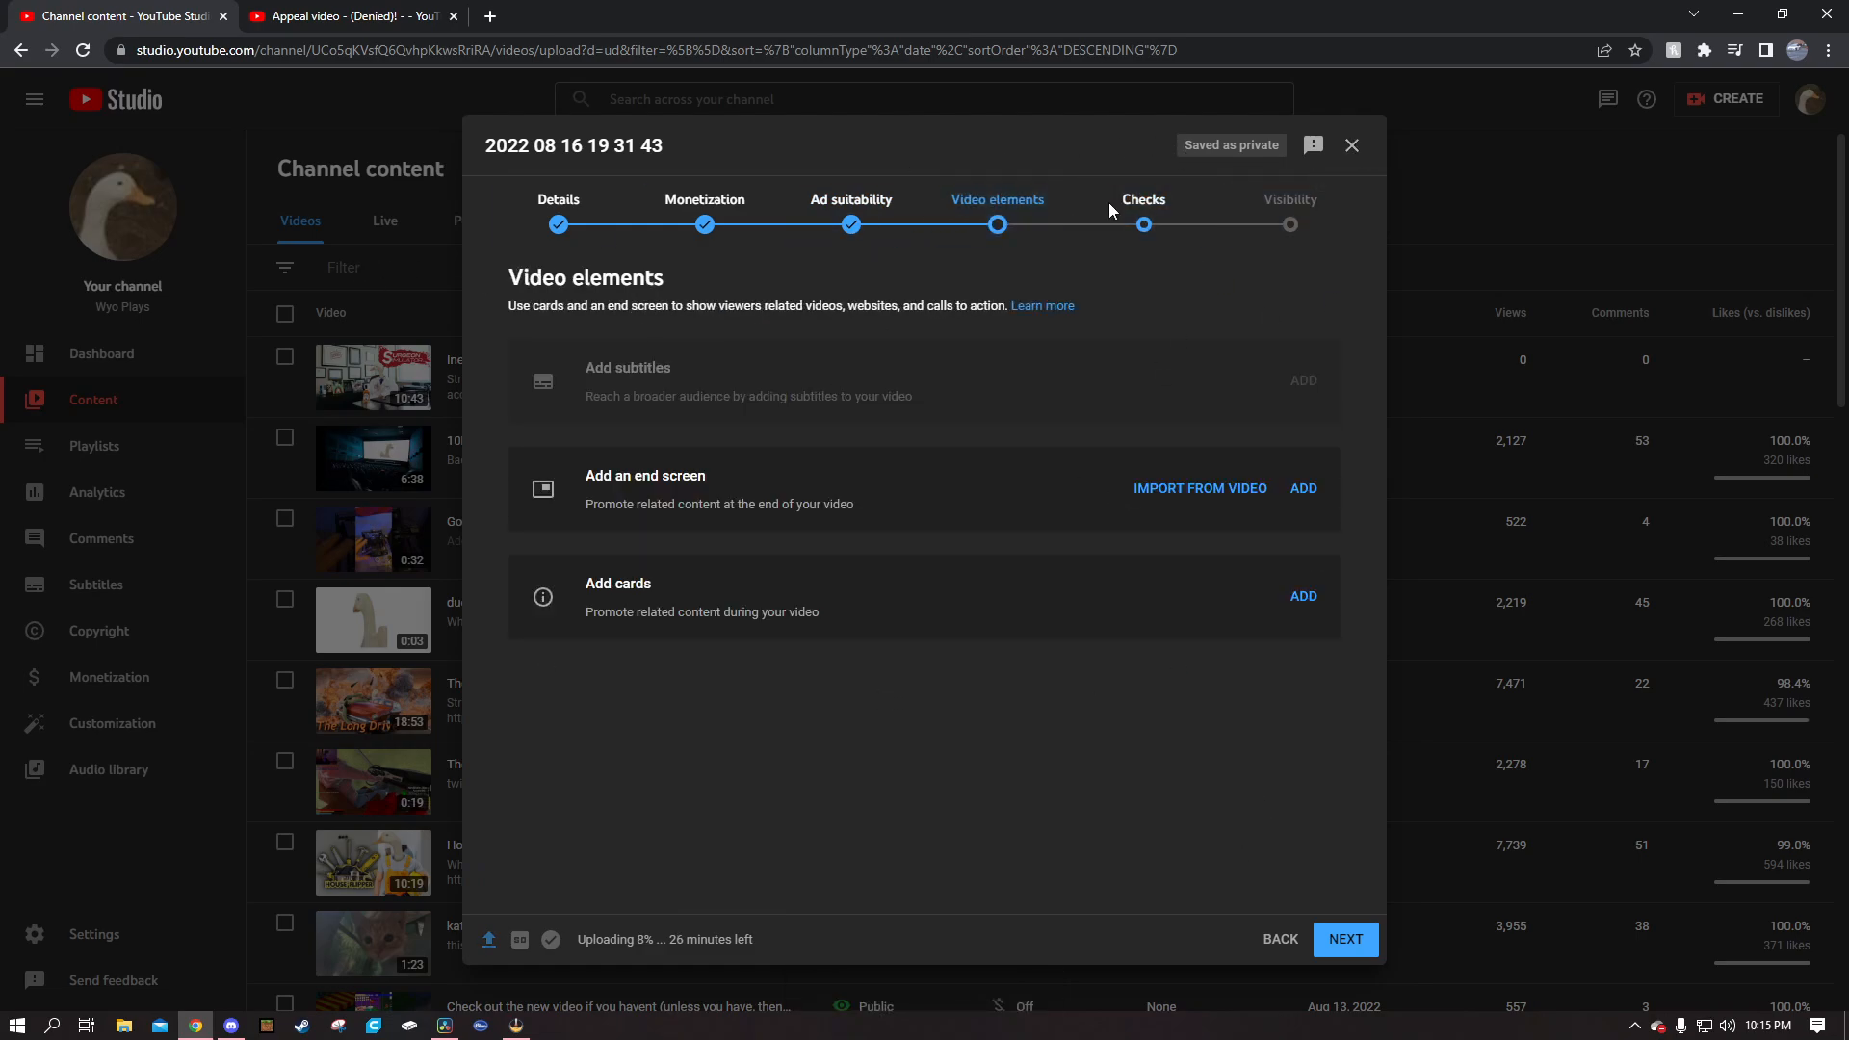
left_click(1343, 938)
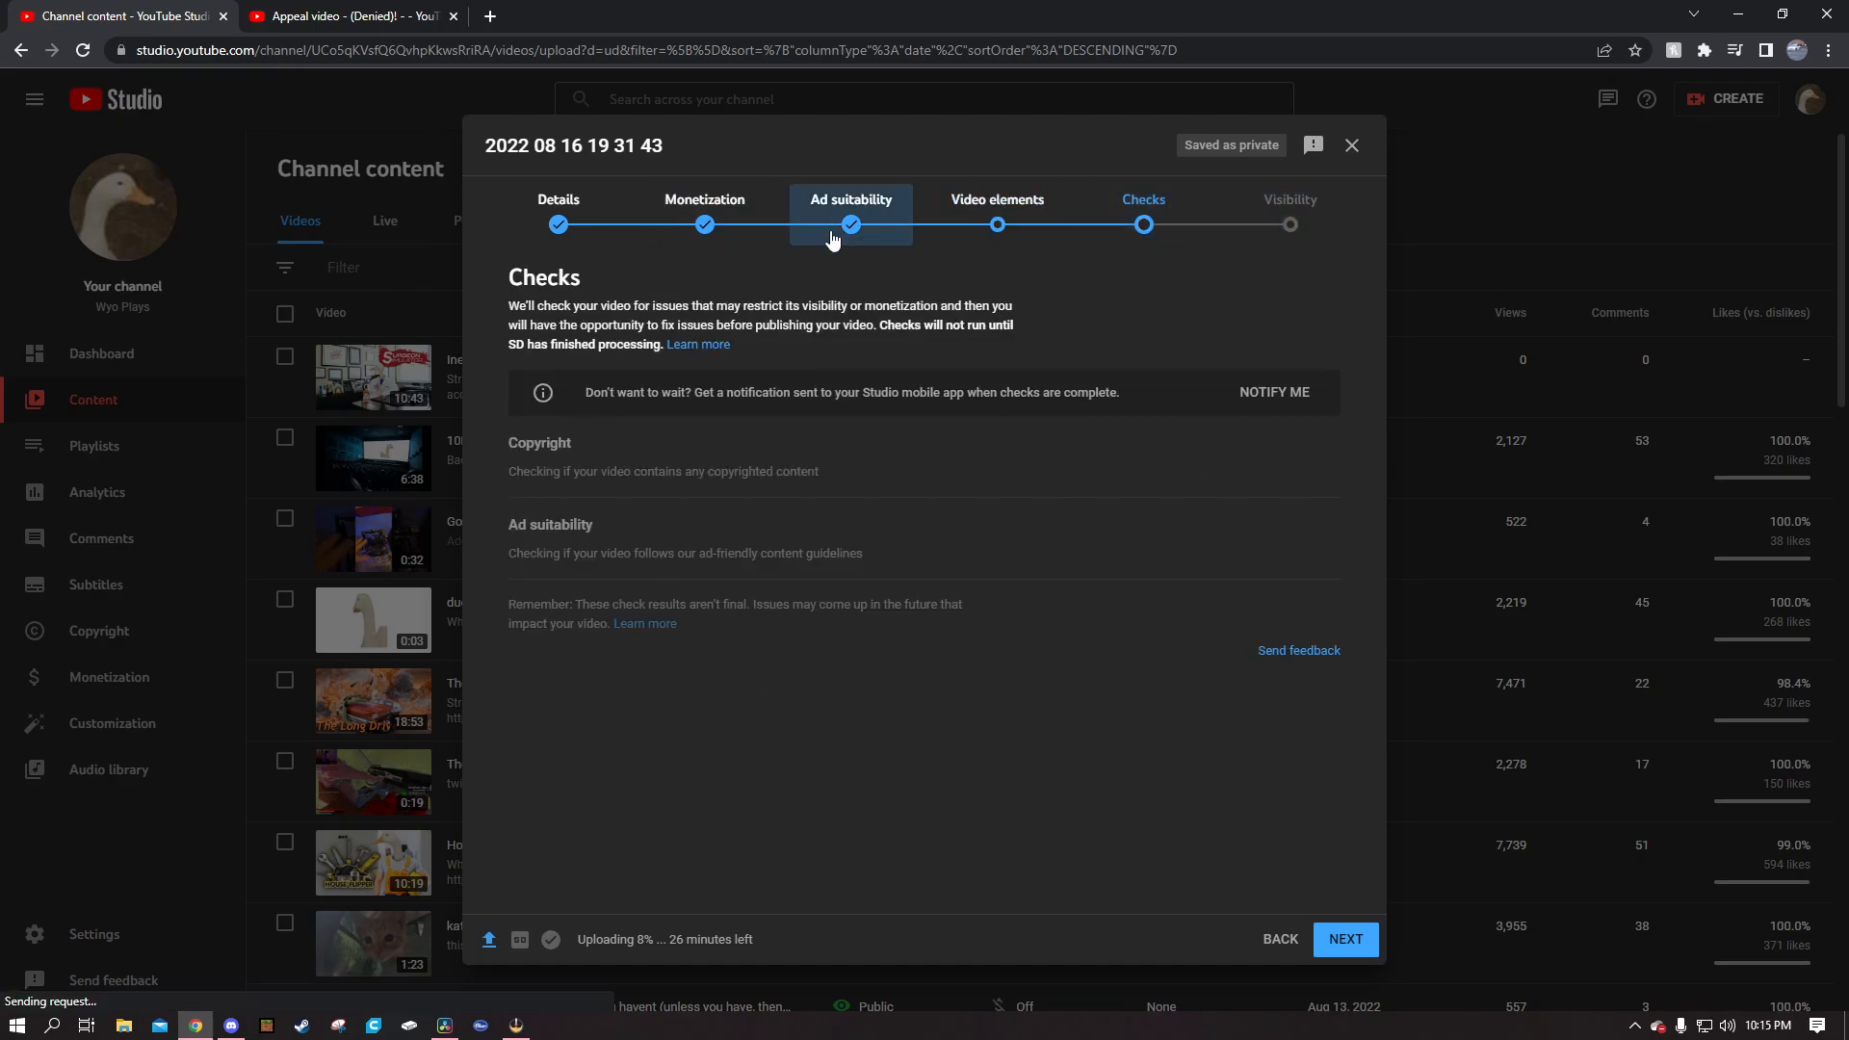
left_click(850, 199)
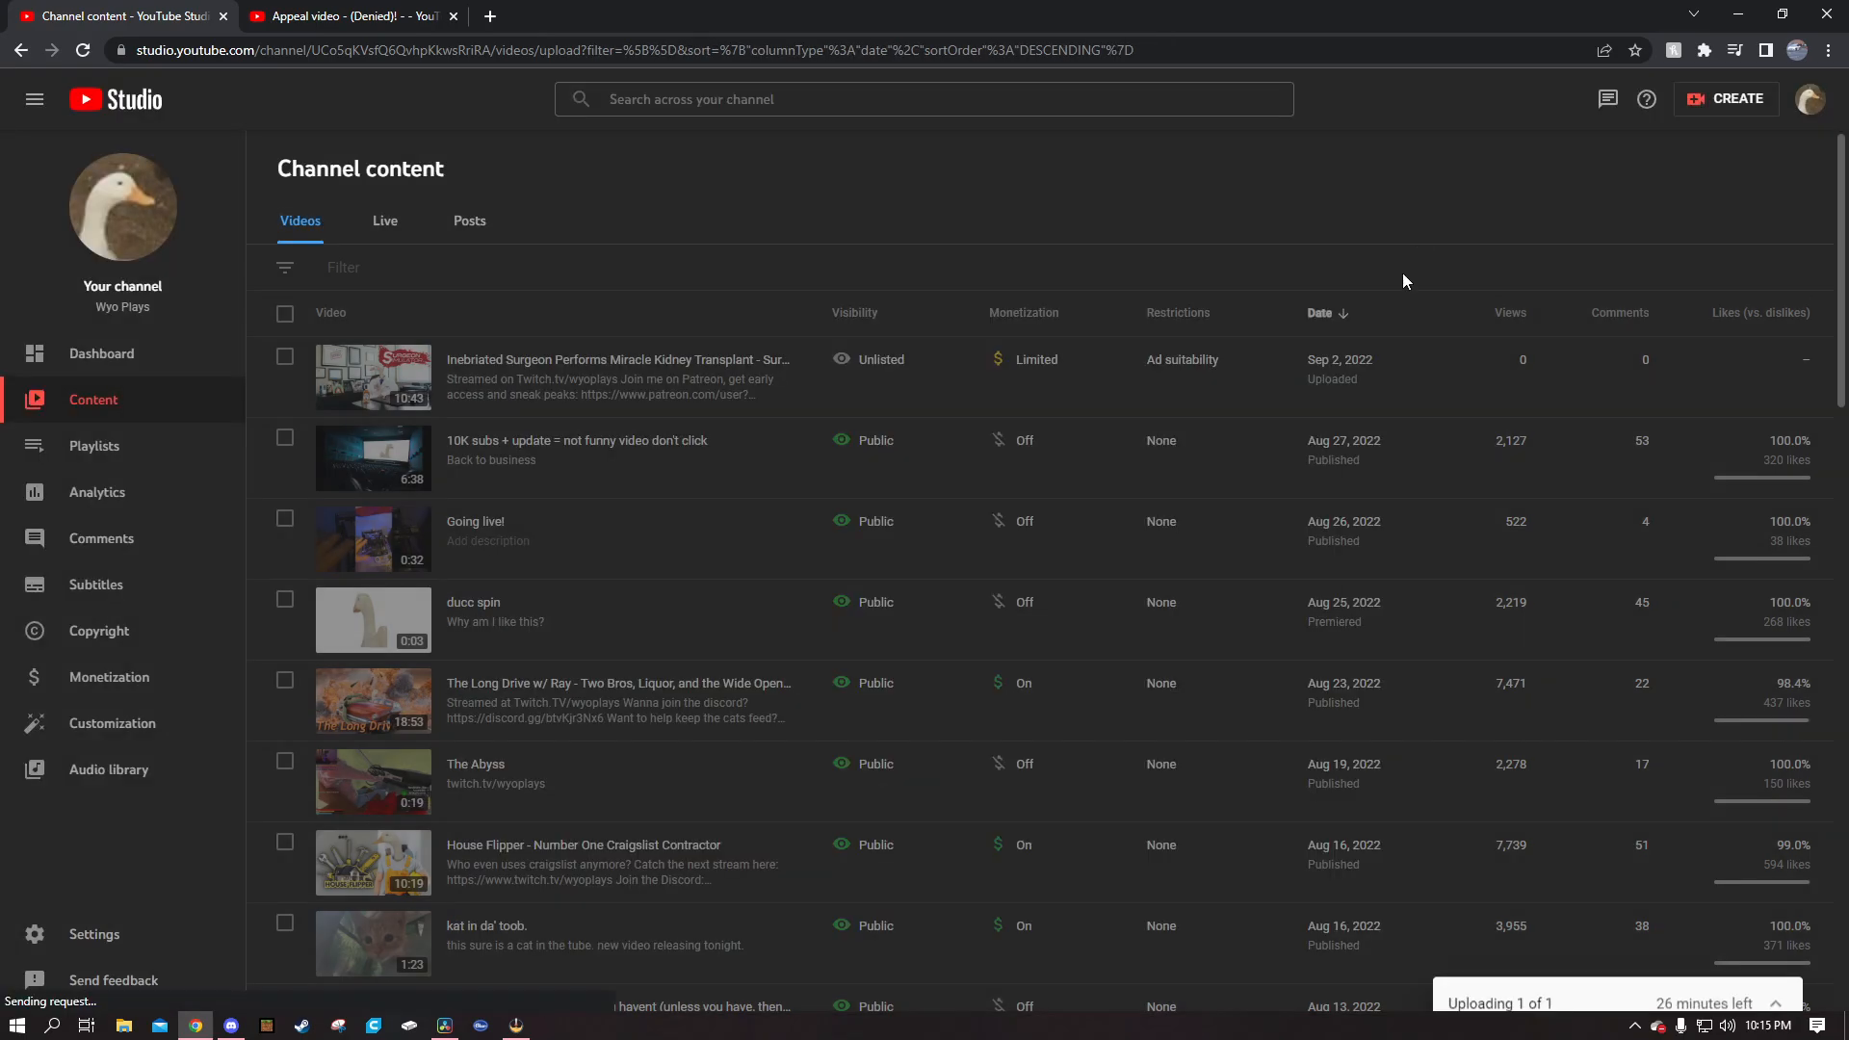
- Cancel the draft upload and open the Surgeon Simulator video's Monetization page
left_click(1649, 357)
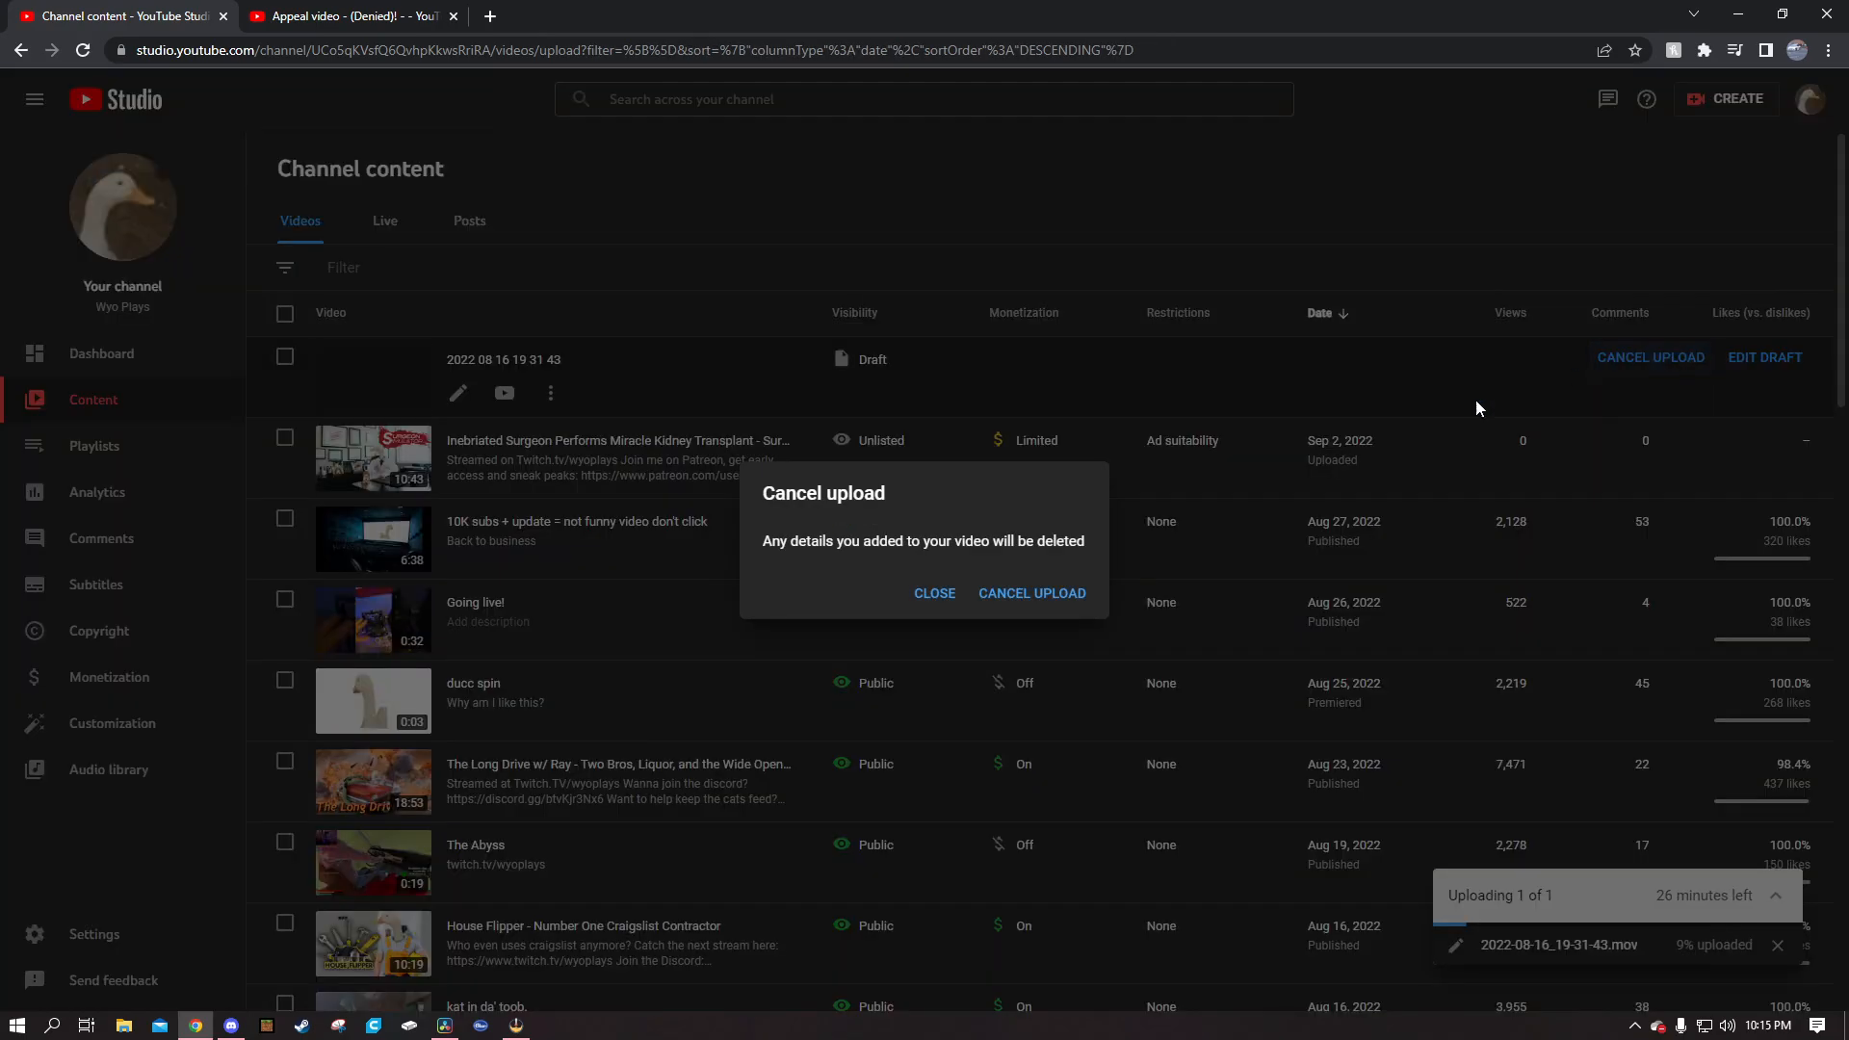
left_click(1030, 593)
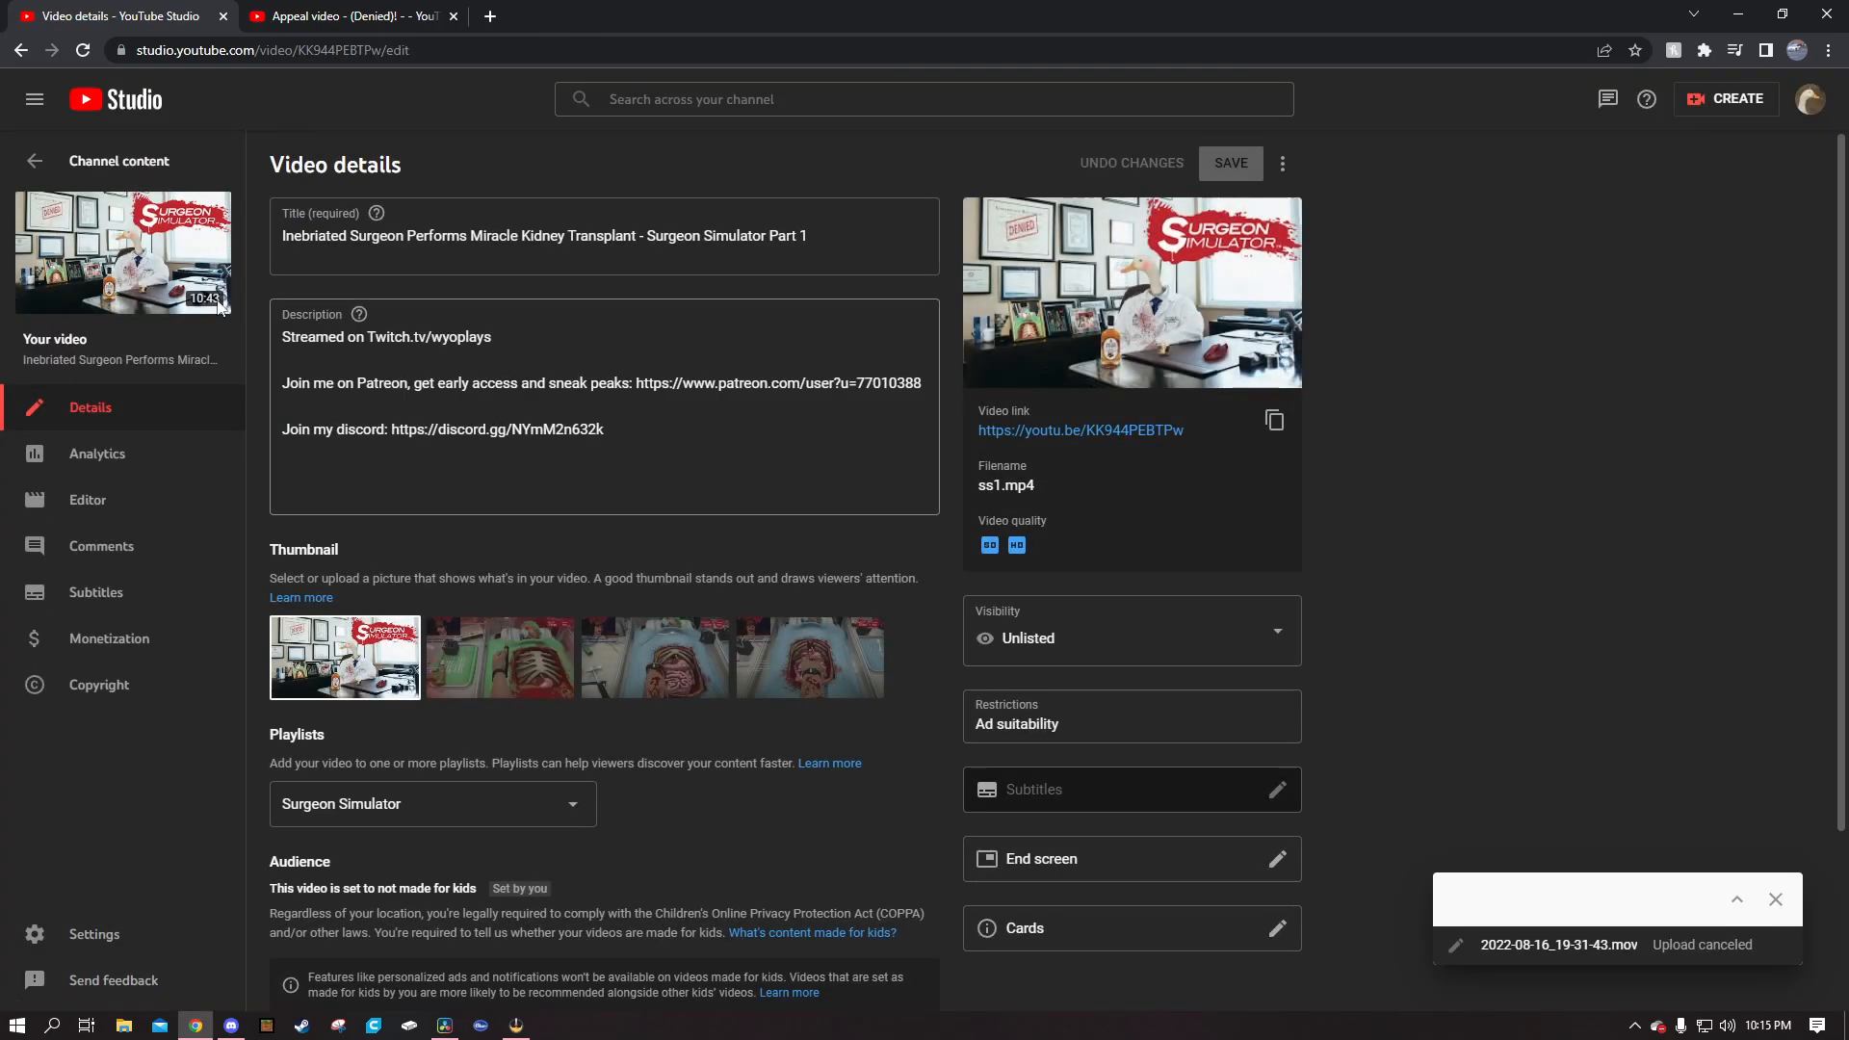
scroll("down", 3)
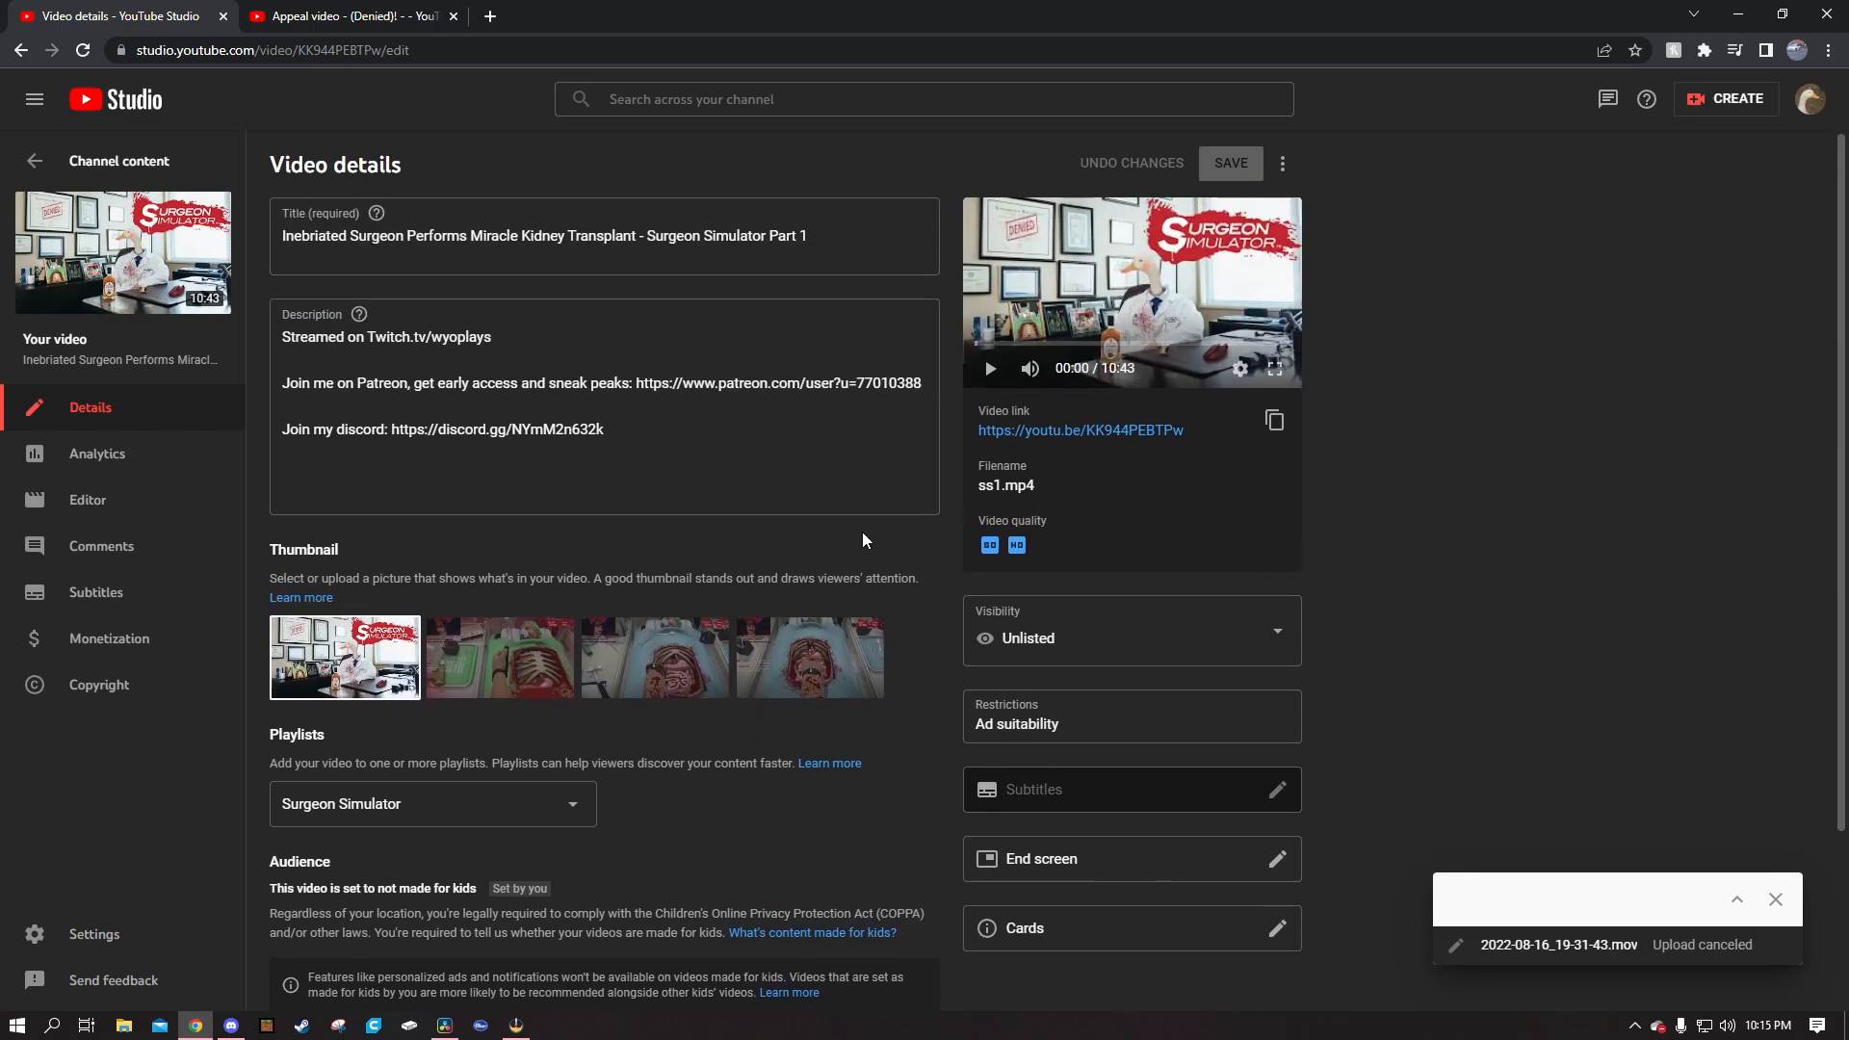
mouse_move(101, 545)
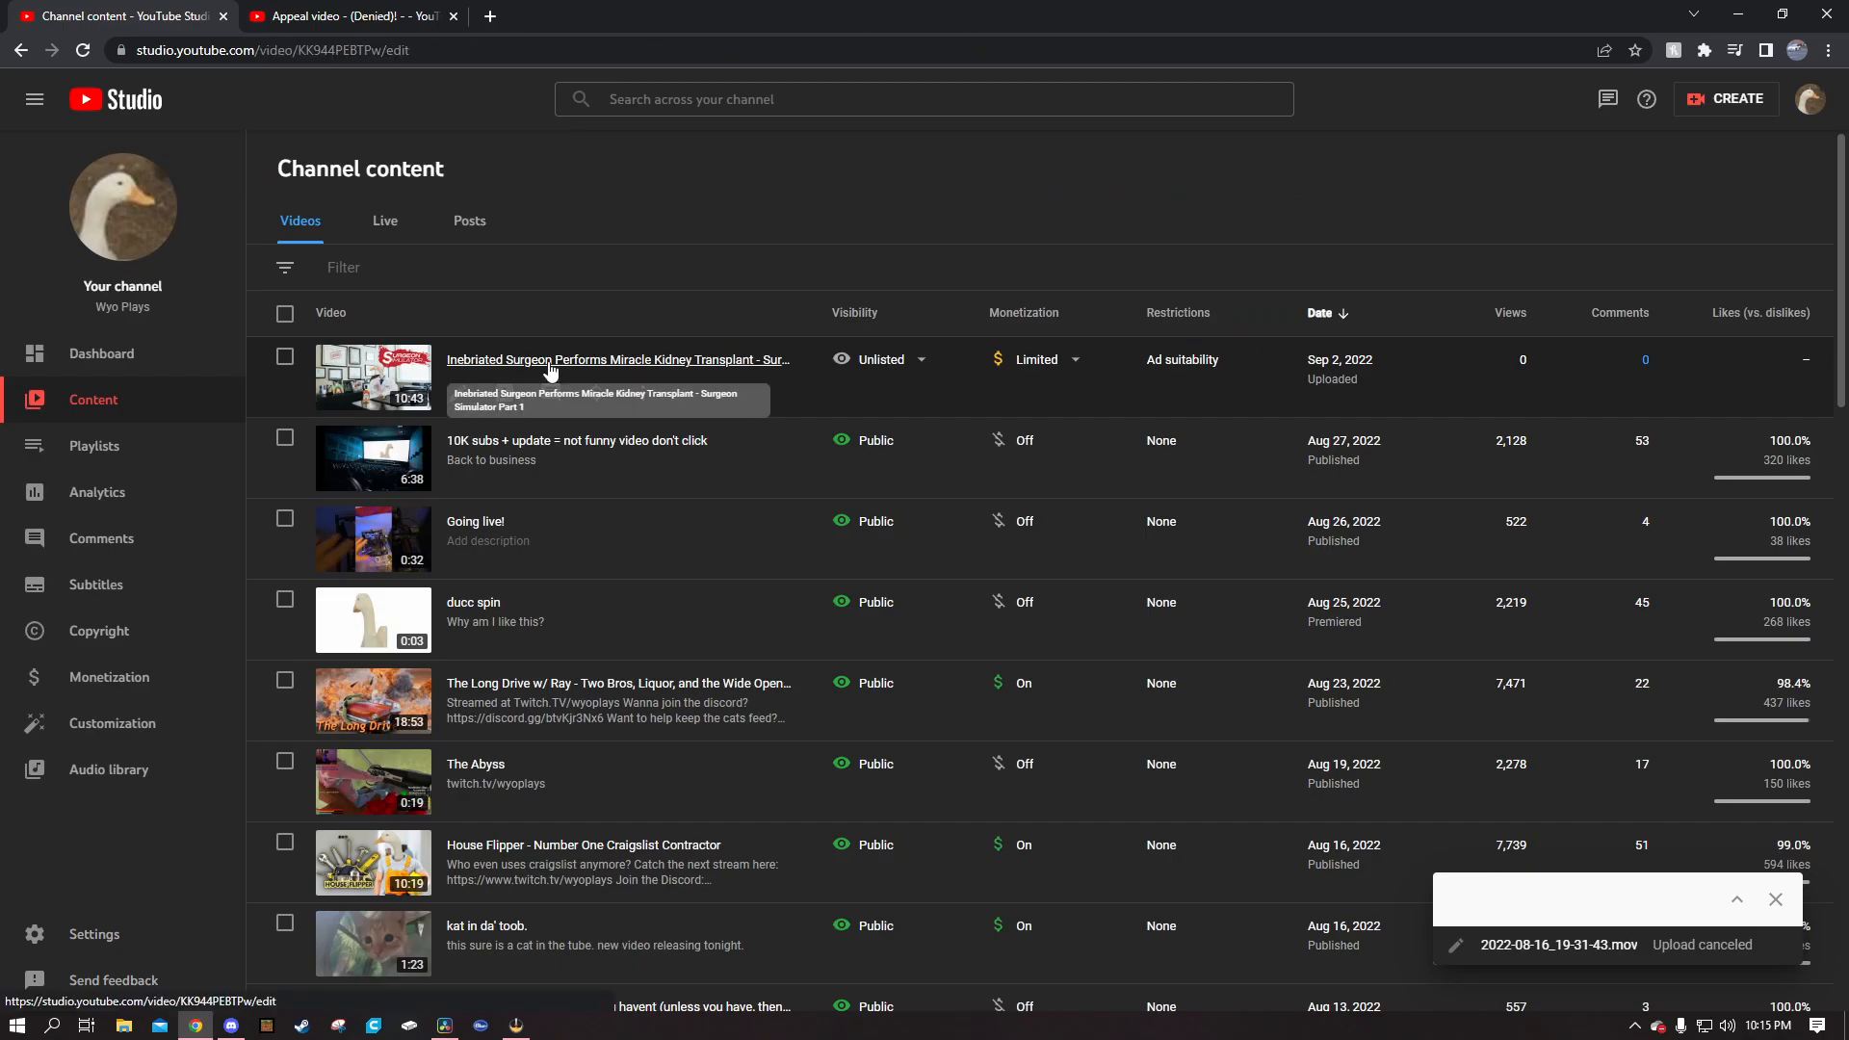
left_click(618, 359)
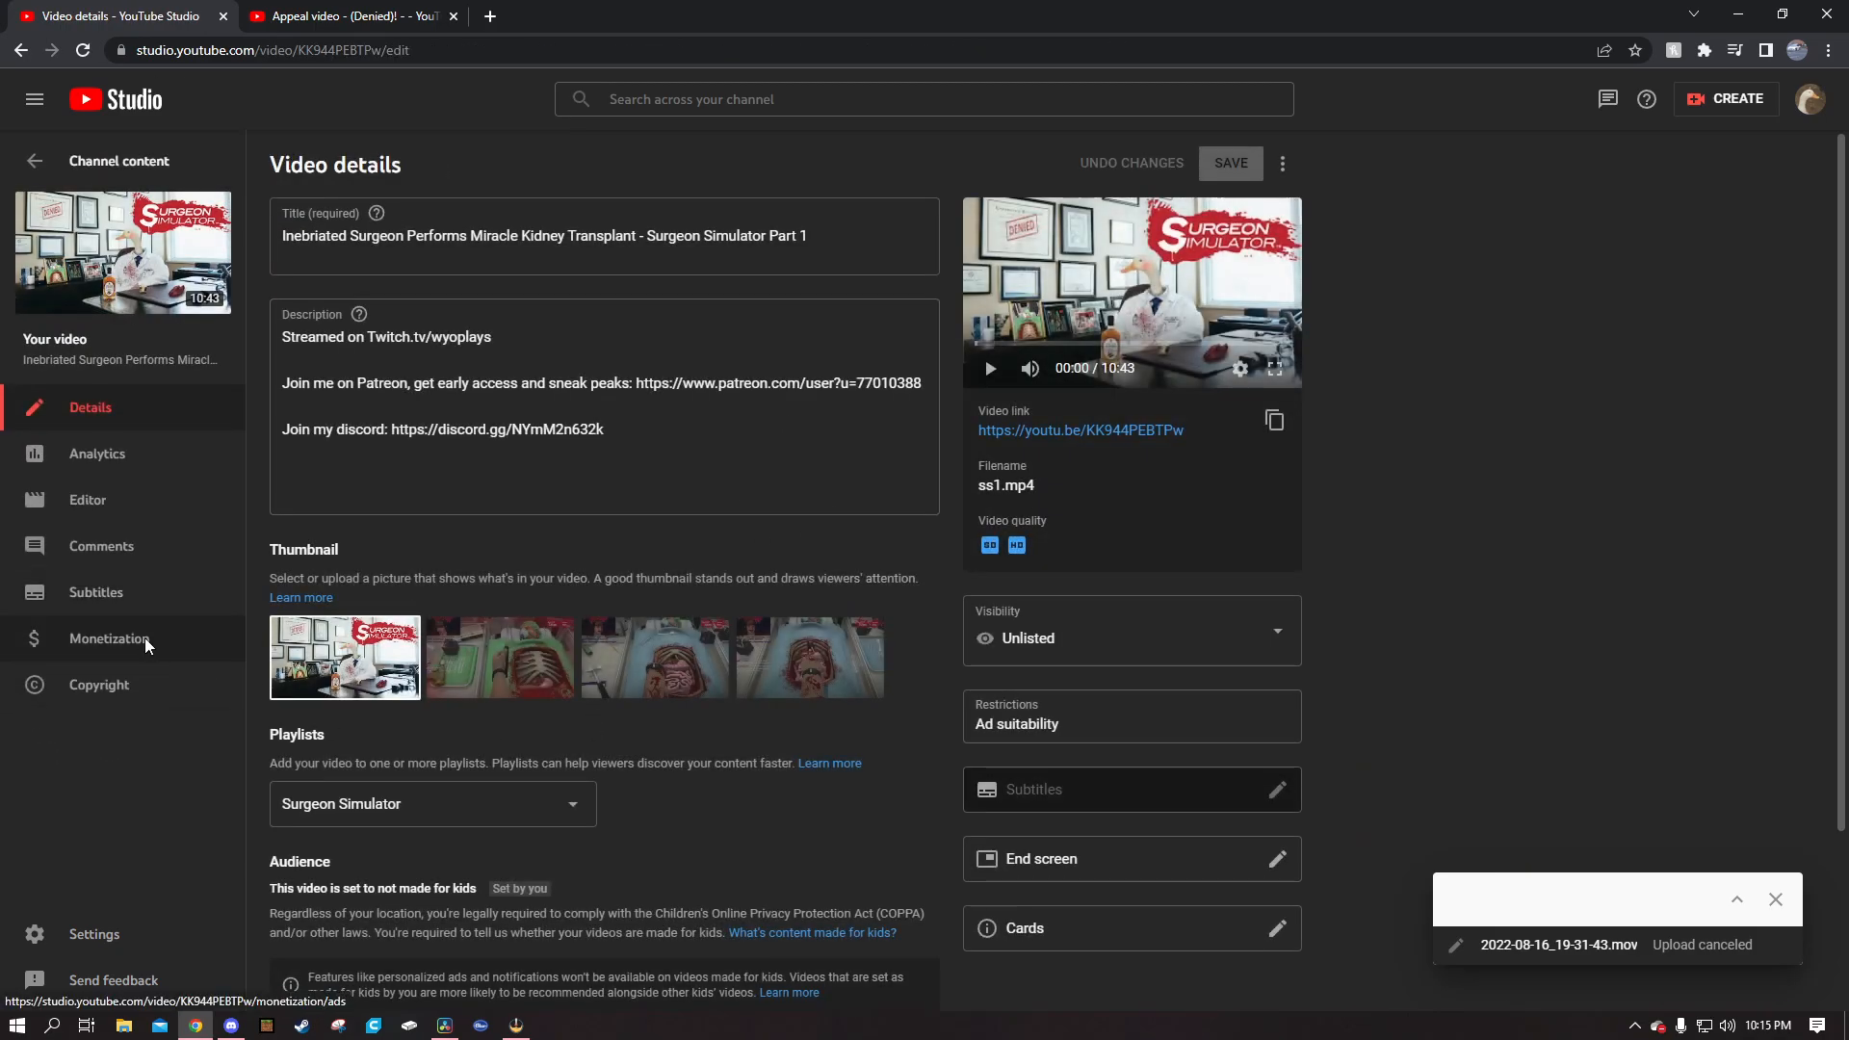
left_click(109, 638)
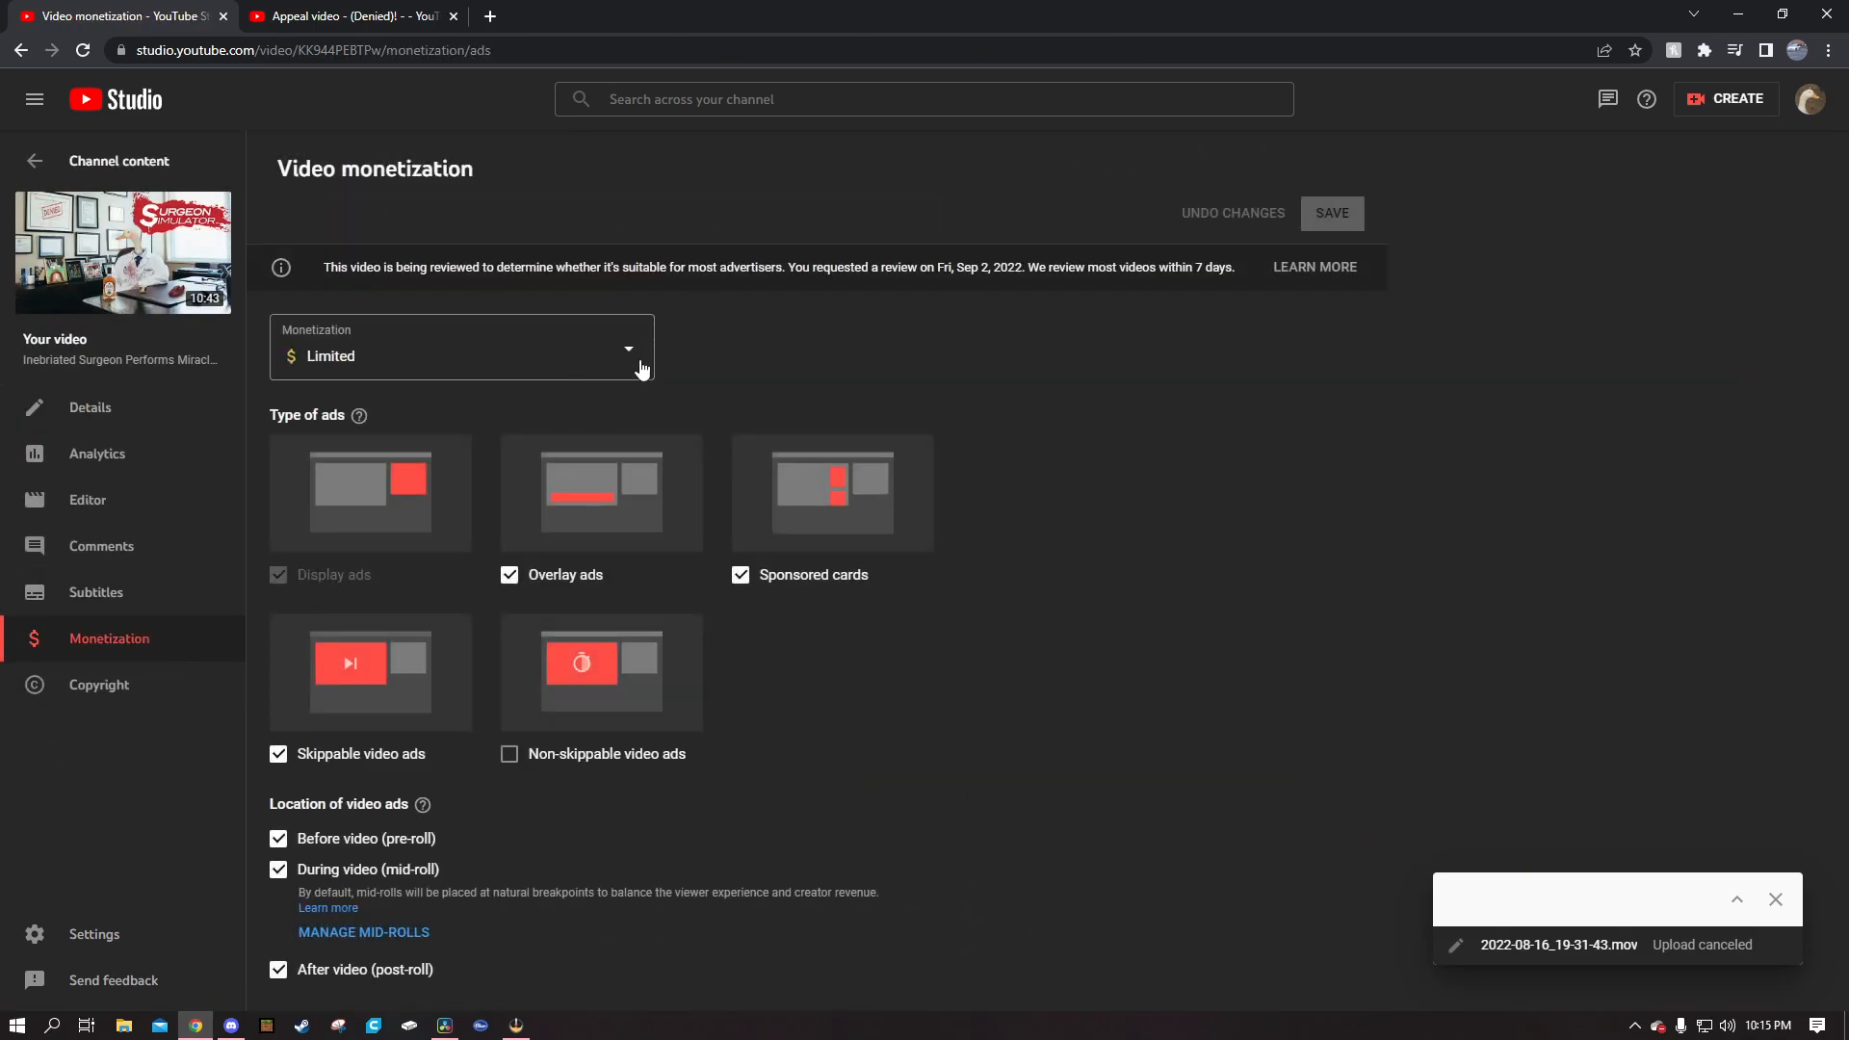
- Open the Monetization dropdown and close the upload-canceled notification
left_click(460, 355)
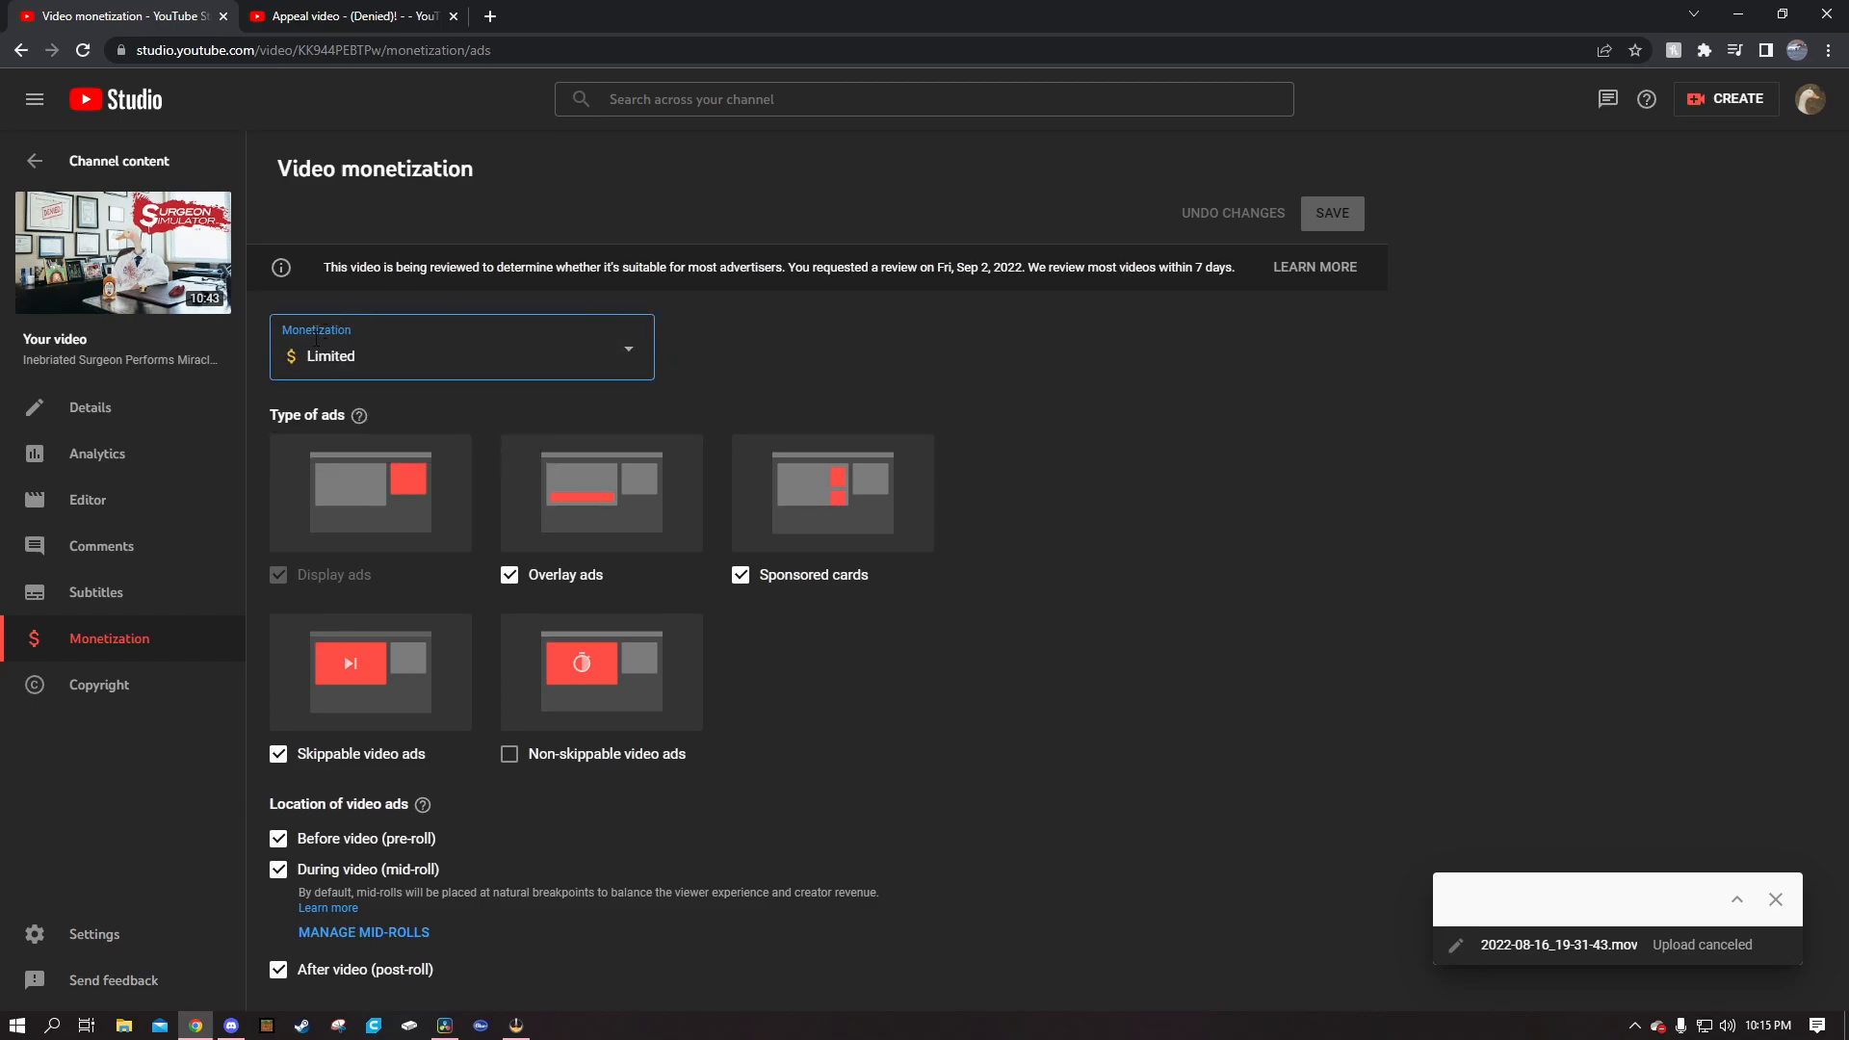
mouse_move(526, 299)
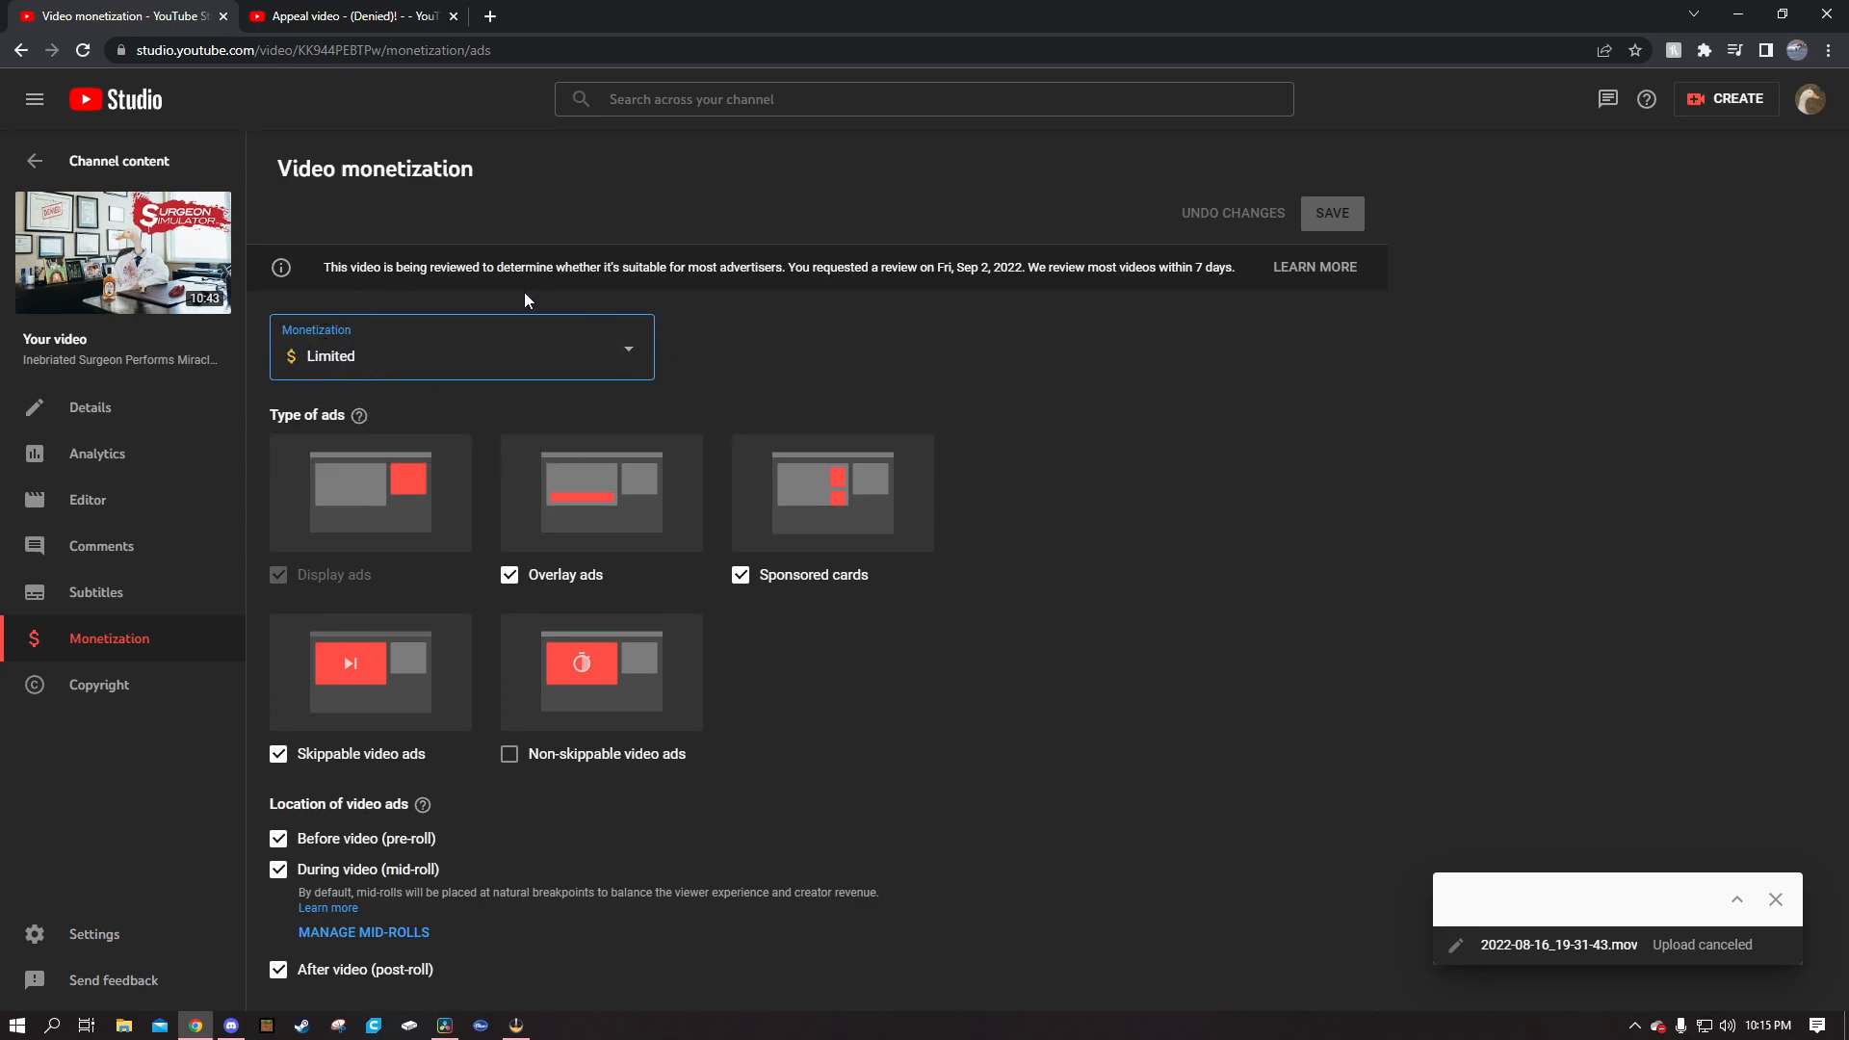
mouse_move(216, 394)
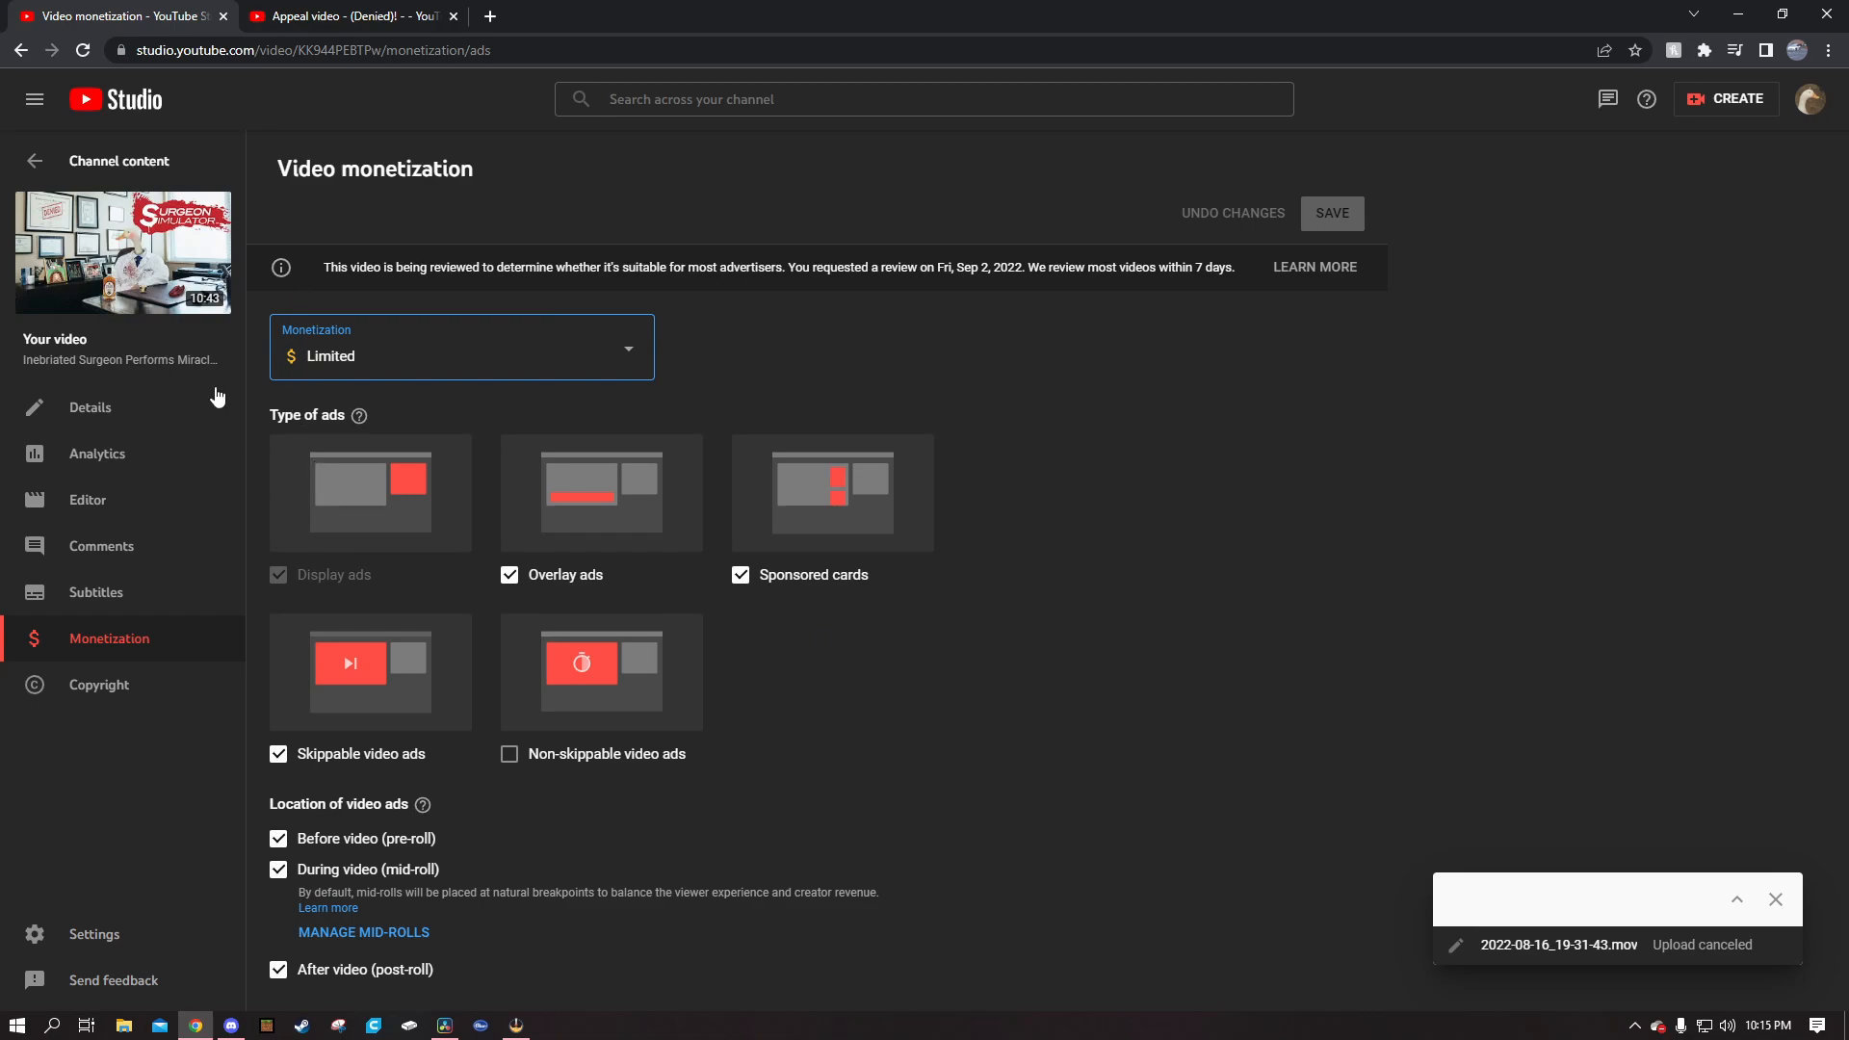
mouse_move(1776, 898)
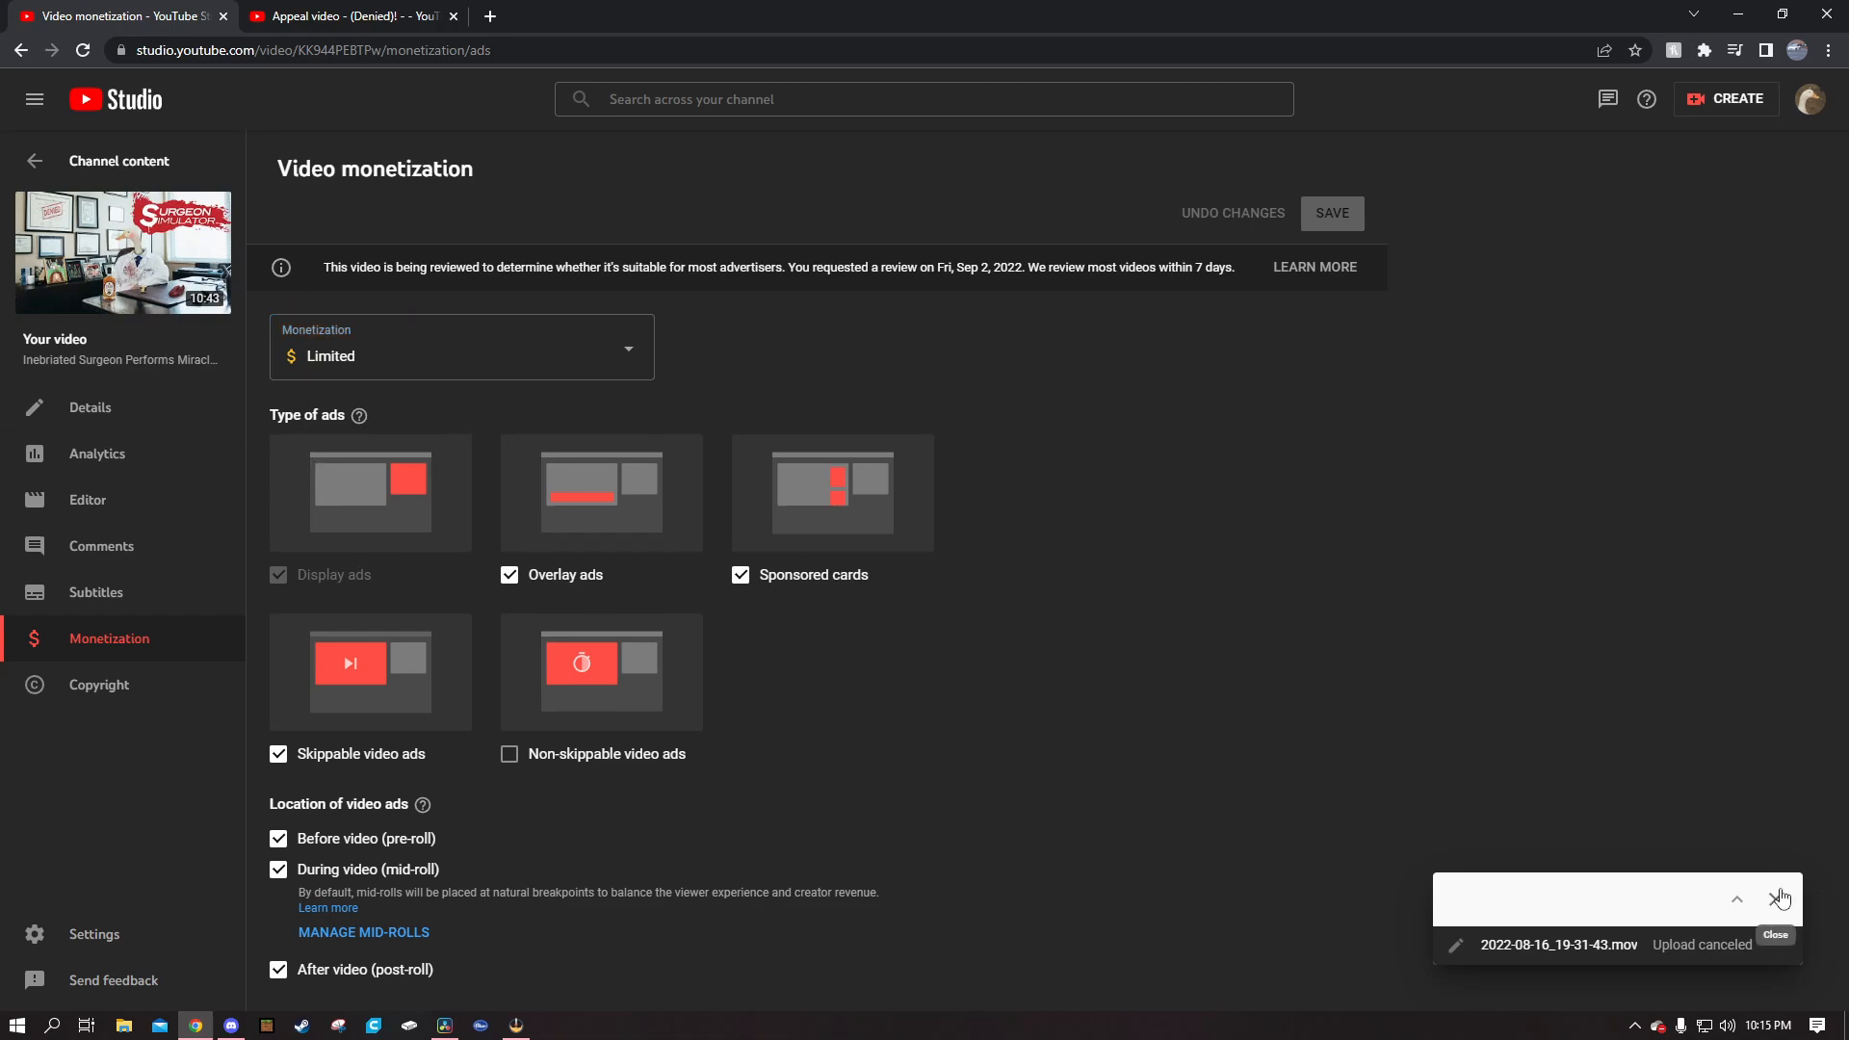
left_click(1781, 898)
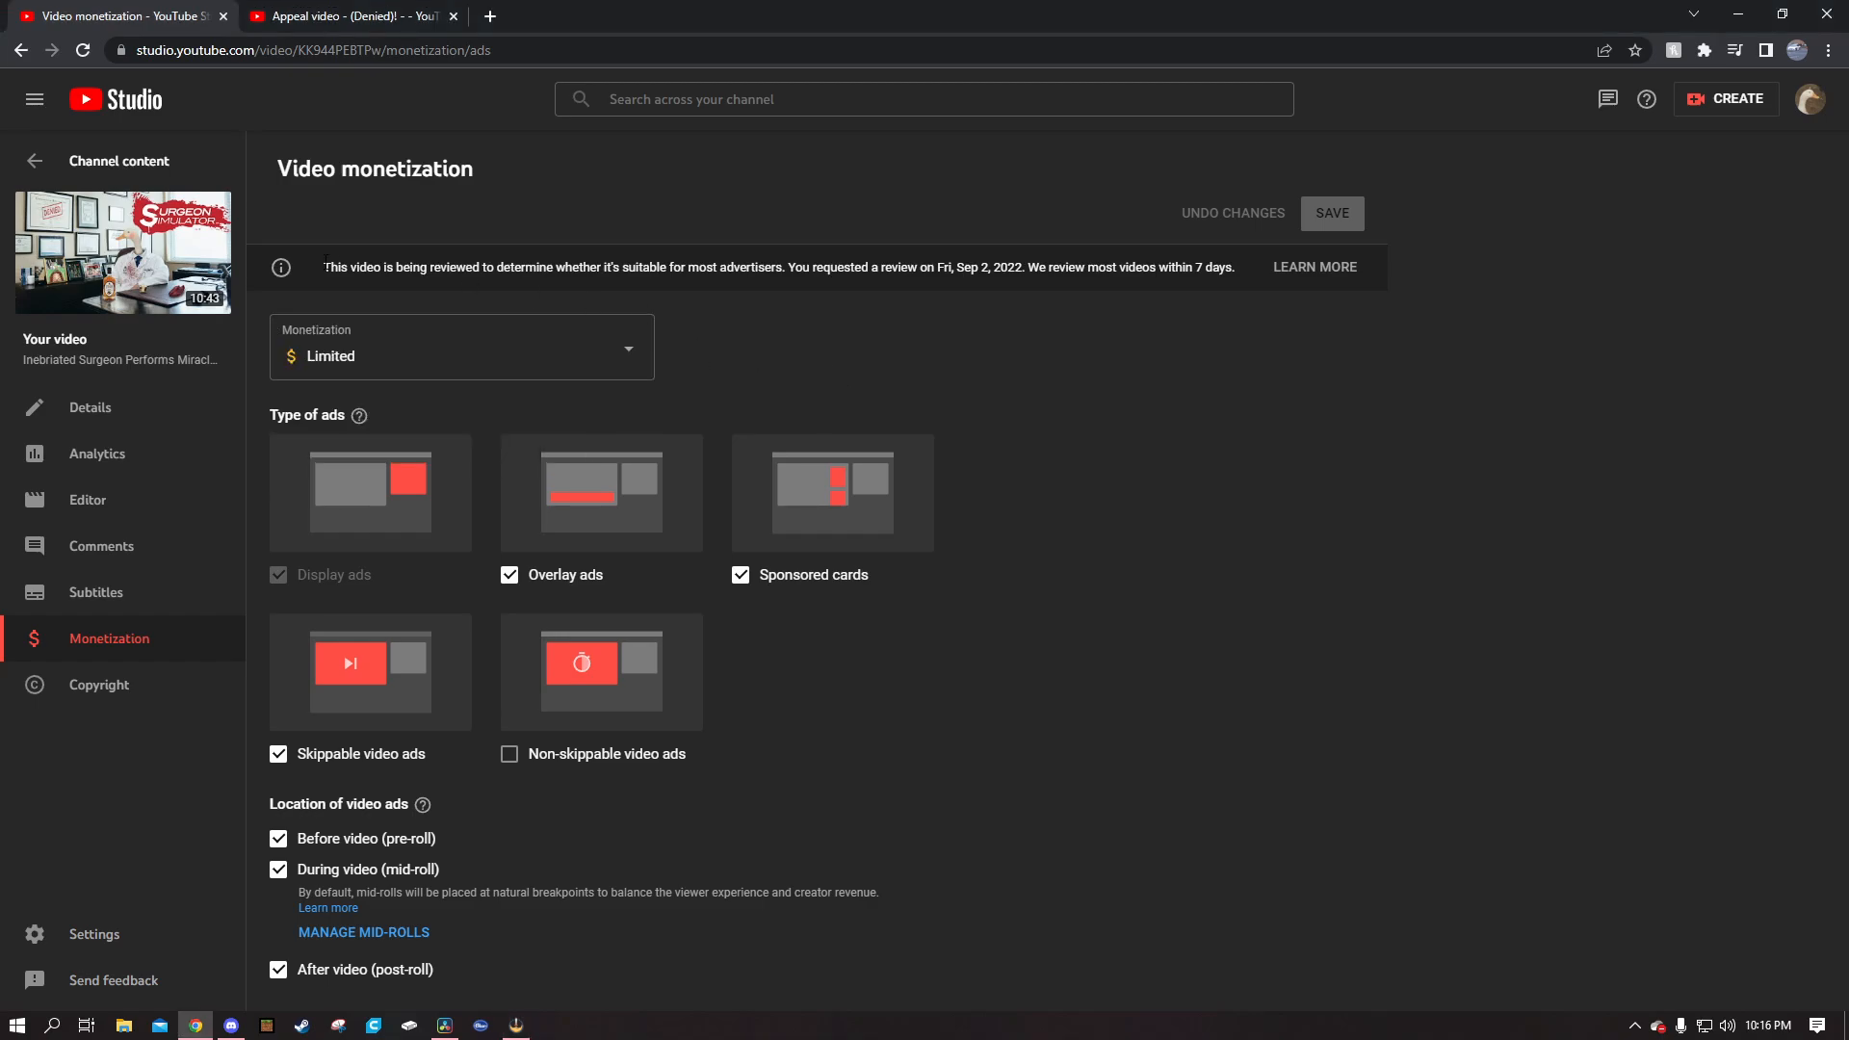
left_click_drag(326, 266, 776, 267)
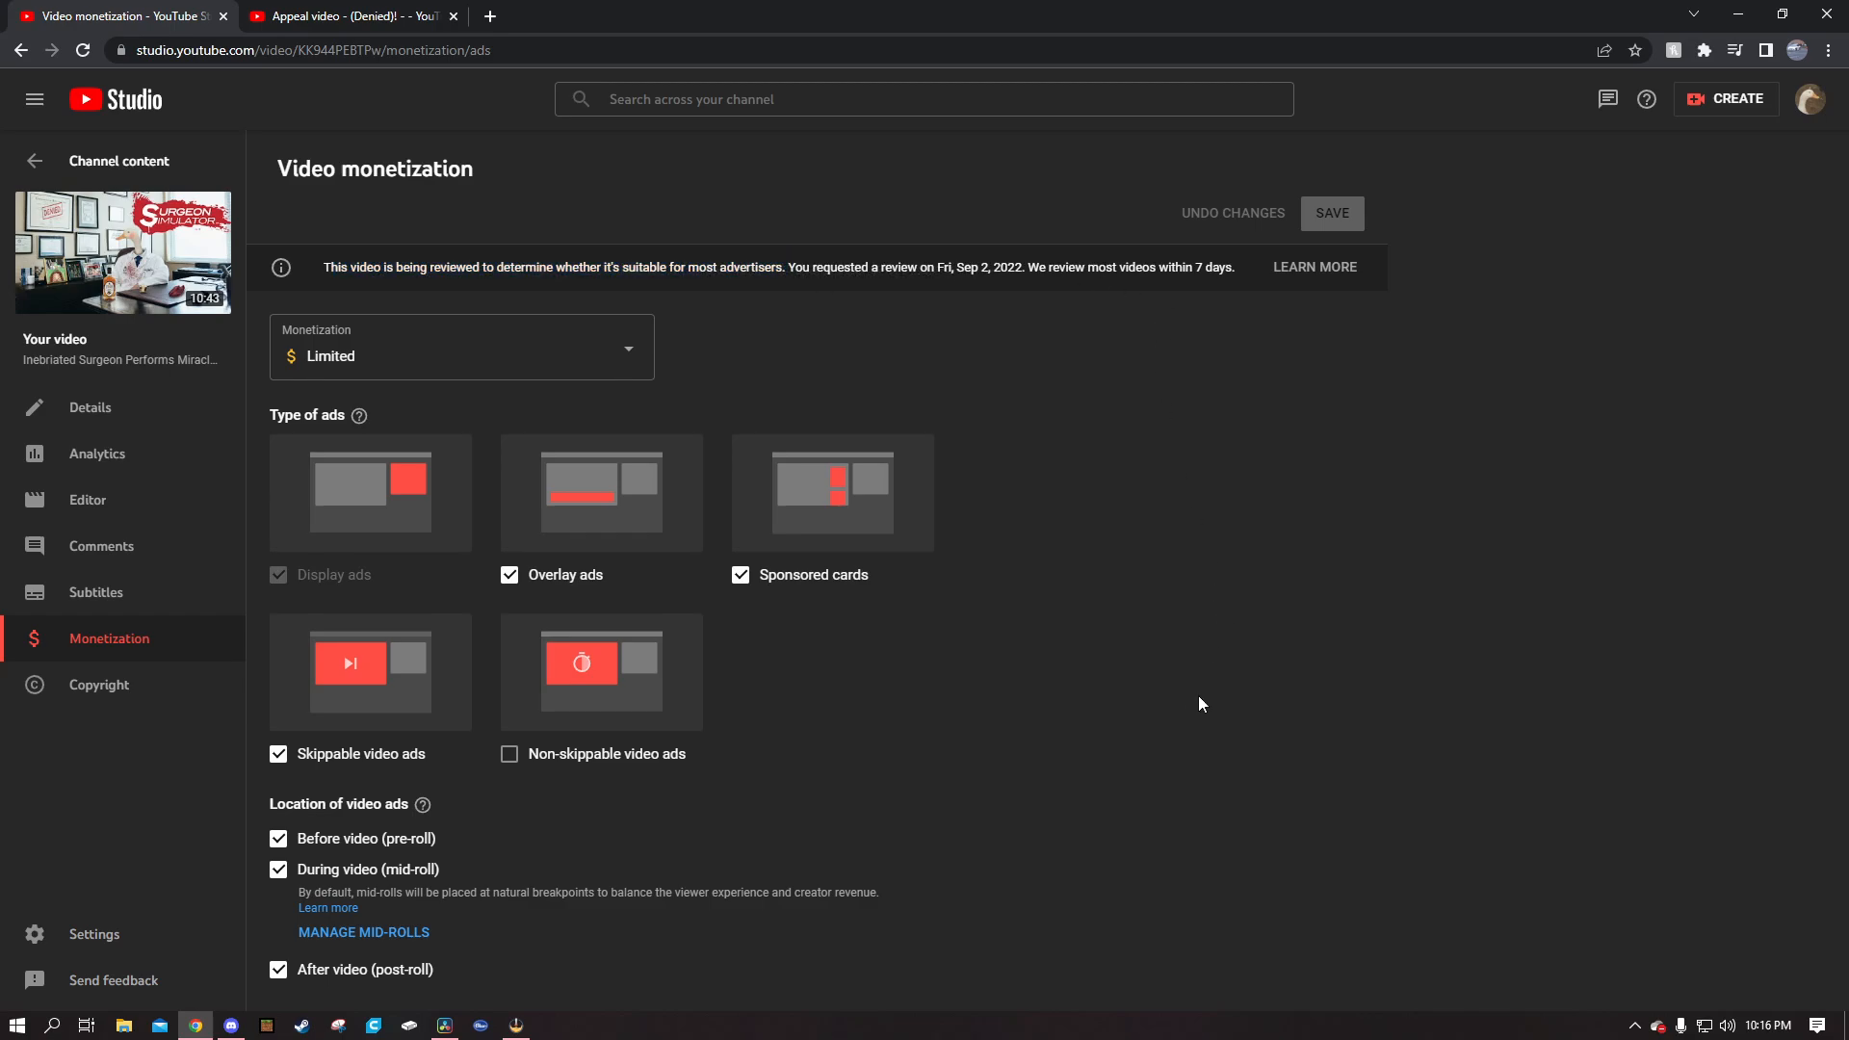
mouse_move(237, 175)
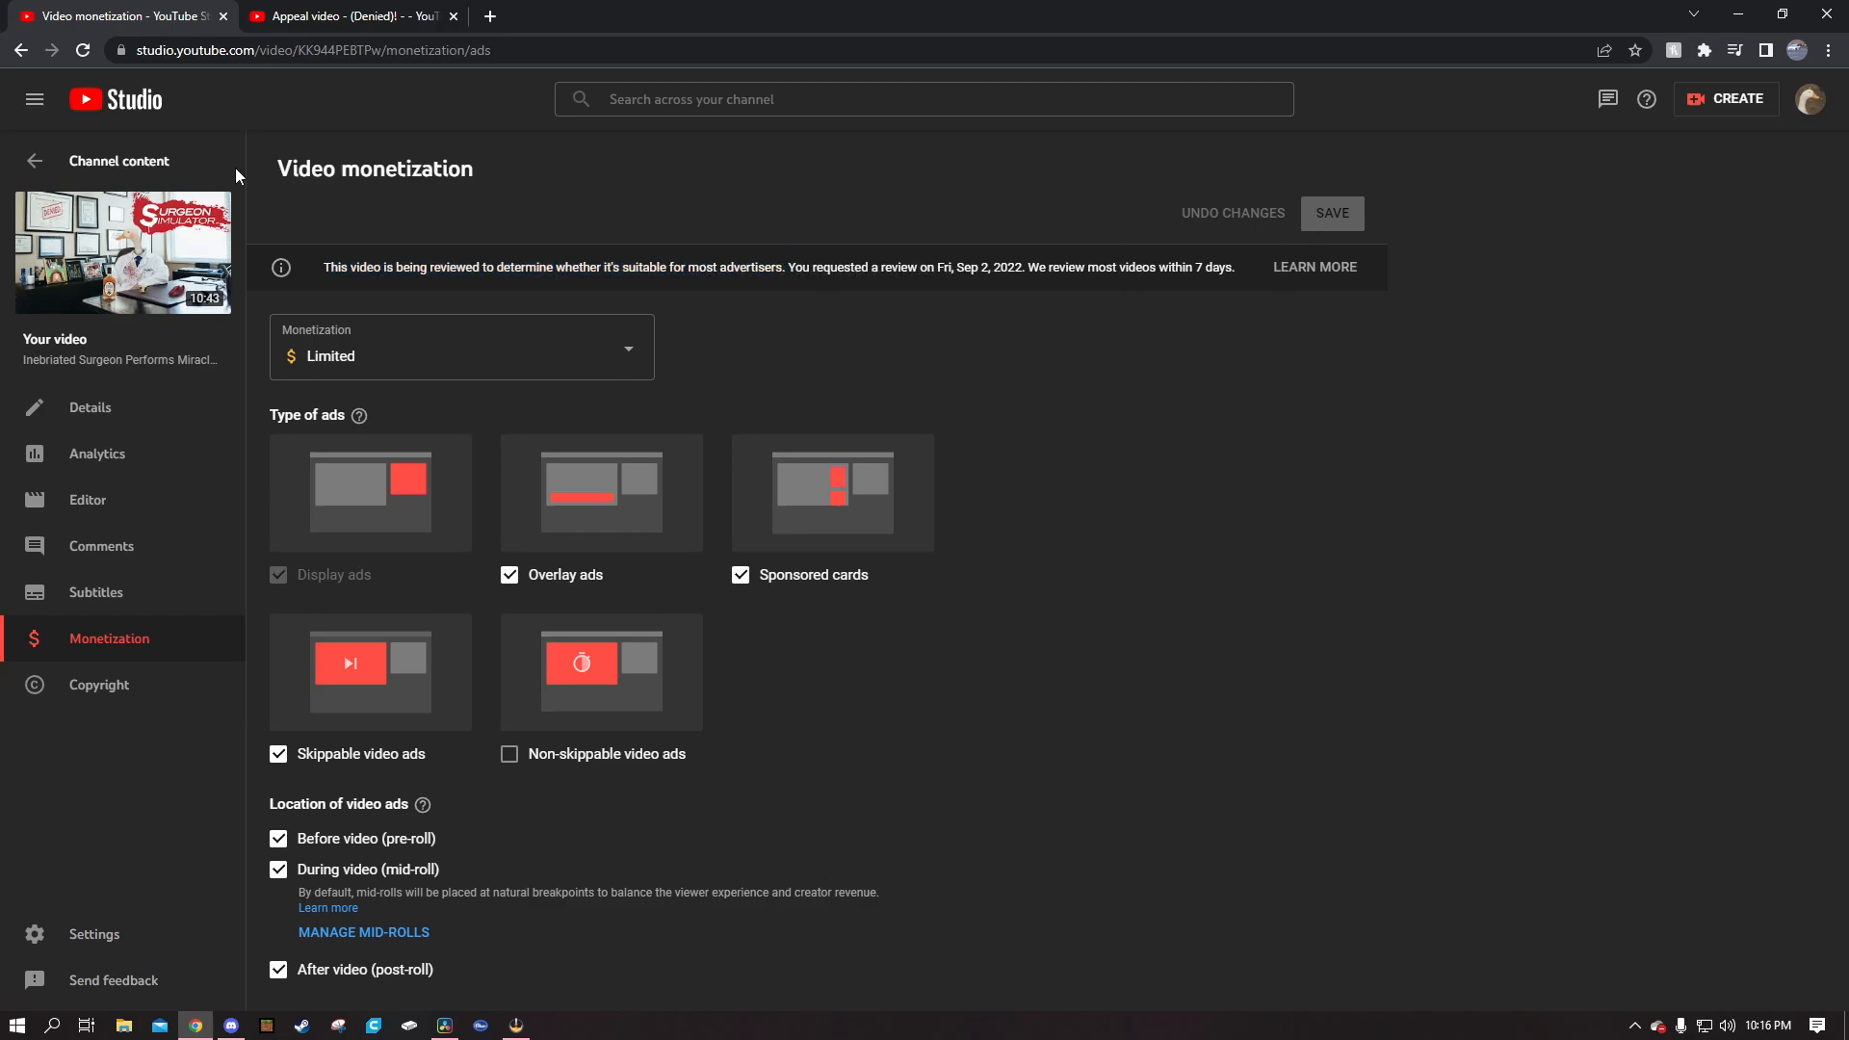
left_click(34, 161)
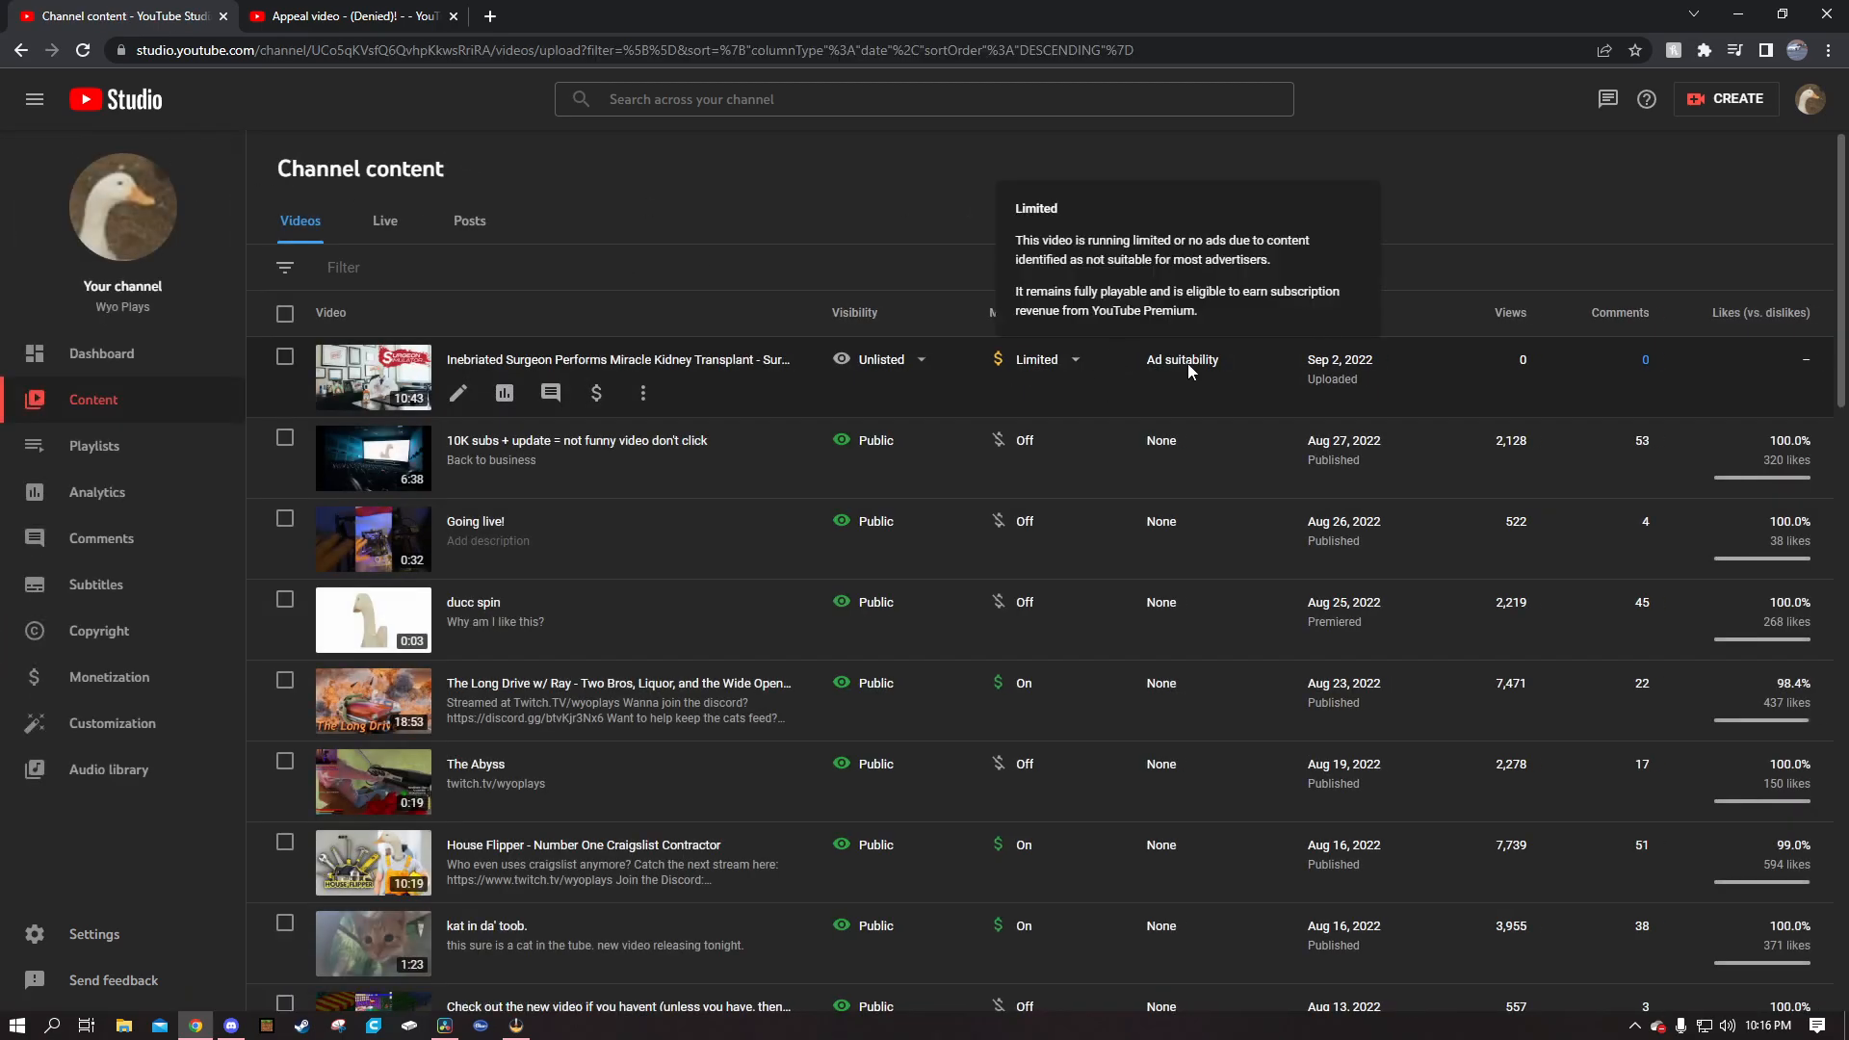
mouse_move(1181, 359)
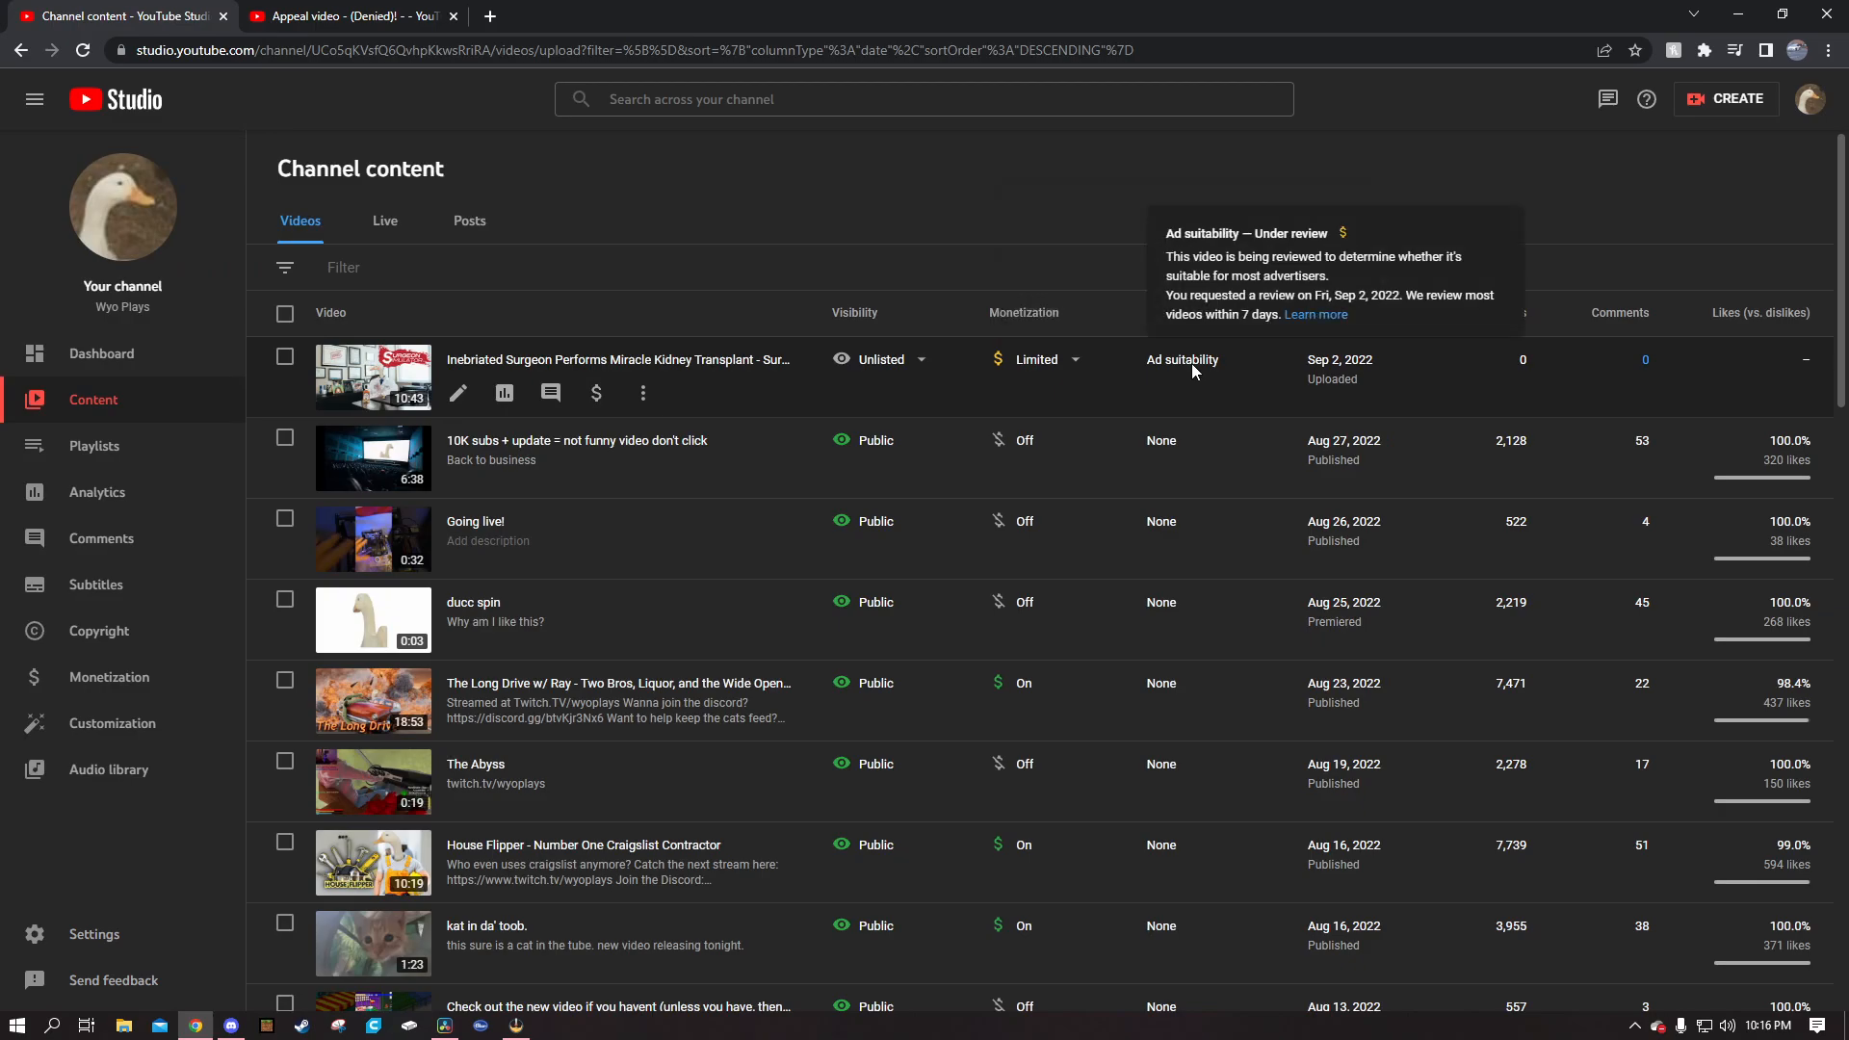
mouse_move(1038, 358)
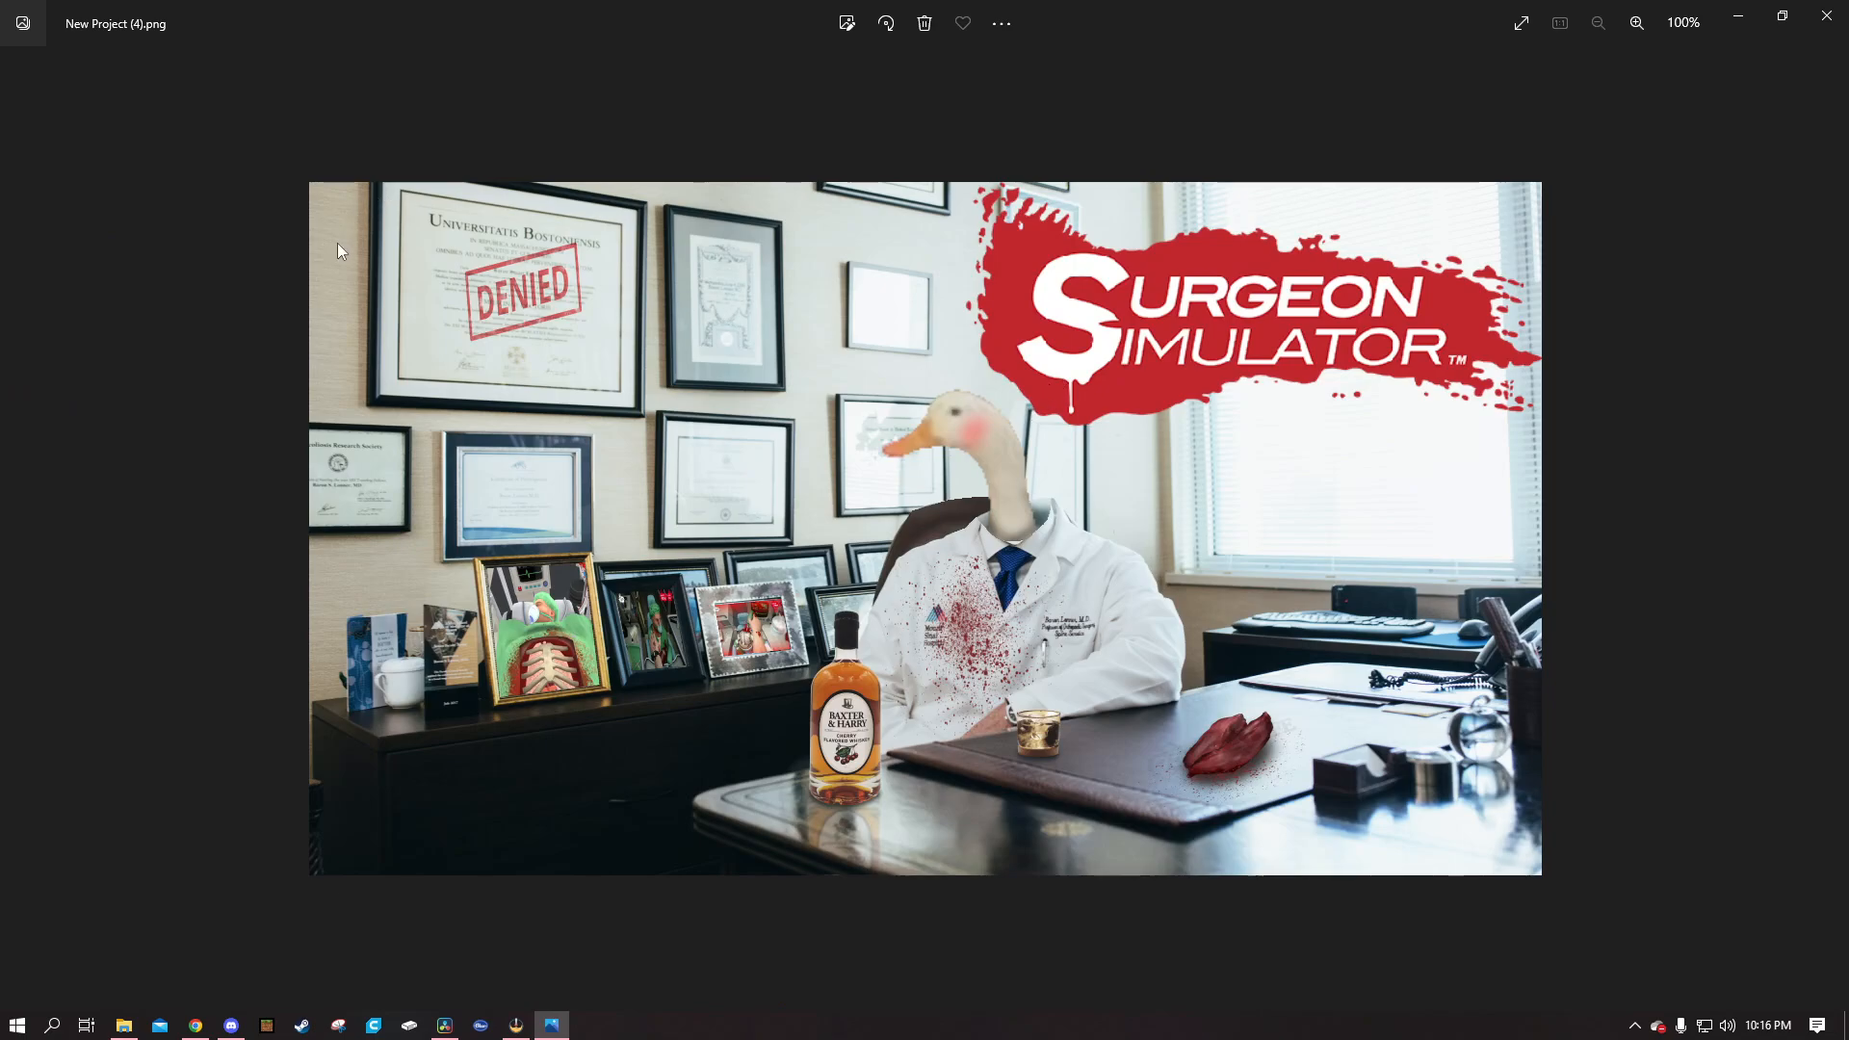
mouse_move(1215, 597)
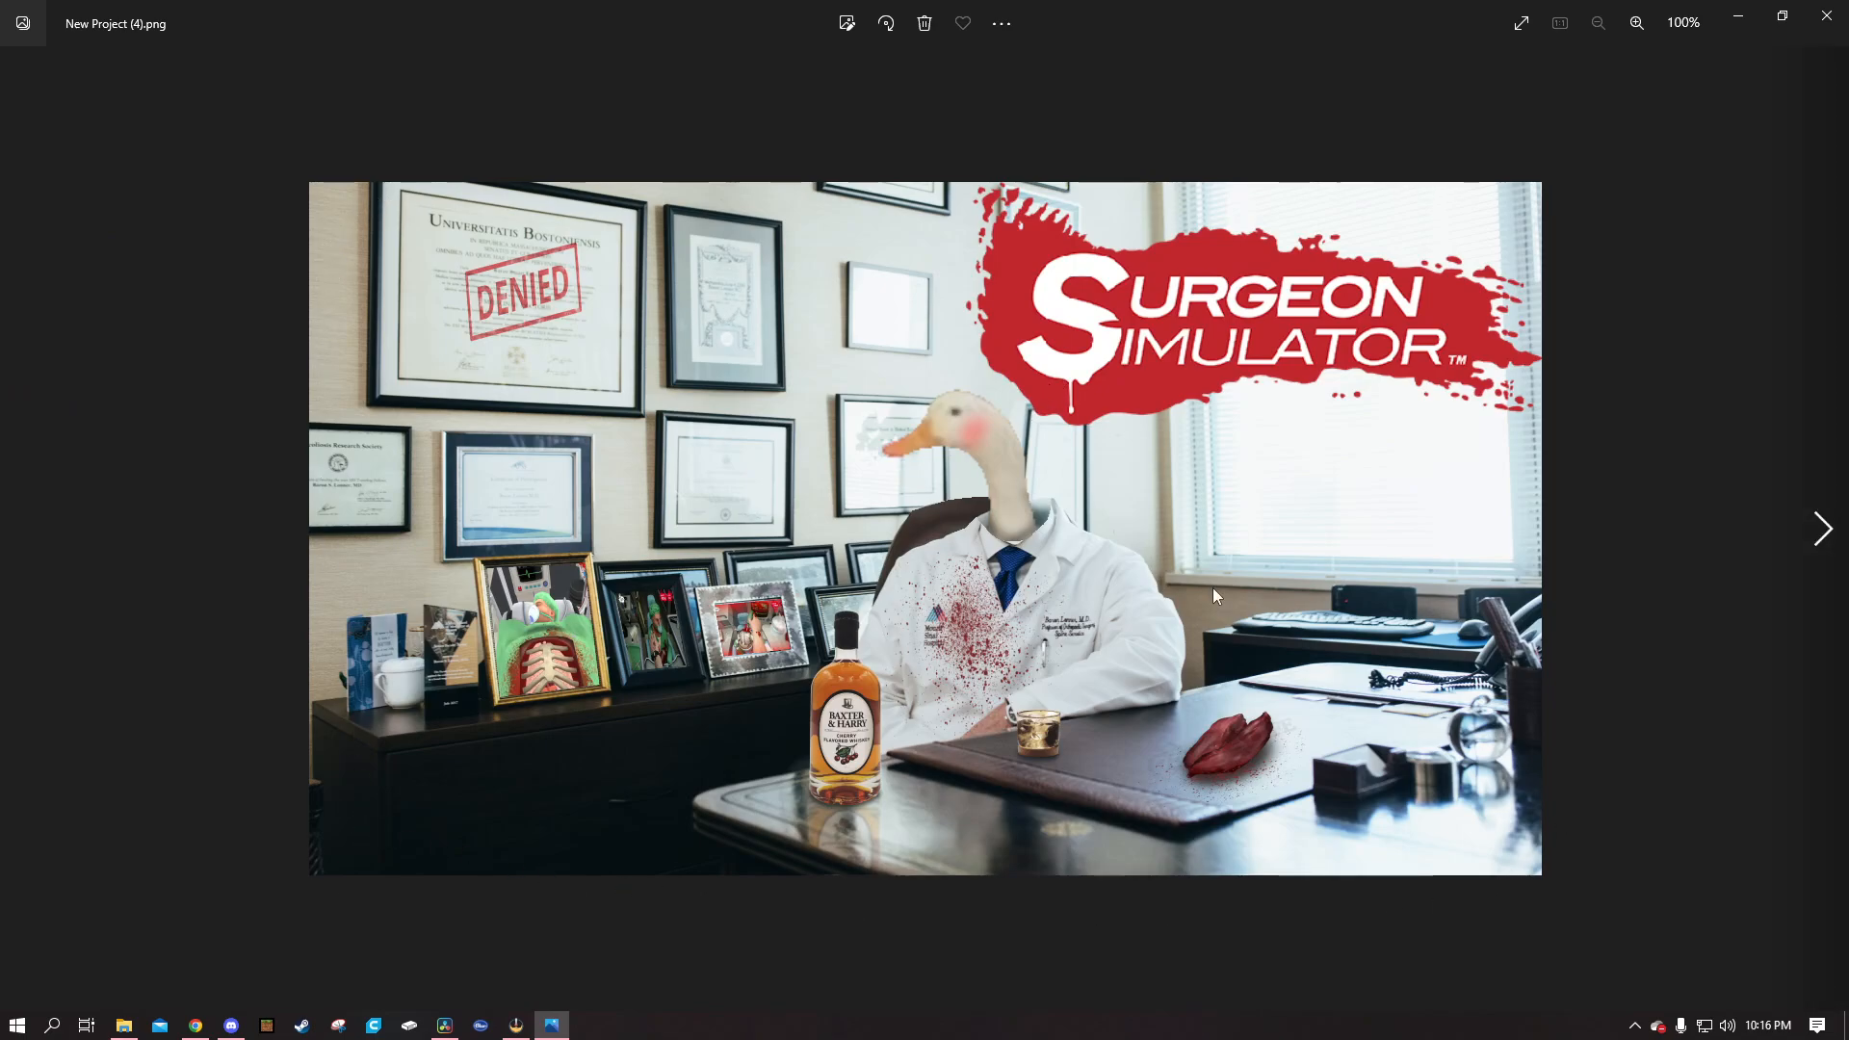
mouse_move(1046, 704)
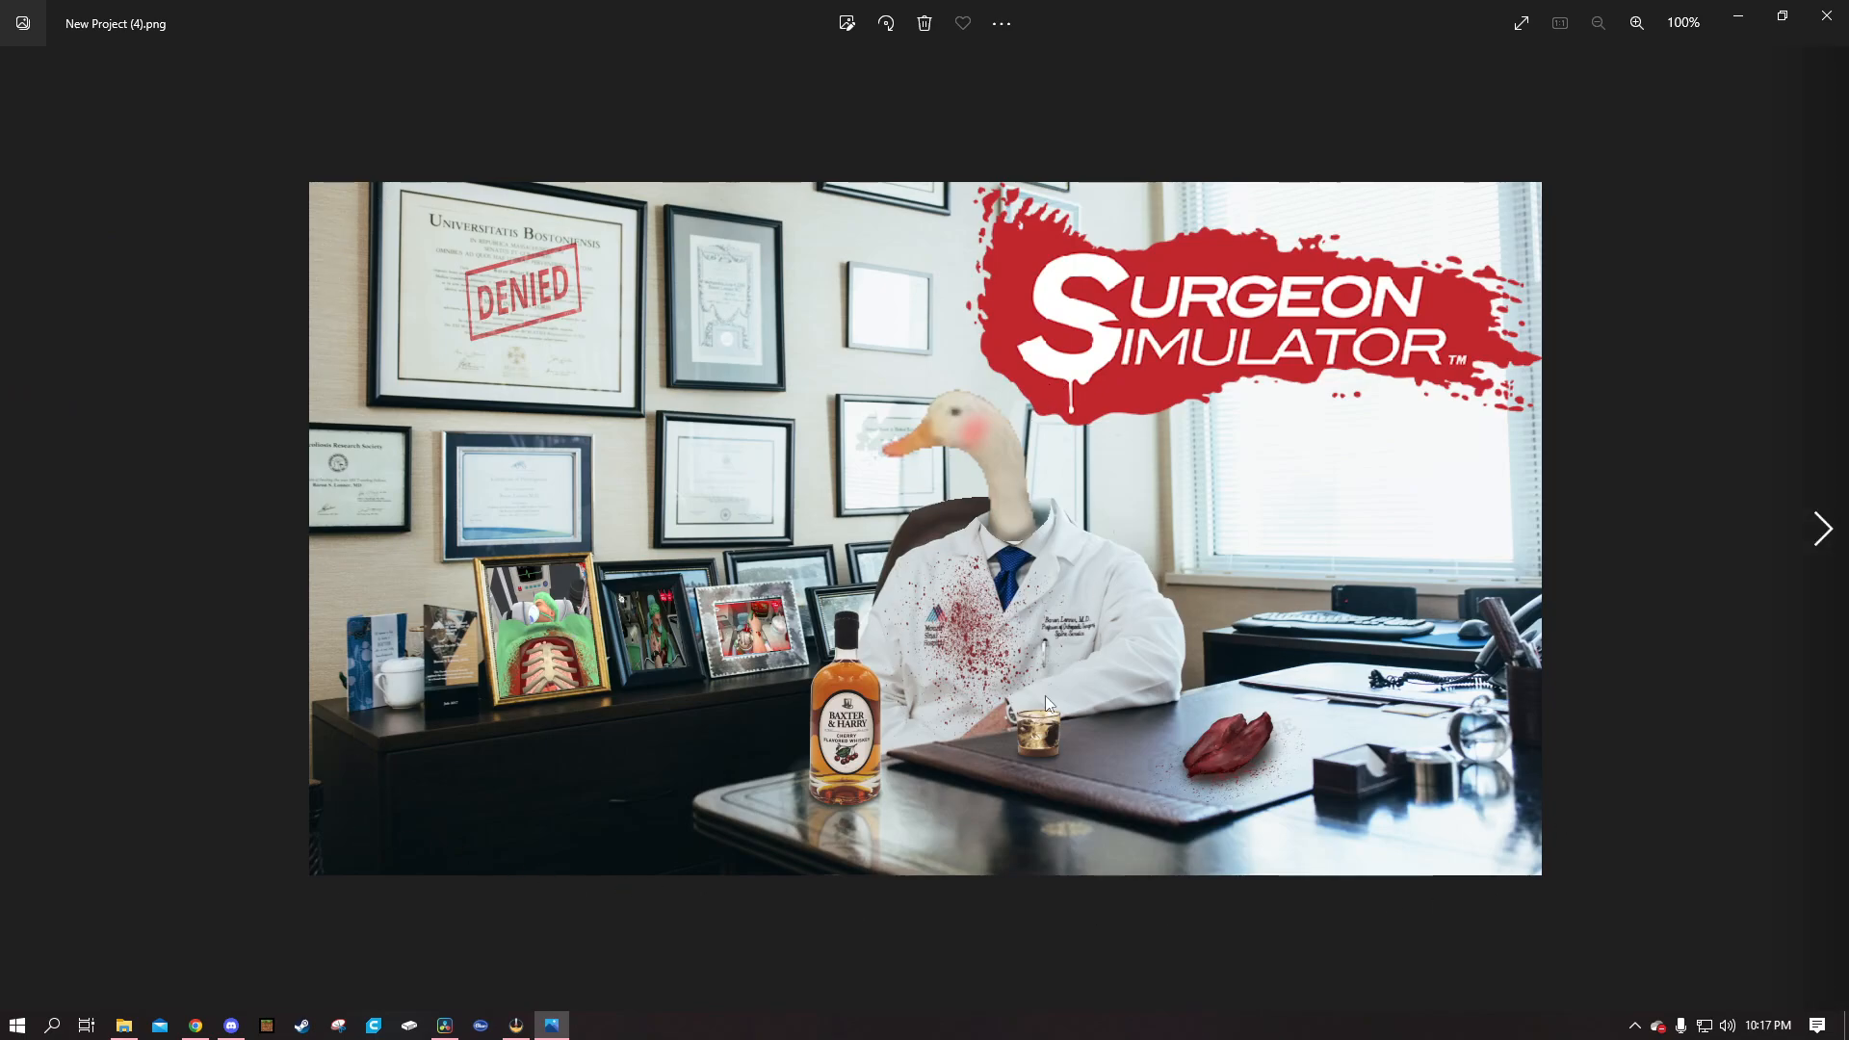
mouse_move(1239, 307)
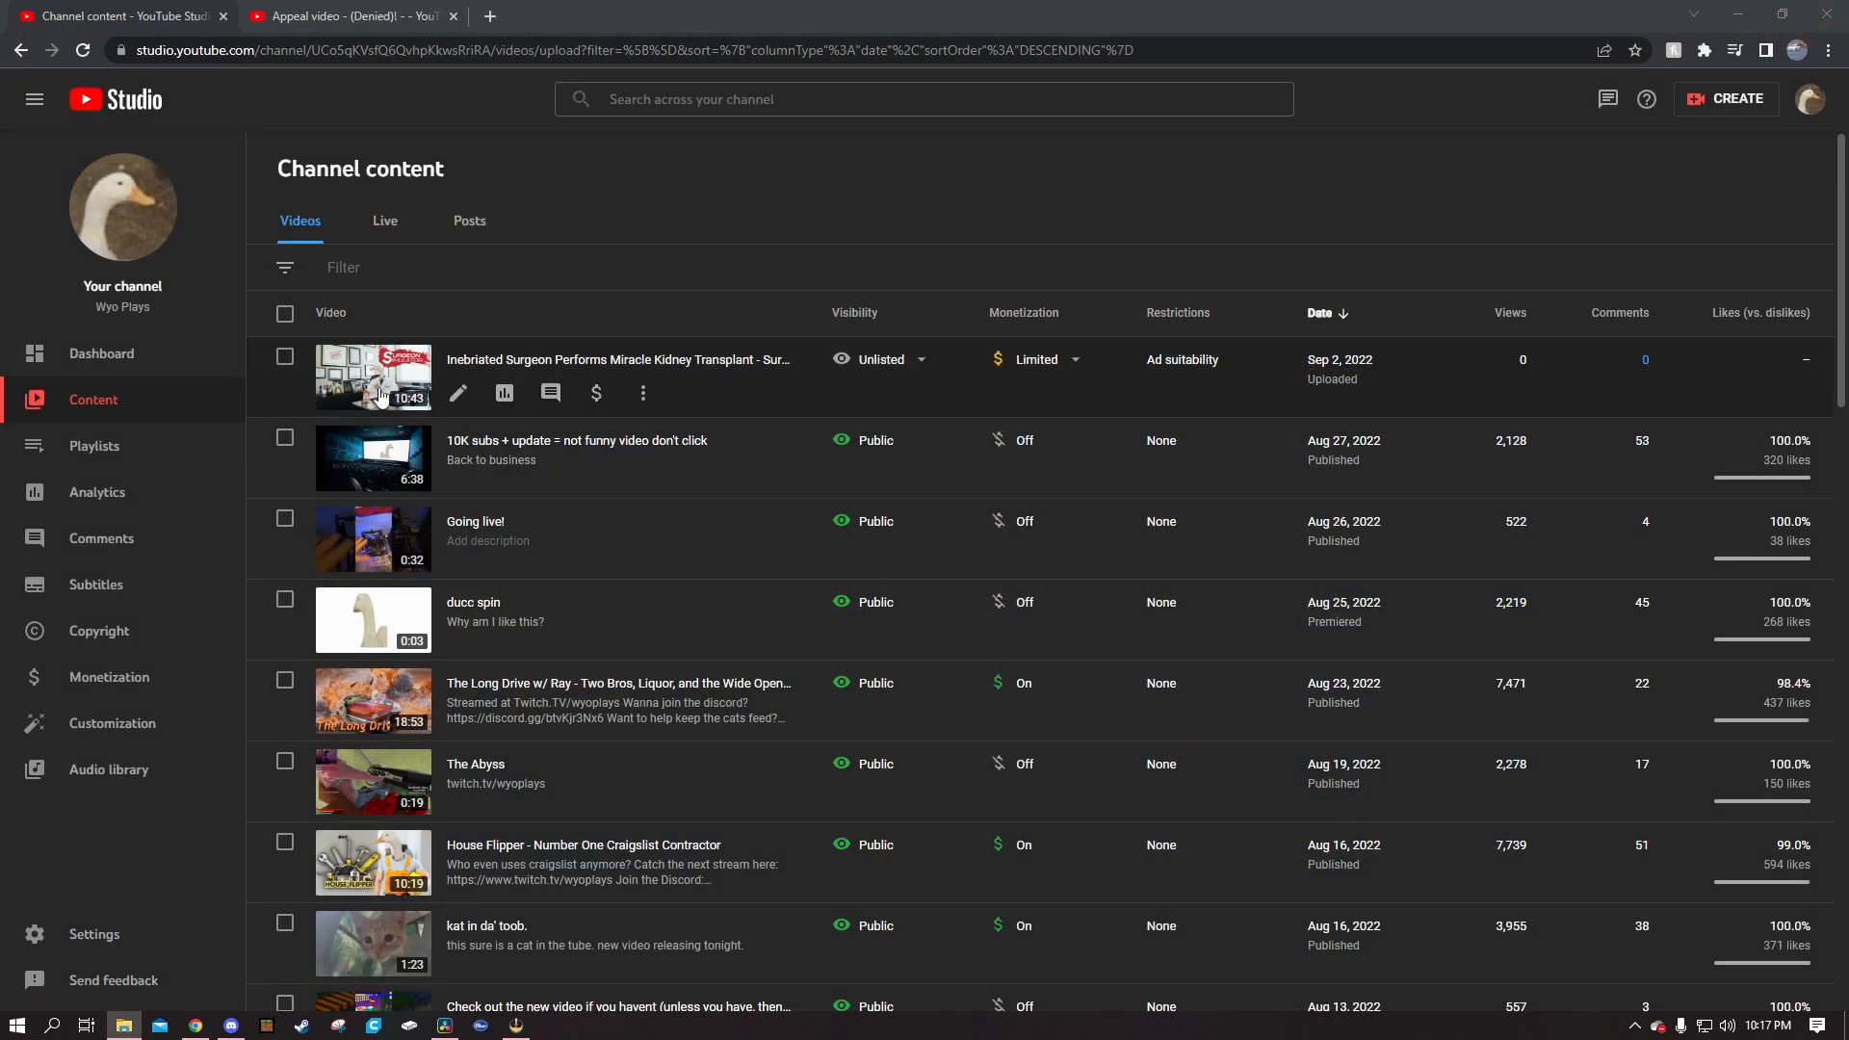
mouse_move(399, 377)
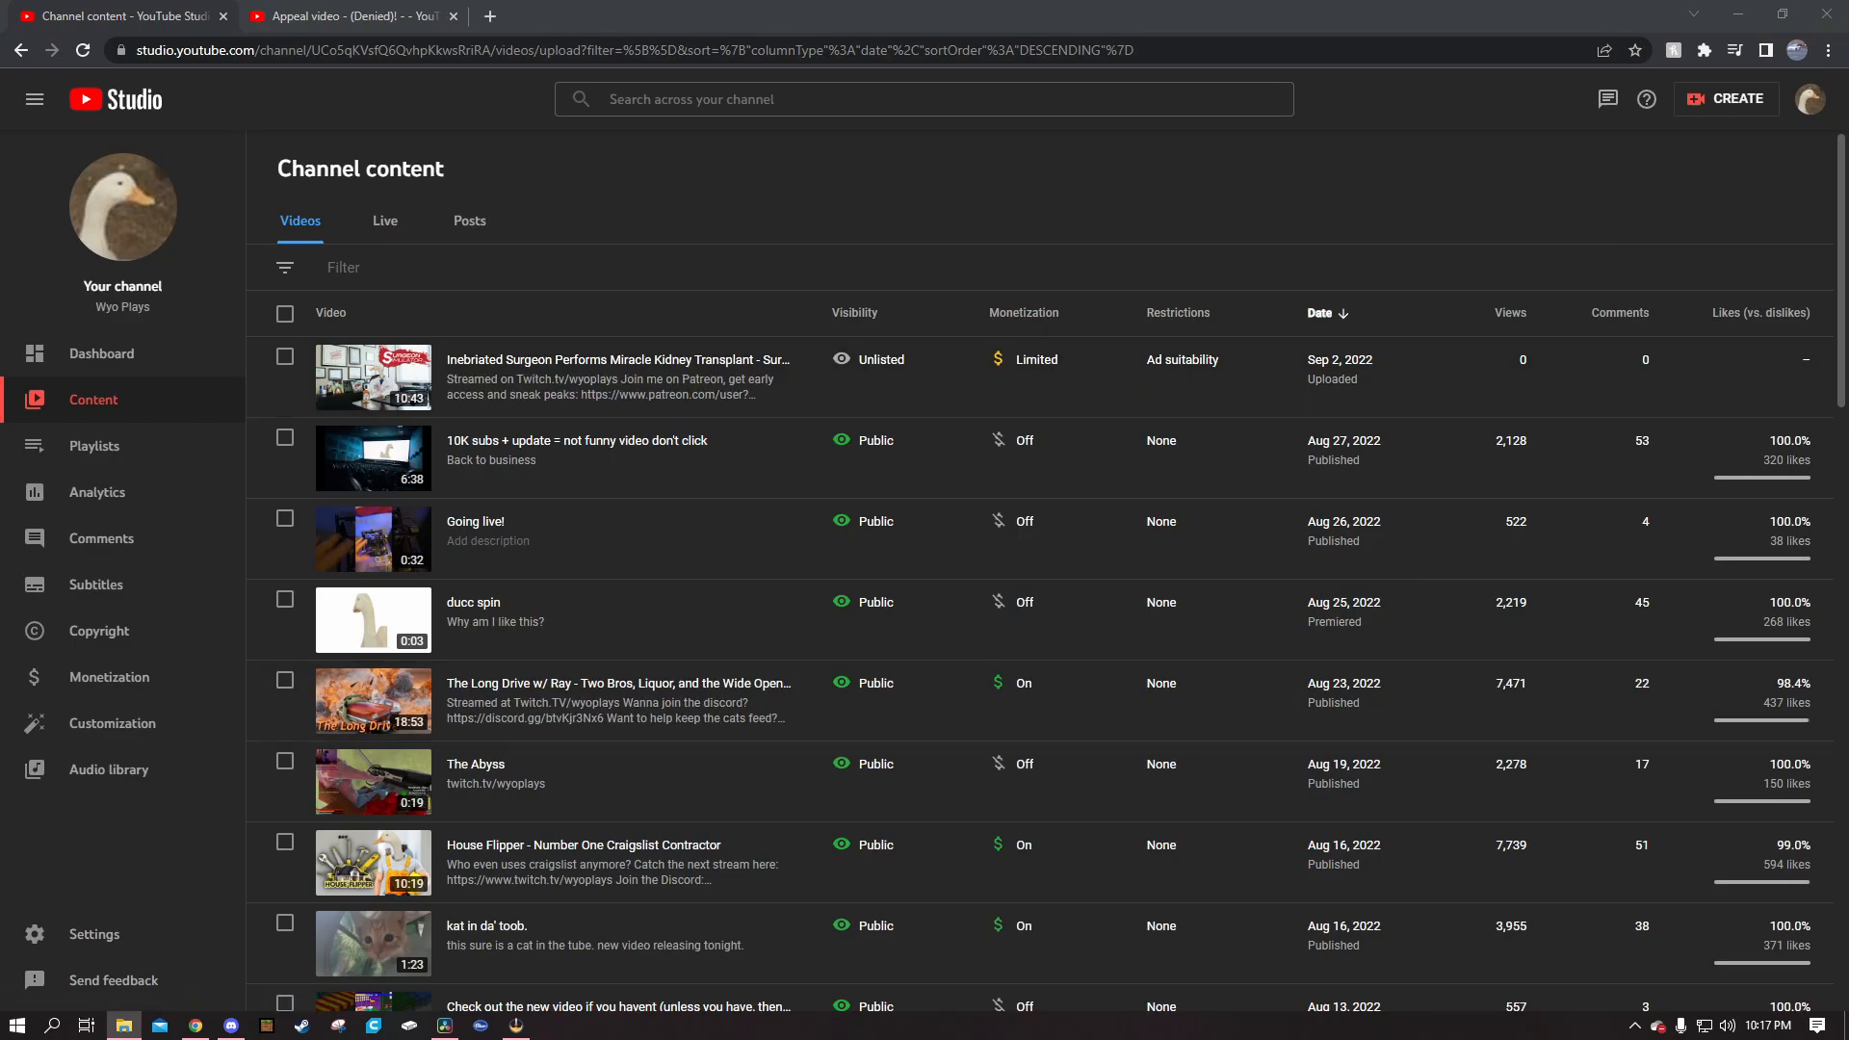
mouse_move(998, 359)
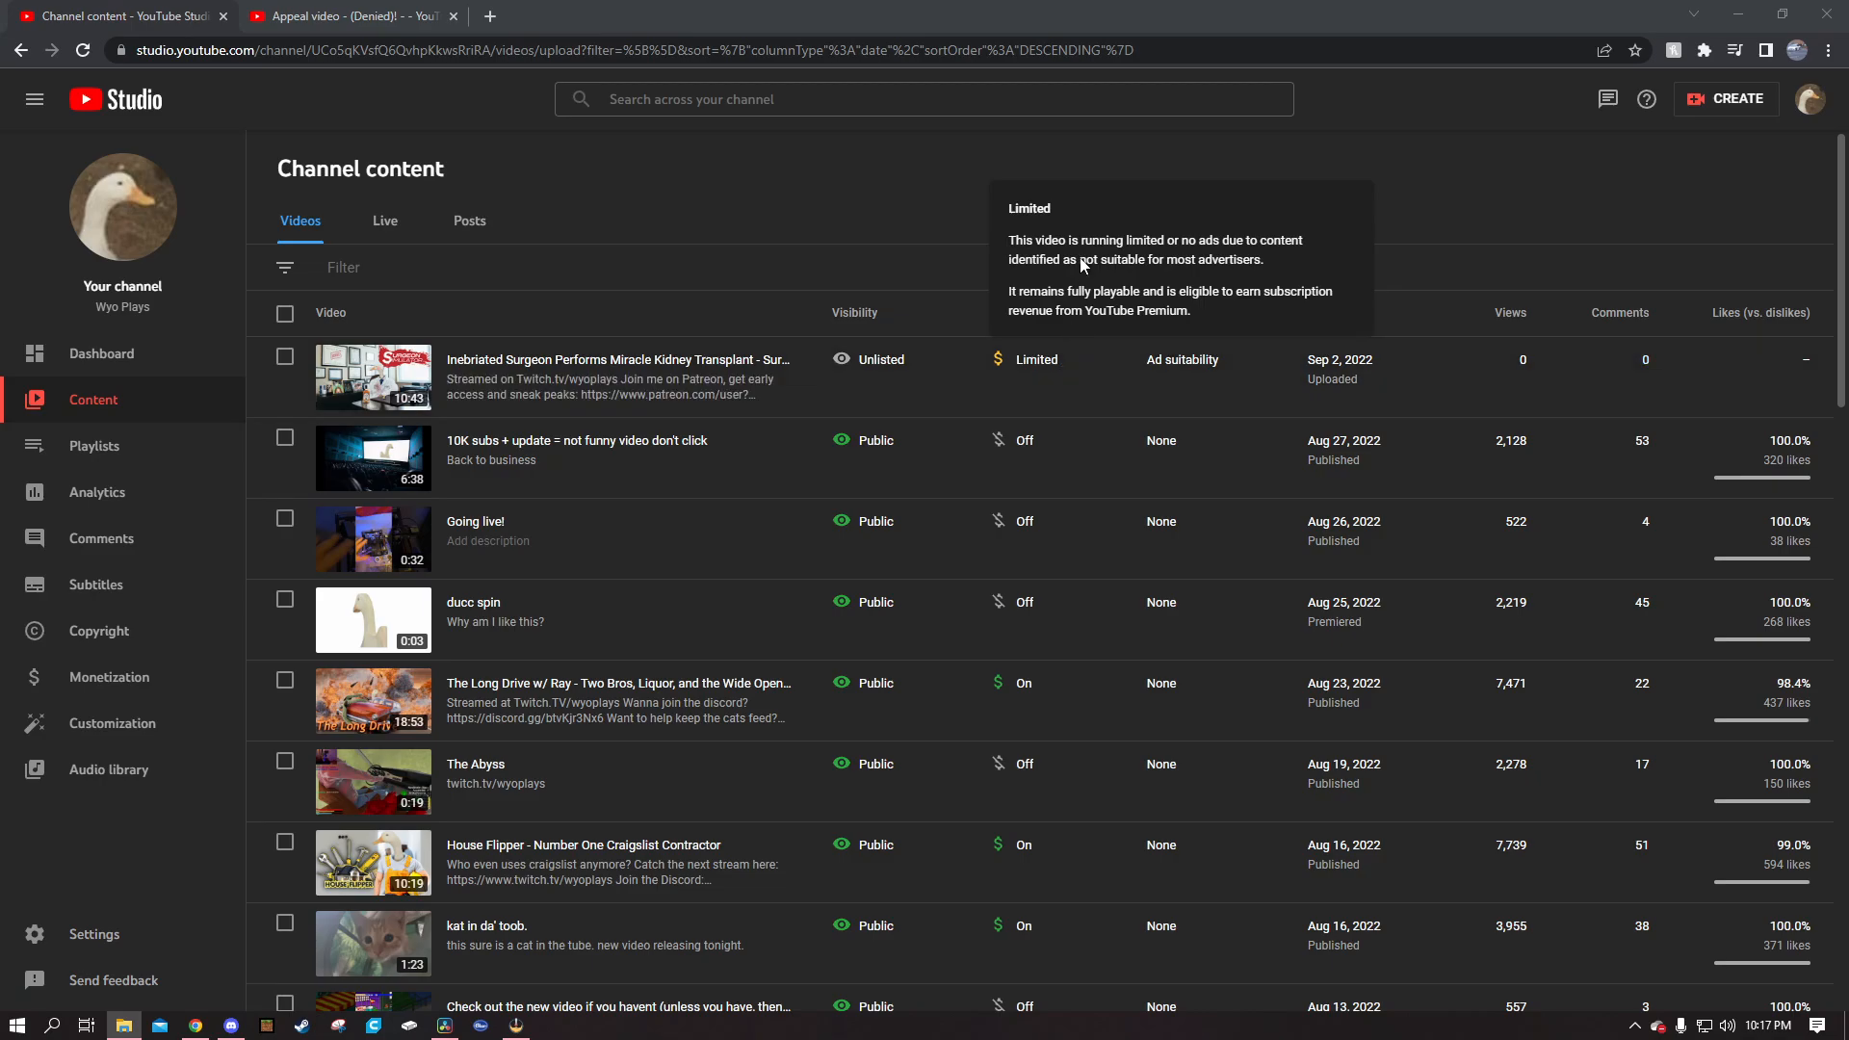
- Drag across the Content list near the Inebriated Surgeon video's title
left_click_drag(1010, 240, 1262, 259)
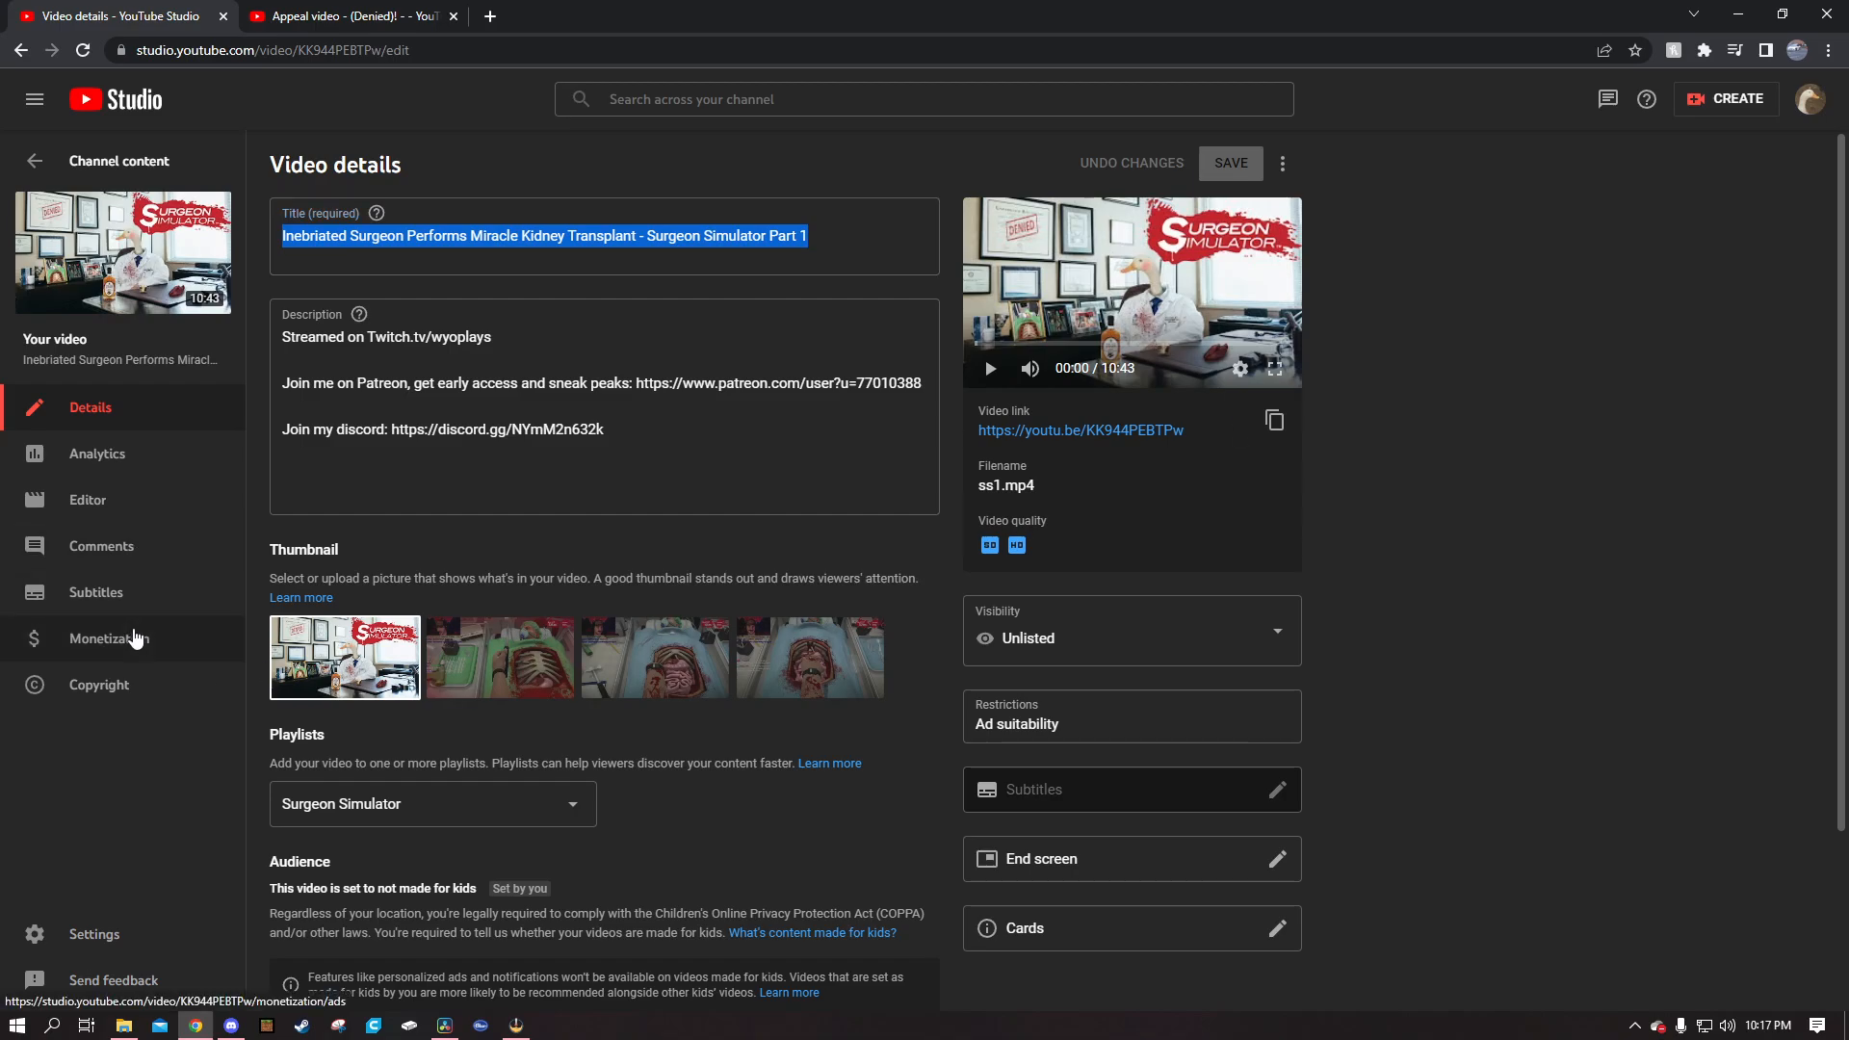
- Navigate back through Content into the Inebriated Surgeon video's Monetization page
left_click(111, 637)
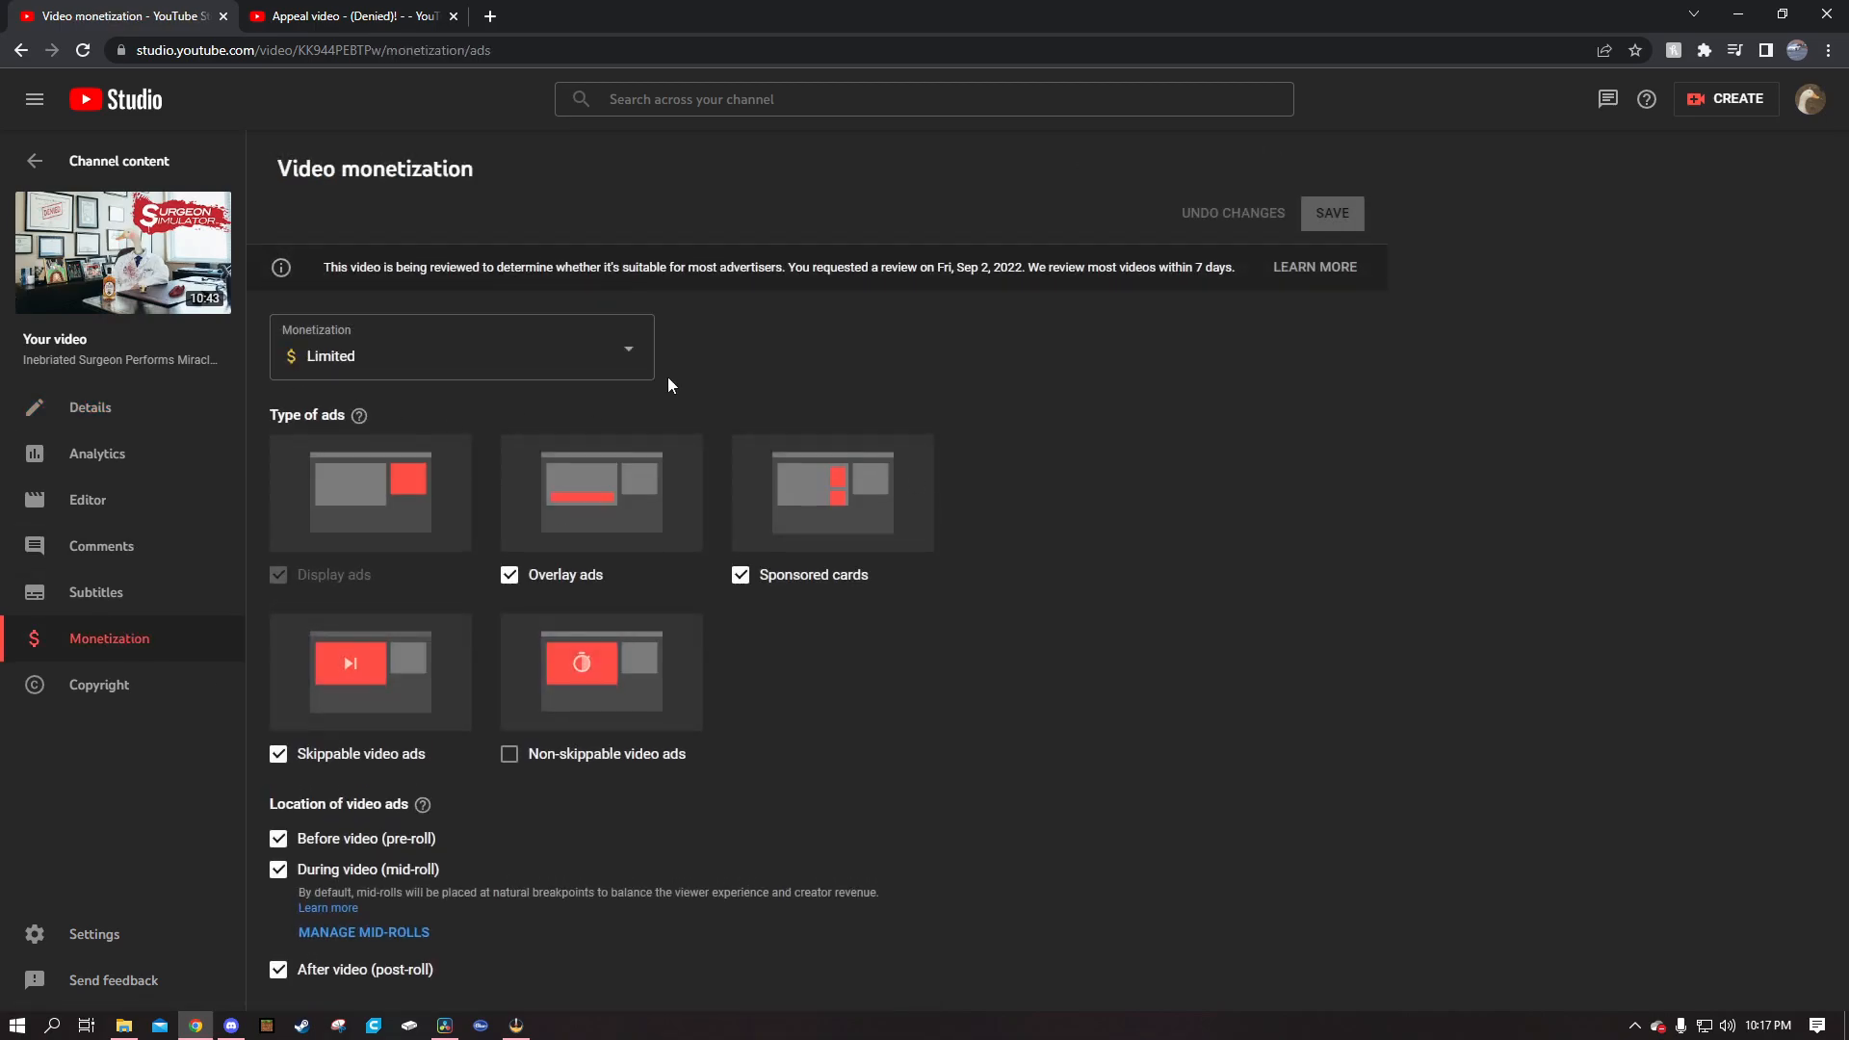
mouse_move(980, 571)
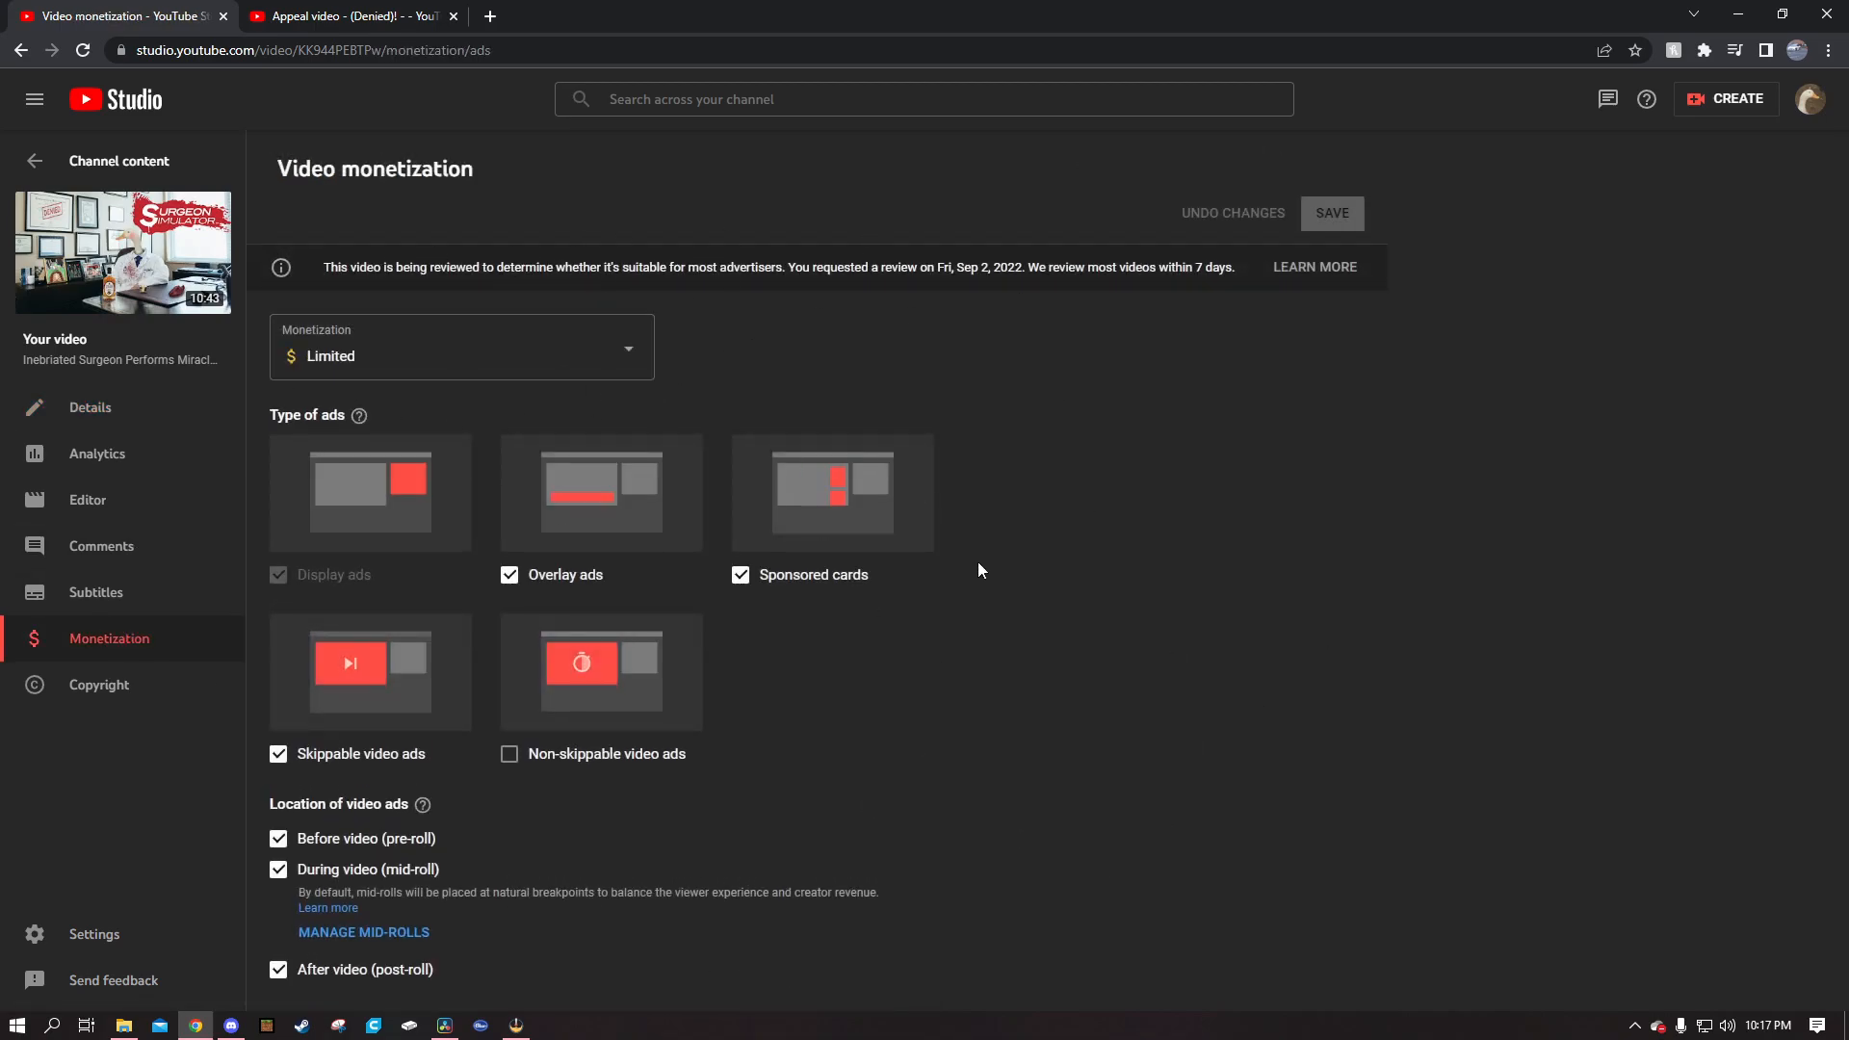
left_click(89, 406)
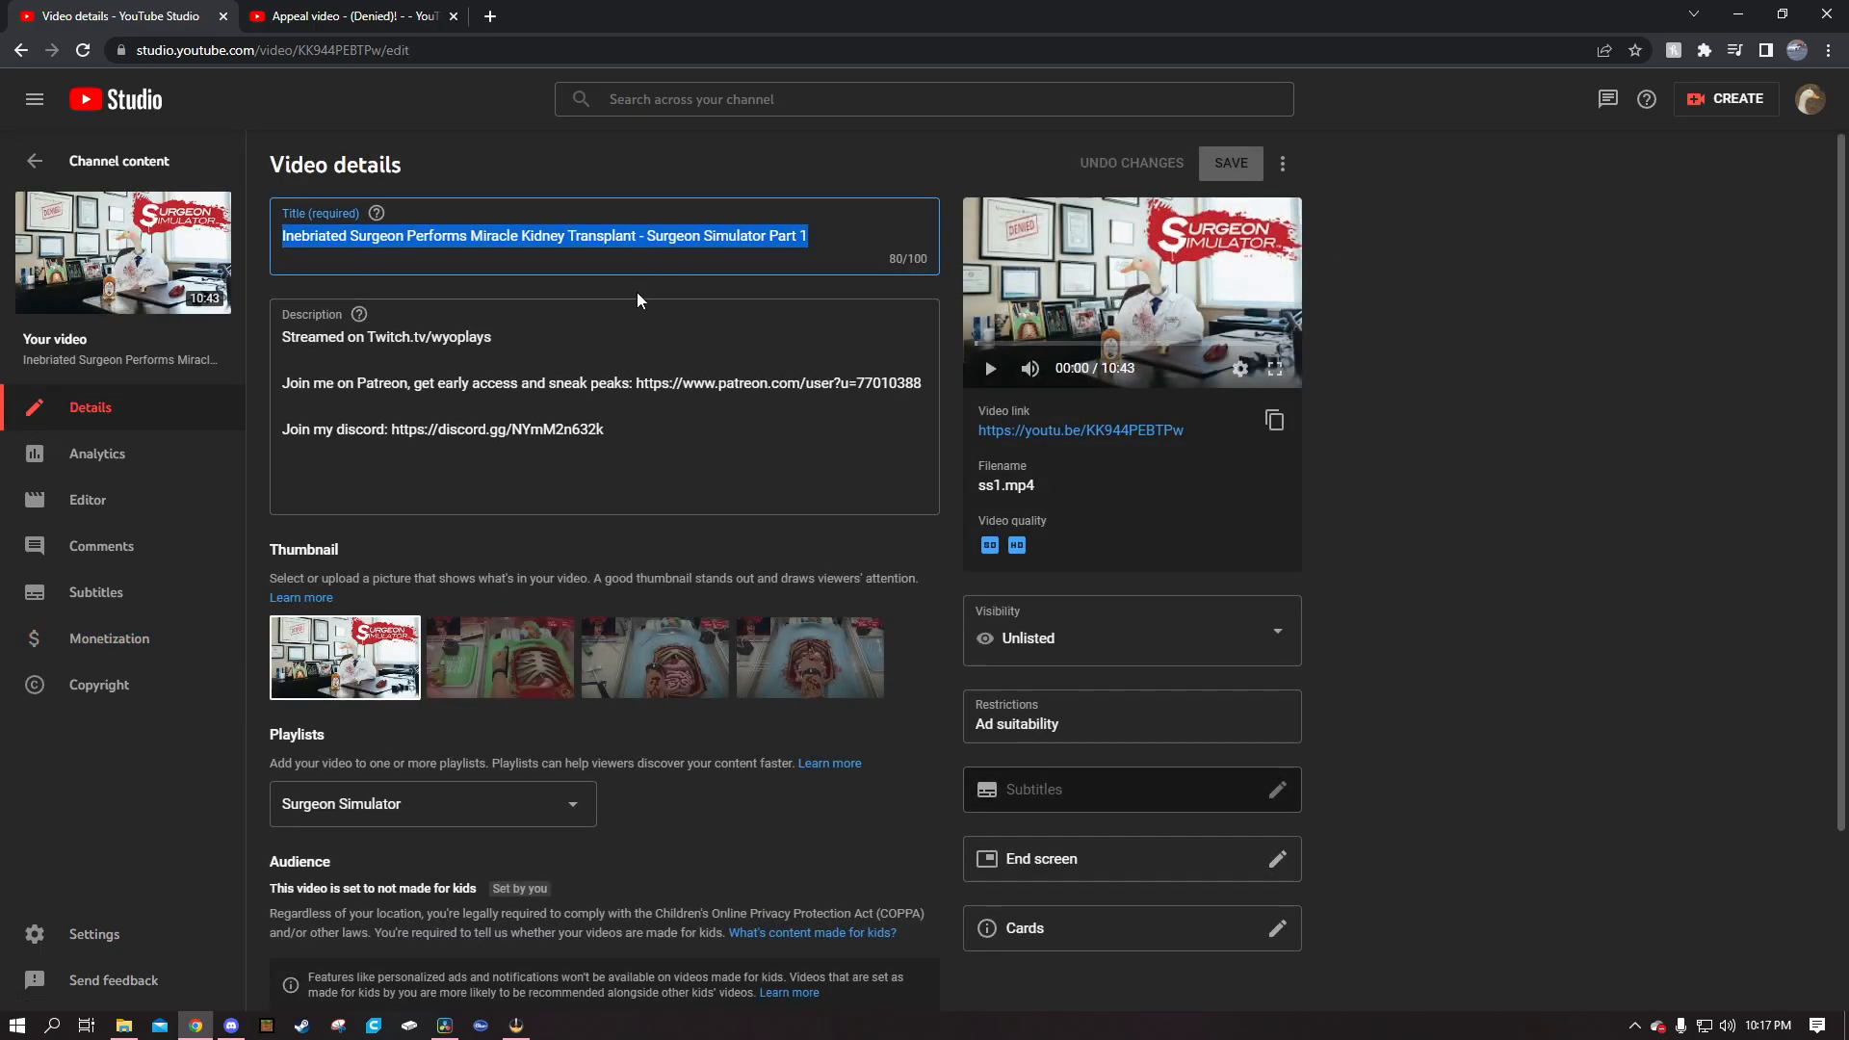
mouse_move(626, 291)
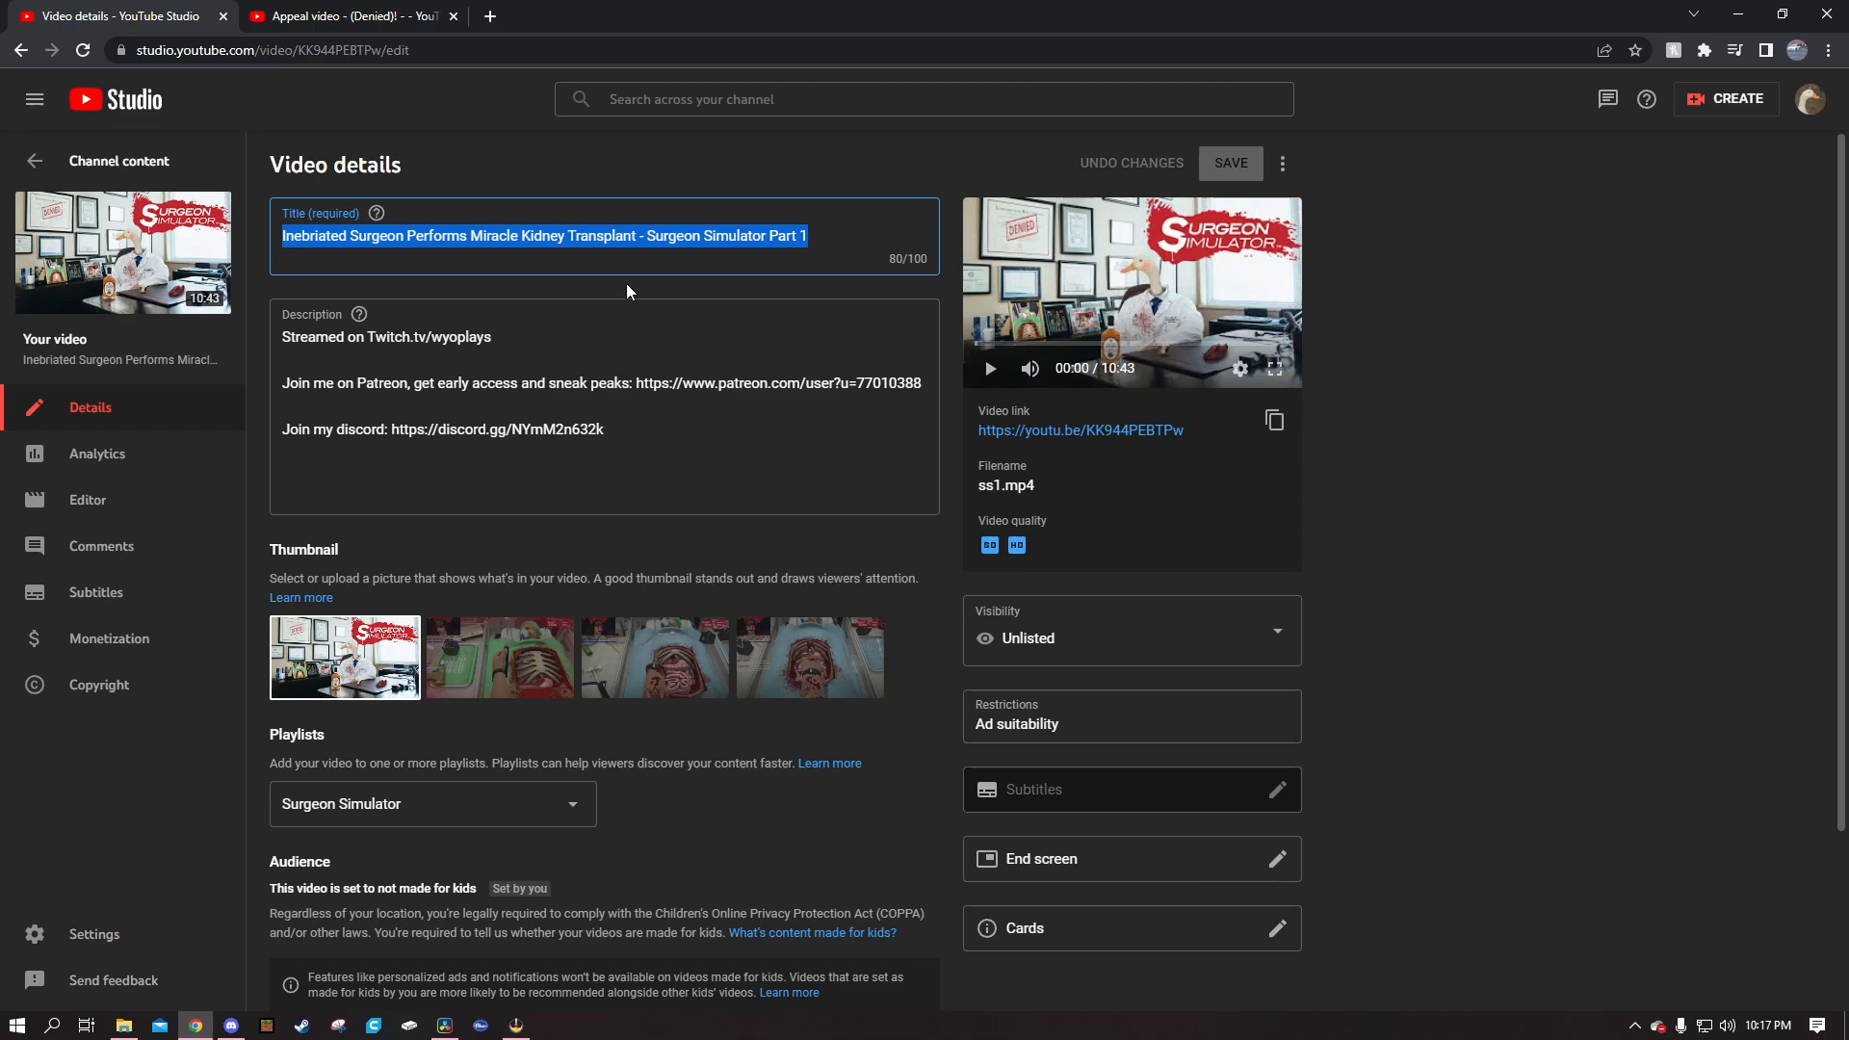
left_click(637, 287)
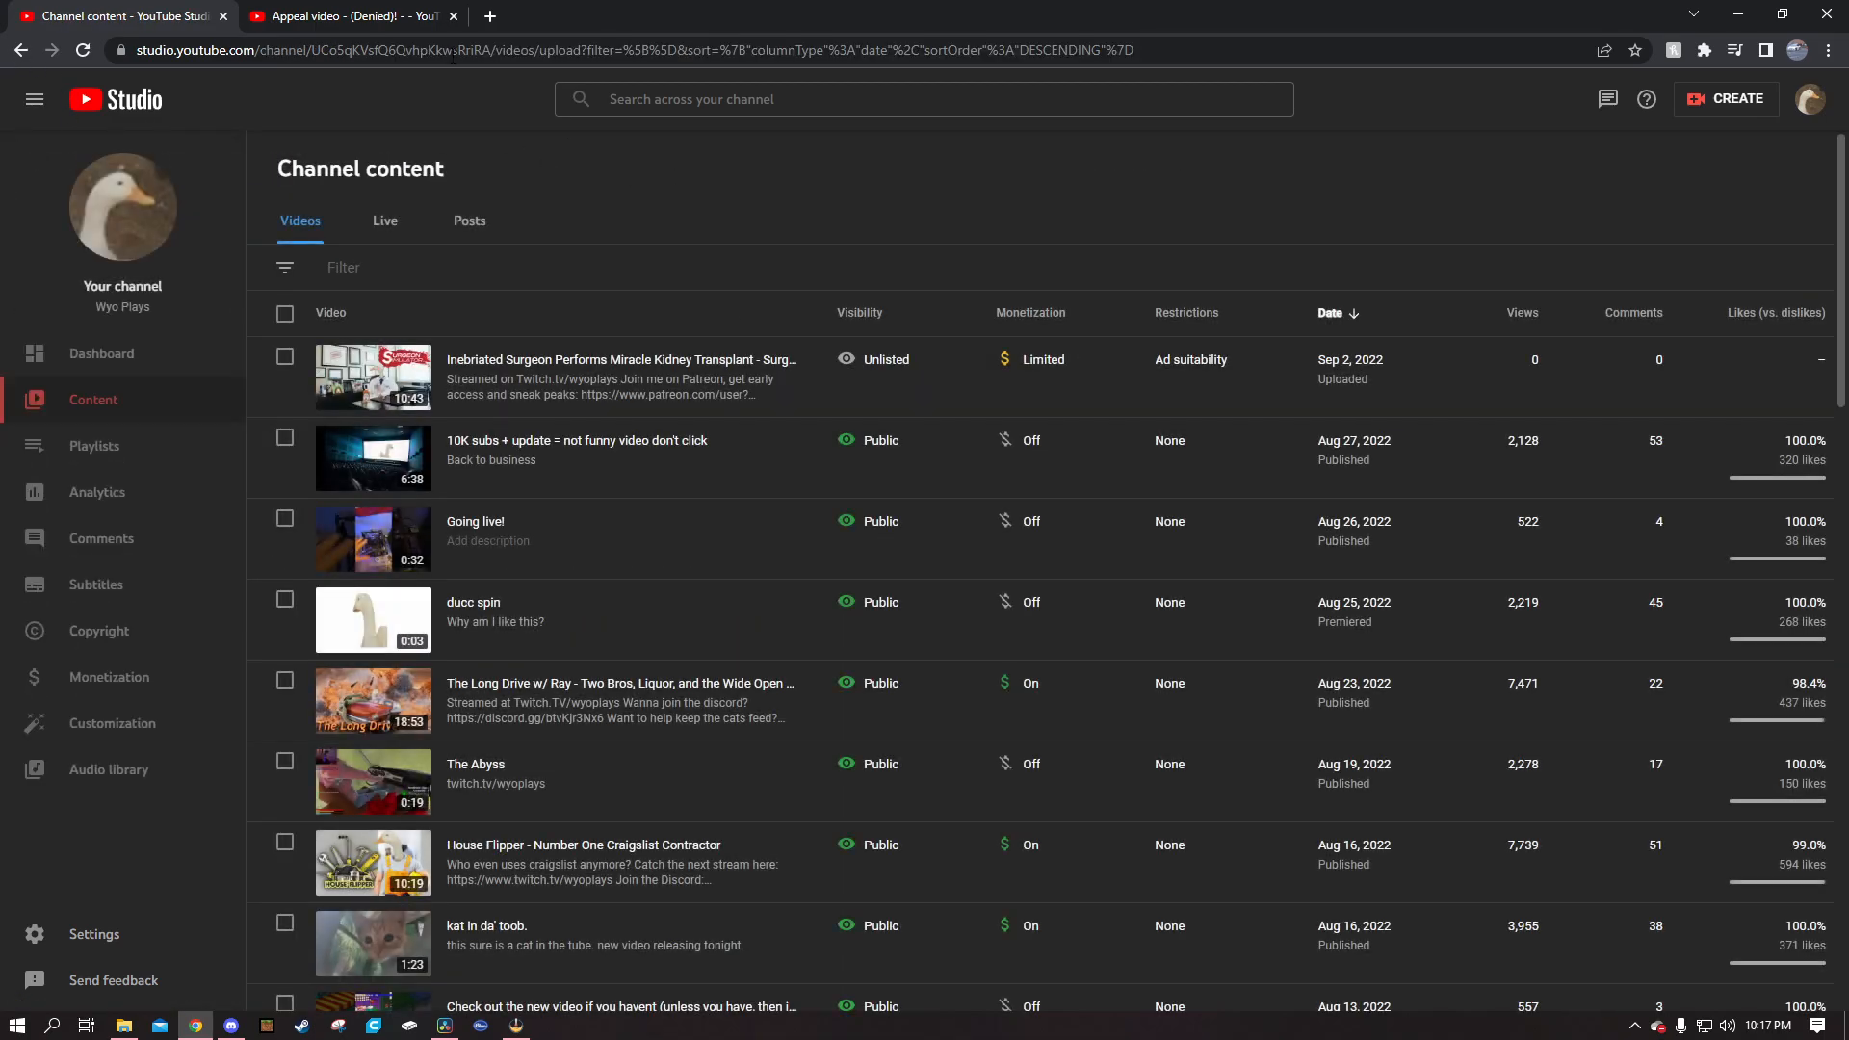
left_click(373, 377)
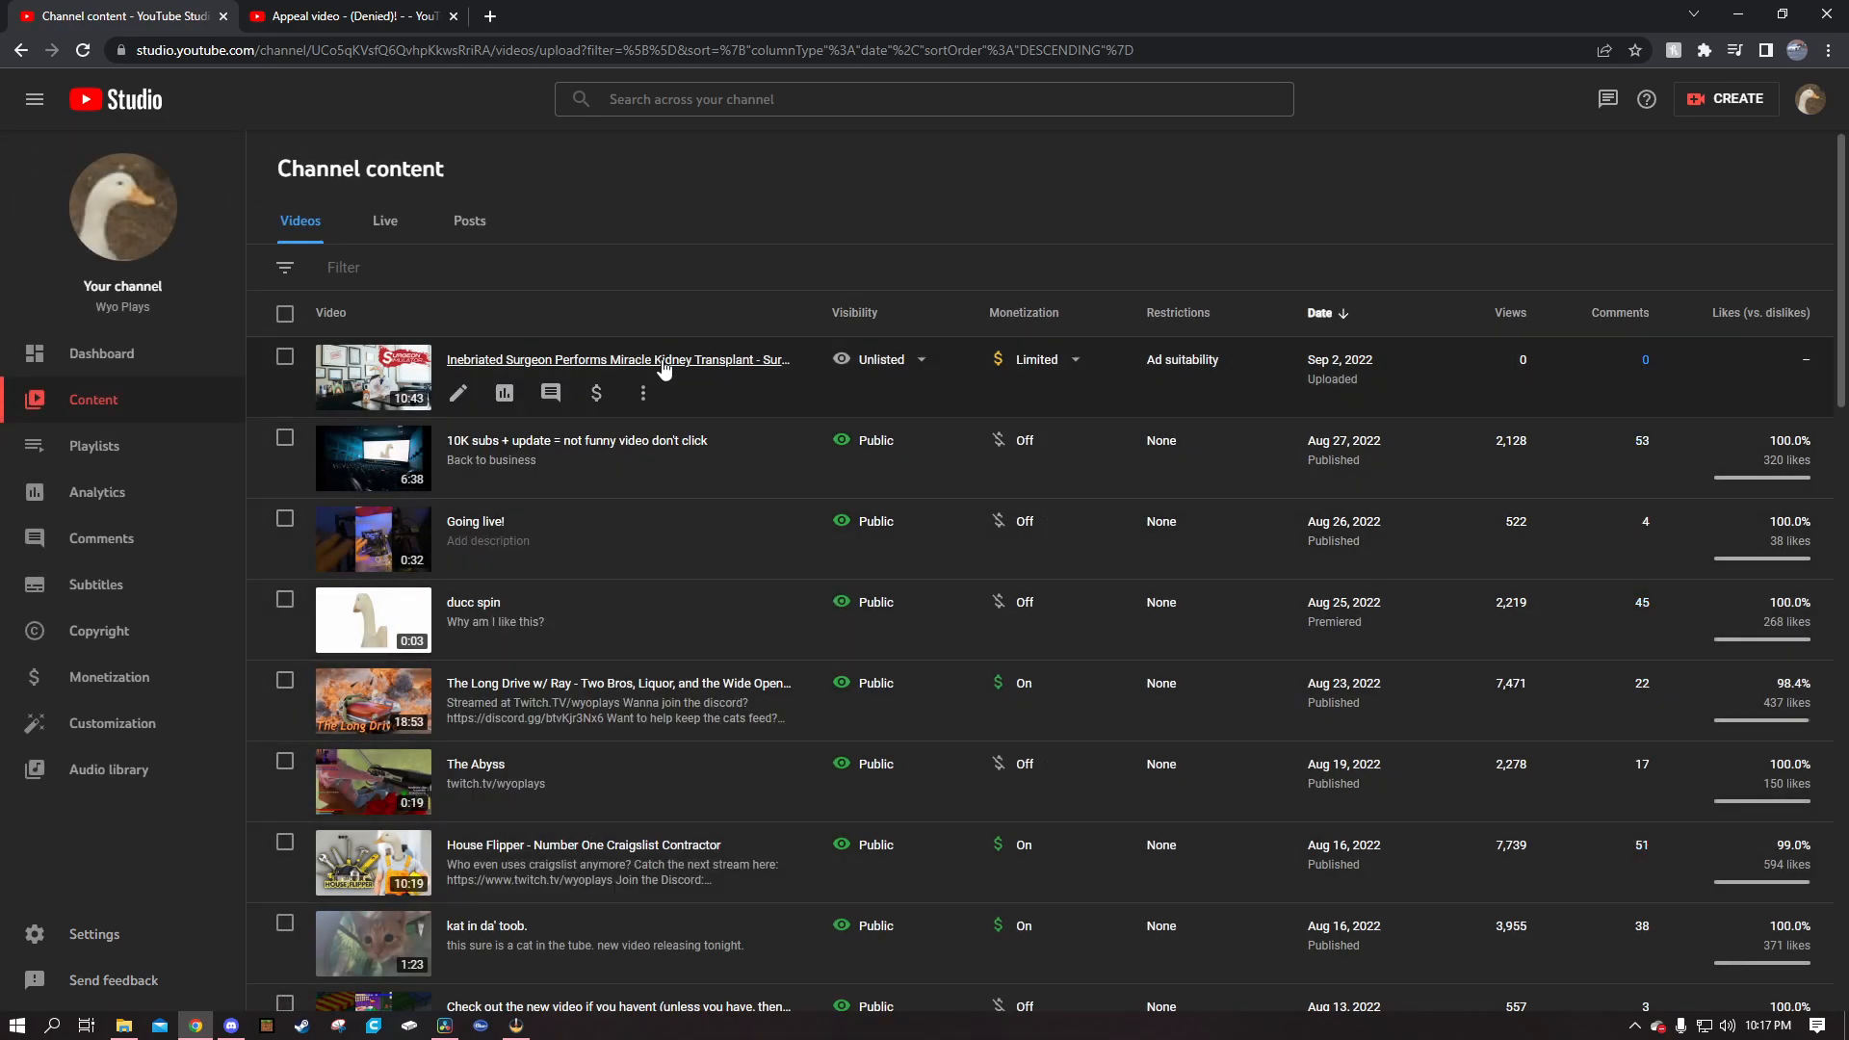
left_click(619, 359)
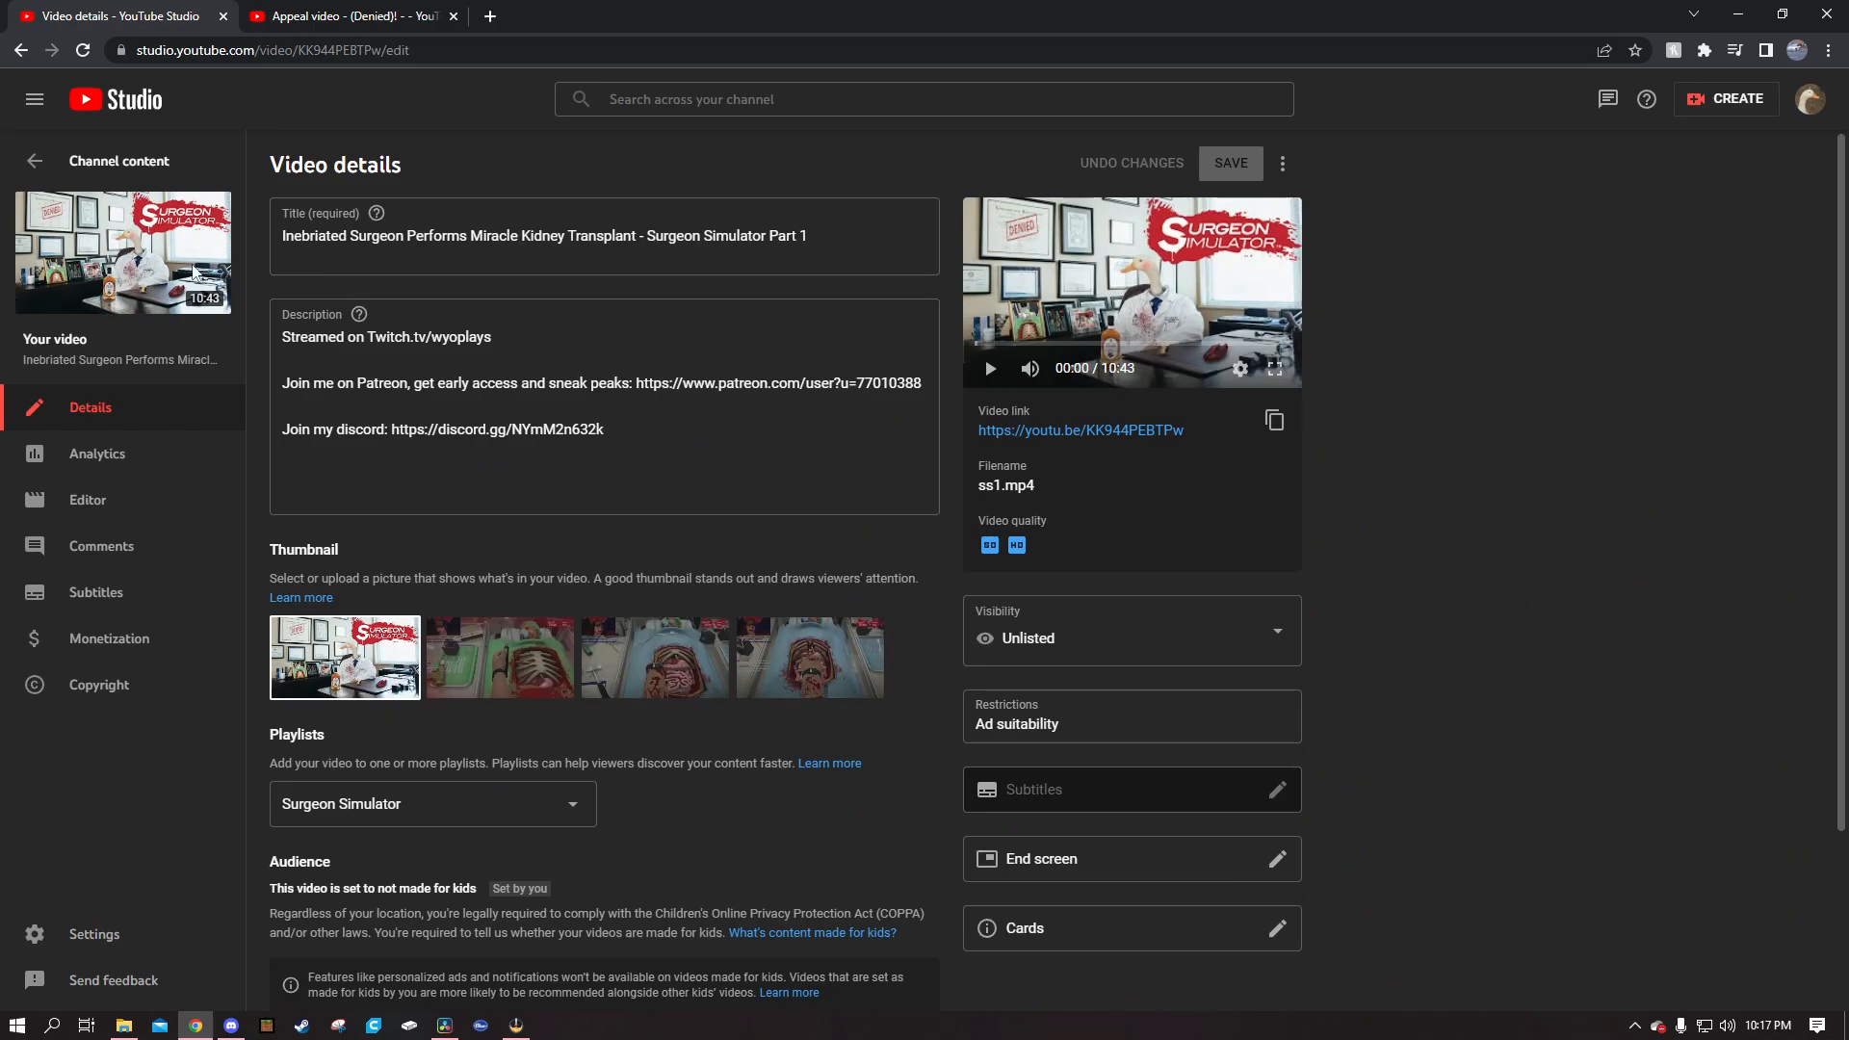
scroll("down", 3)
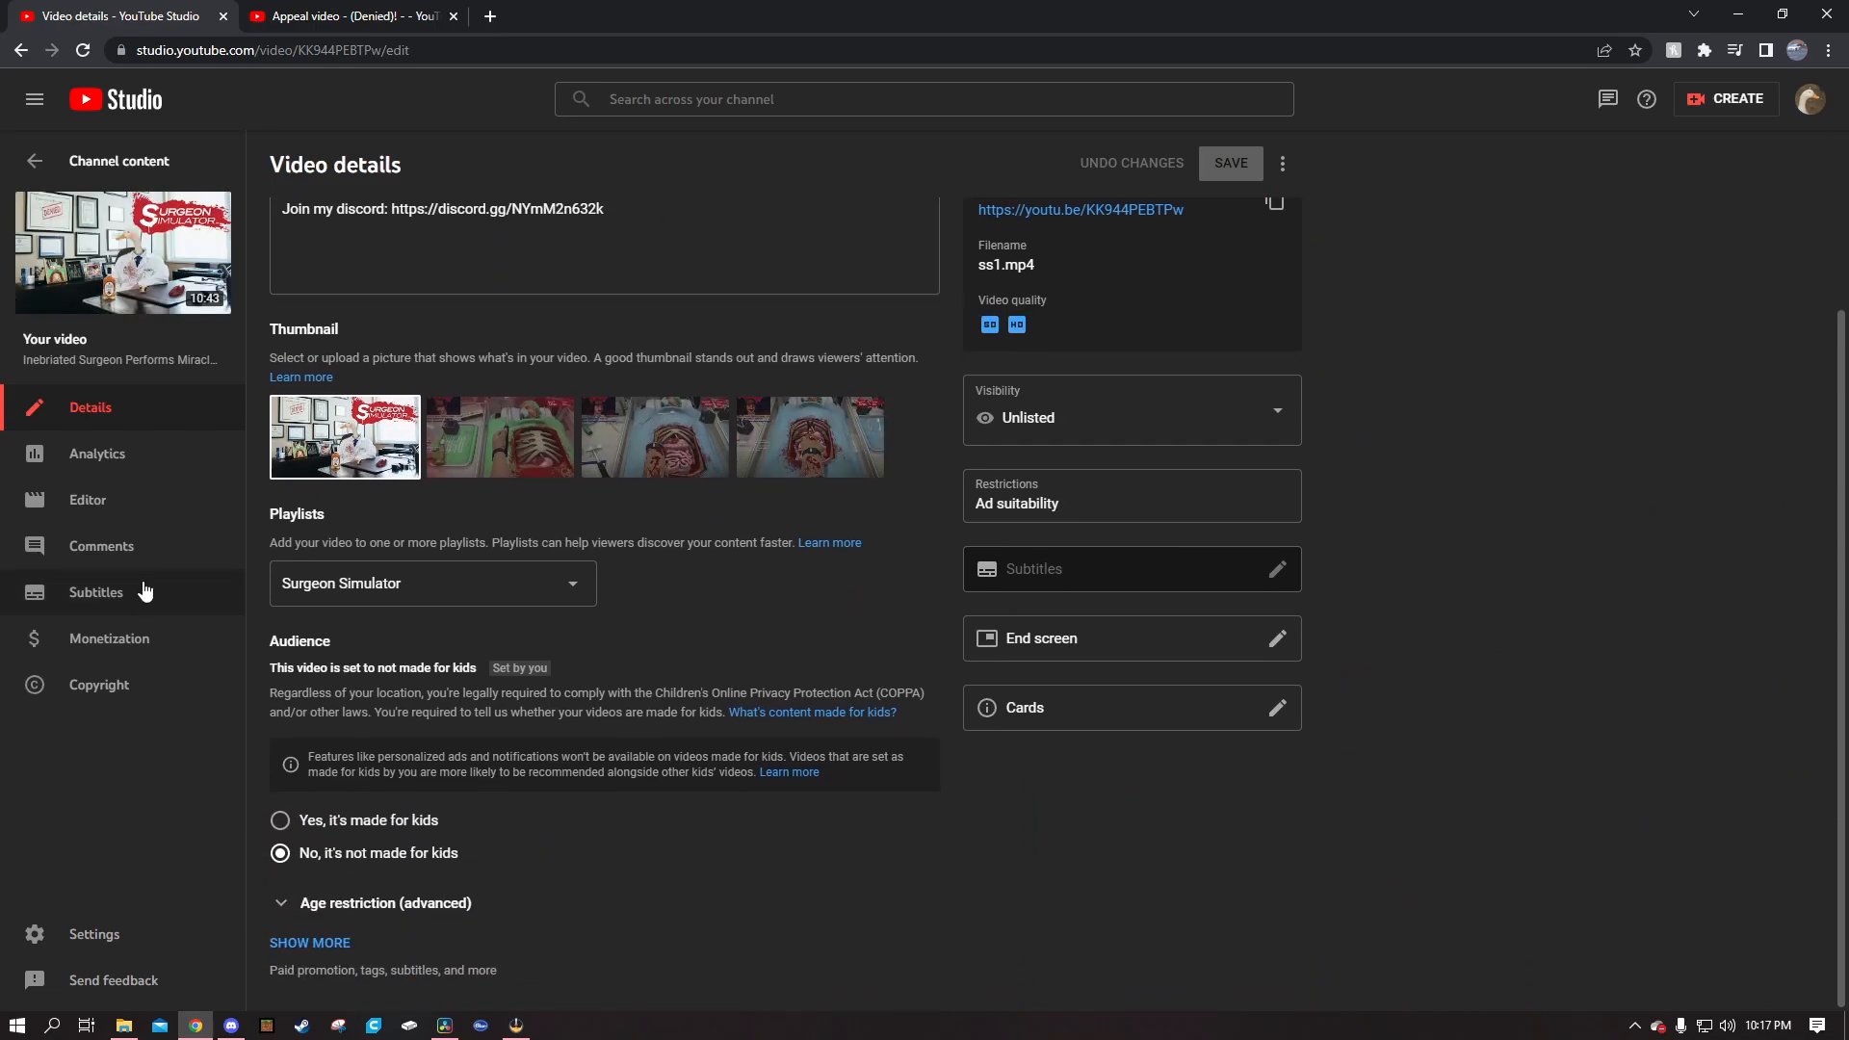
left_click(109, 637)
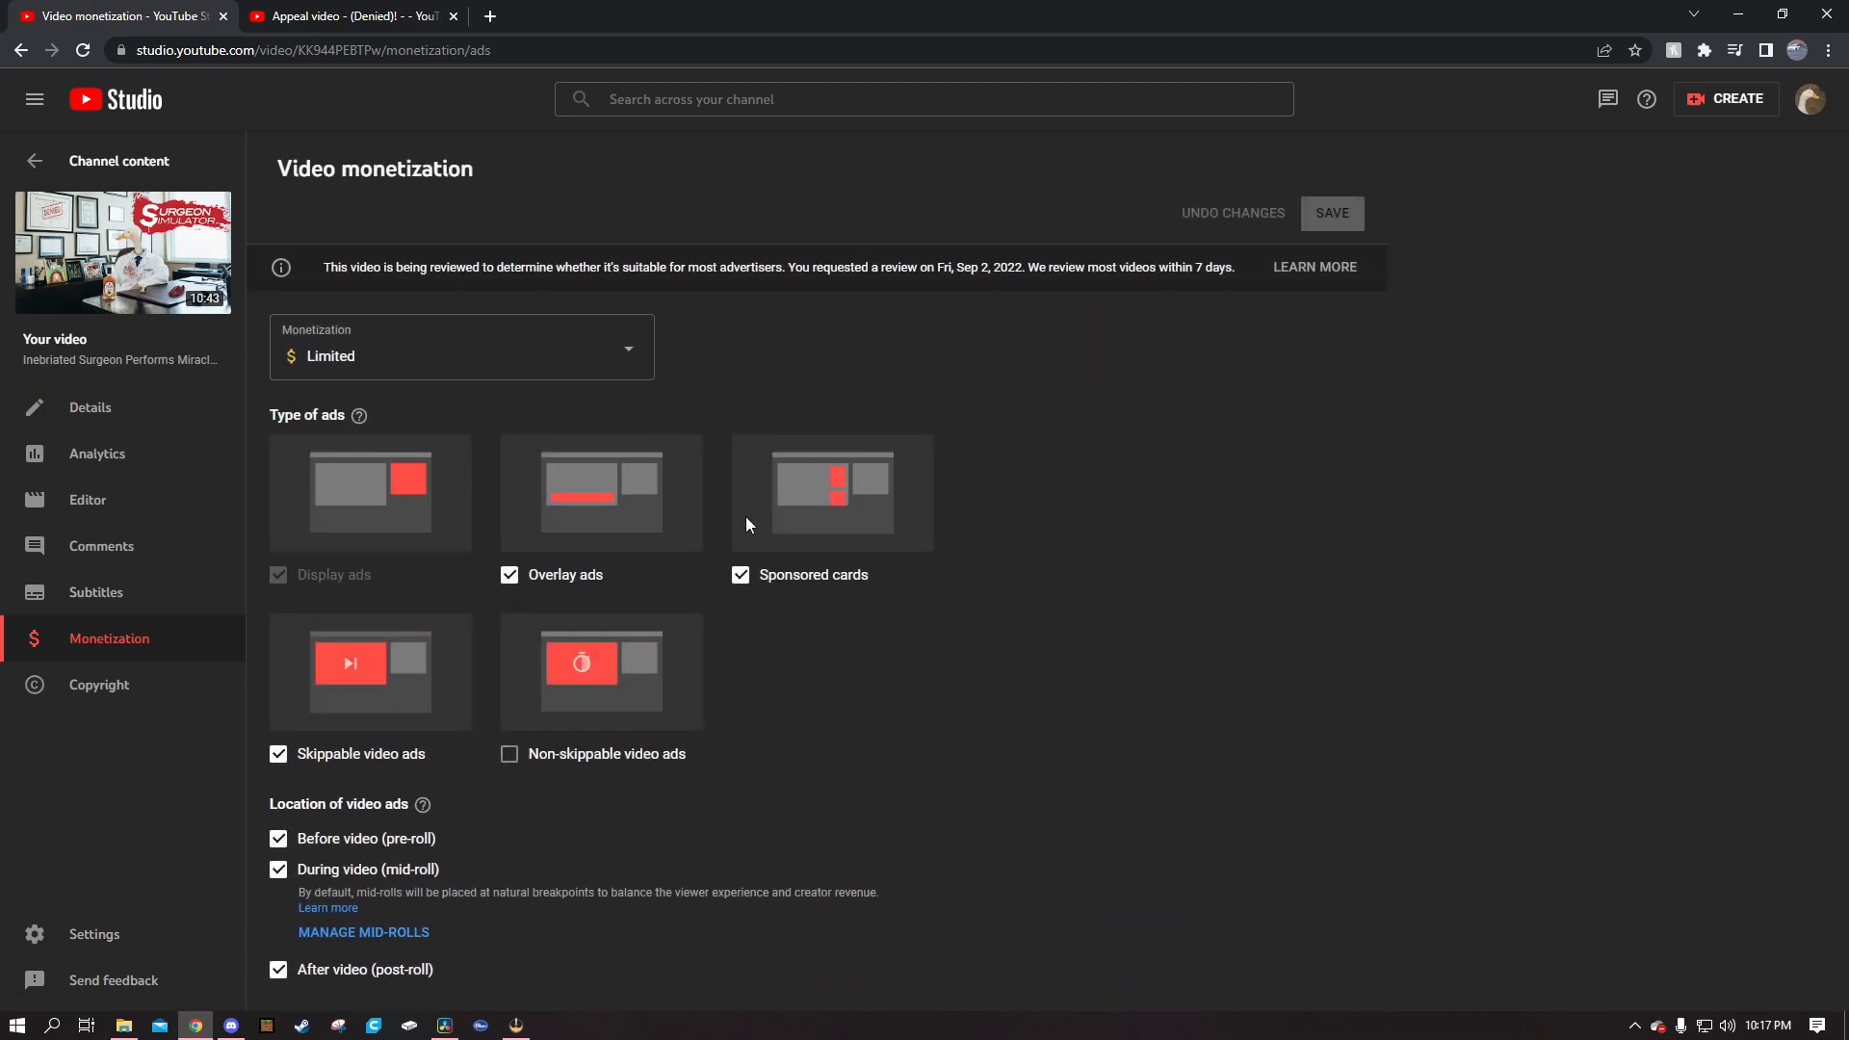
mouse_move(794, 258)
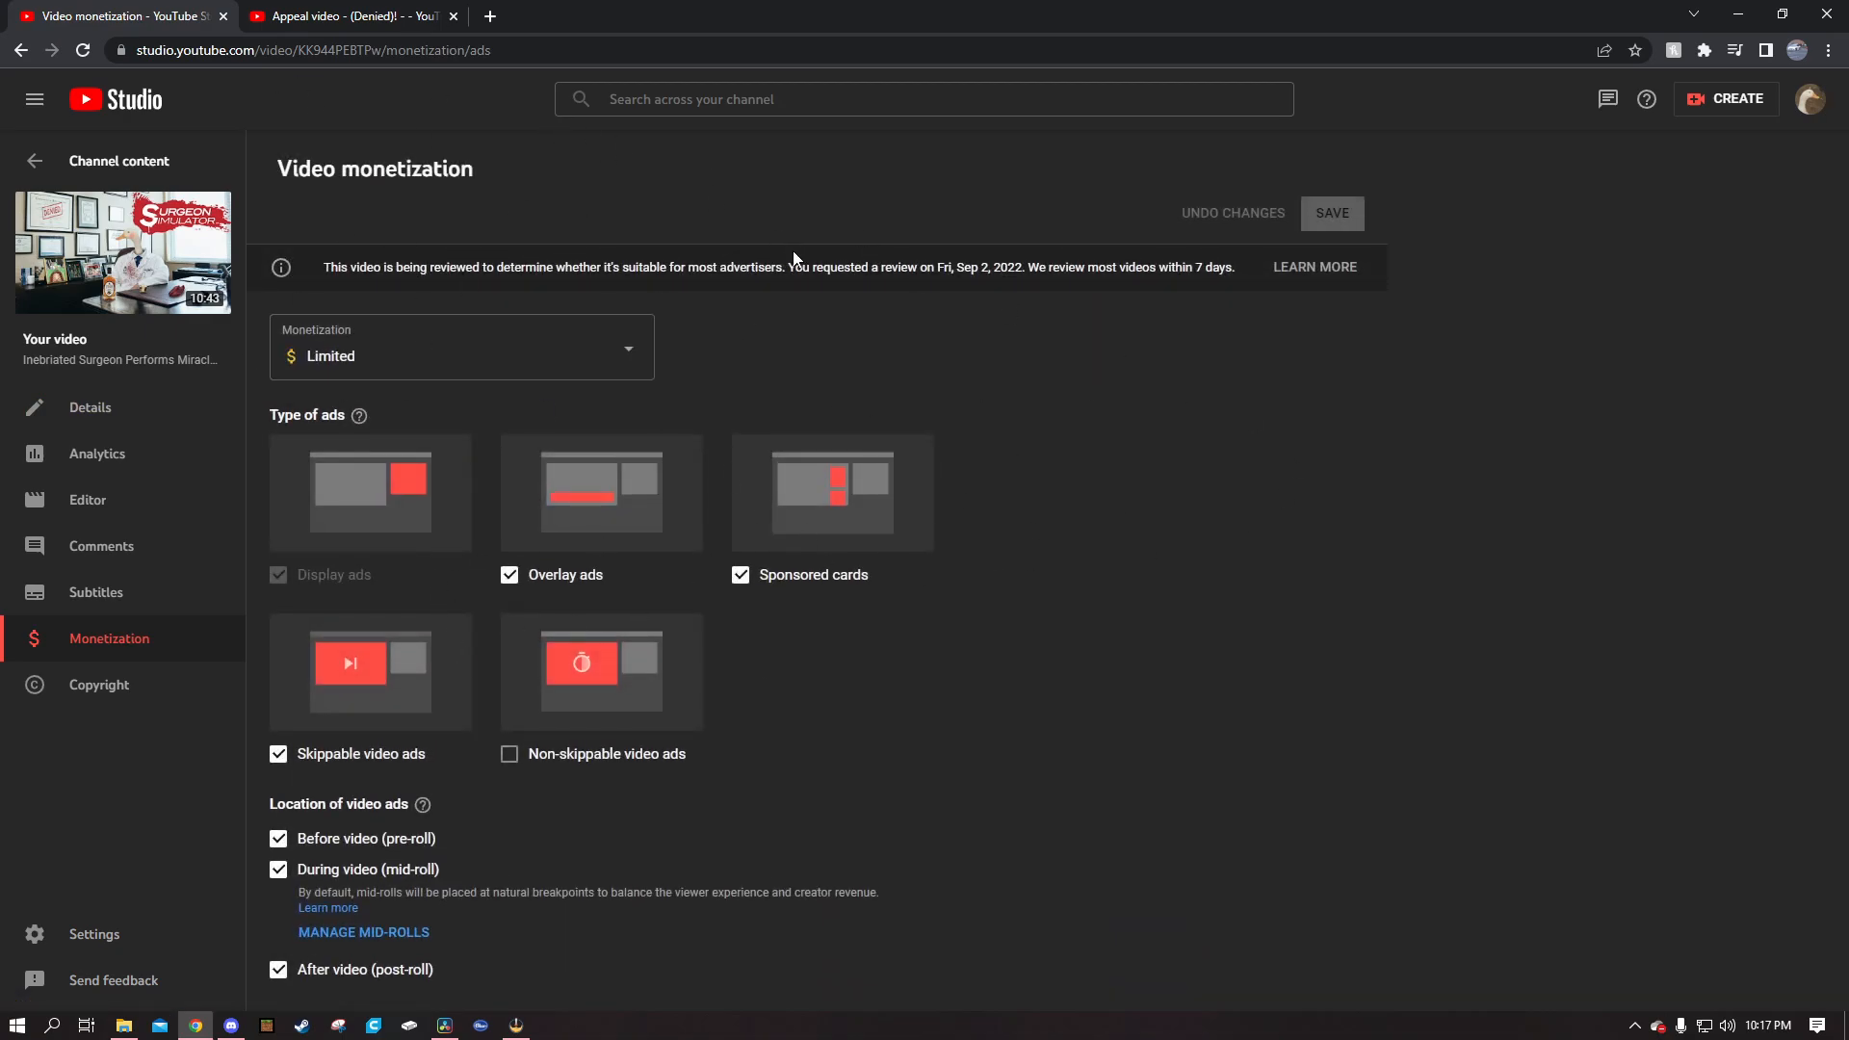
mouse_move(1354, 320)
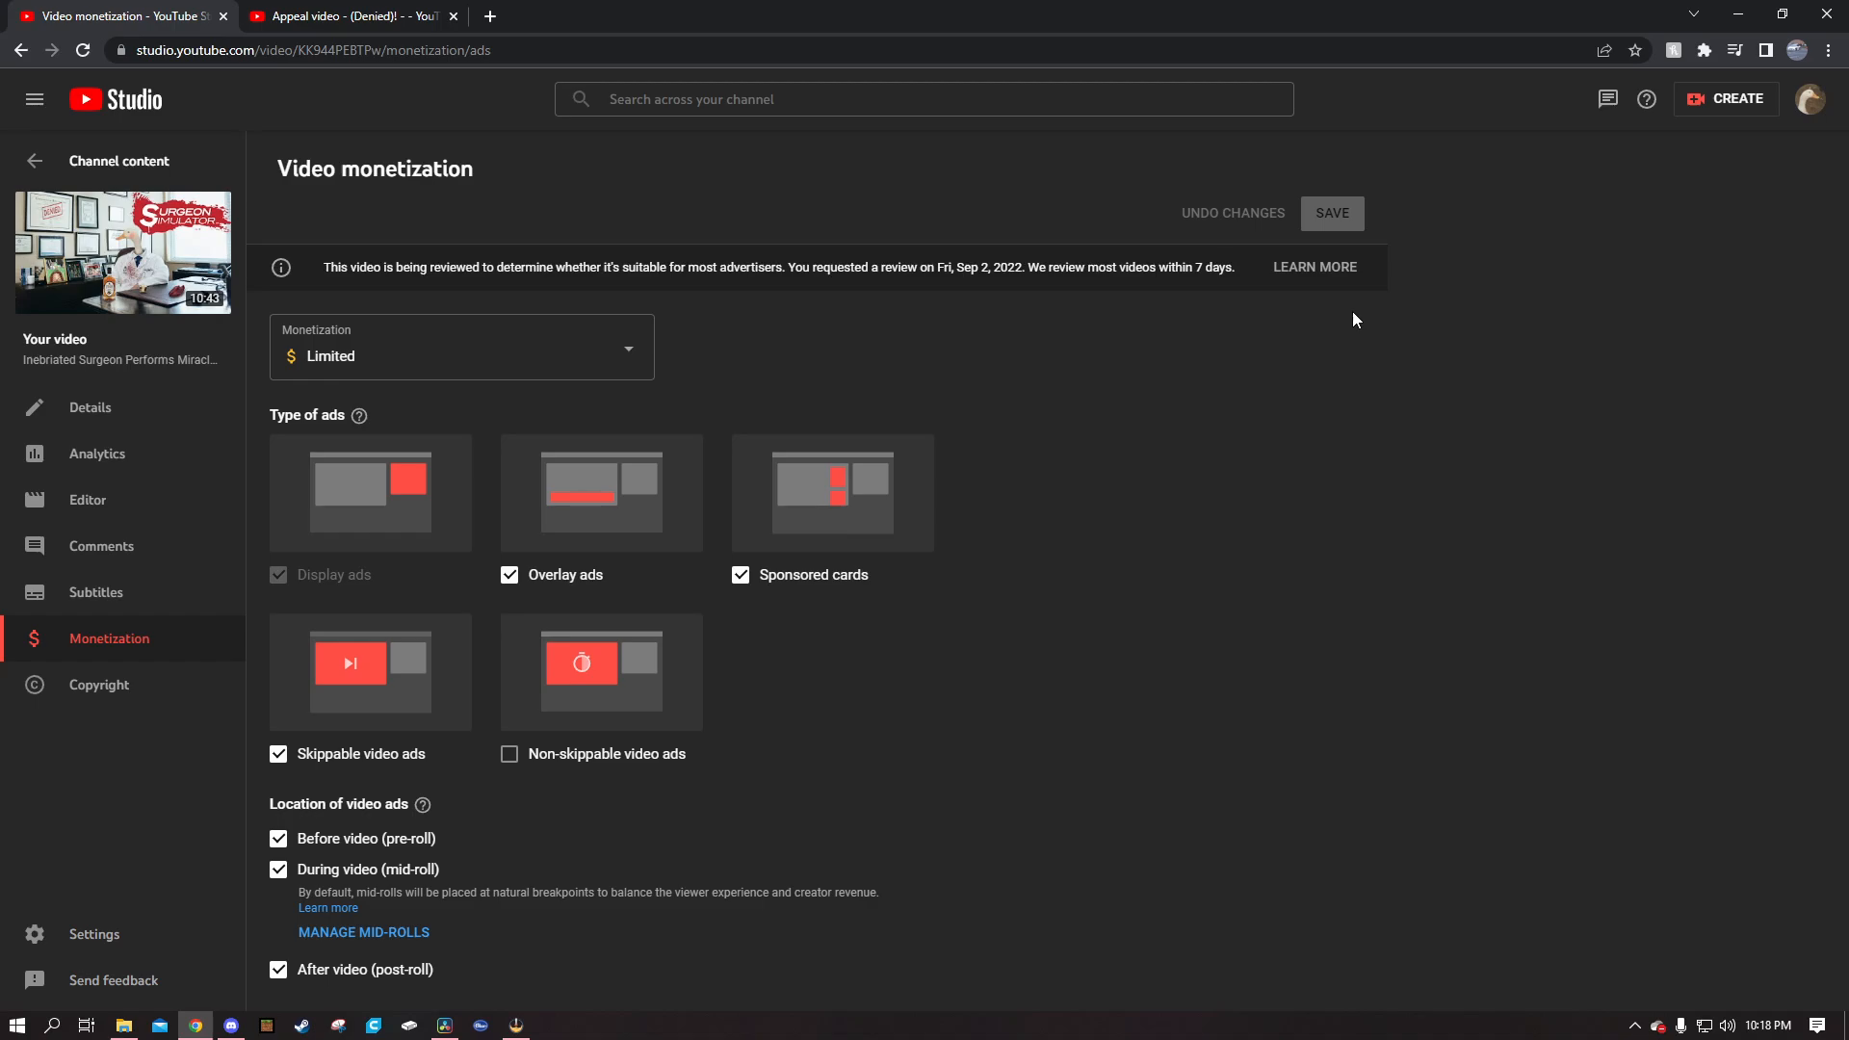
mouse_move(798, 283)
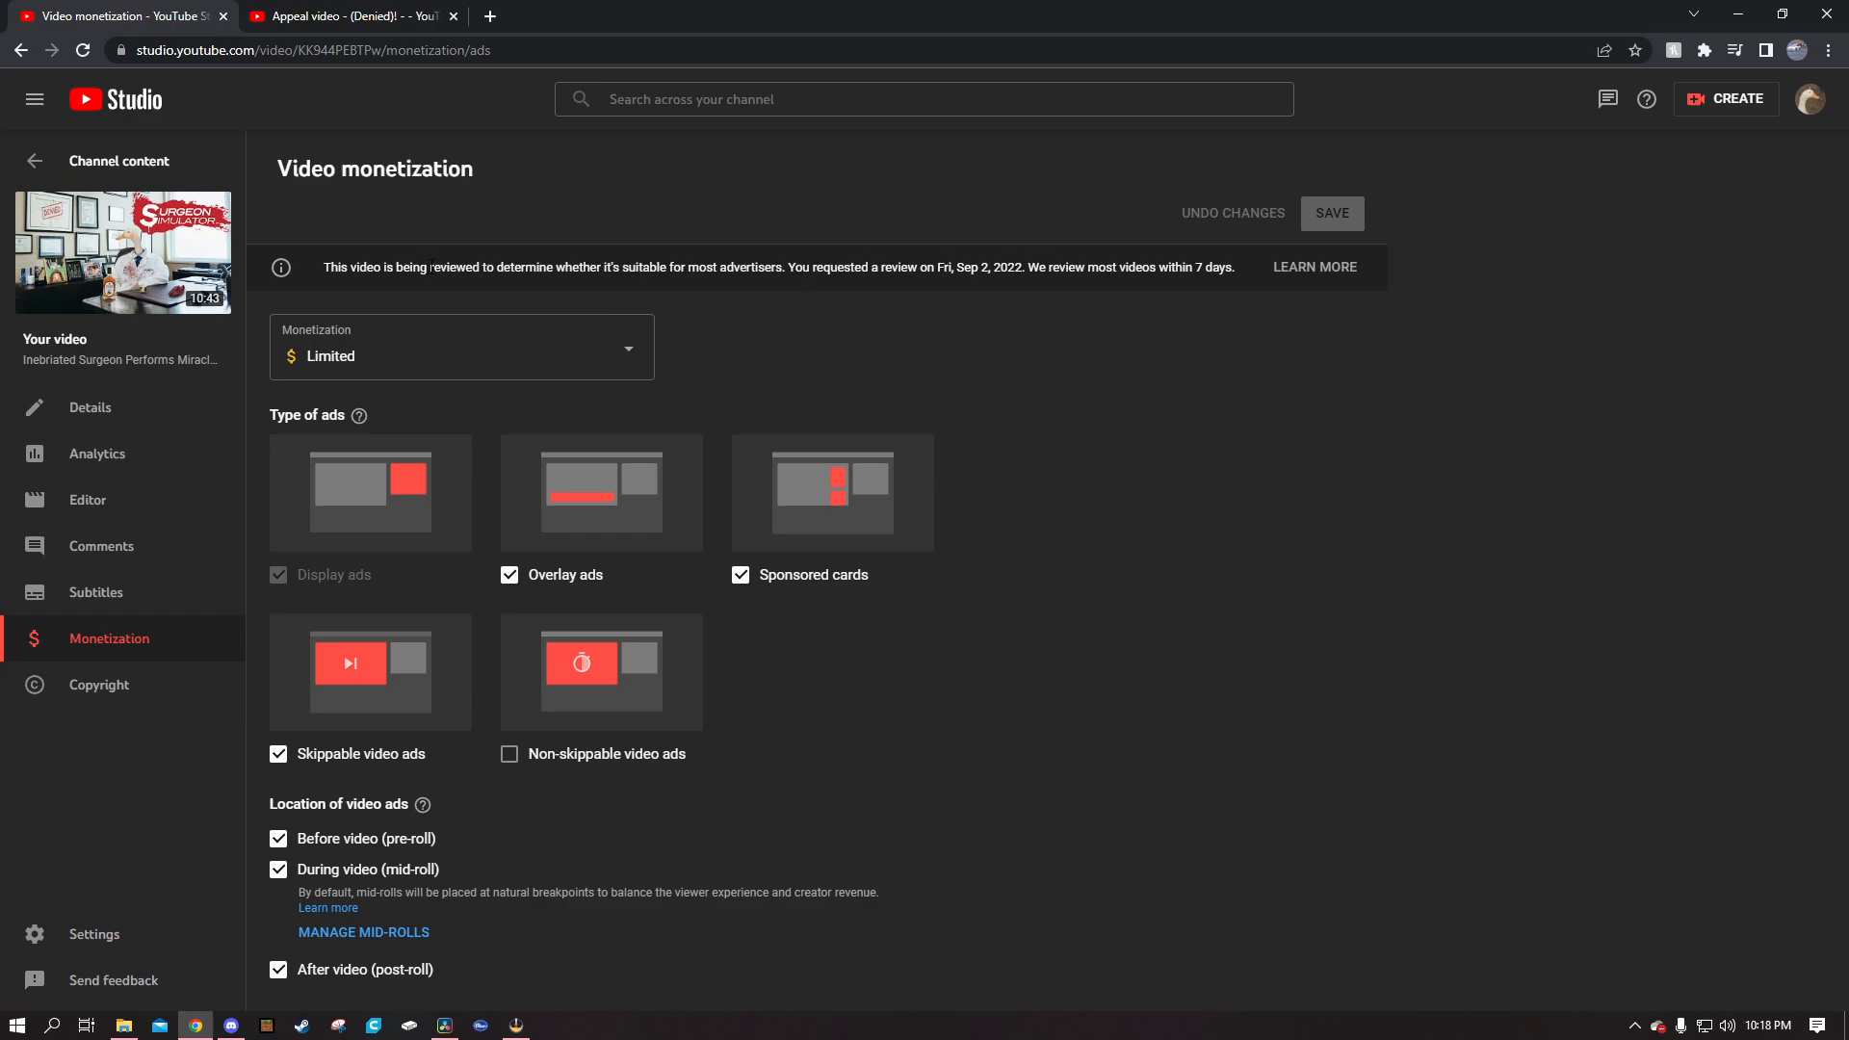
- Highlight the review notice wording, then return to the video's Details page
double_click(446, 268)
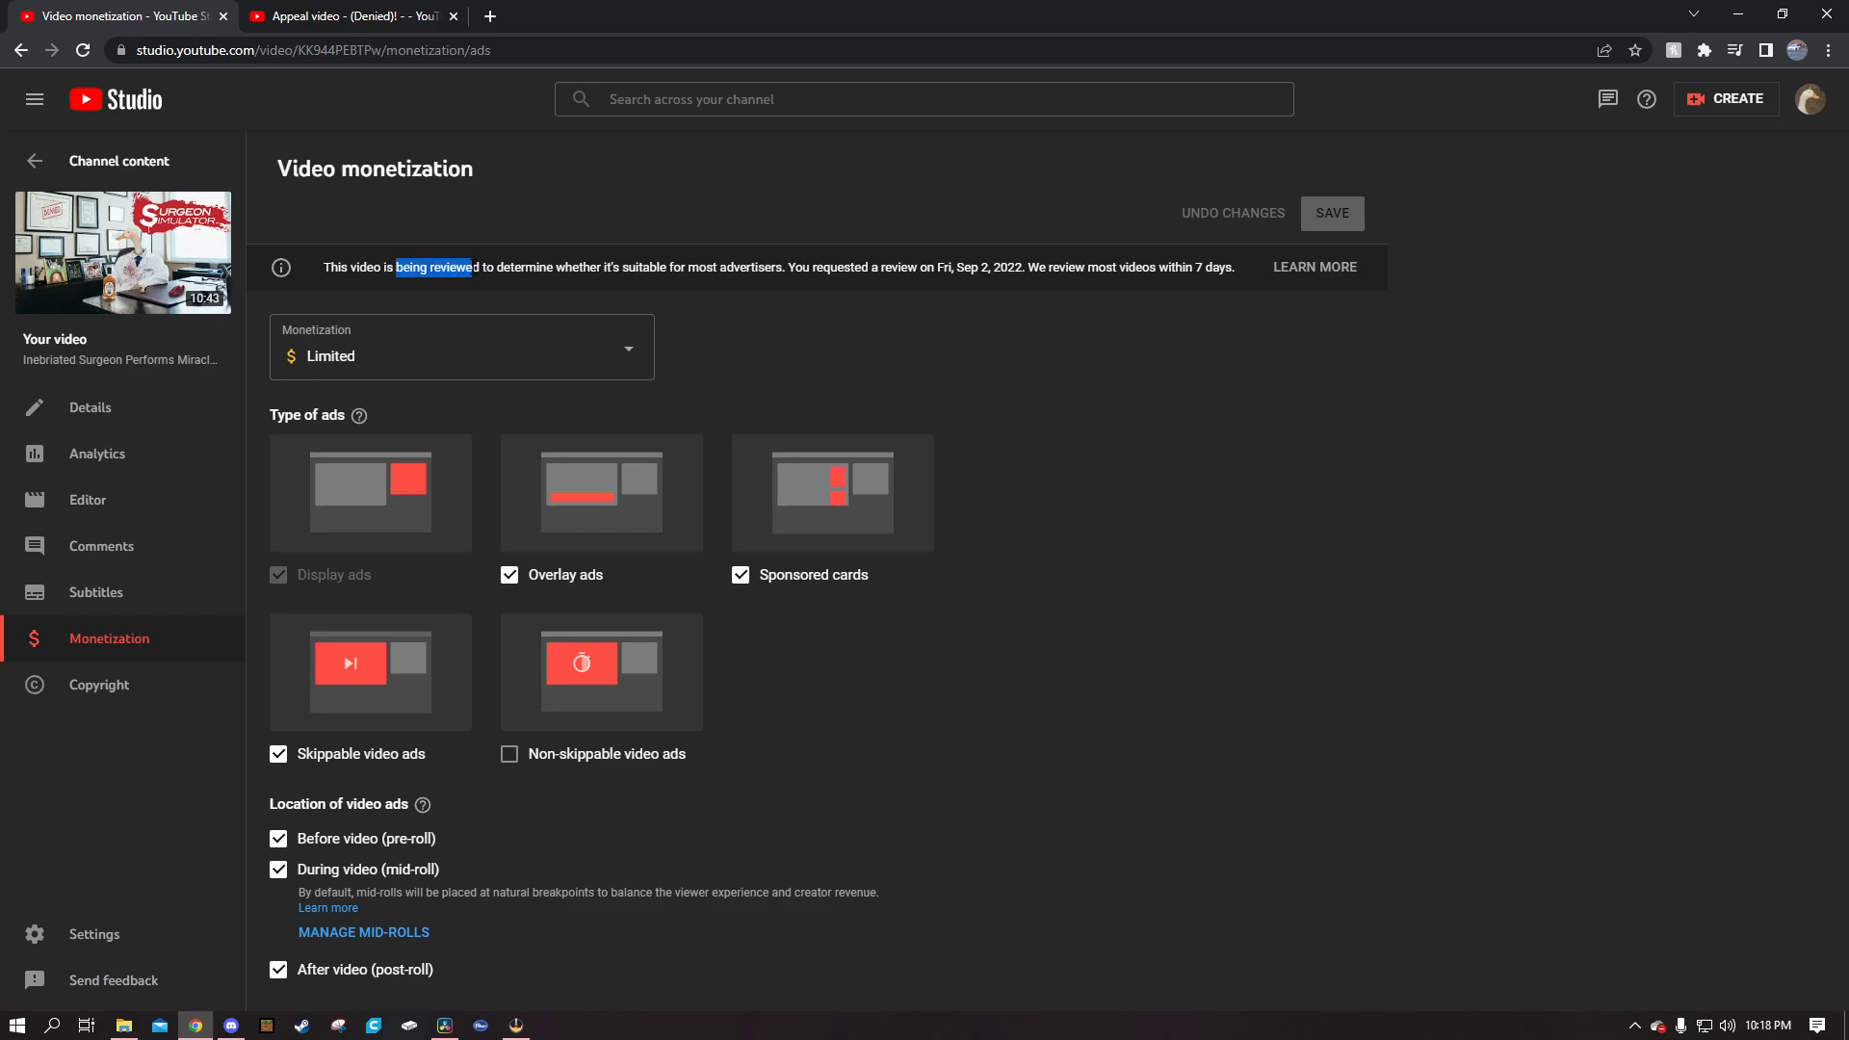
mouse_move(121, 253)
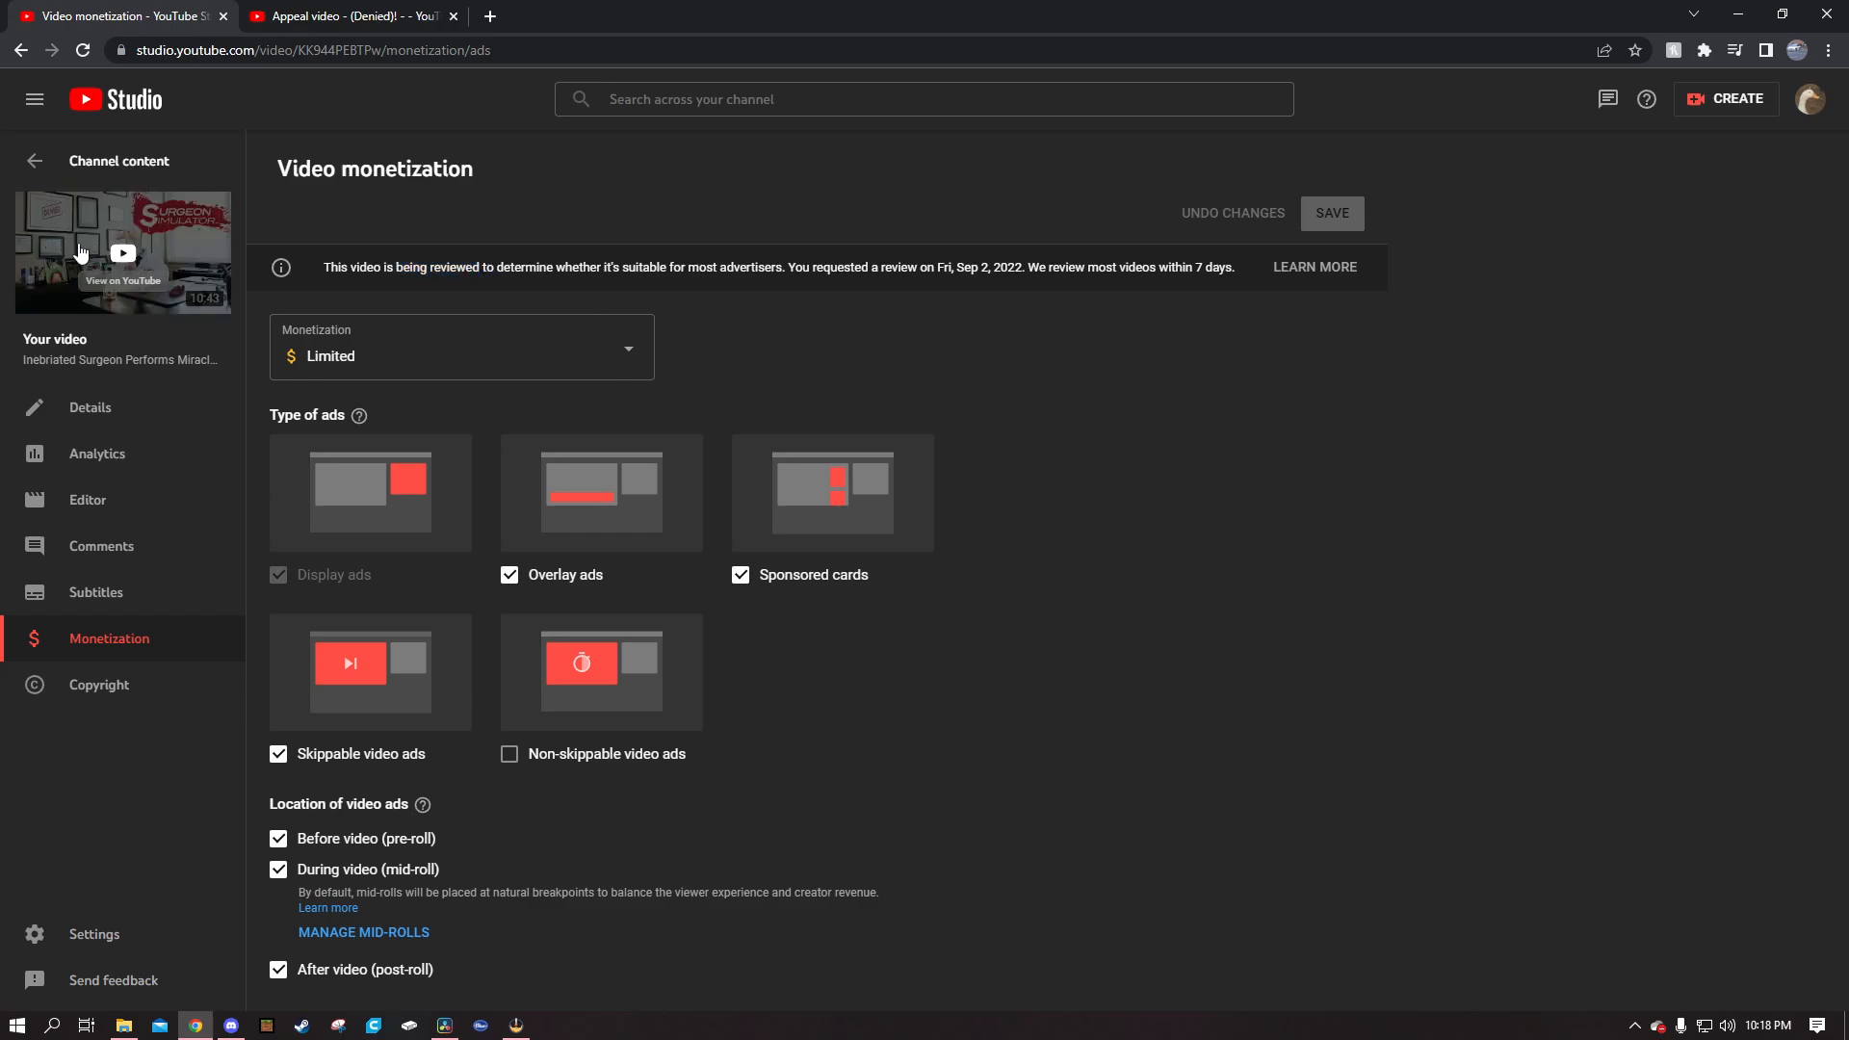
left_click(88, 406)
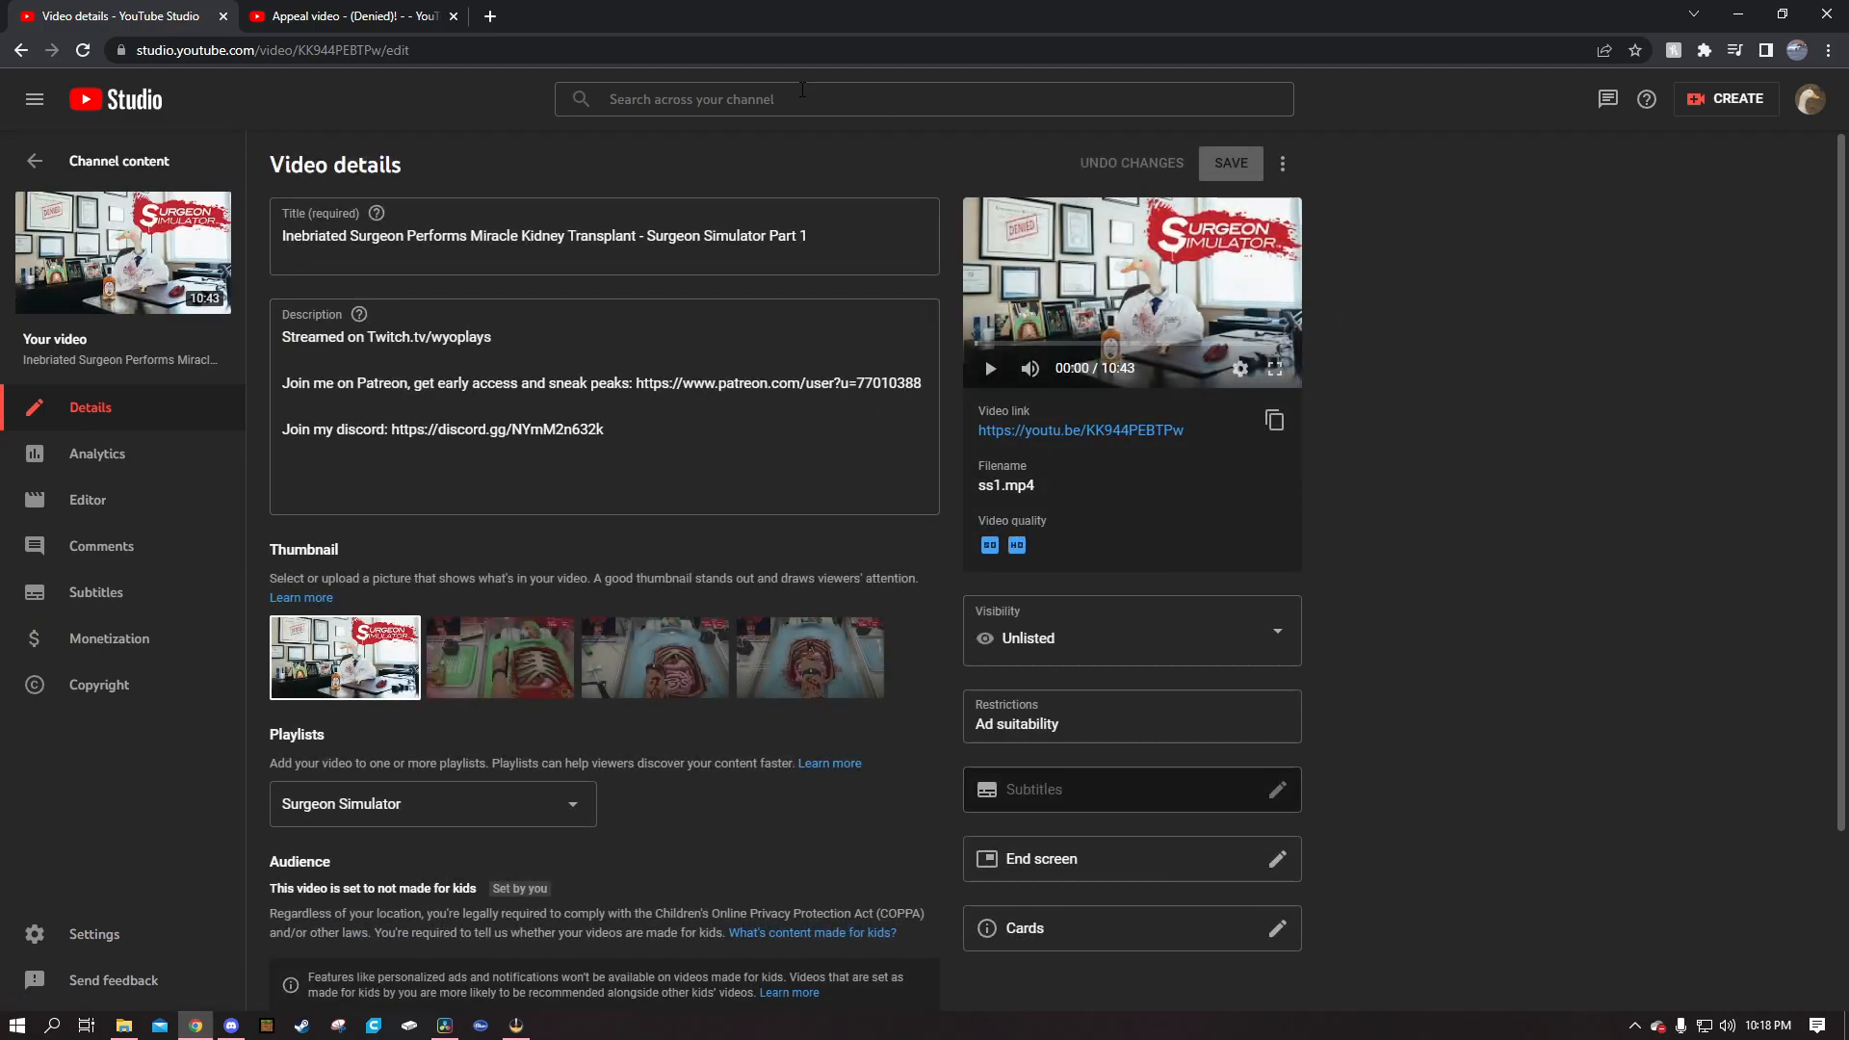
mouse_move(1539, 751)
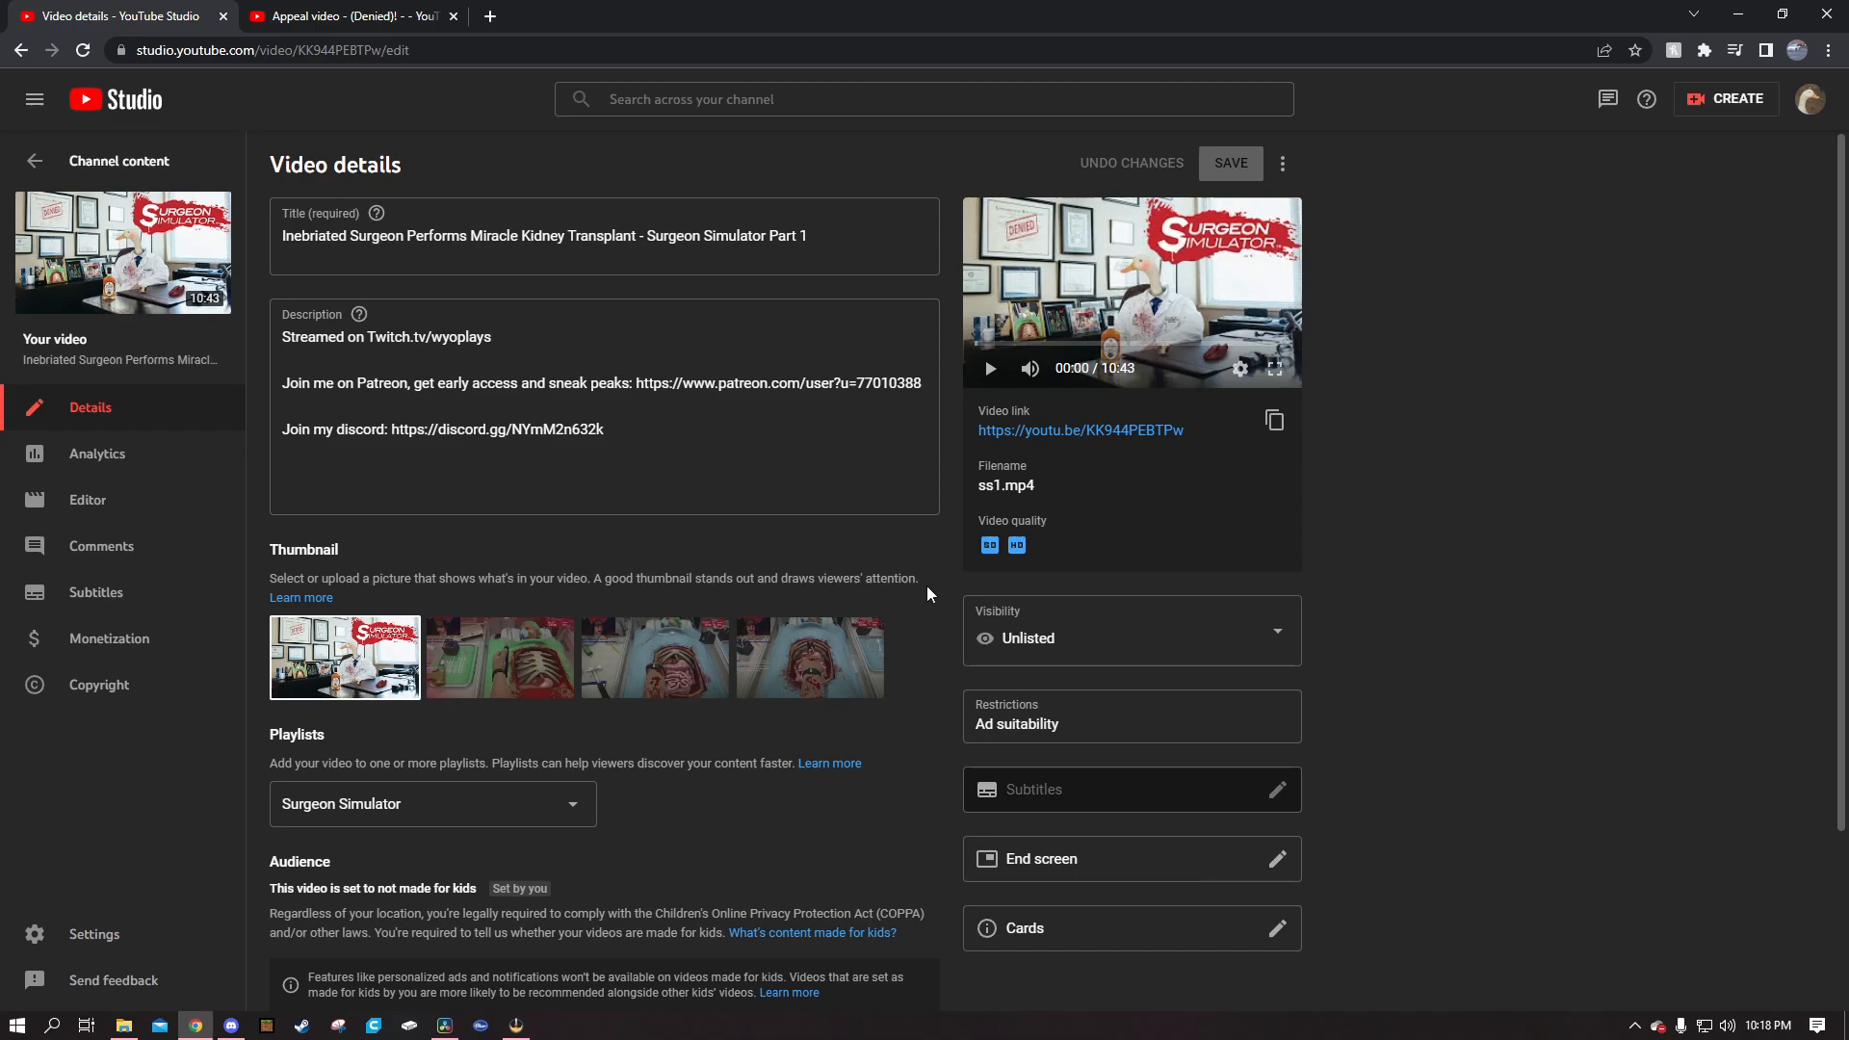
mouse_move(933, 605)
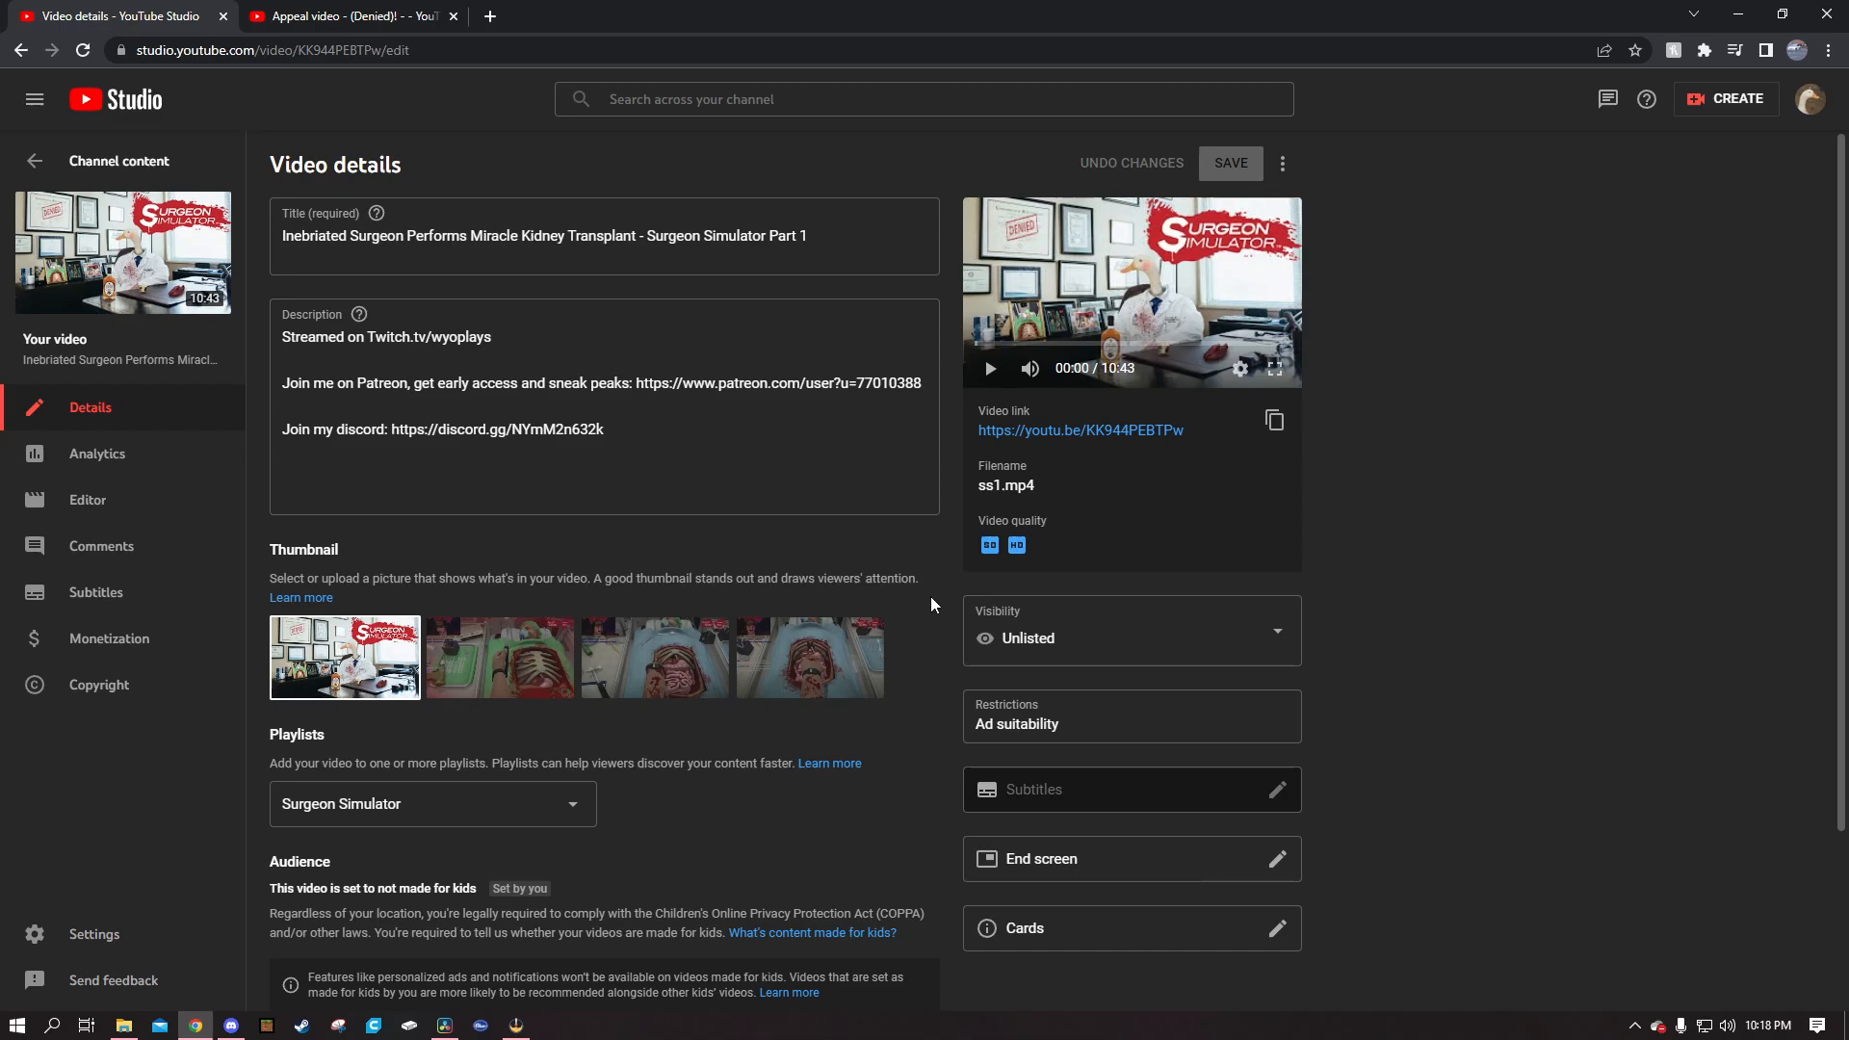
mouse_move(1519, 489)
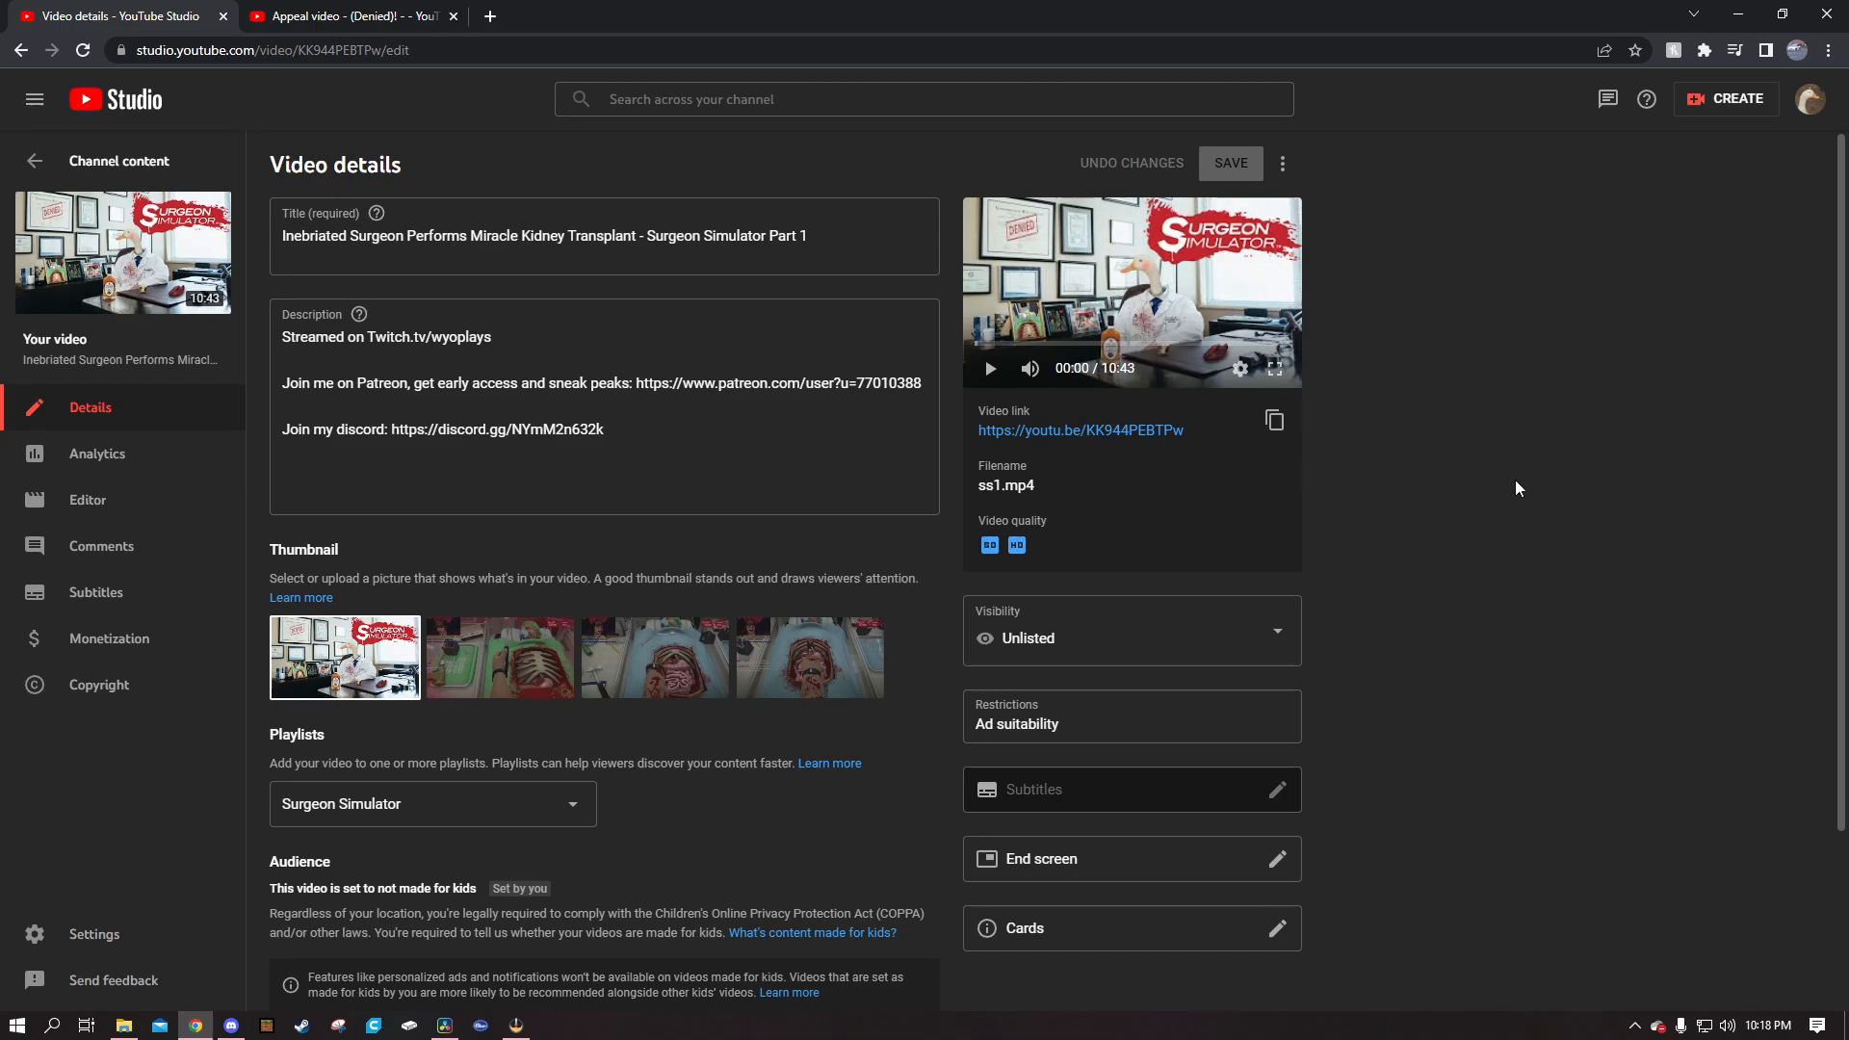
mouse_move(1501, 578)
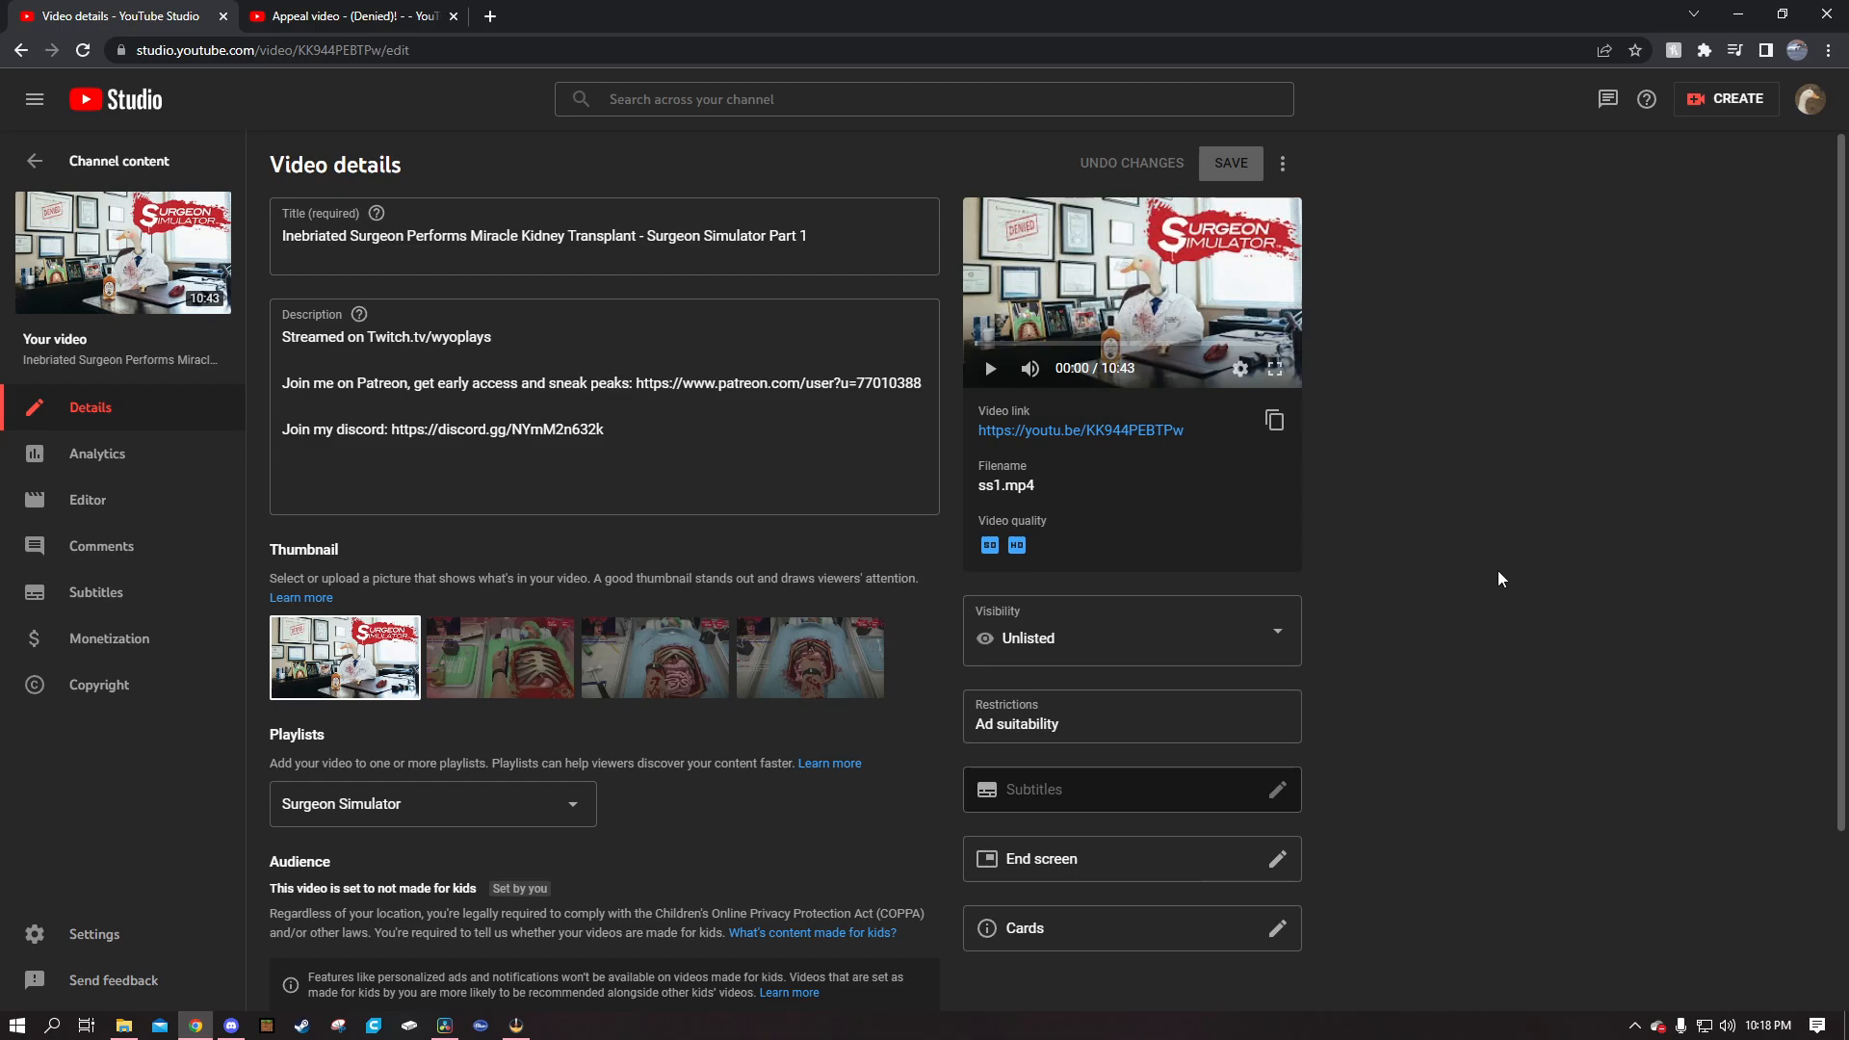
triple_click(593, 578)
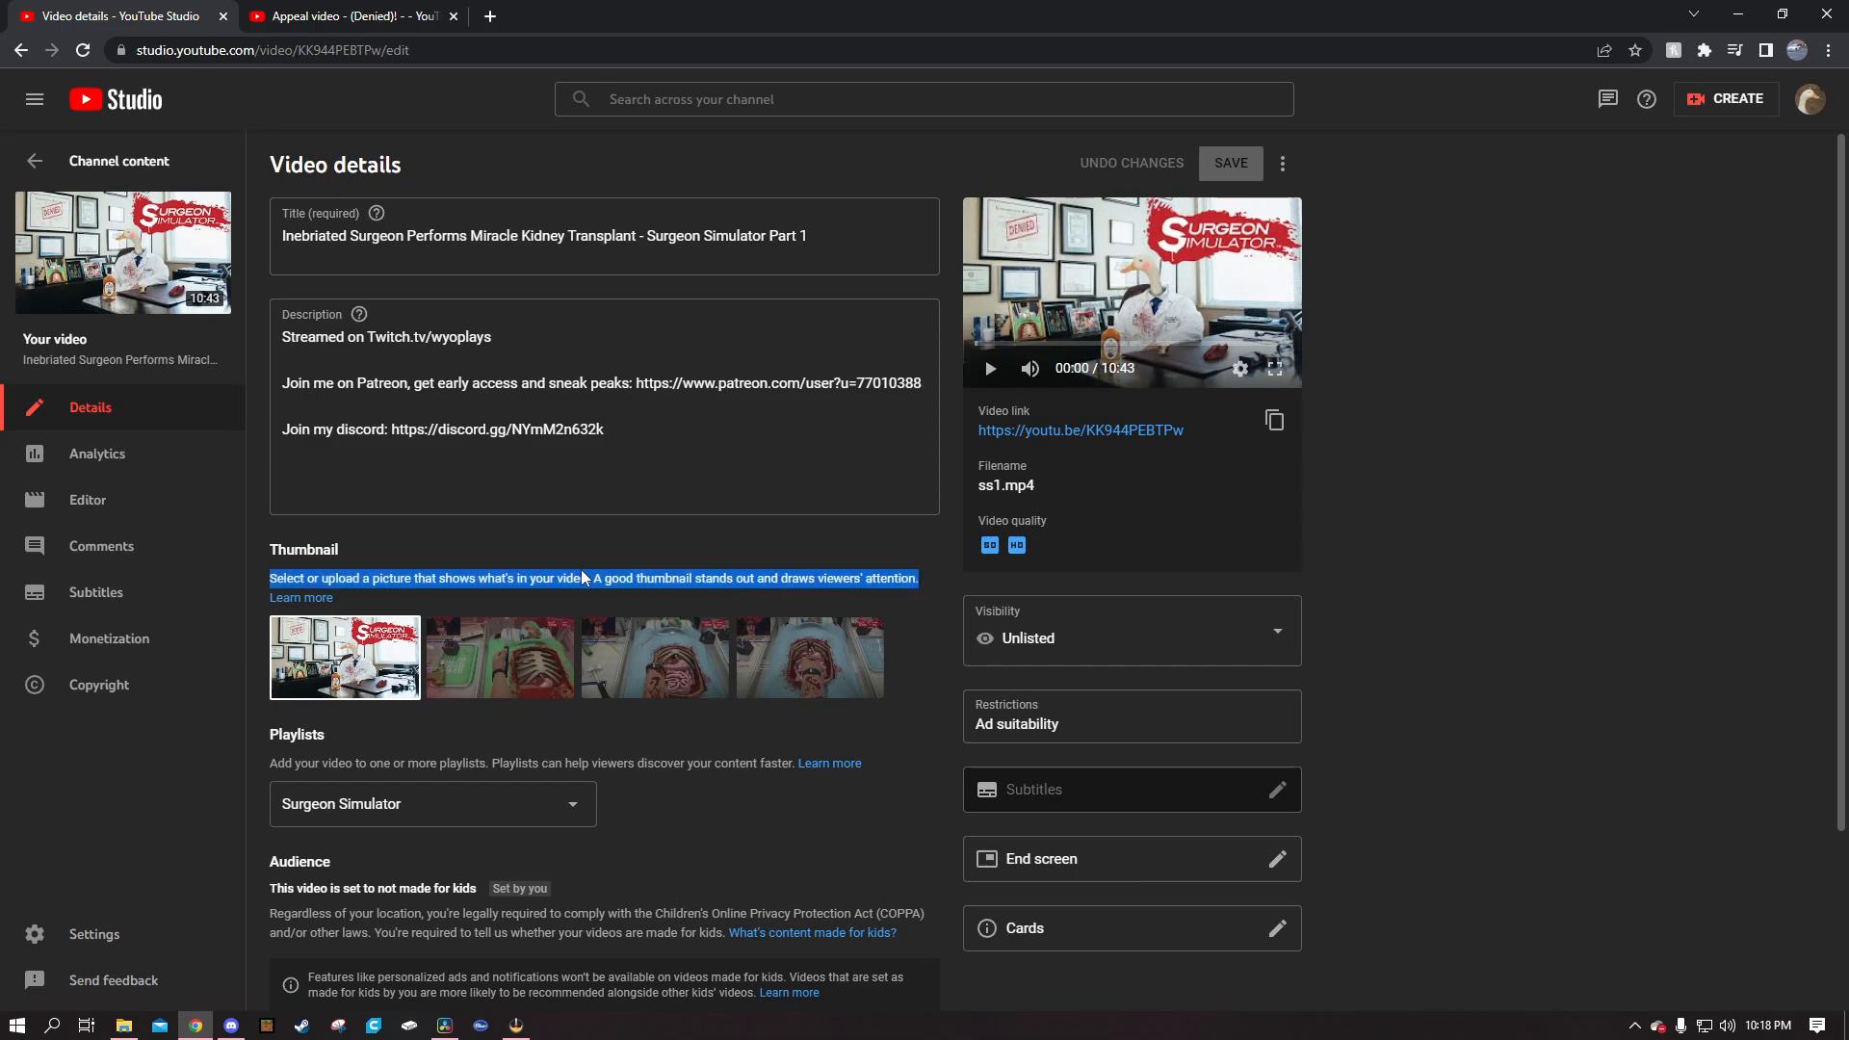